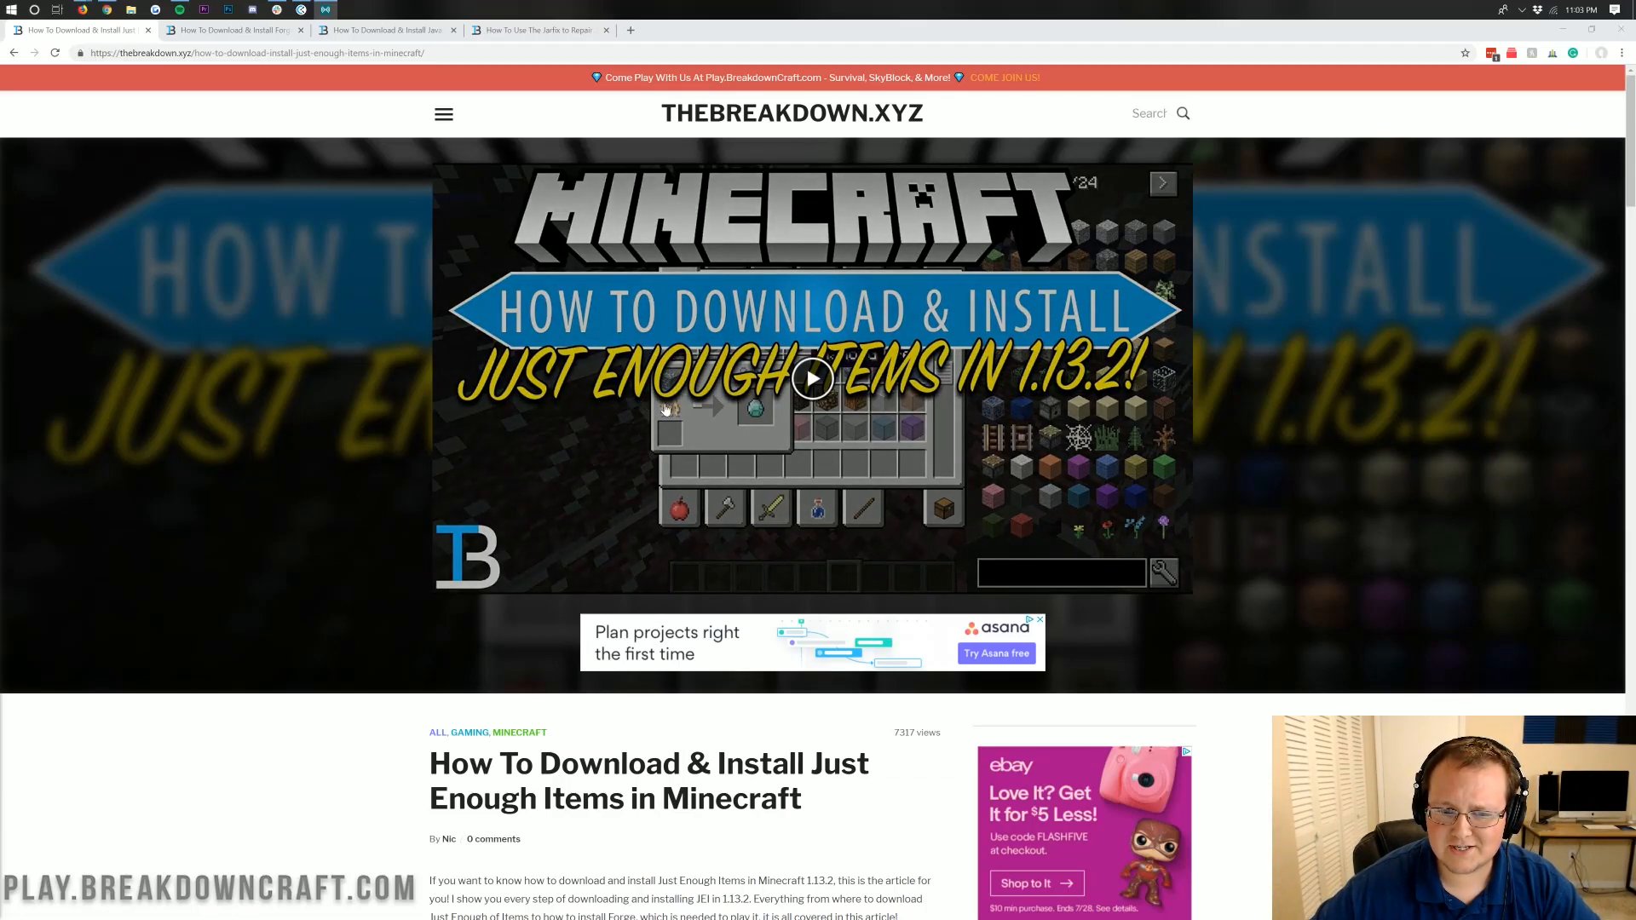
{"action": "mouse_move", "coordinate": [1054, 378]}
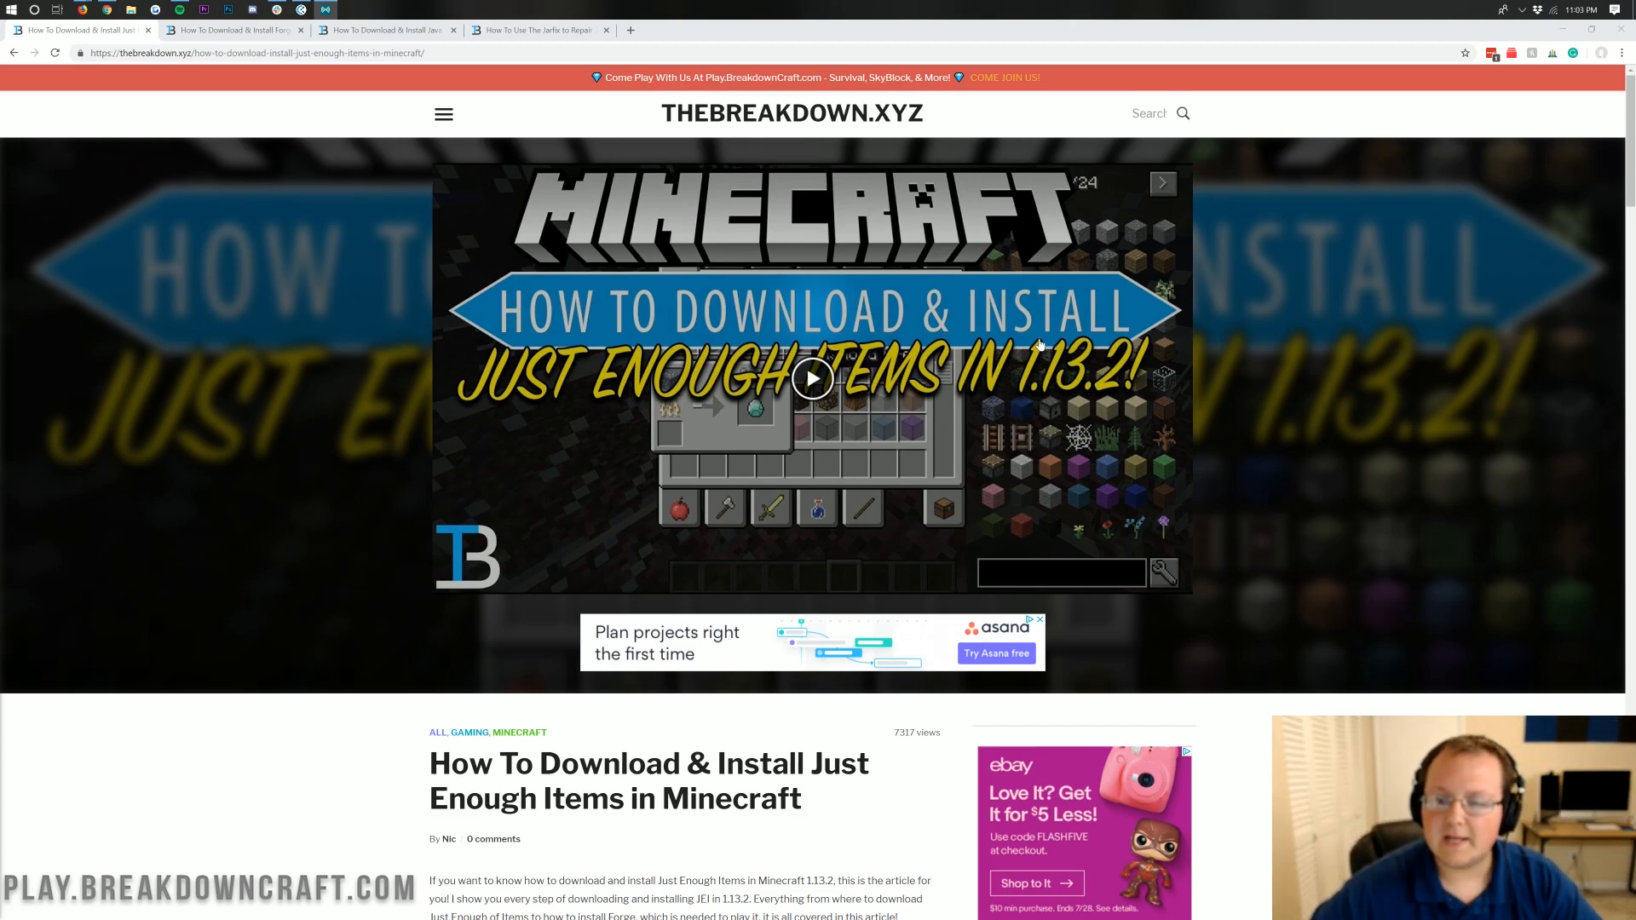
{"action": "mouse_move", "coordinate": [986, 405]}
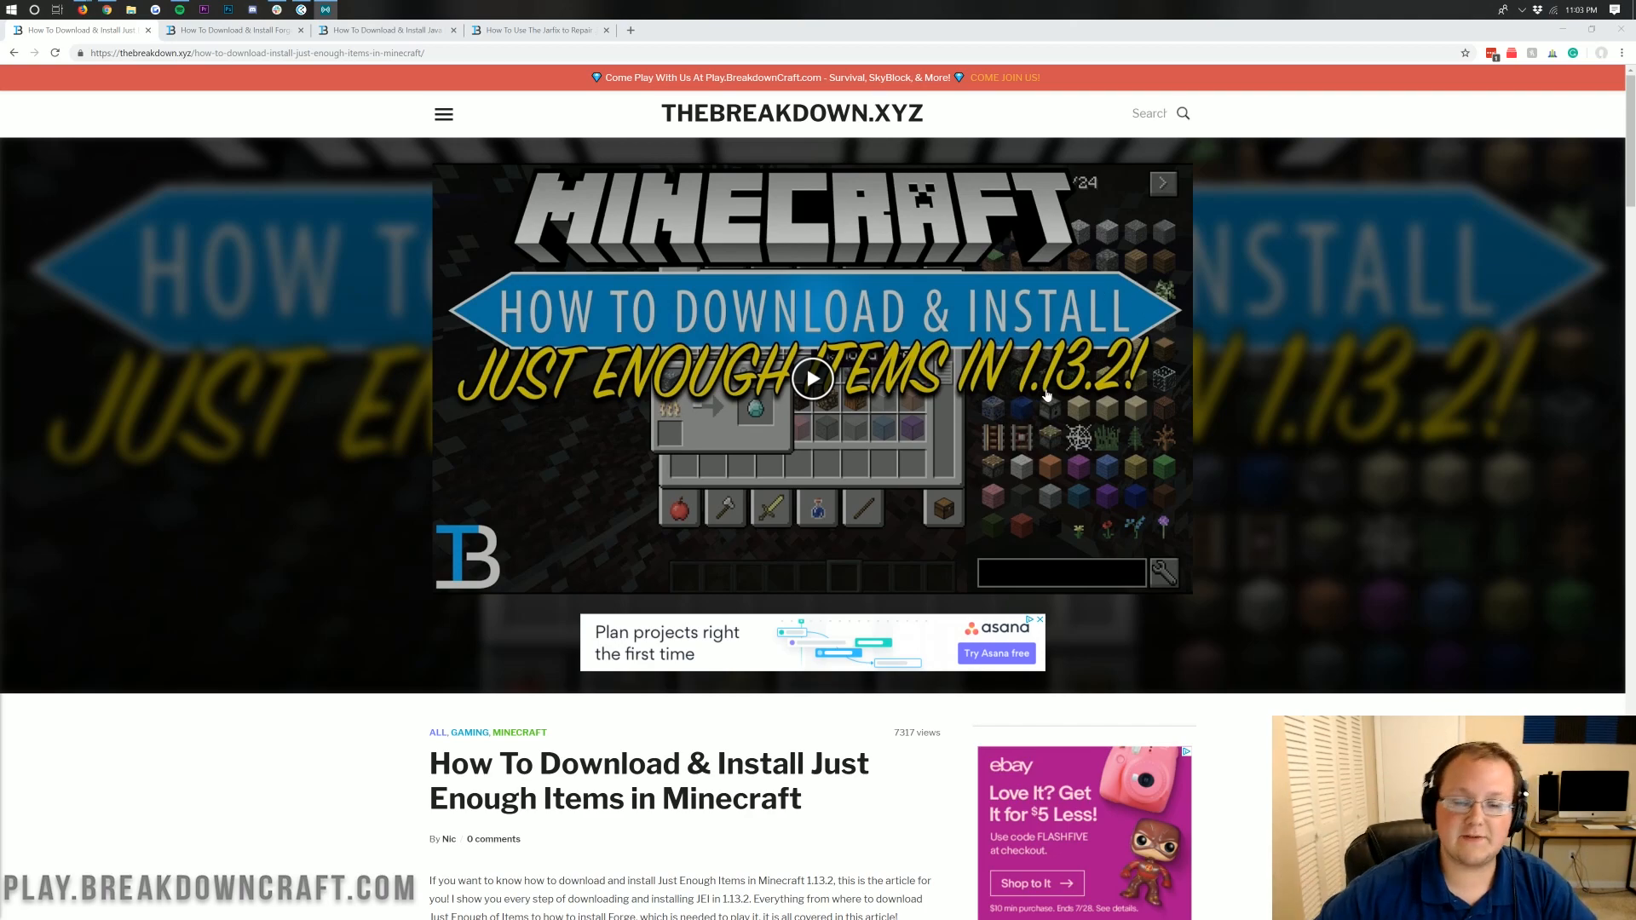
Browse through the CurseForge listings to locate the Just Enough Items project
{"action": "scroll", "scroll_direction": "down", "scroll_amount": 3}
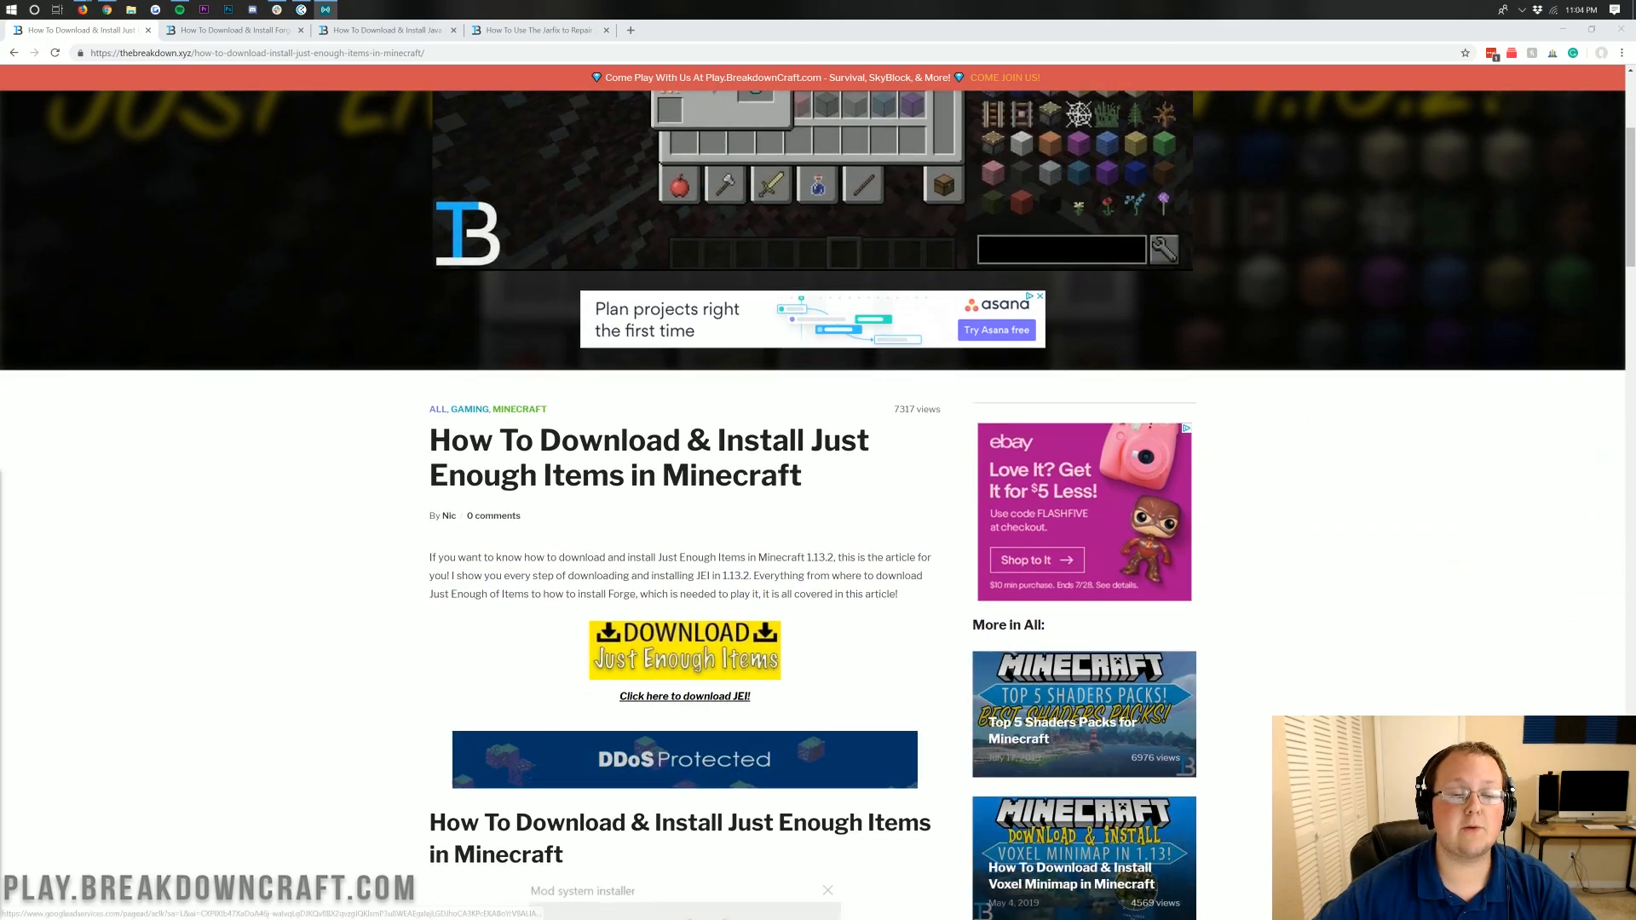
{"action": "scroll", "scroll_direction": "down", "scroll_amount": 3}
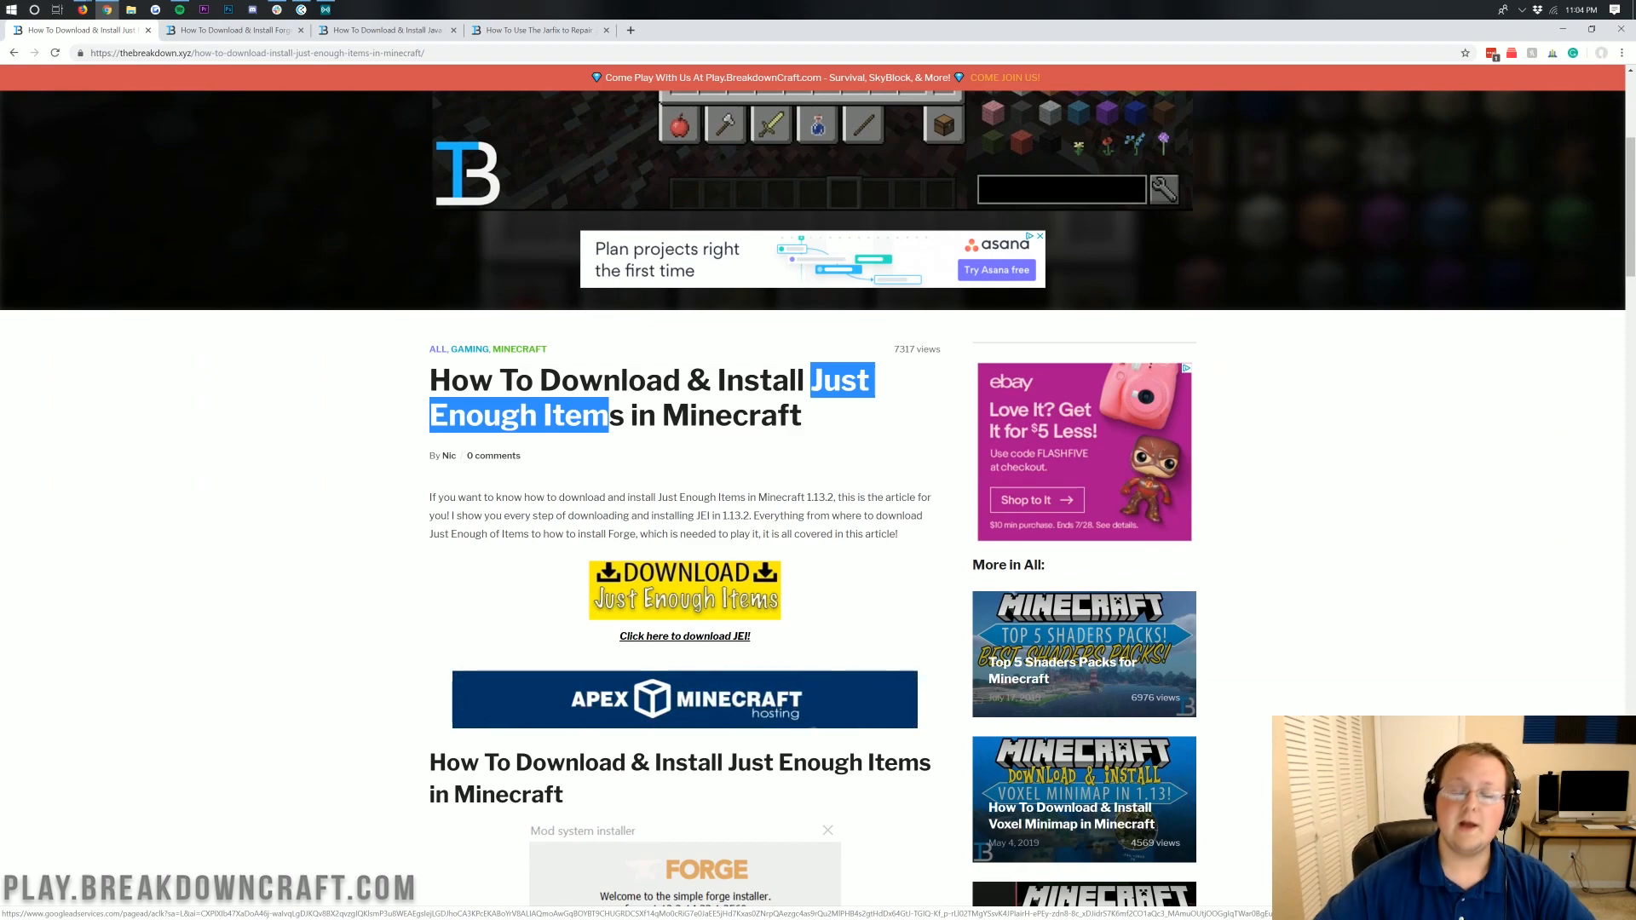
{"action": "left_click", "coordinate": [684, 699]}
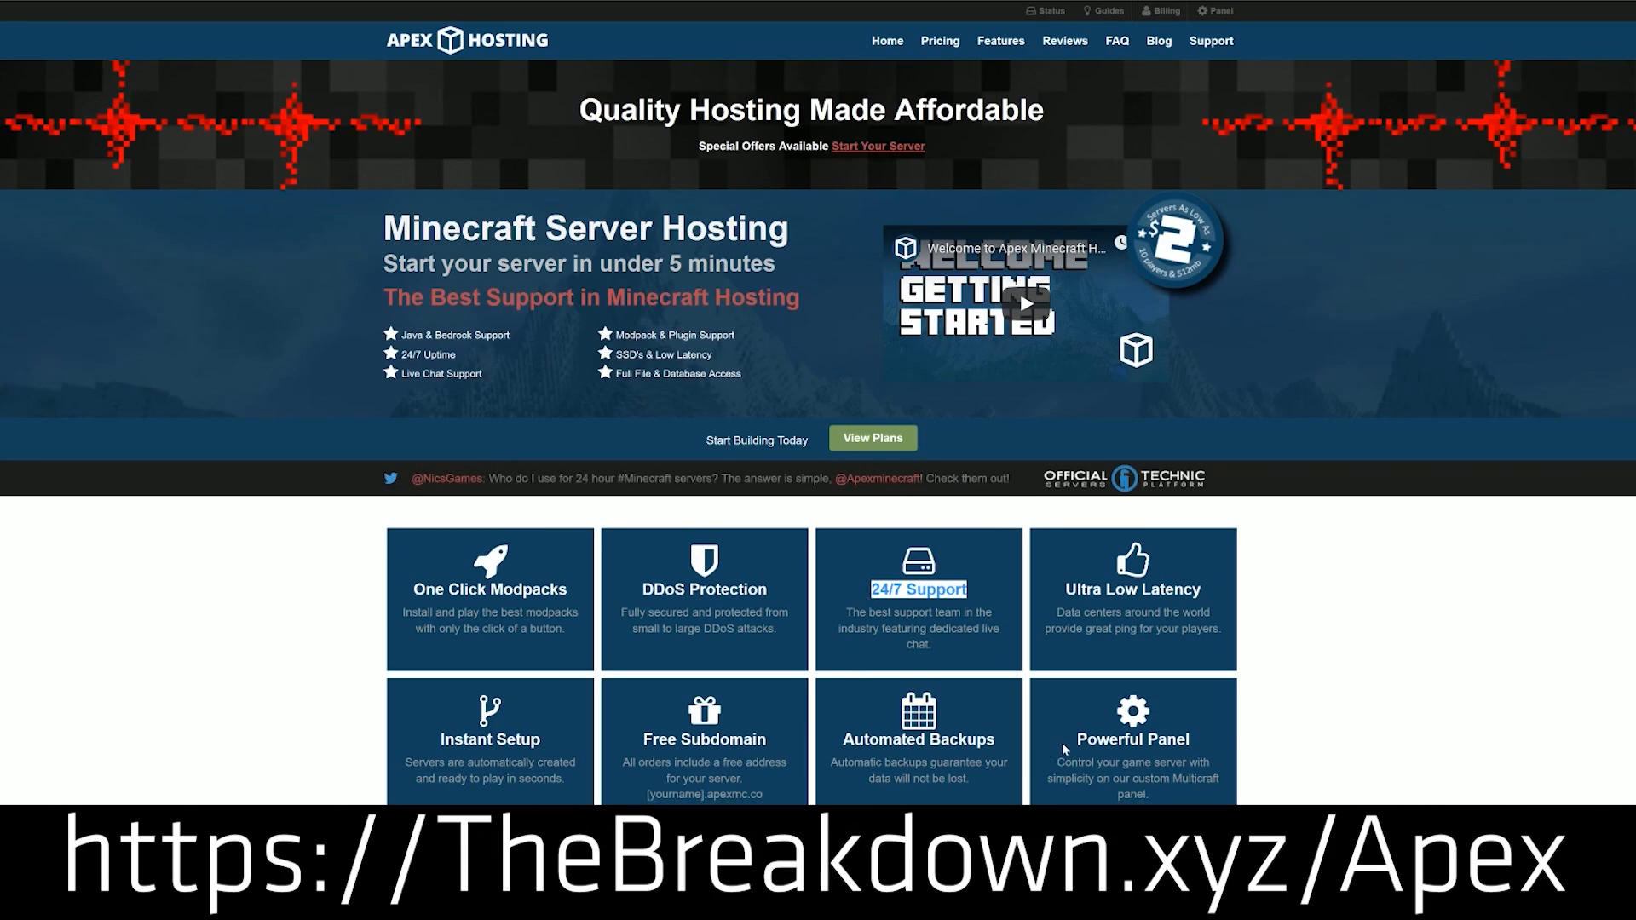
{"action": "mouse_move", "coordinate": [344, 662]}
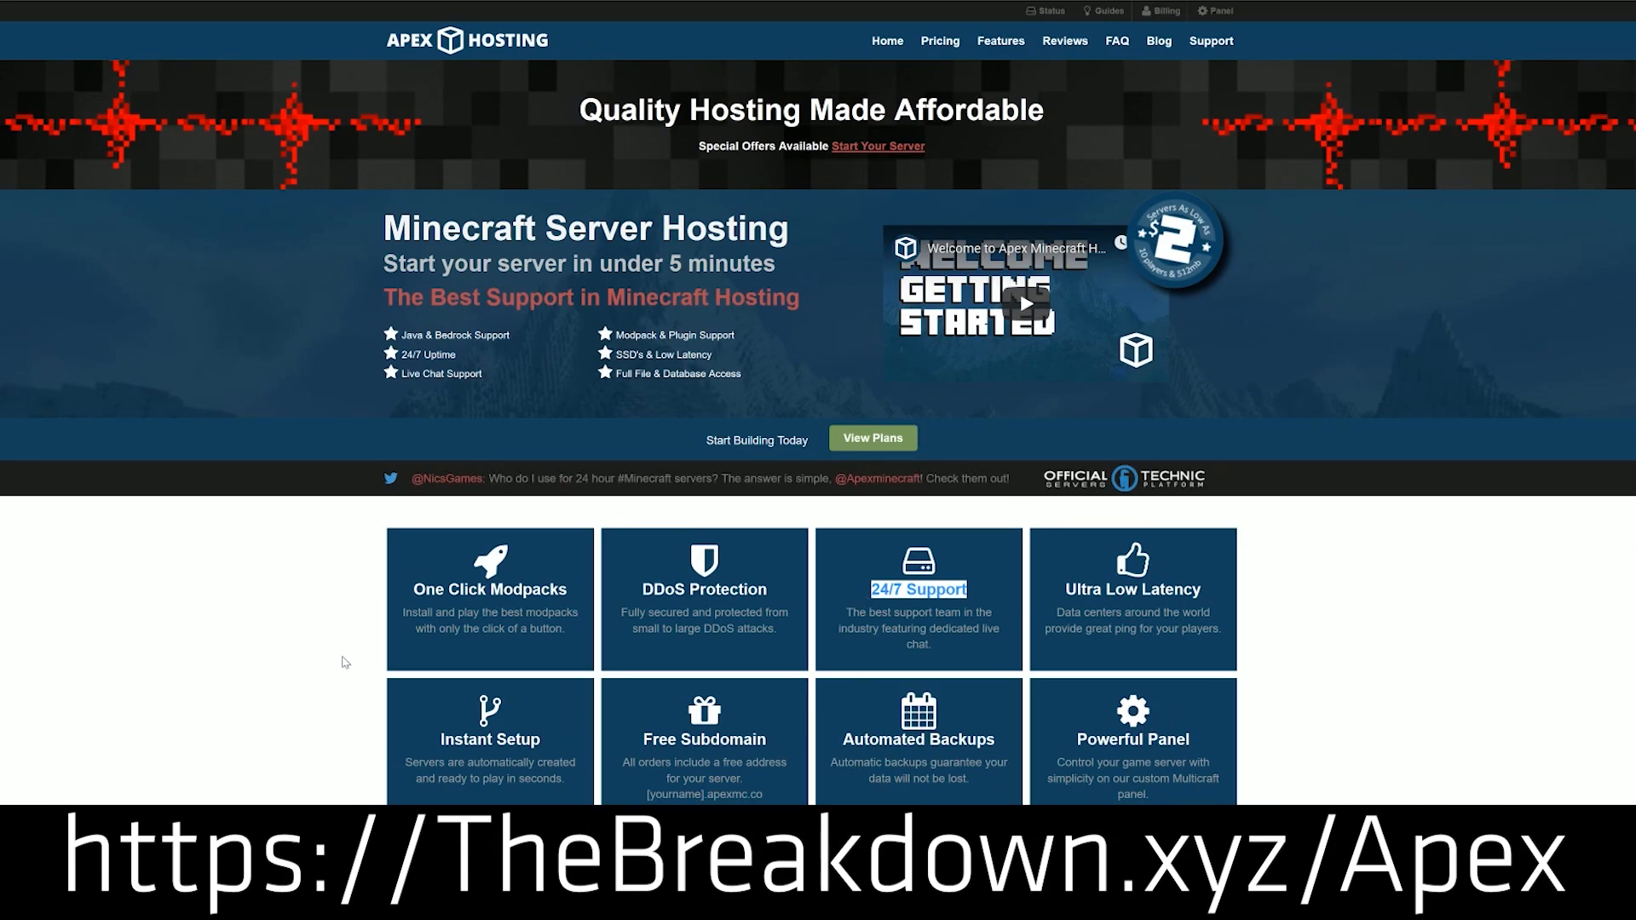
{"action": "double_click", "coordinate": [488, 588]}
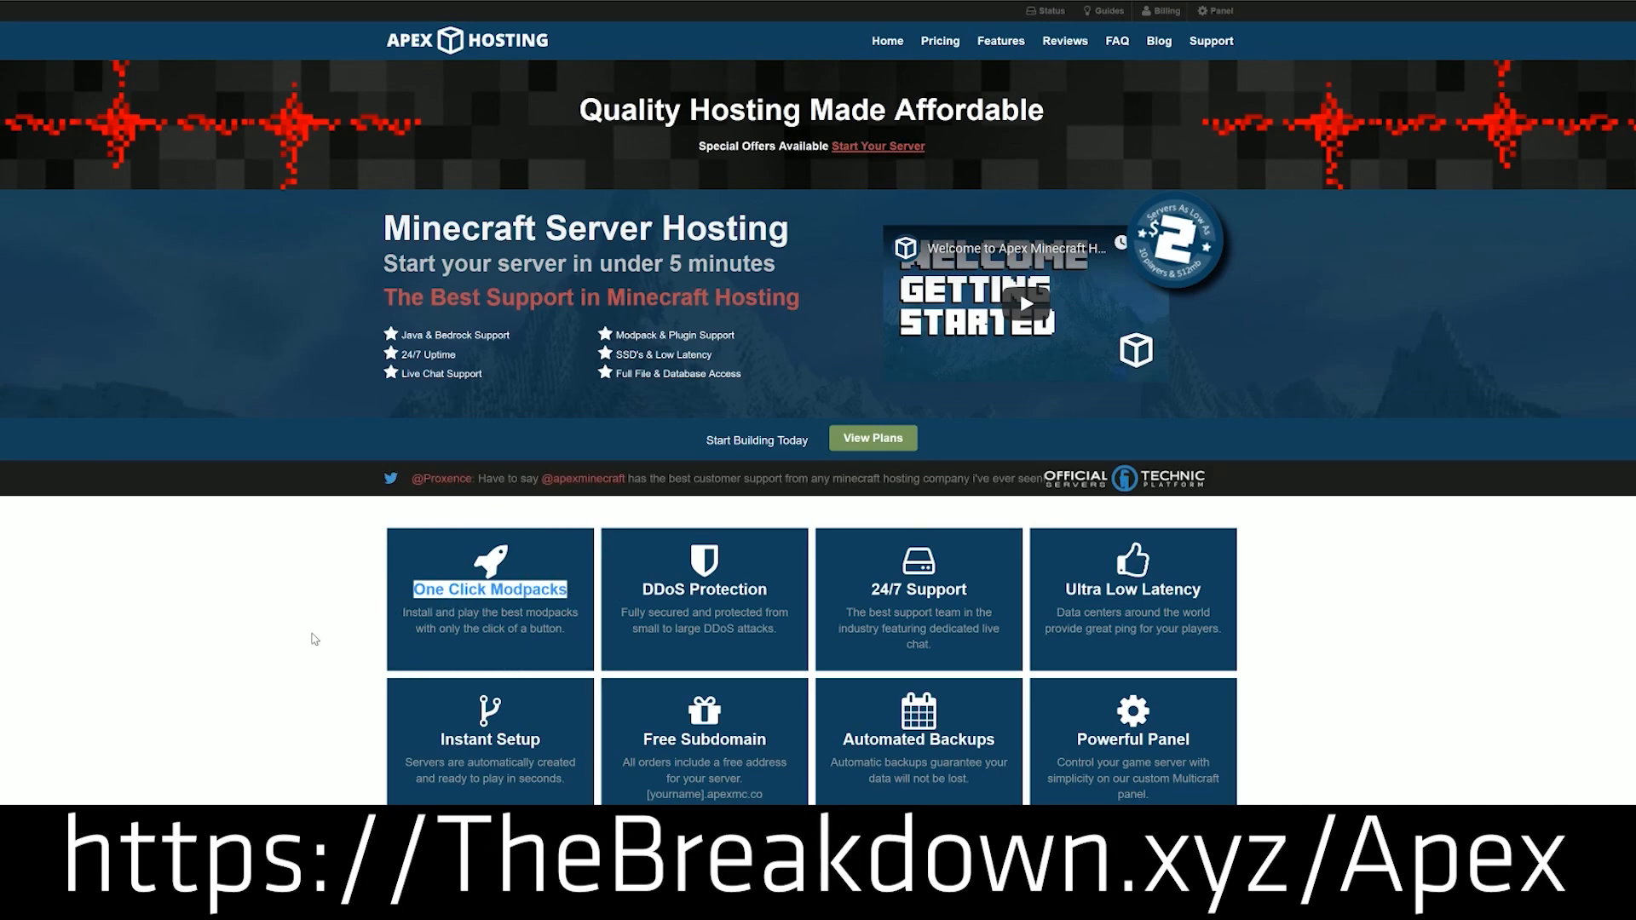
{"action": "scroll", "scroll_direction": "down", "scroll_amount": 3}
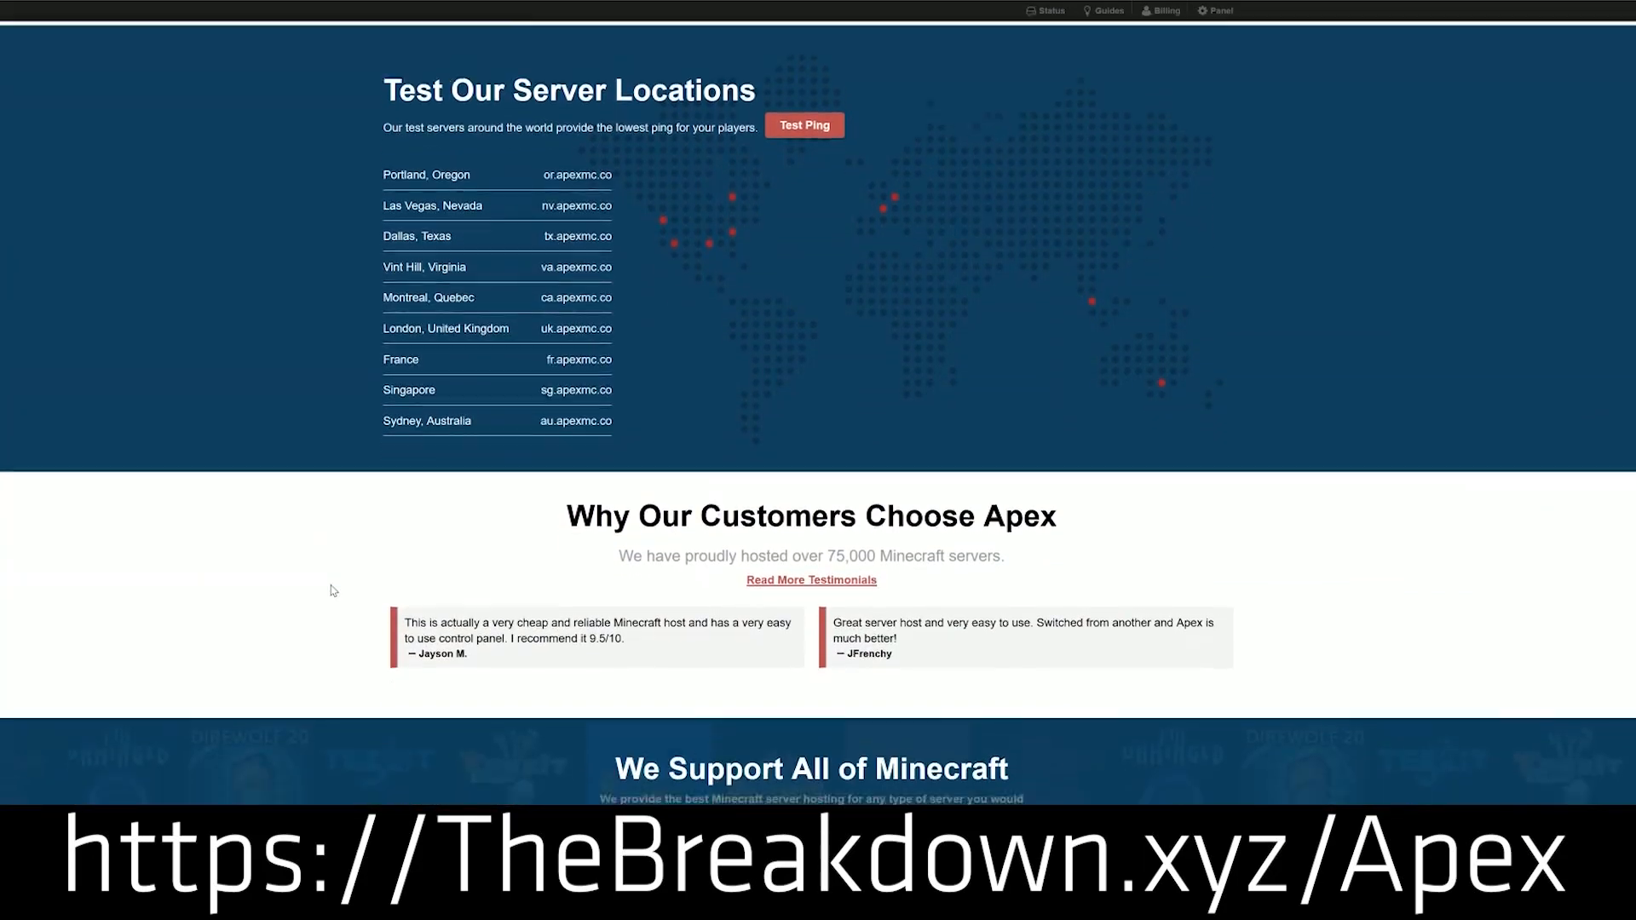
{"action": "scroll", "scroll_direction": "down", "scroll_amount": 3}
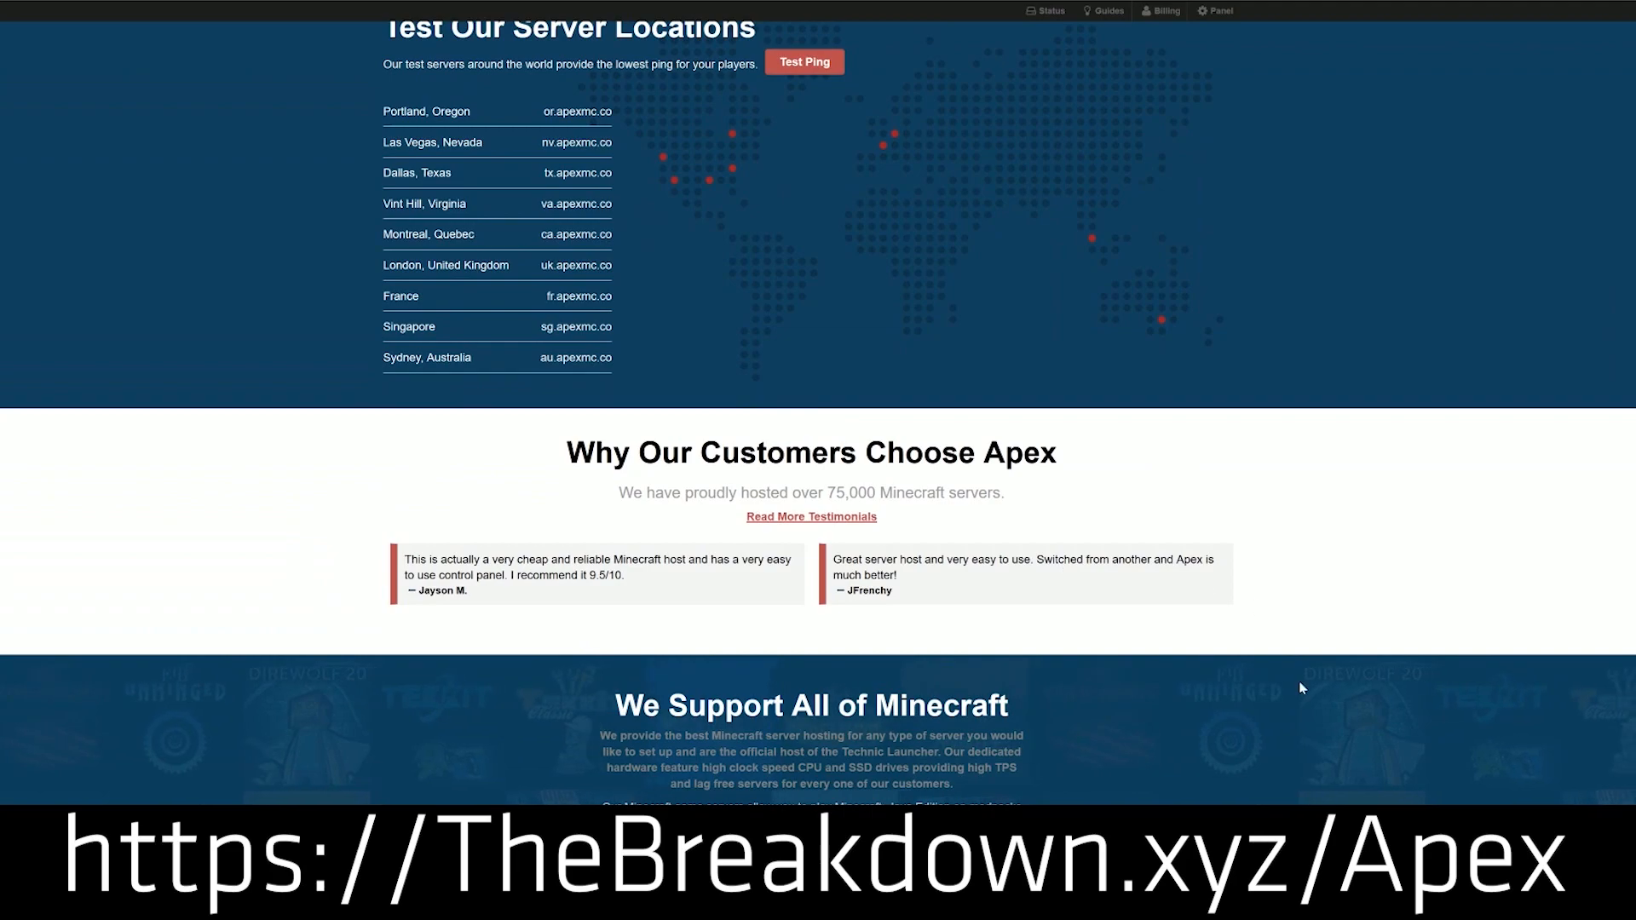
{"action": "scroll", "scroll_direction": "down", "scroll_amount": 3}
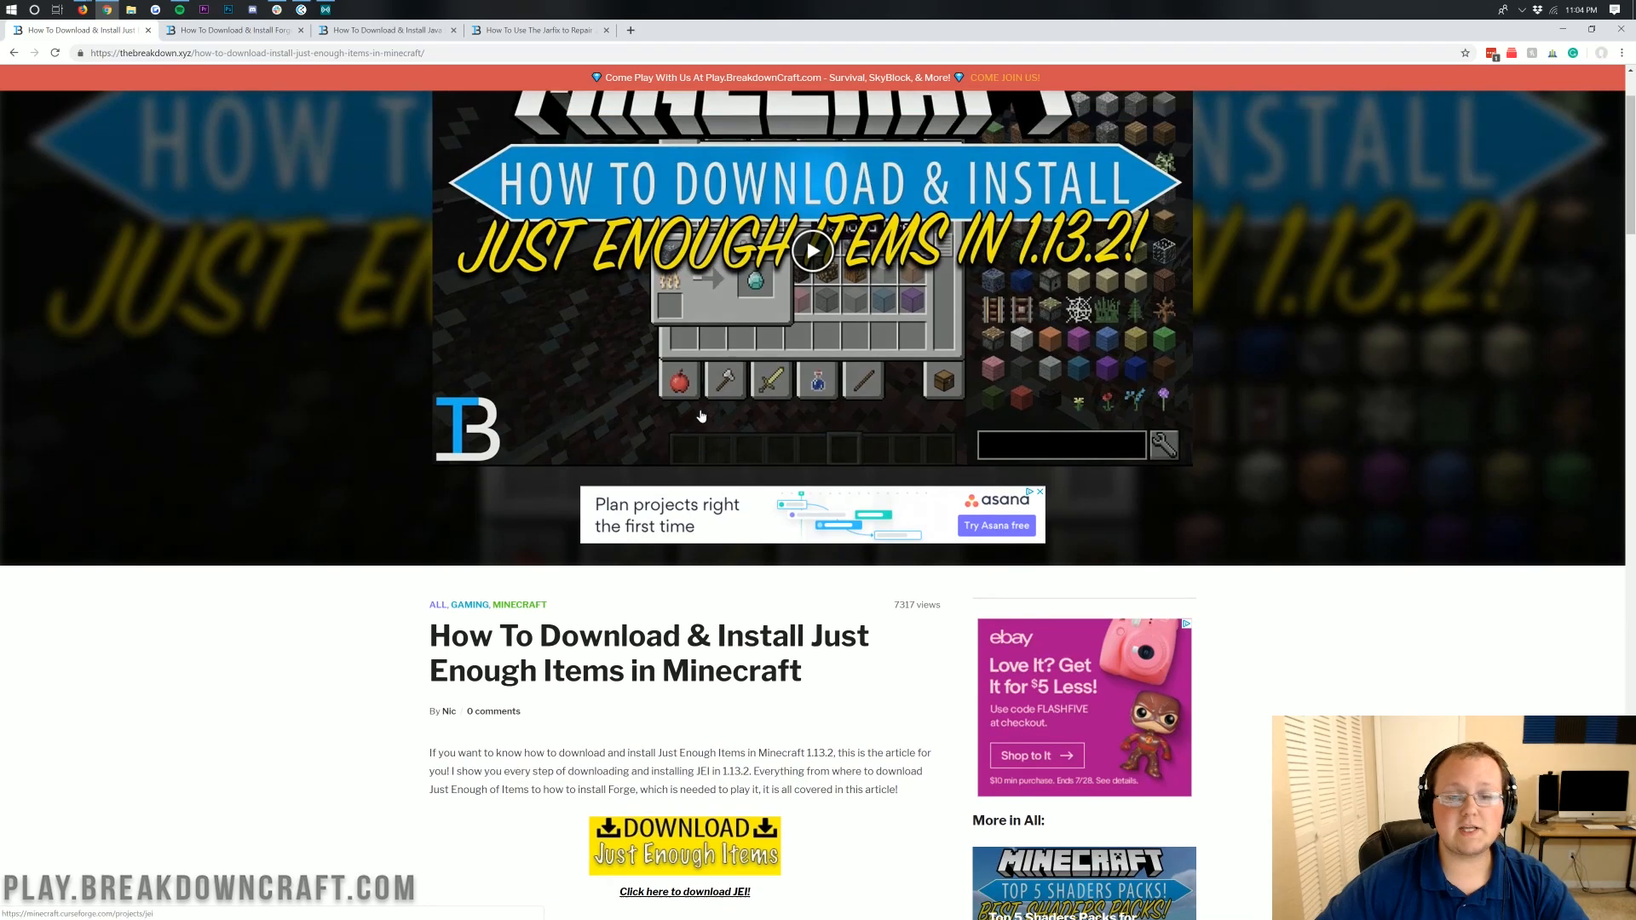
{"action": "scroll", "scroll_direction": "up", "scroll_amount": 3}
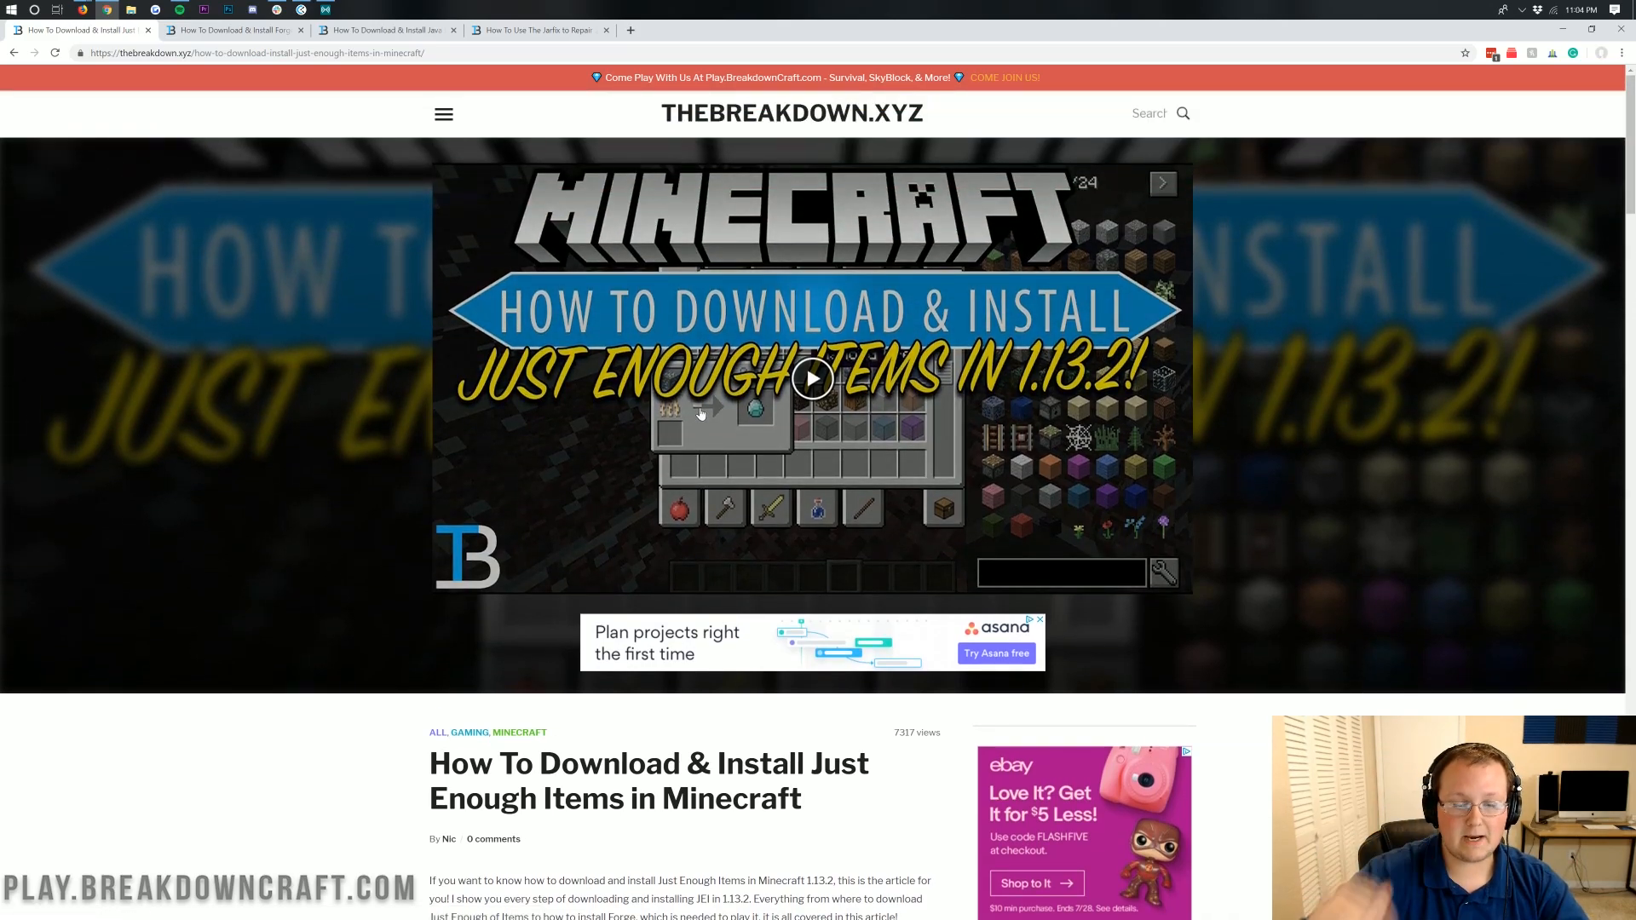
{"action": "scroll", "scroll_direction": "down", "scroll_amount": 3}
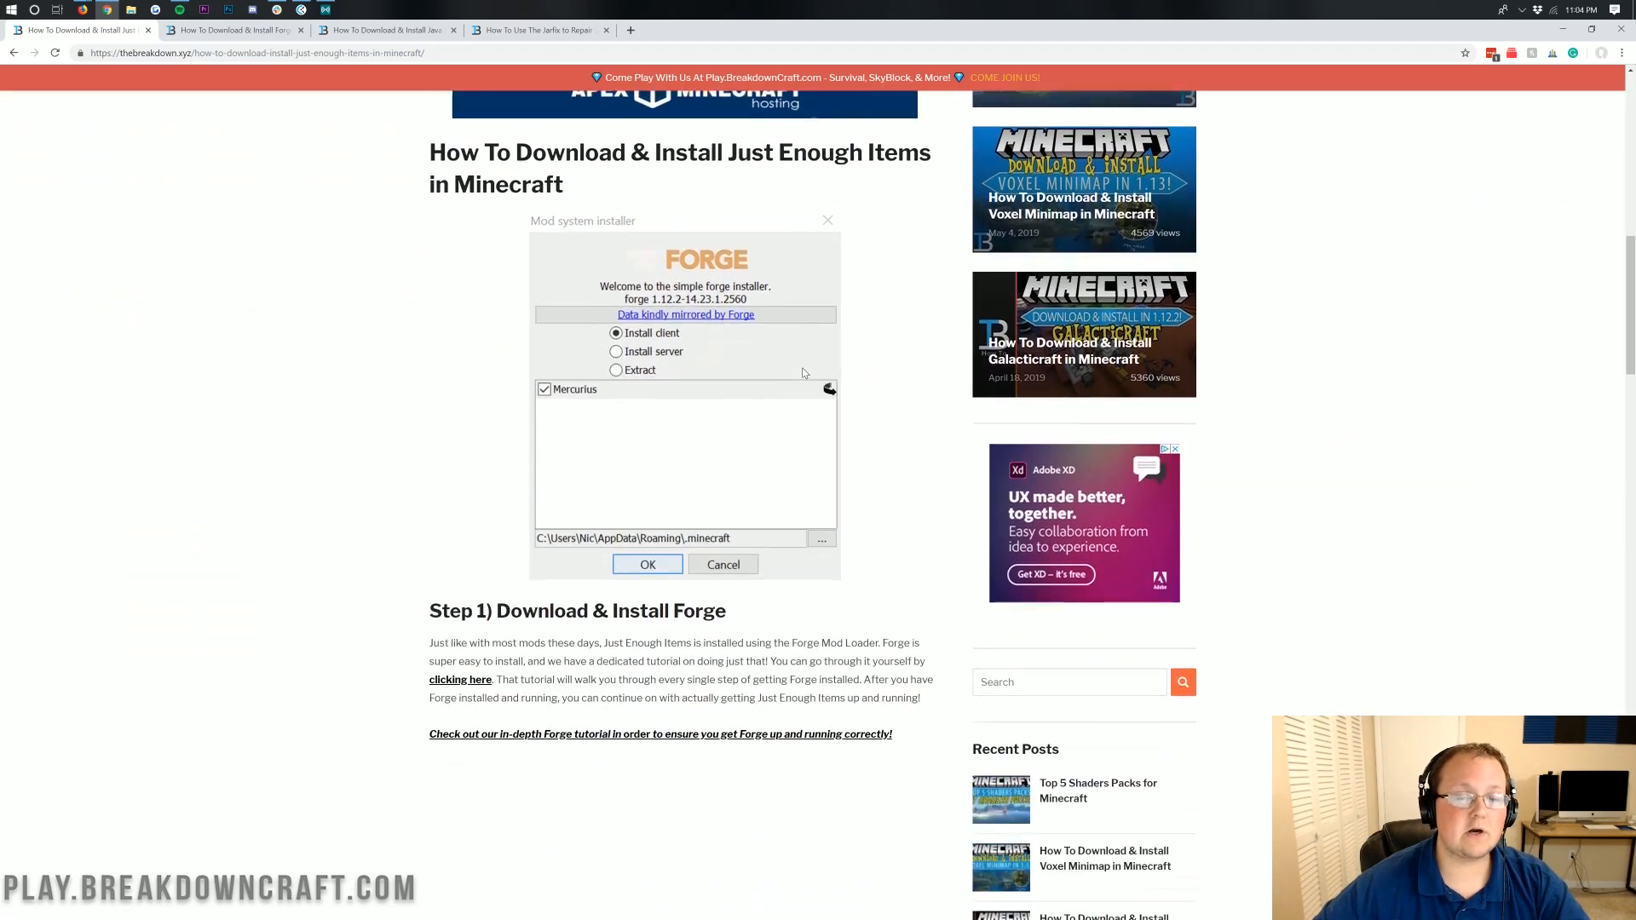
{"action": "scroll", "scroll_direction": "down", "scroll_amount": 3}
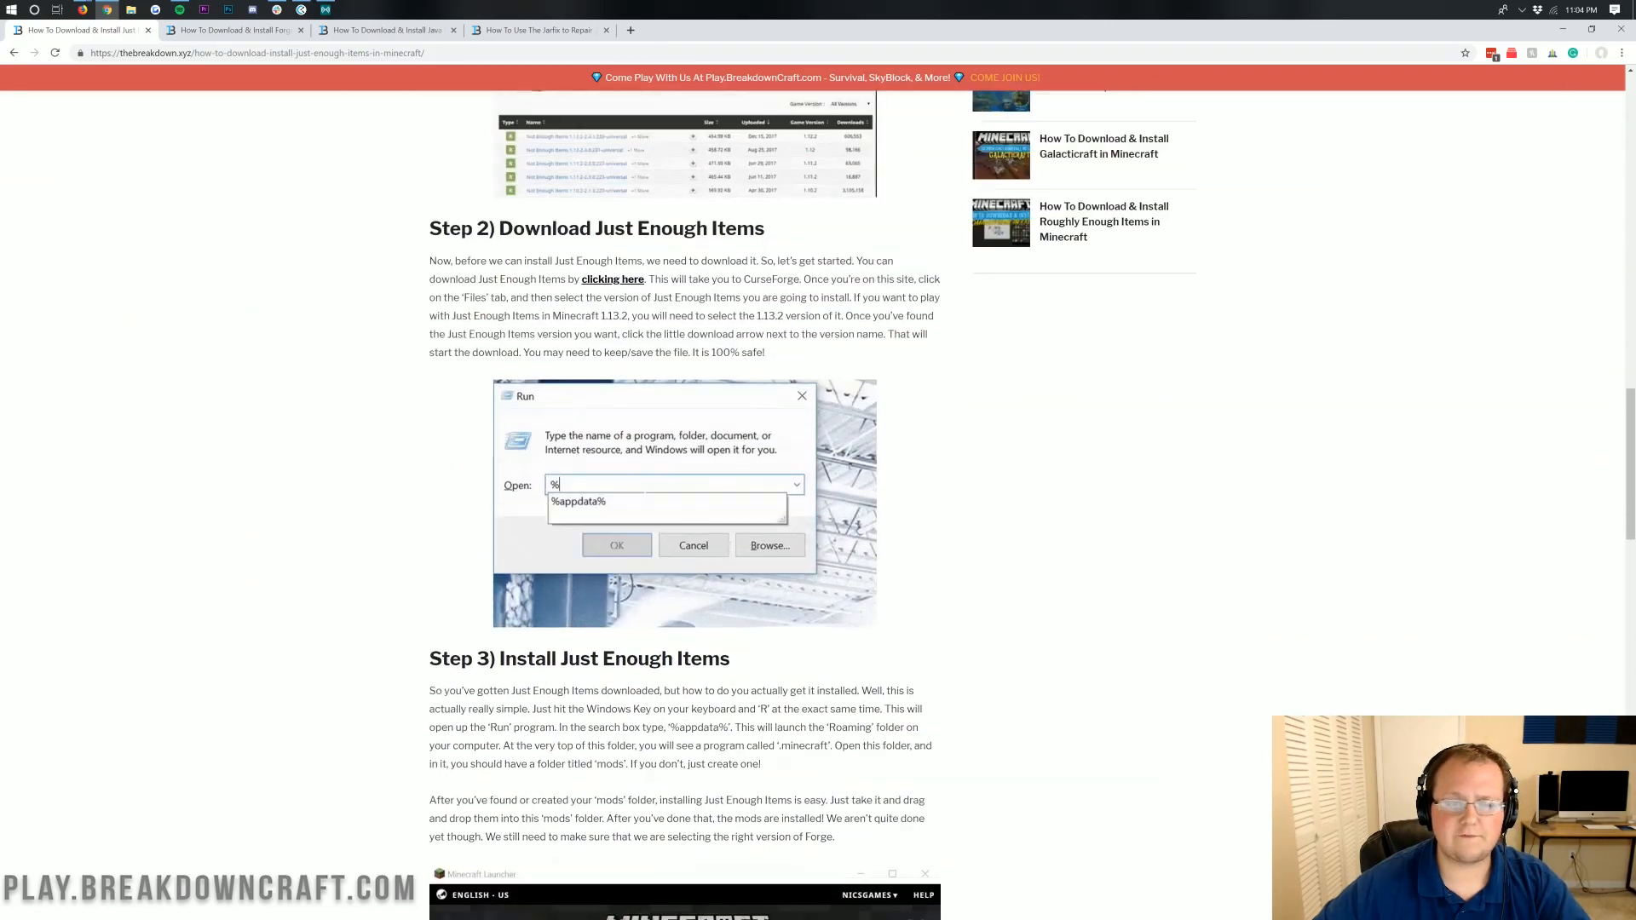
{"action": "scroll", "scroll_direction": "down", "scroll_amount": 3}
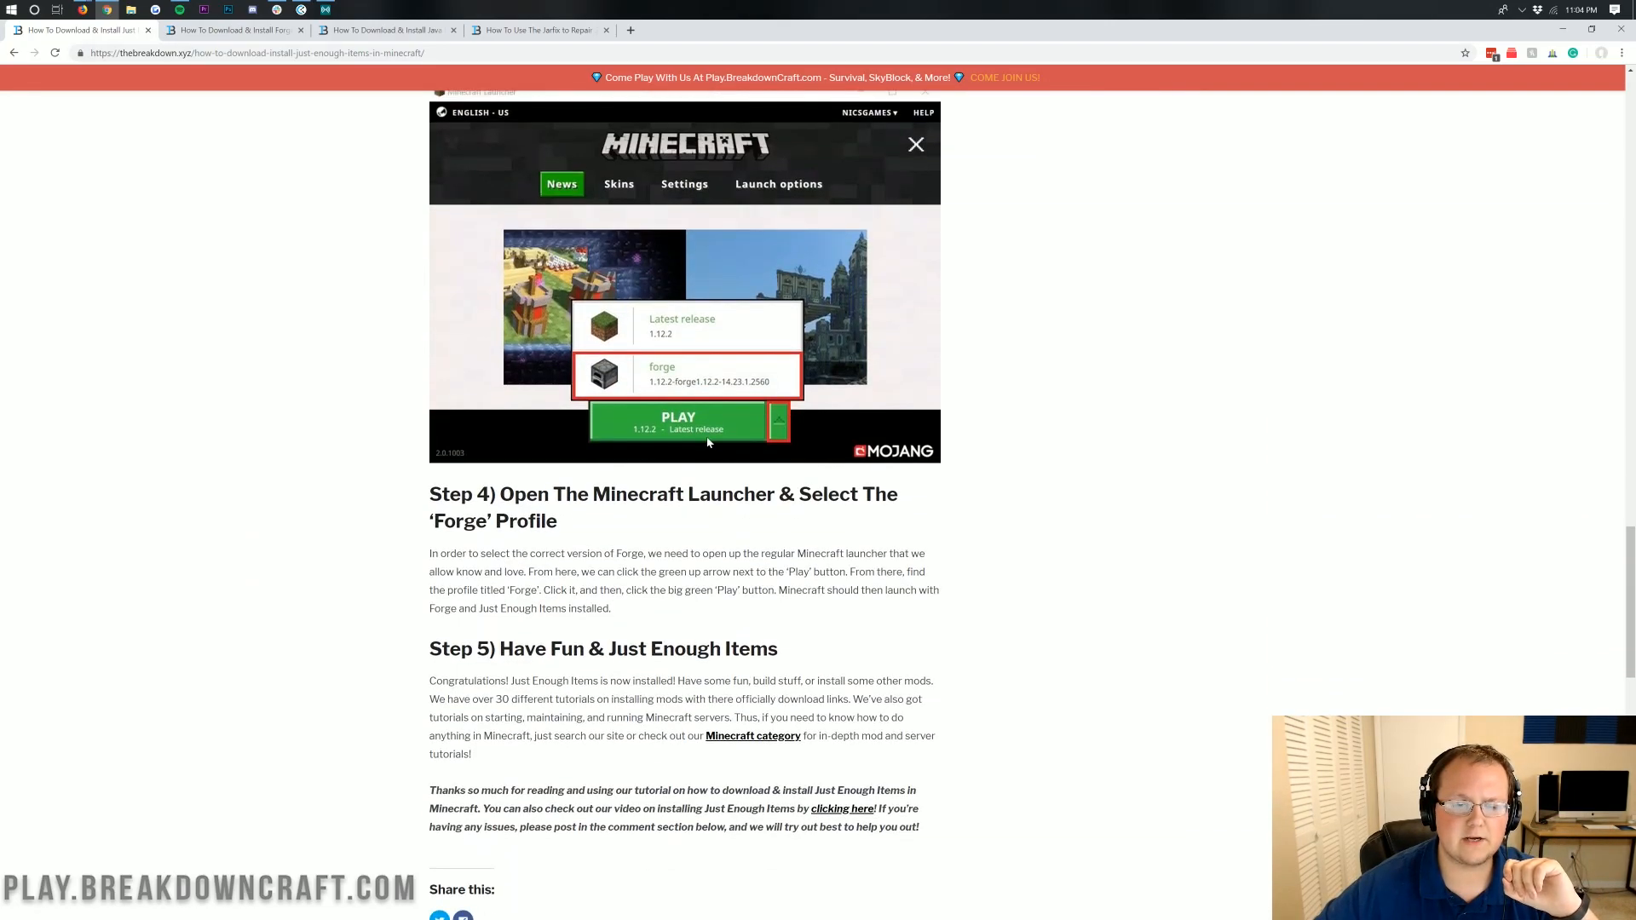
{"action": "scroll", "scroll_direction": "up", "scroll_amount": 3}
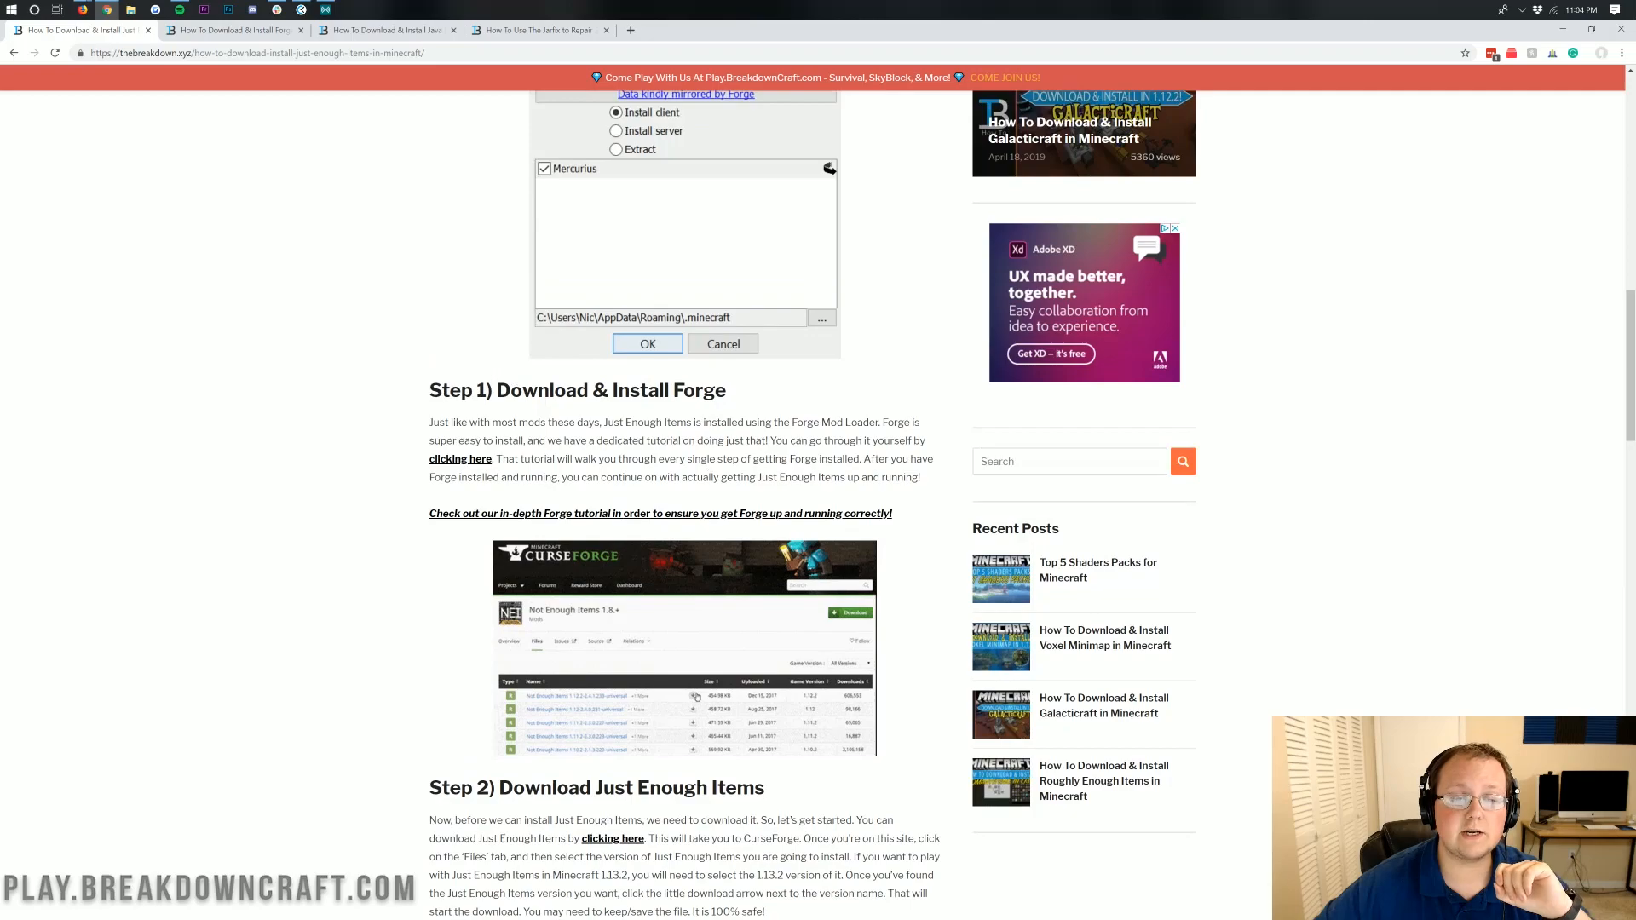
{"action": "scroll", "scroll_direction": "up", "scroll_amount": 3}
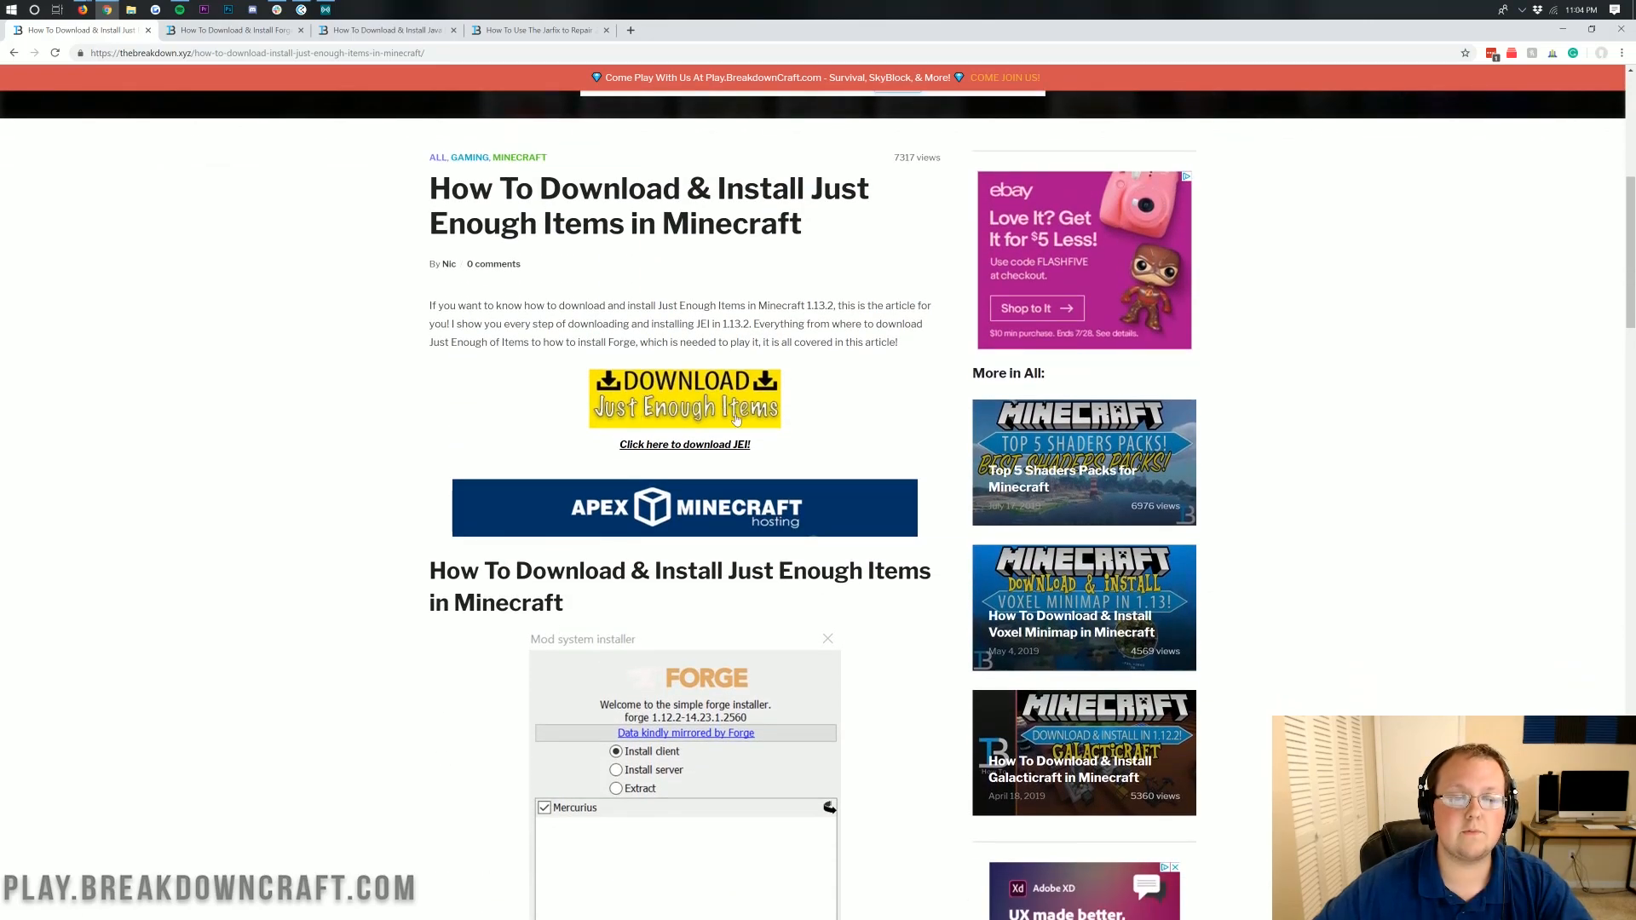
{"action": "mouse_move", "coordinate": [684, 408]}
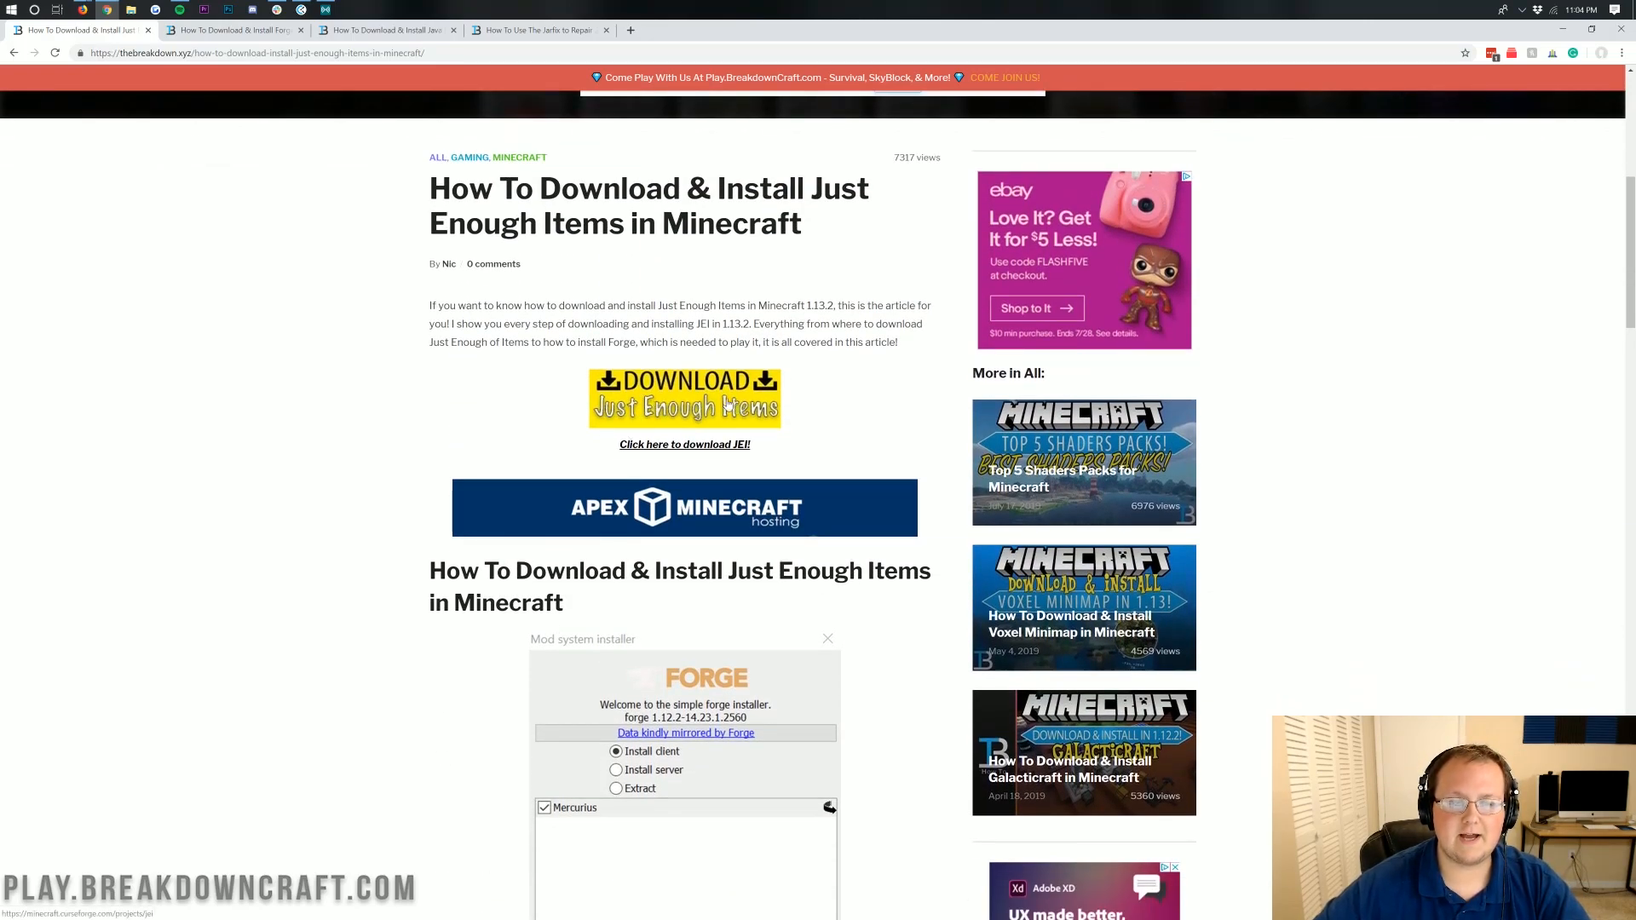
From the Just Enough Items page, download the newest Minecraft 1.14 jar under Recent Files
{"action": "left_click", "coordinate": [684, 443]}
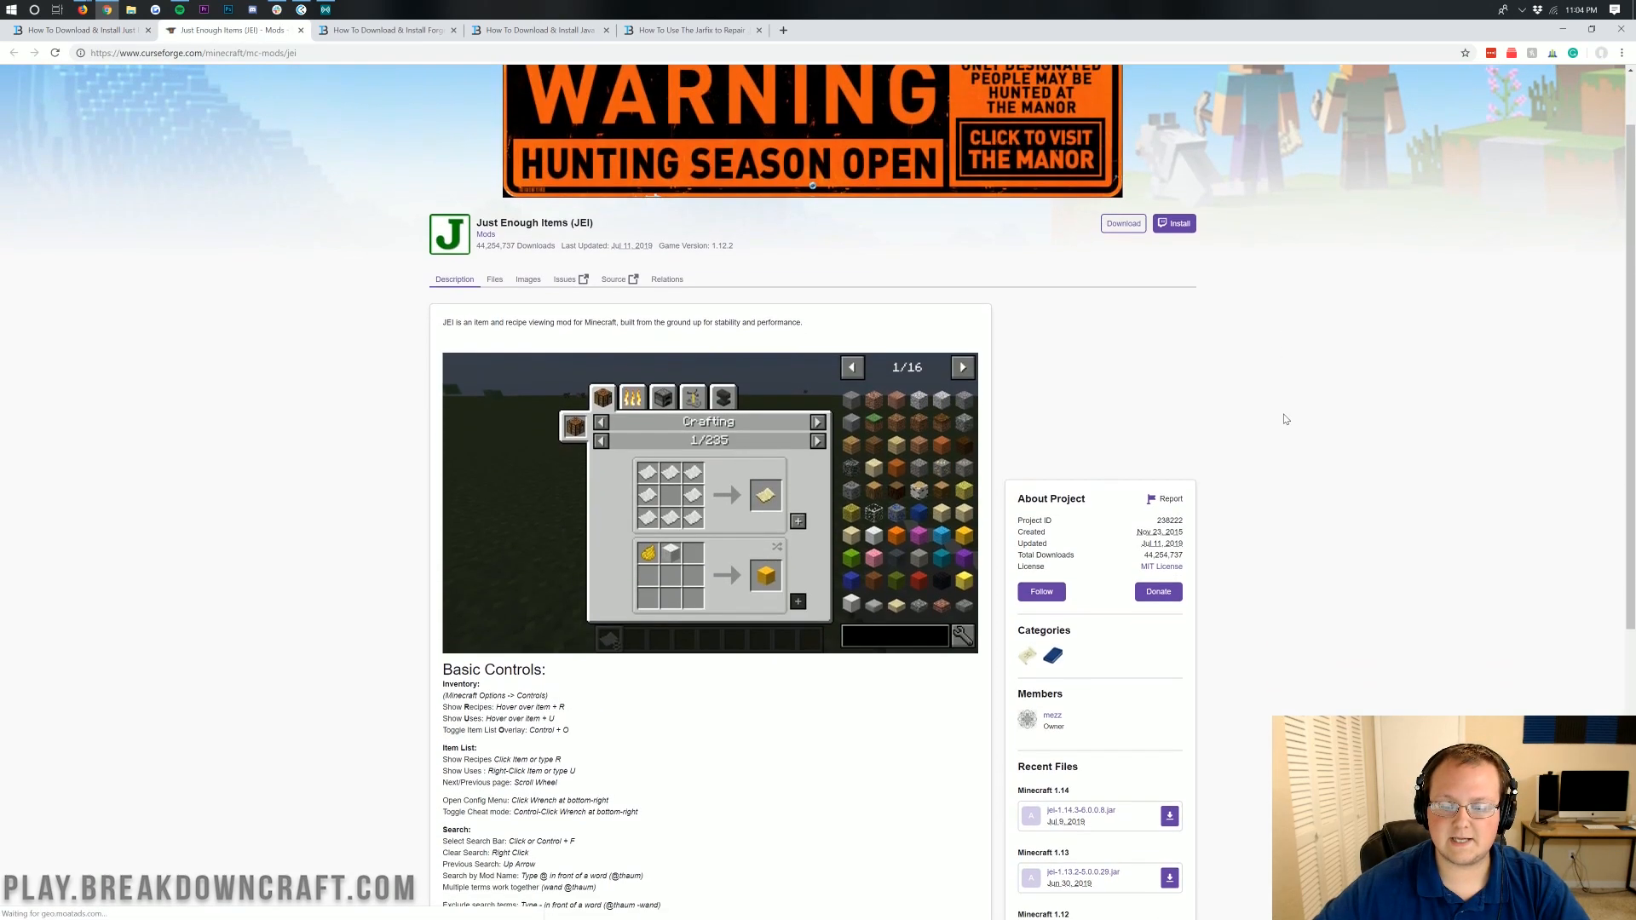
{"action": "scroll", "scroll_direction": "down", "scroll_amount": 3}
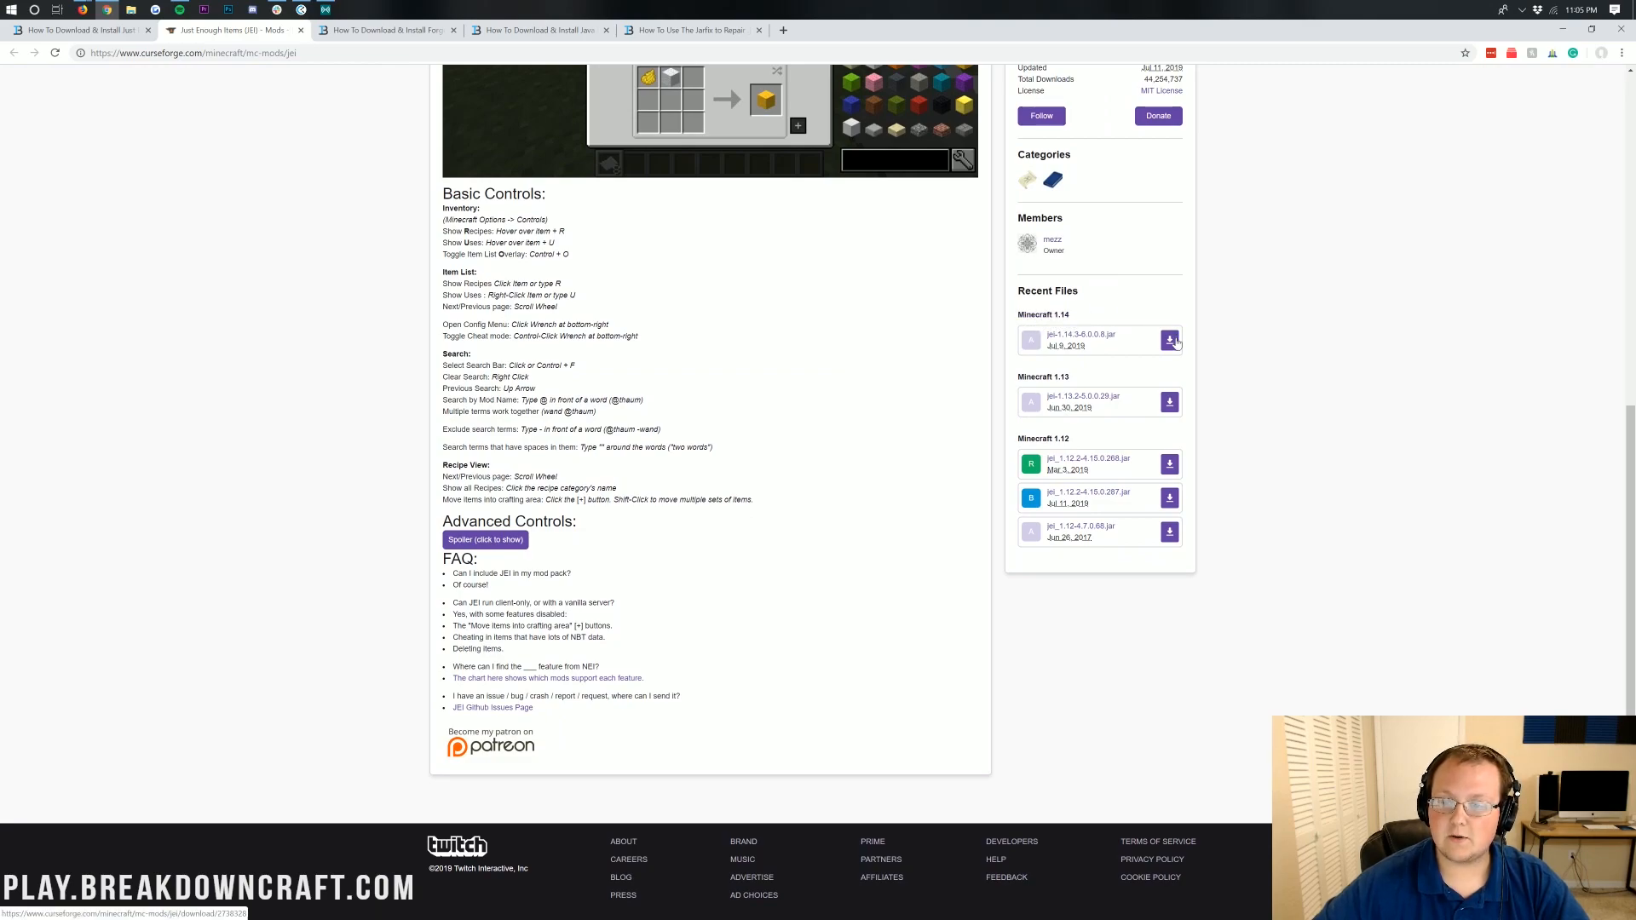
{"action": "left_click", "coordinate": [1168, 340]}
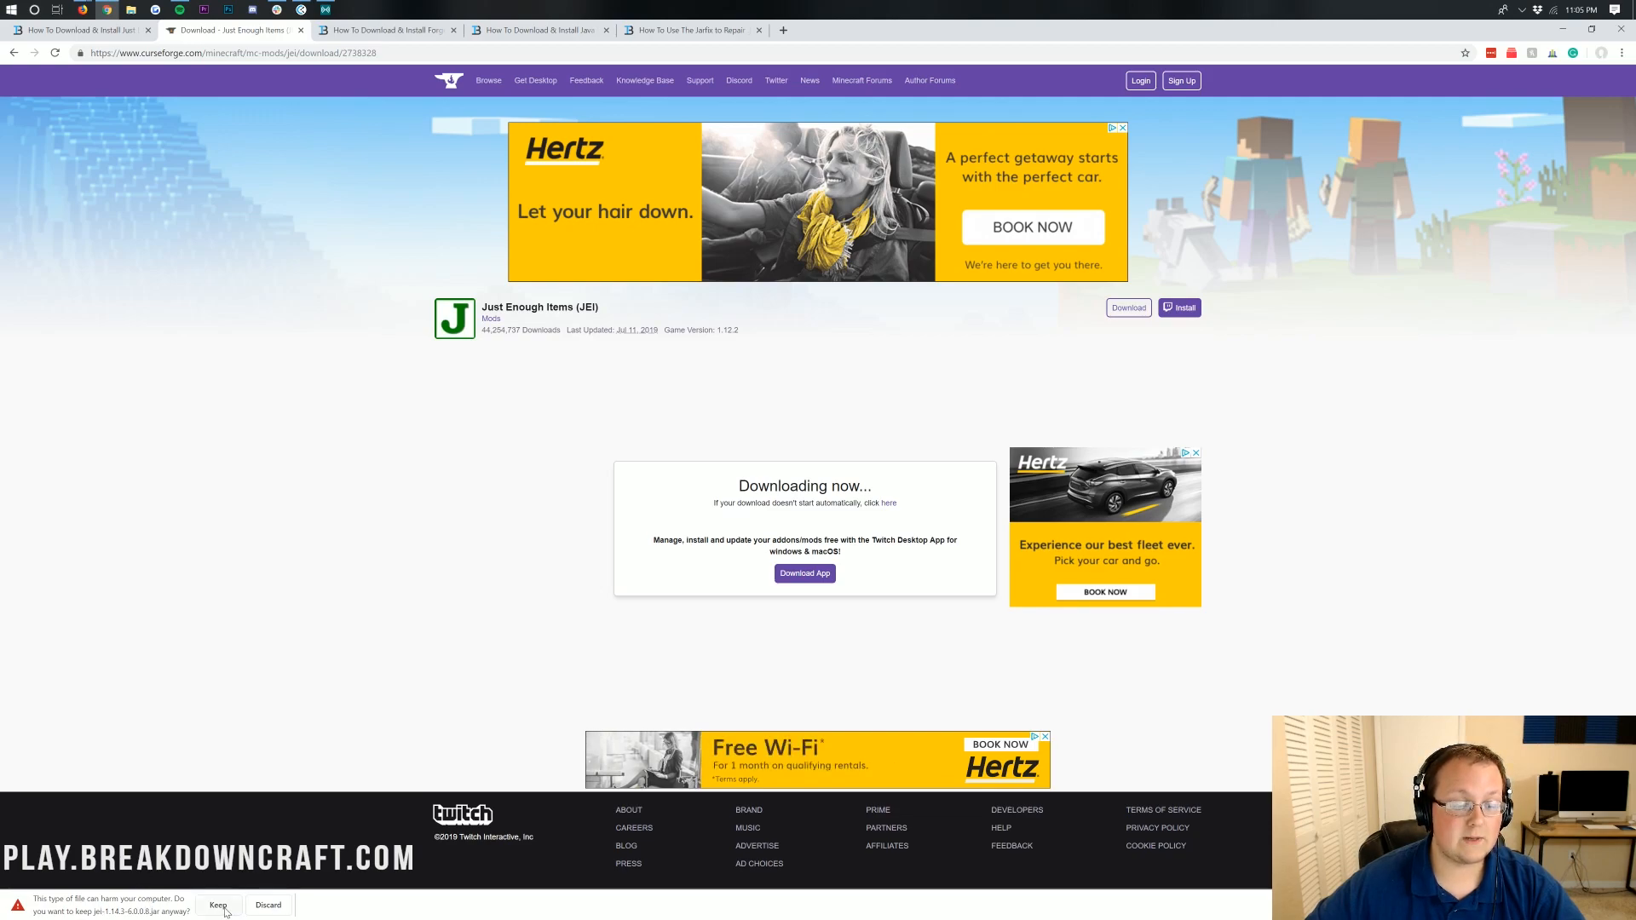
Keep the JEI 1.14.3 jar despite Chrome's warning and switch to the Forge install article
{"action": "left_click", "coordinate": [217, 905]}
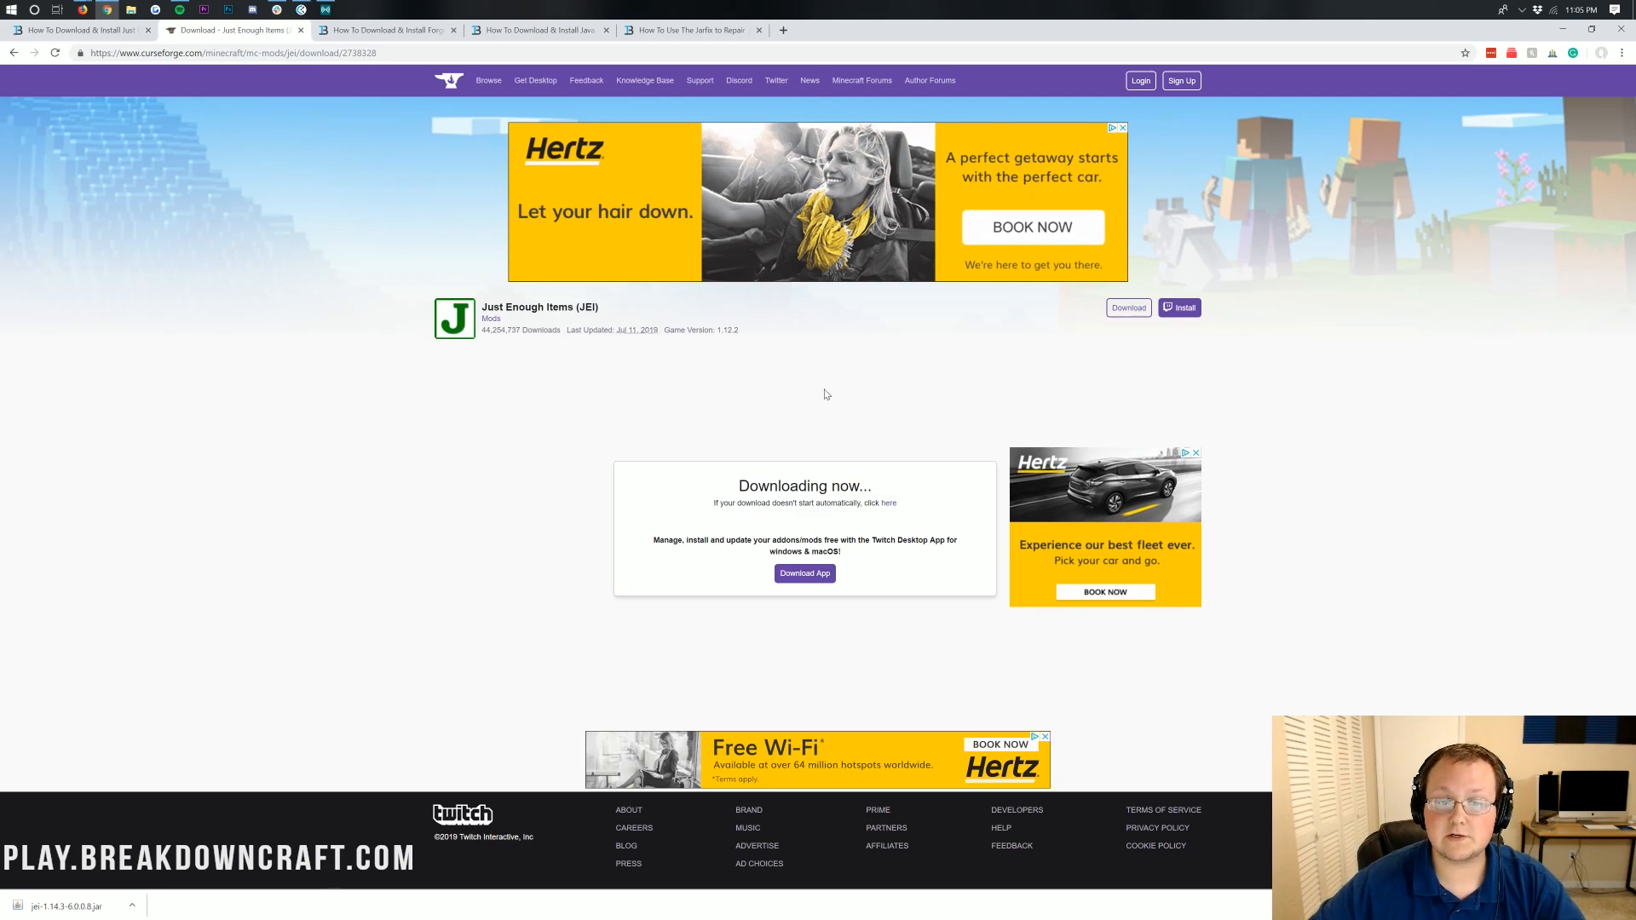
{"action": "mouse_move", "coordinate": [777, 447]}
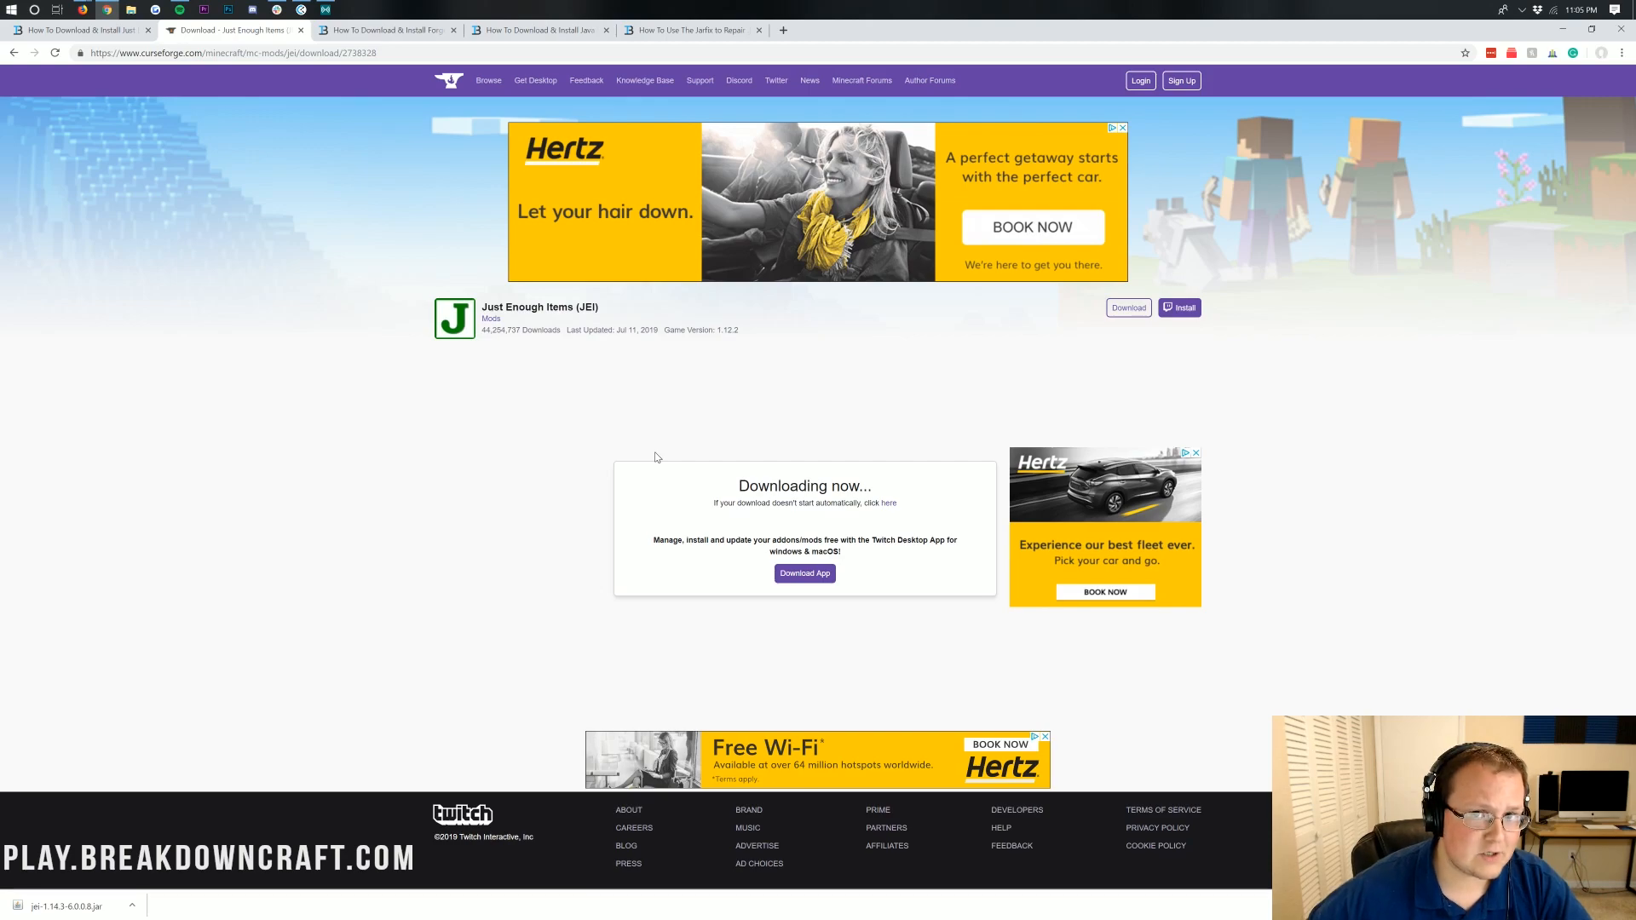
{"action": "left_click", "coordinate": [386, 29]}
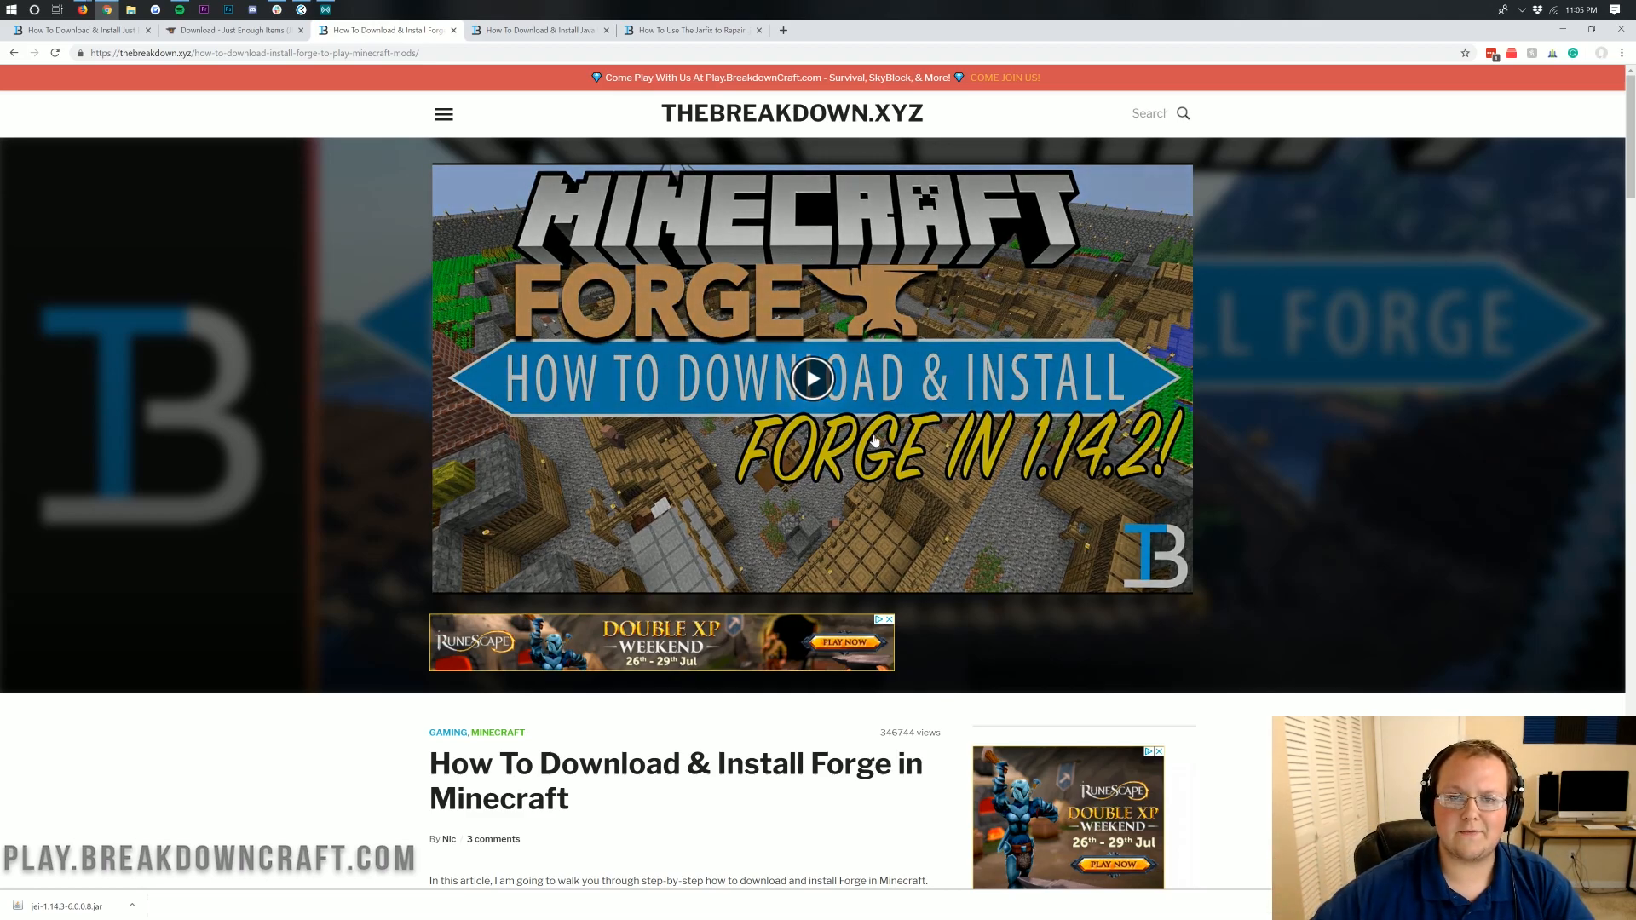
{"action": "mouse_move", "coordinate": [1179, 364]}
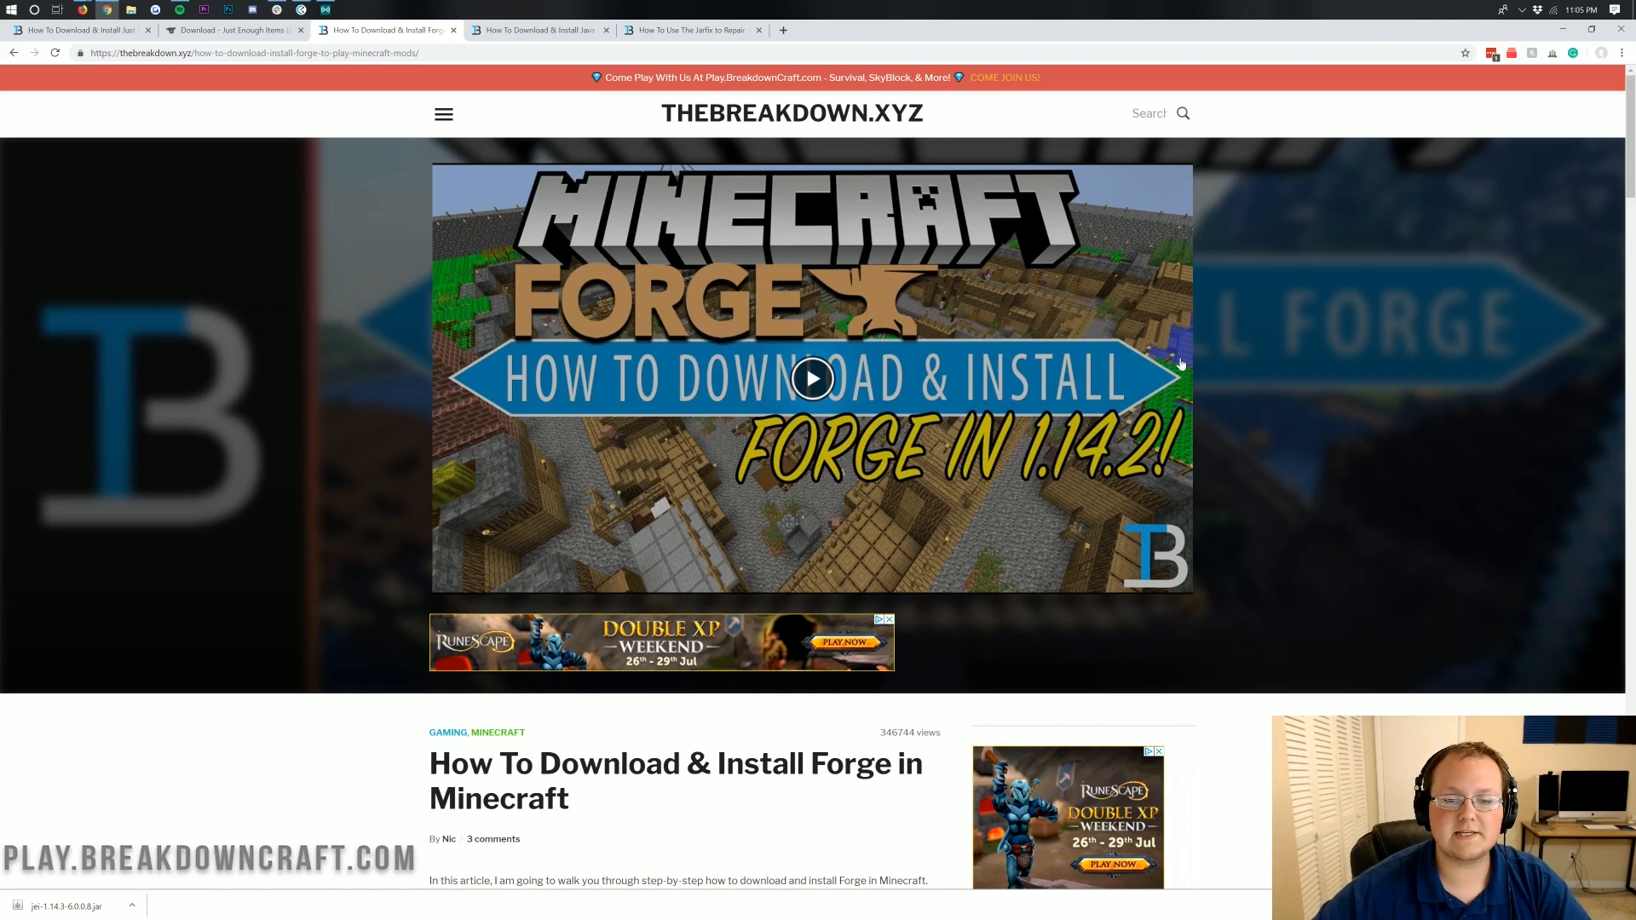
Scroll the Forge install guide down to Step 1 and back up to its Download Forge link
{"action": "scroll", "scroll_direction": "down", "scroll_amount": 3}
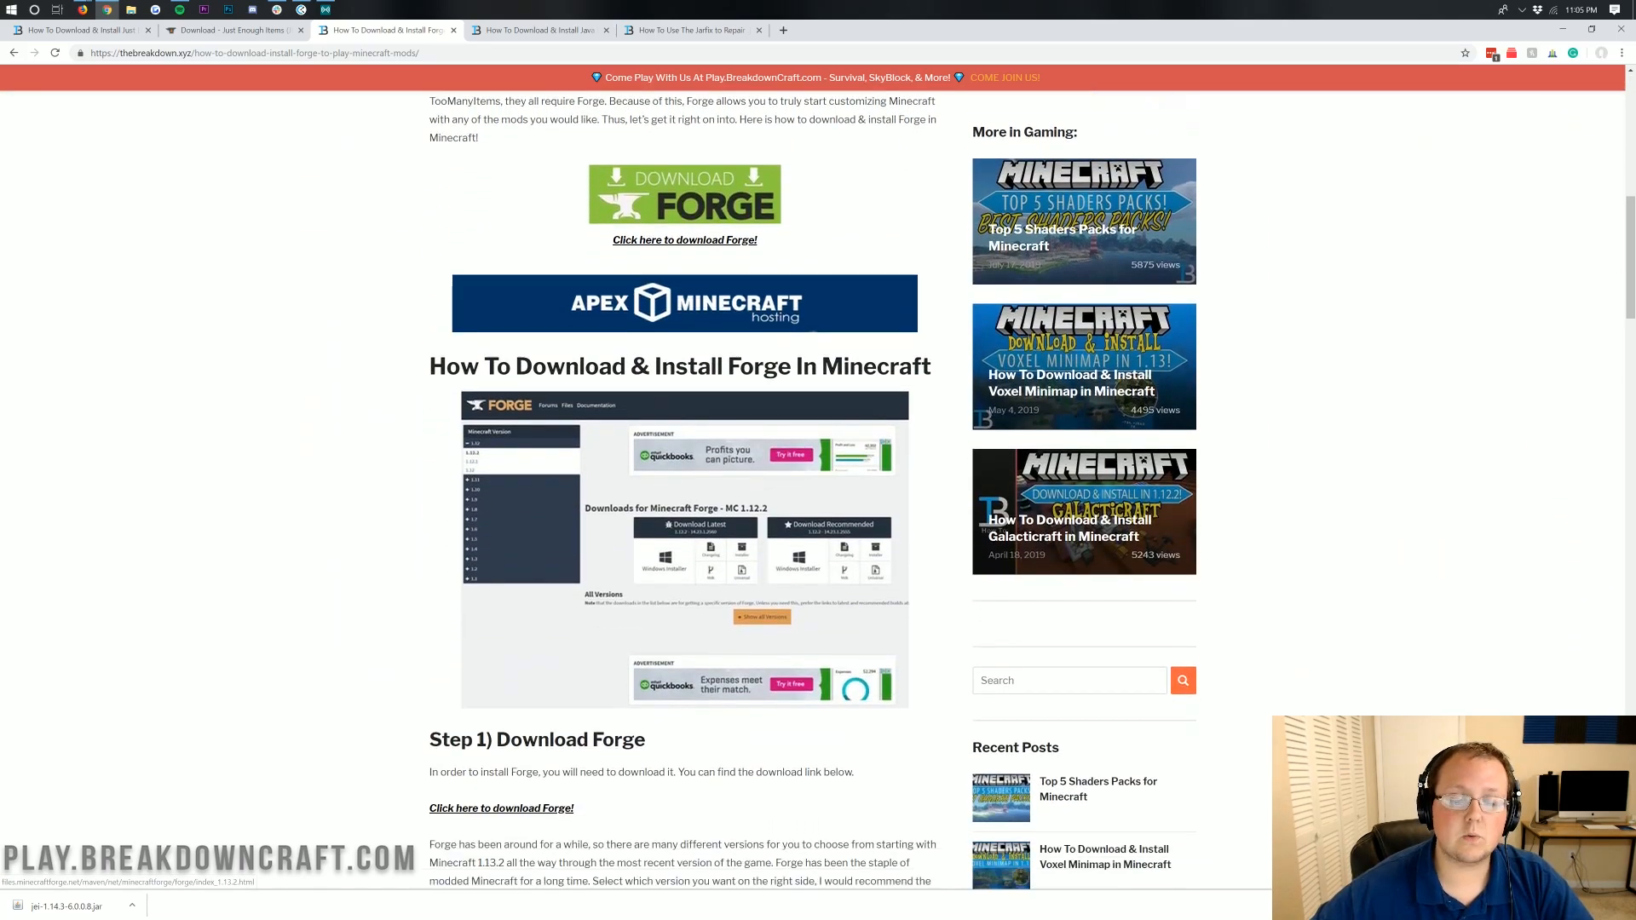
{"action": "scroll", "scroll_direction": "down", "scroll_amount": 3}
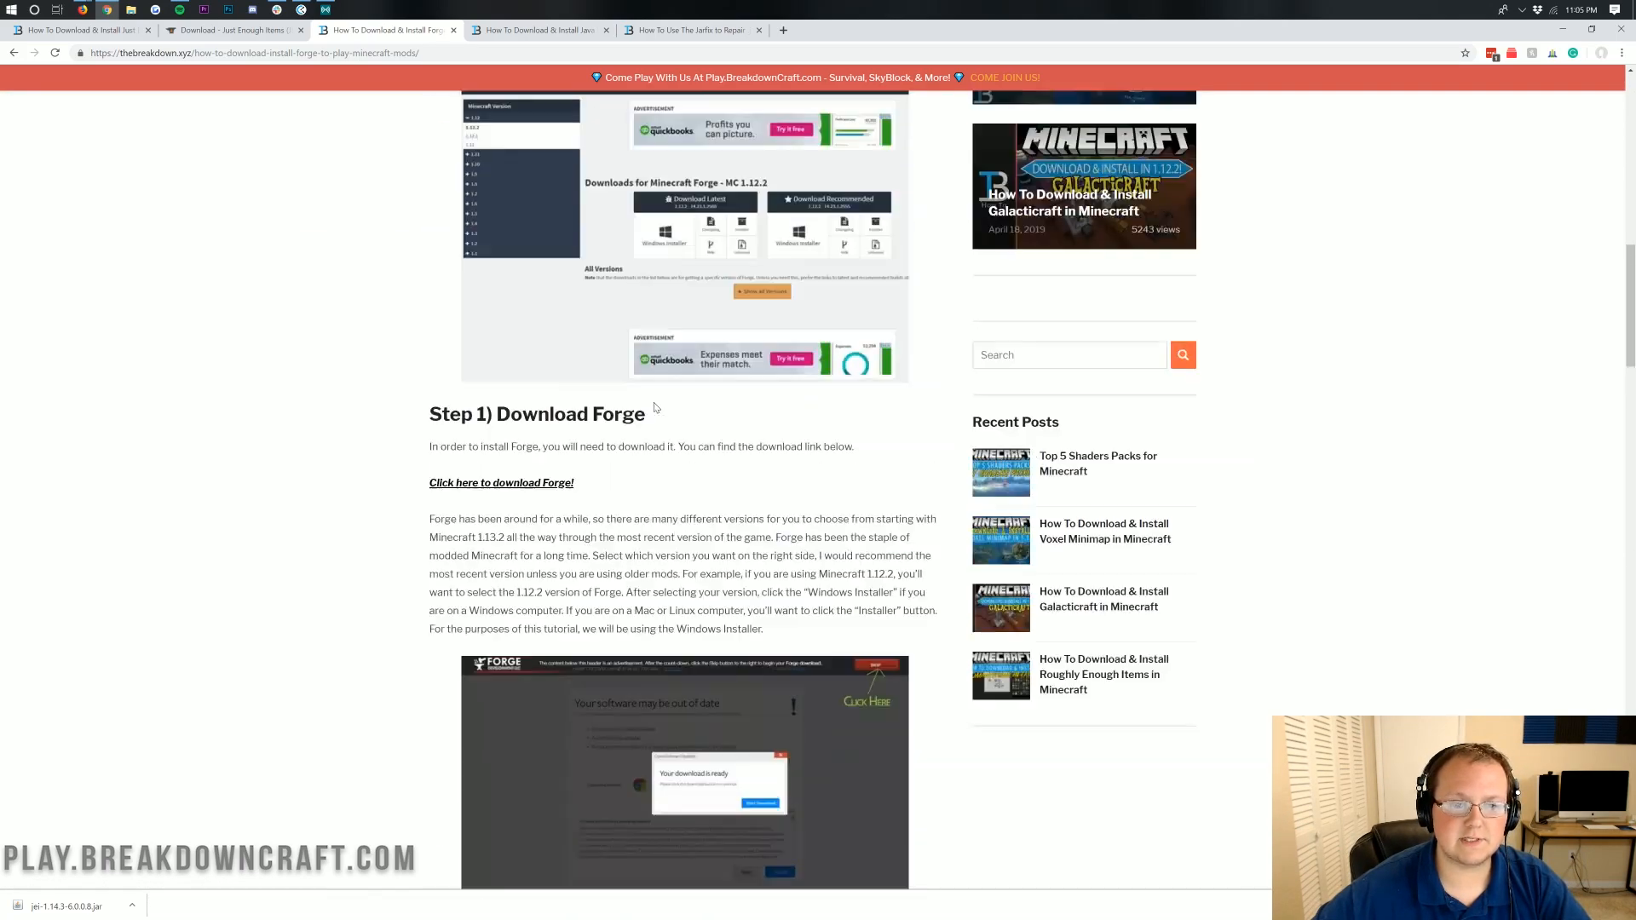
{"action": "scroll", "scroll_direction": "up", "scroll_amount": 3}
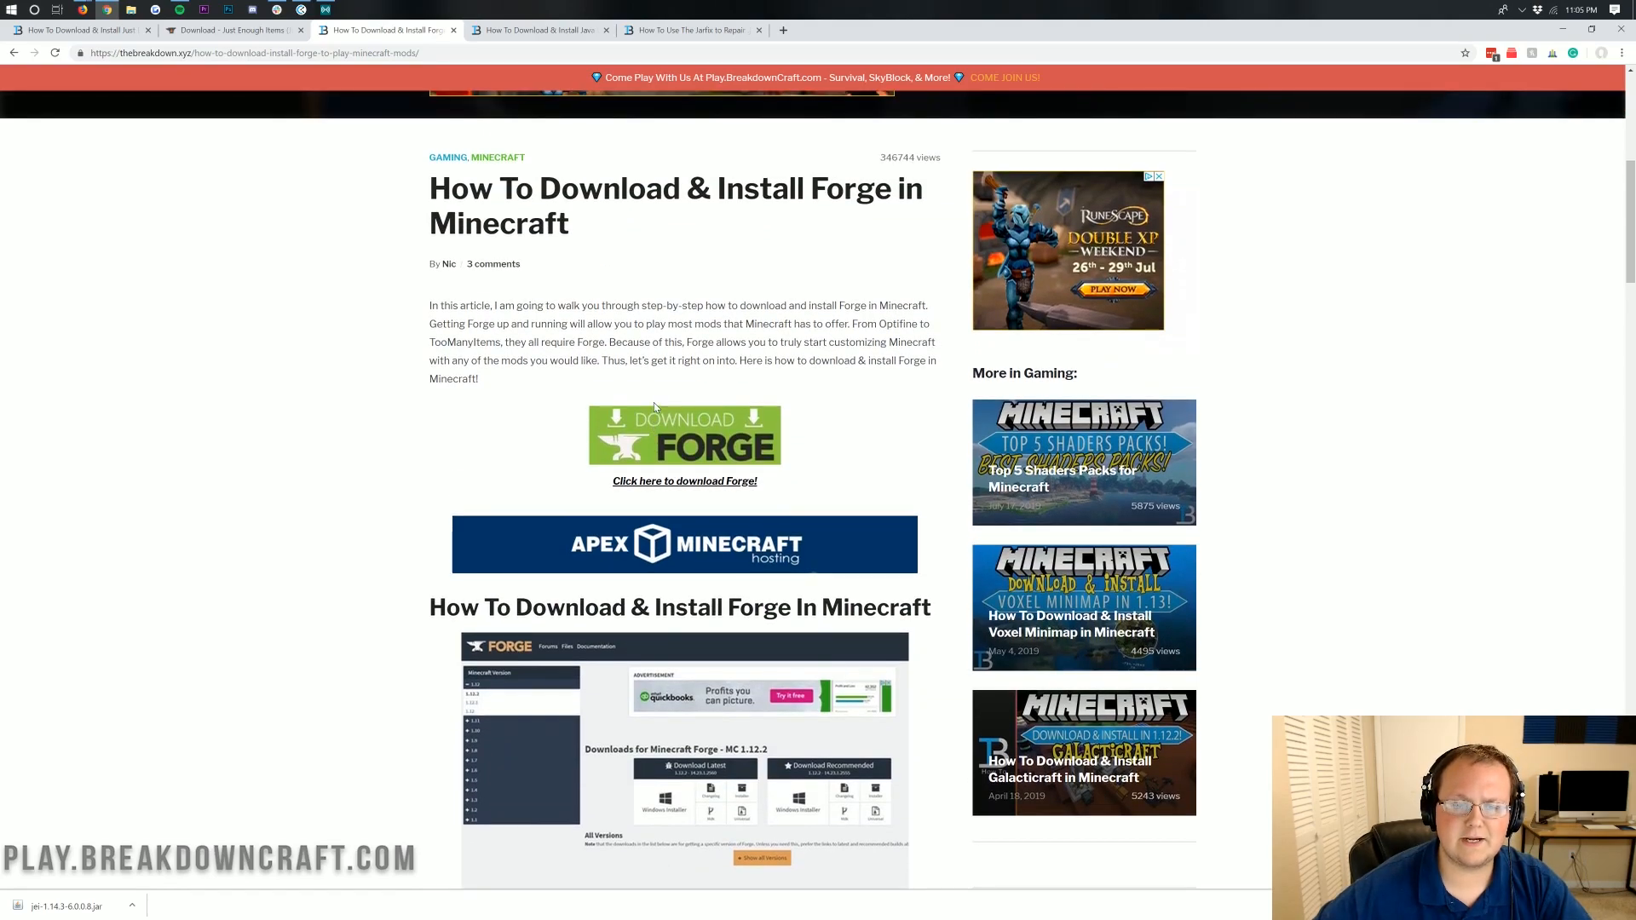
{"action": "mouse_move", "coordinate": [679, 429]}
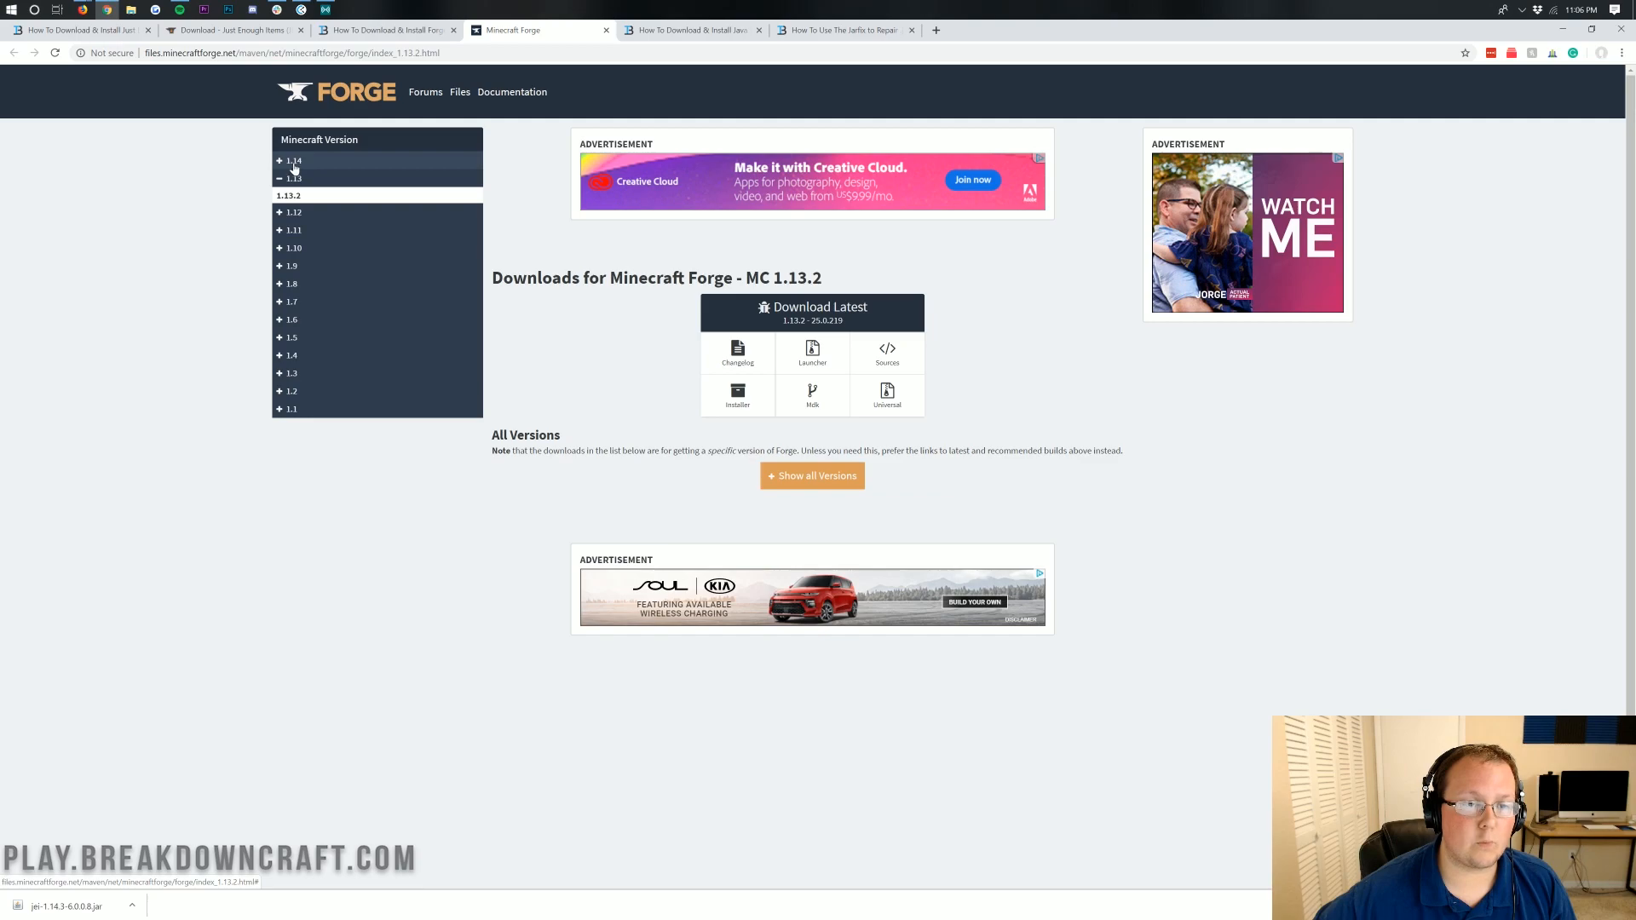
Download the Forge 1.14.4 installer from Download Latest and keep the jar file
{"action": "left_click", "coordinate": [293, 161]}
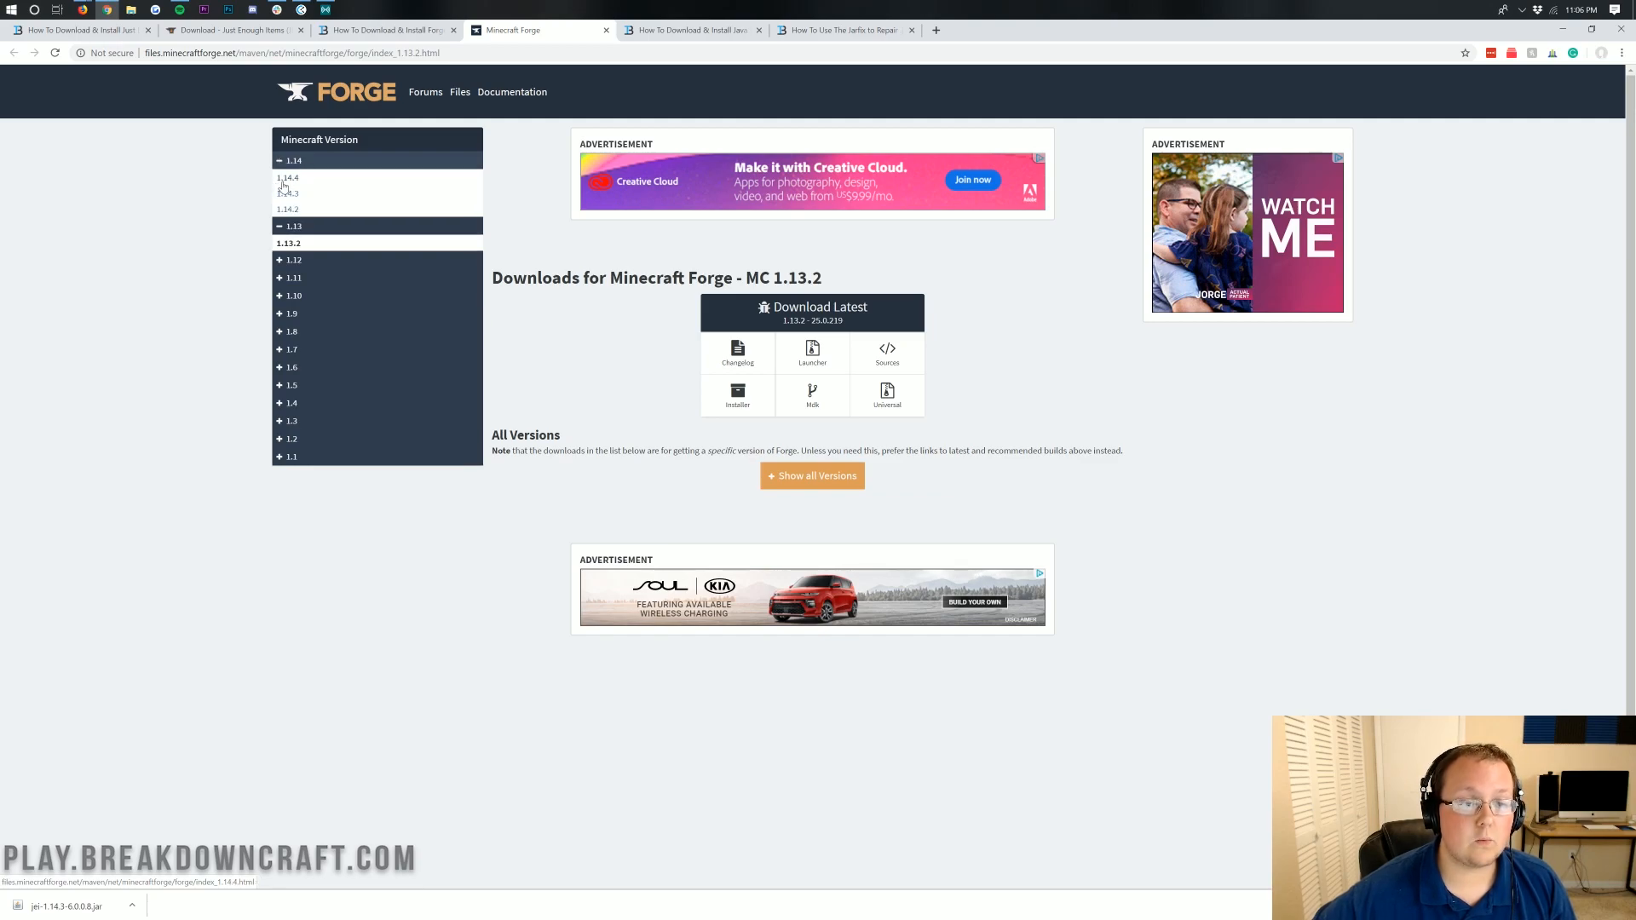
{"action": "left_click", "coordinate": [287, 178]}
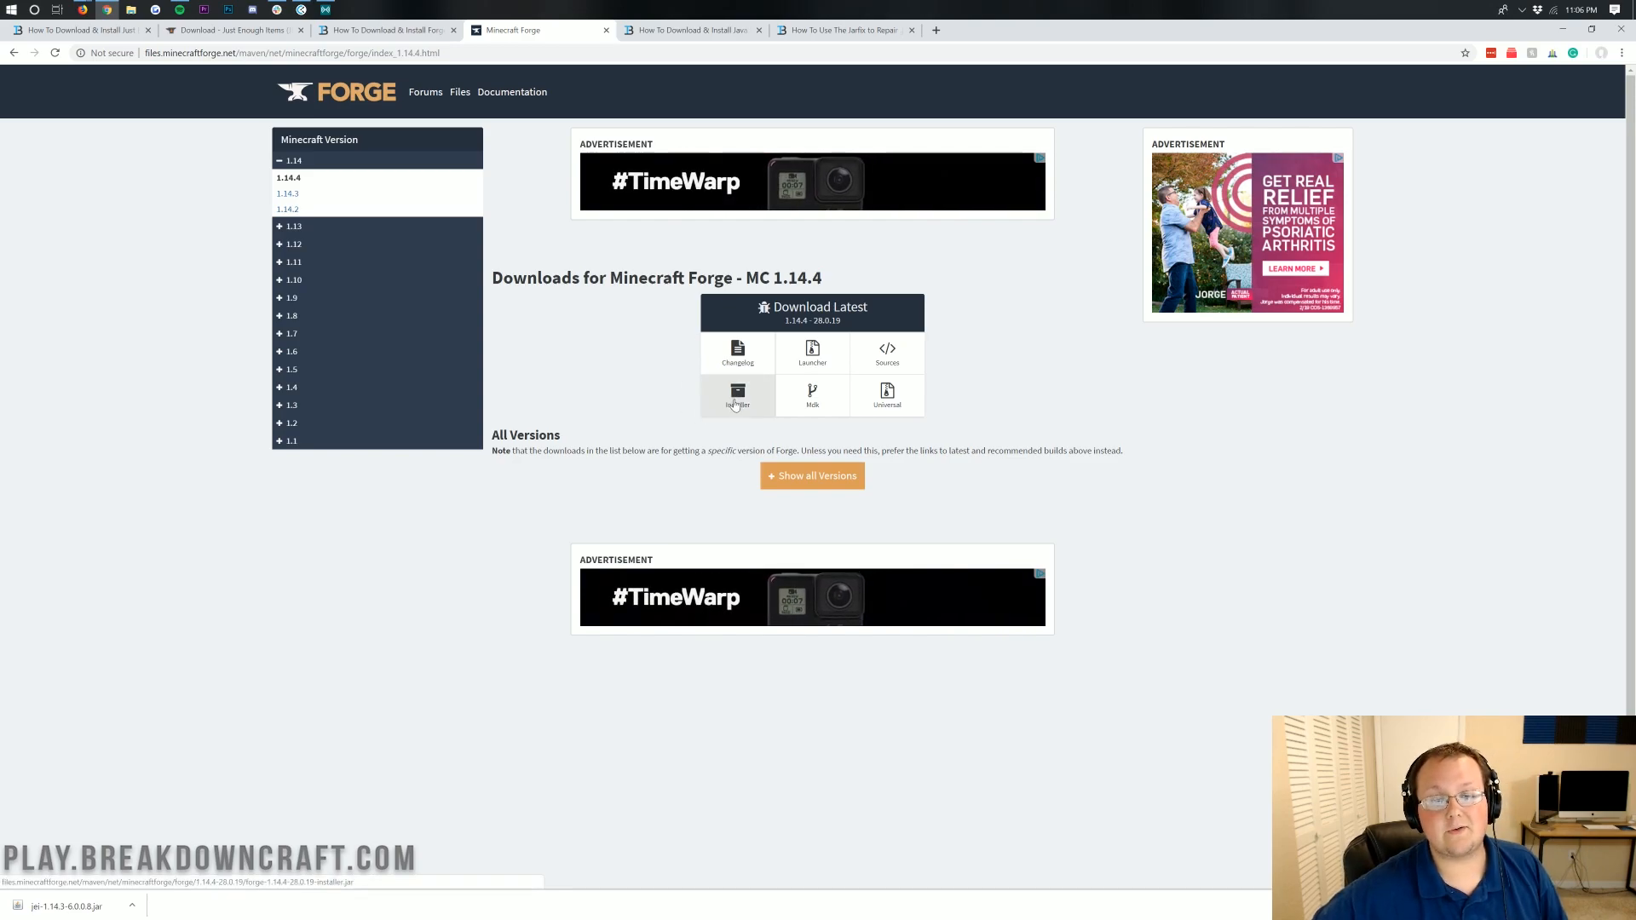
{"action": "left_click", "coordinate": [736, 396]}
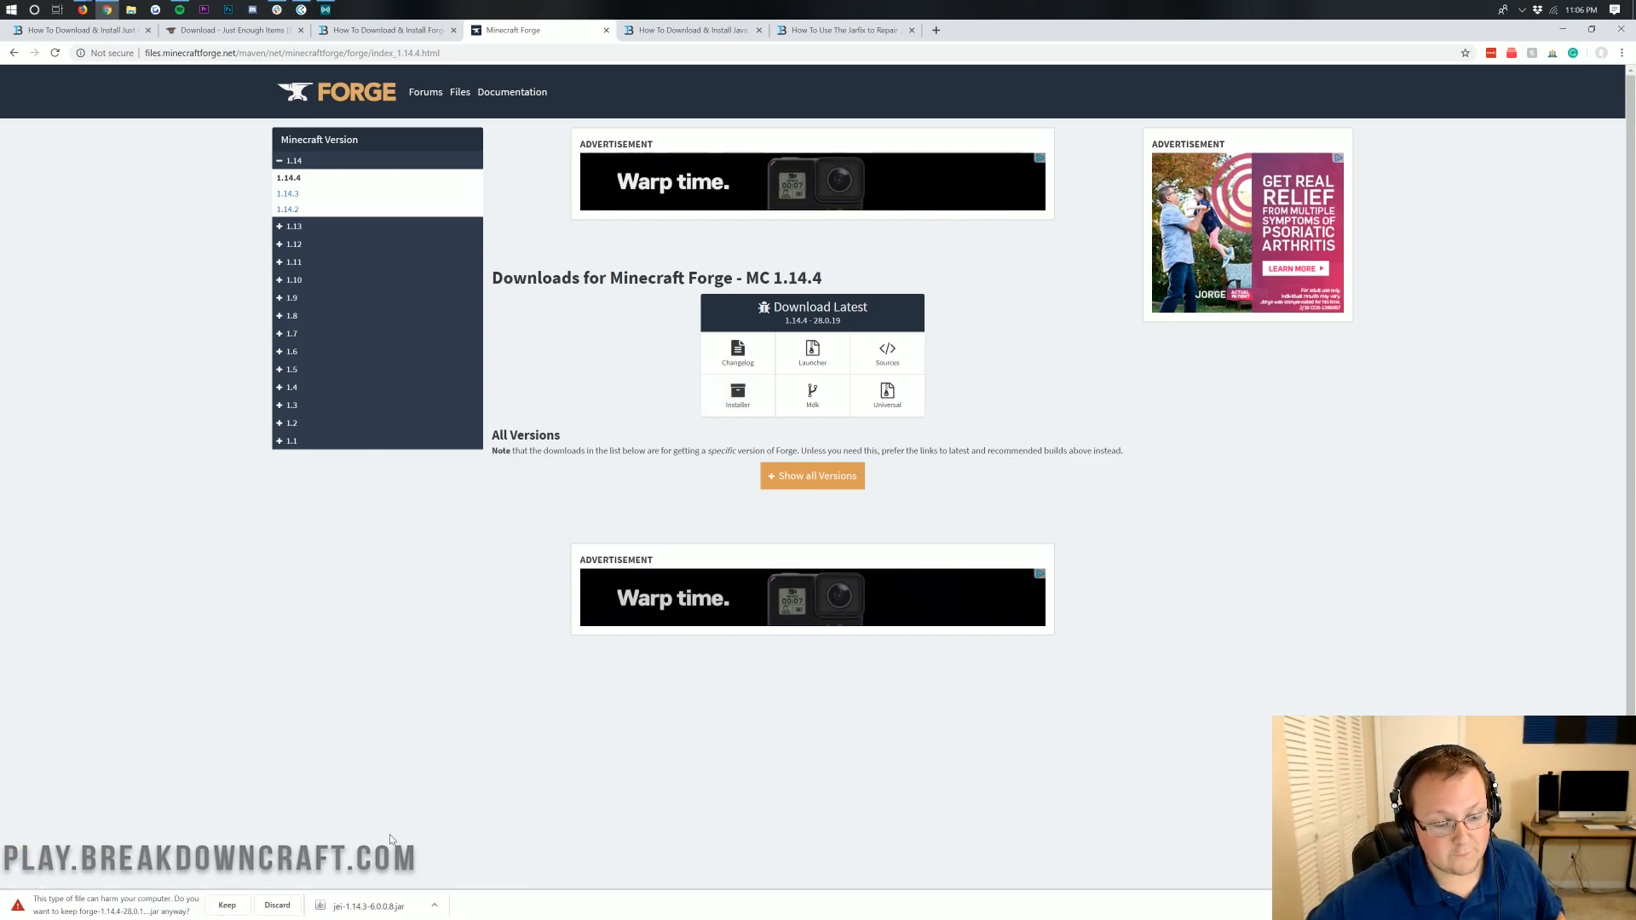
{"action": "mouse_move", "coordinate": [147, 659]}
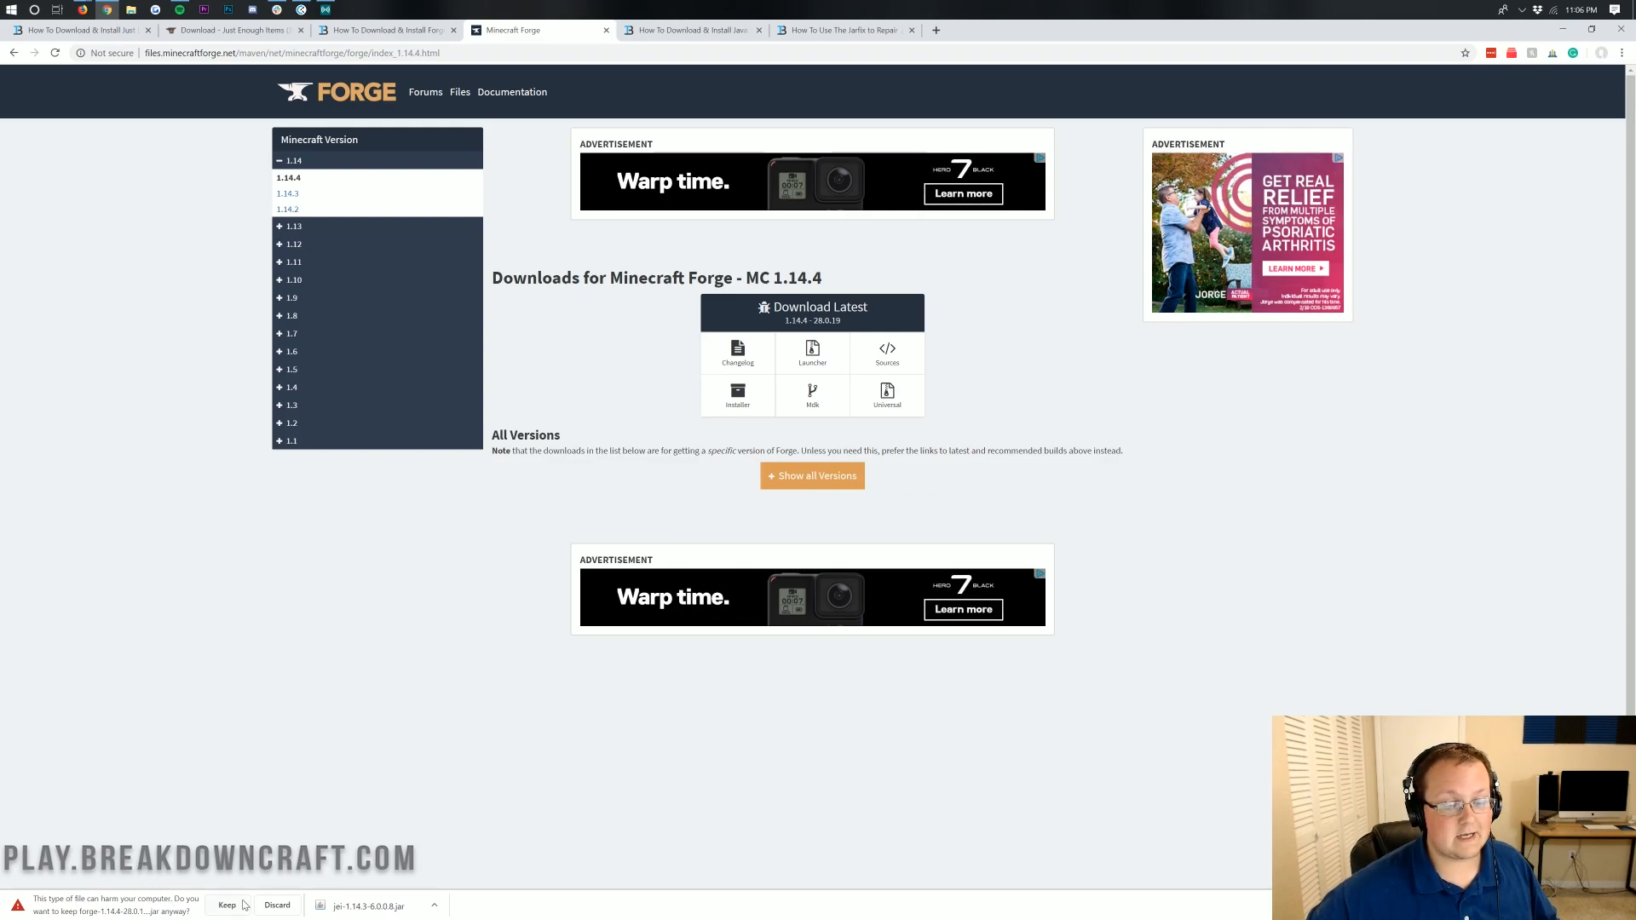
{"action": "left_click", "coordinate": [224, 905]}
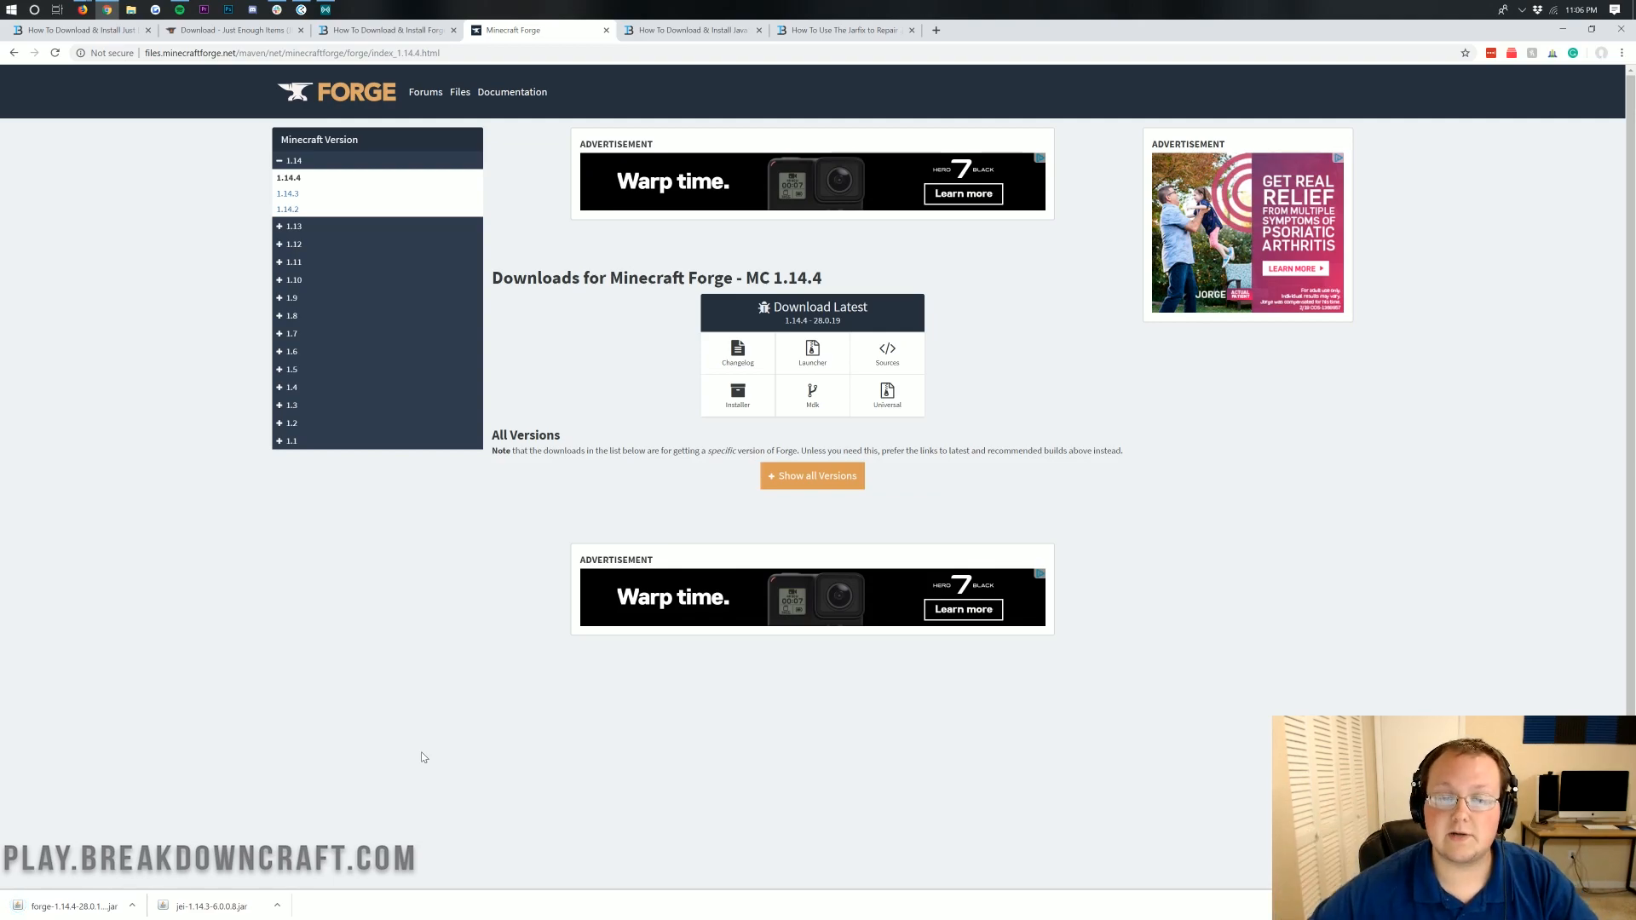
{"action": "mouse_move", "coordinate": [1062, 407]}
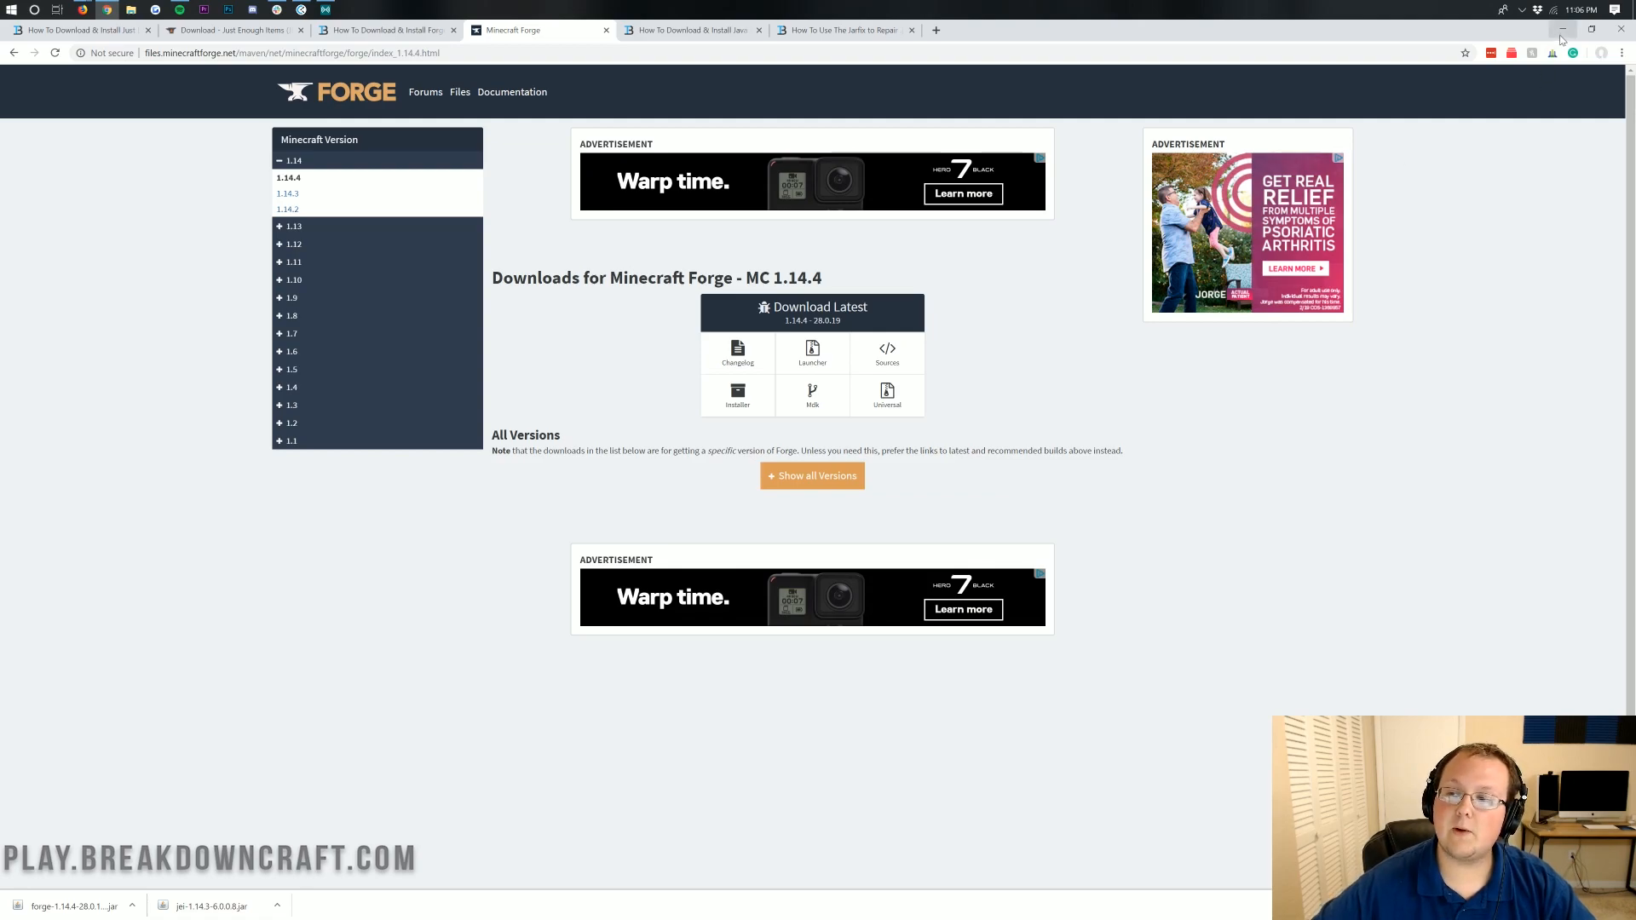
Minimize Chrome and search Windows Start for 'downloads'
{"action": "left_click", "coordinate": [1561, 28]}
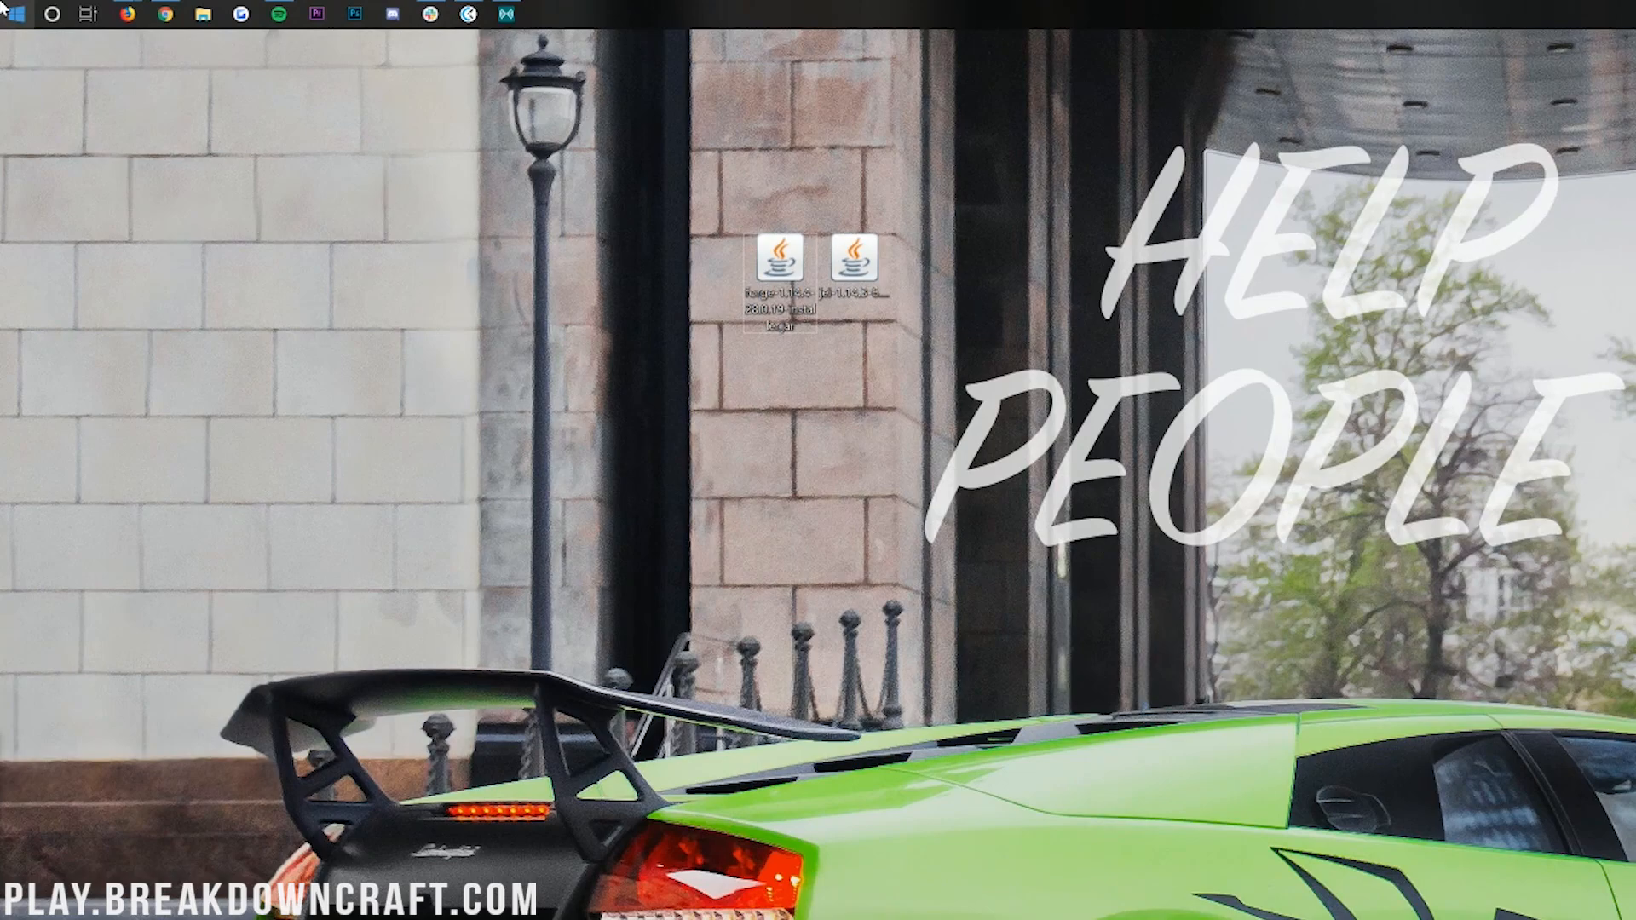
{"action": "type", "text": "downloads"}
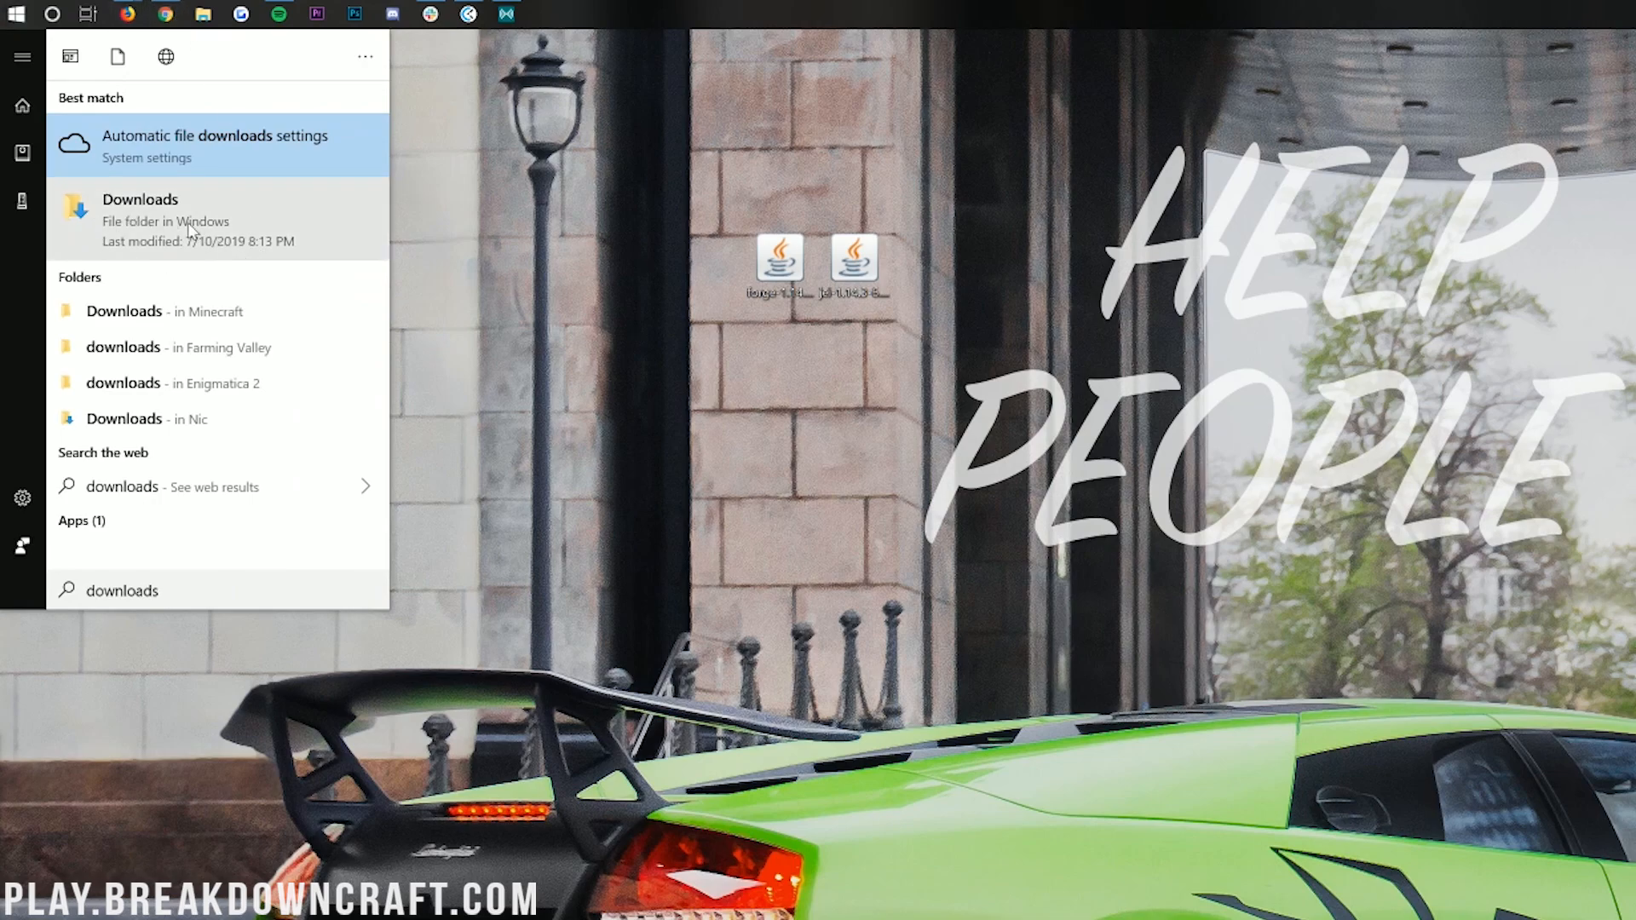
Open the Downloads folder and drag the Forge jar onto the desktop beside the JEI jar
{"action": "left_click", "coordinate": [139, 200]}
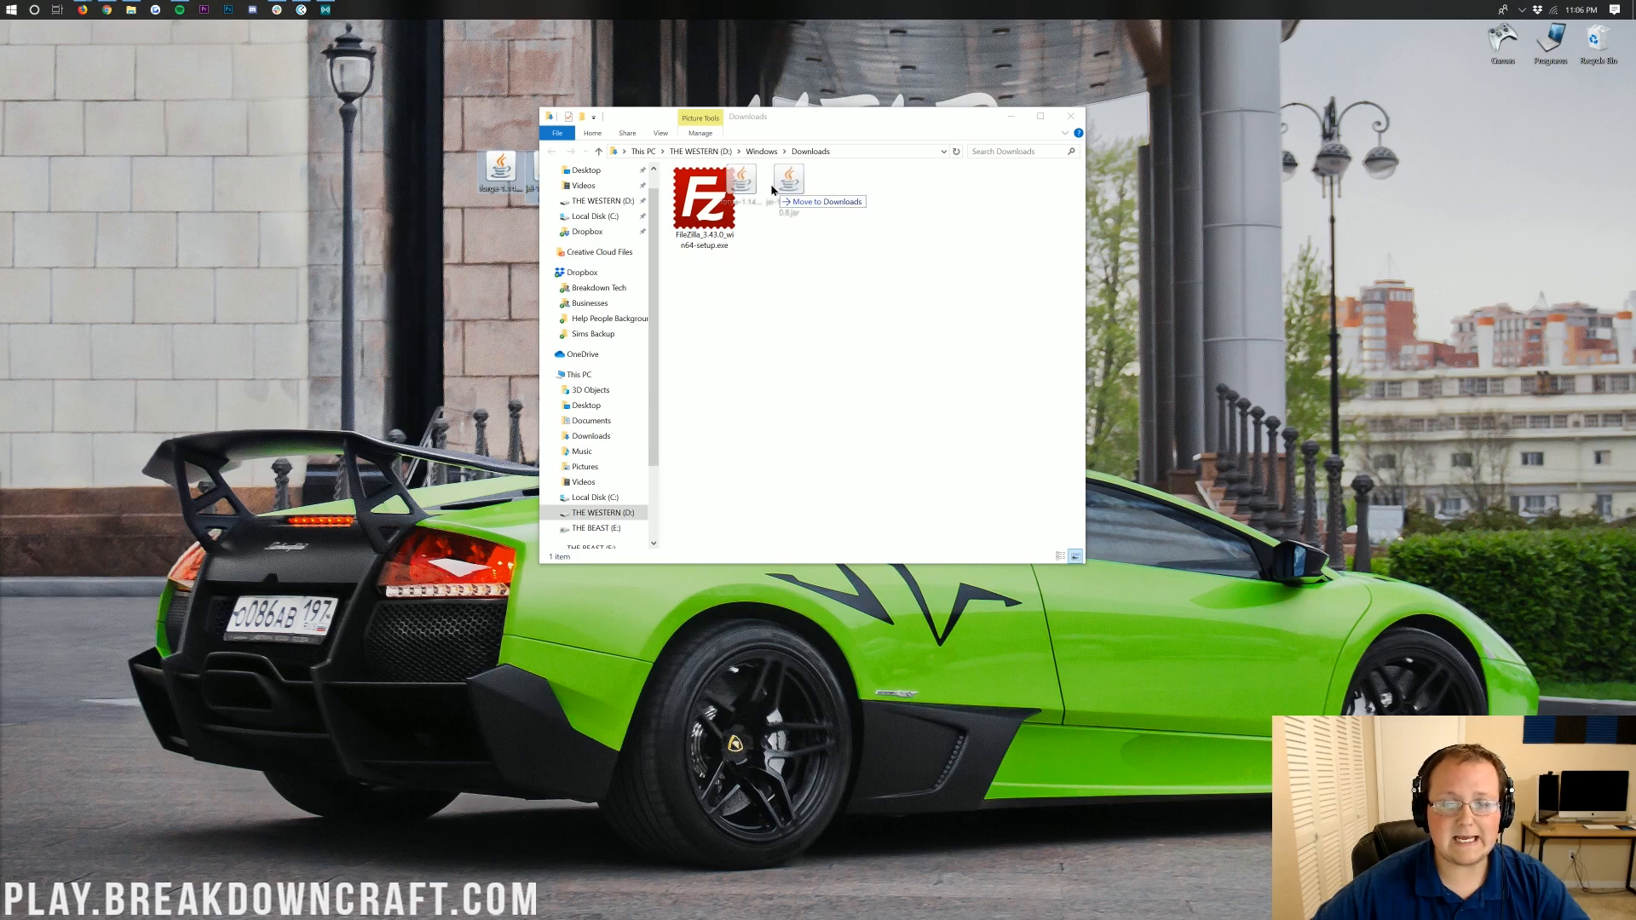
{"action": "left_click_drag", "start_coordinate": [740, 182], "coordinate": [506, 167]}
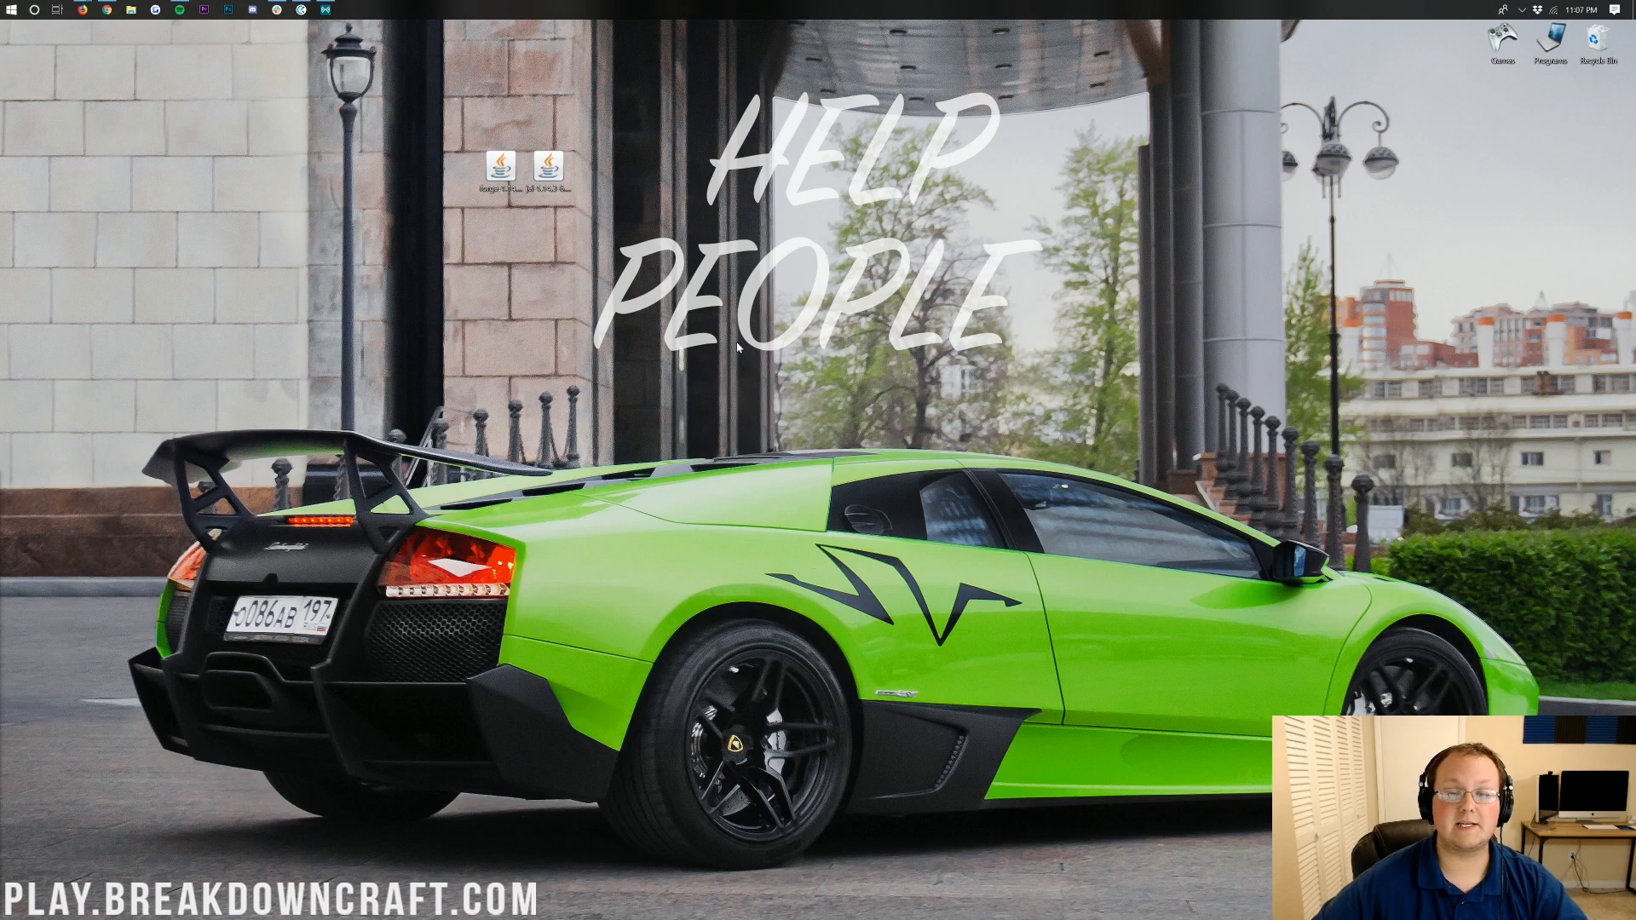
Run the Forge jar and install the 1.14.4-28.0.19 client profile into the Minecraft launcher
{"action": "double_click", "coordinate": [547, 168]}
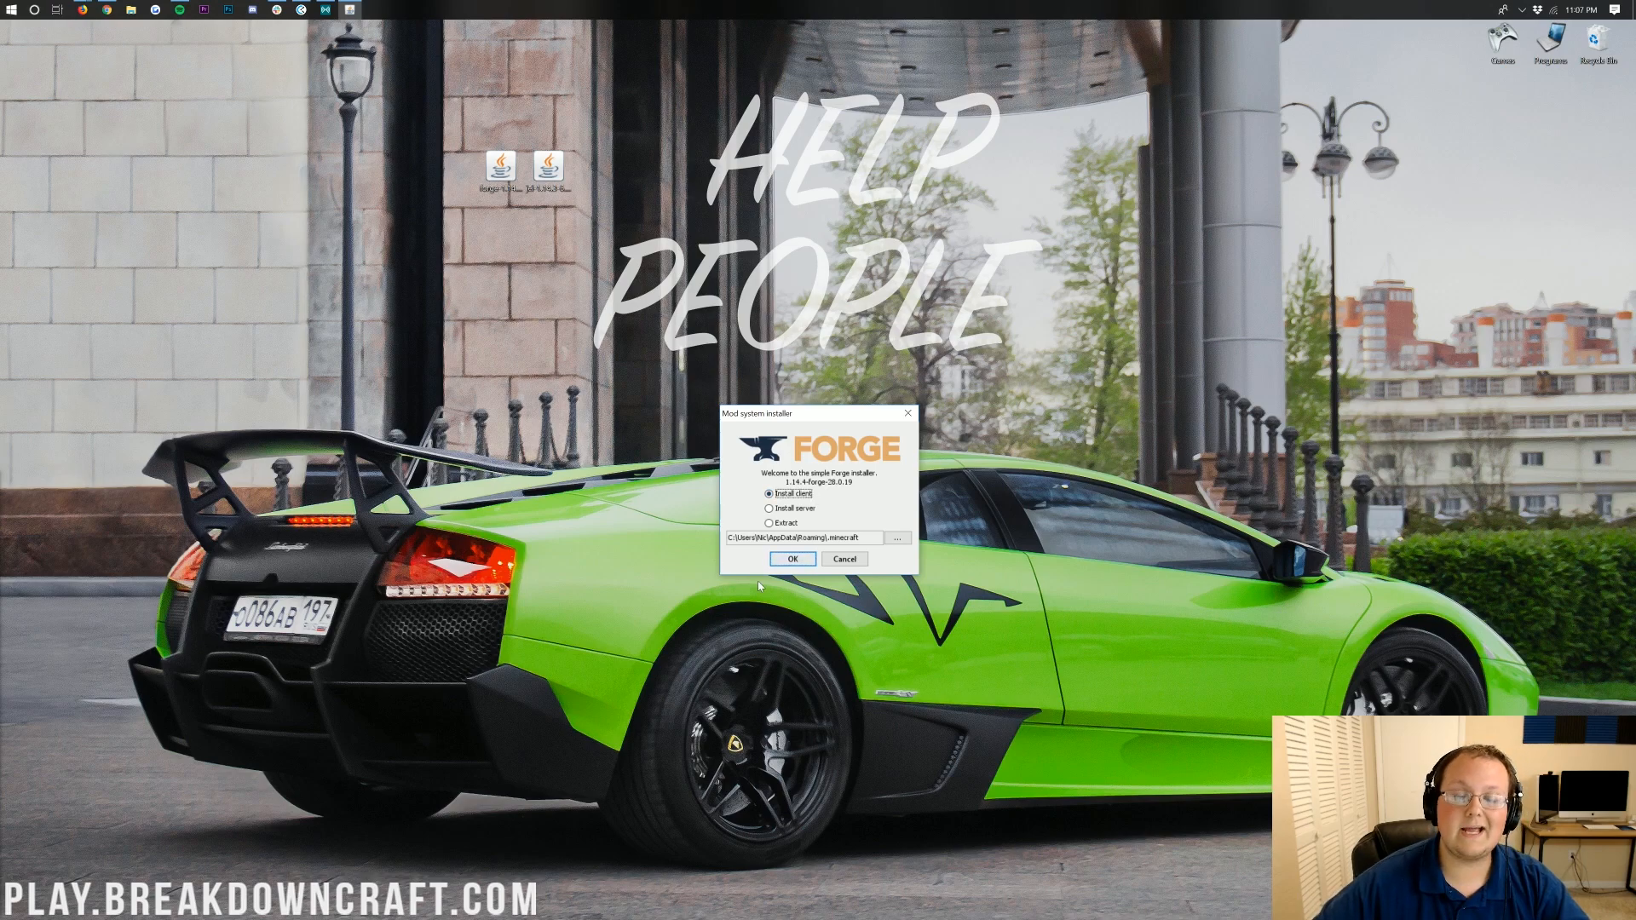
{"action": "left_click", "coordinate": [791, 558]}
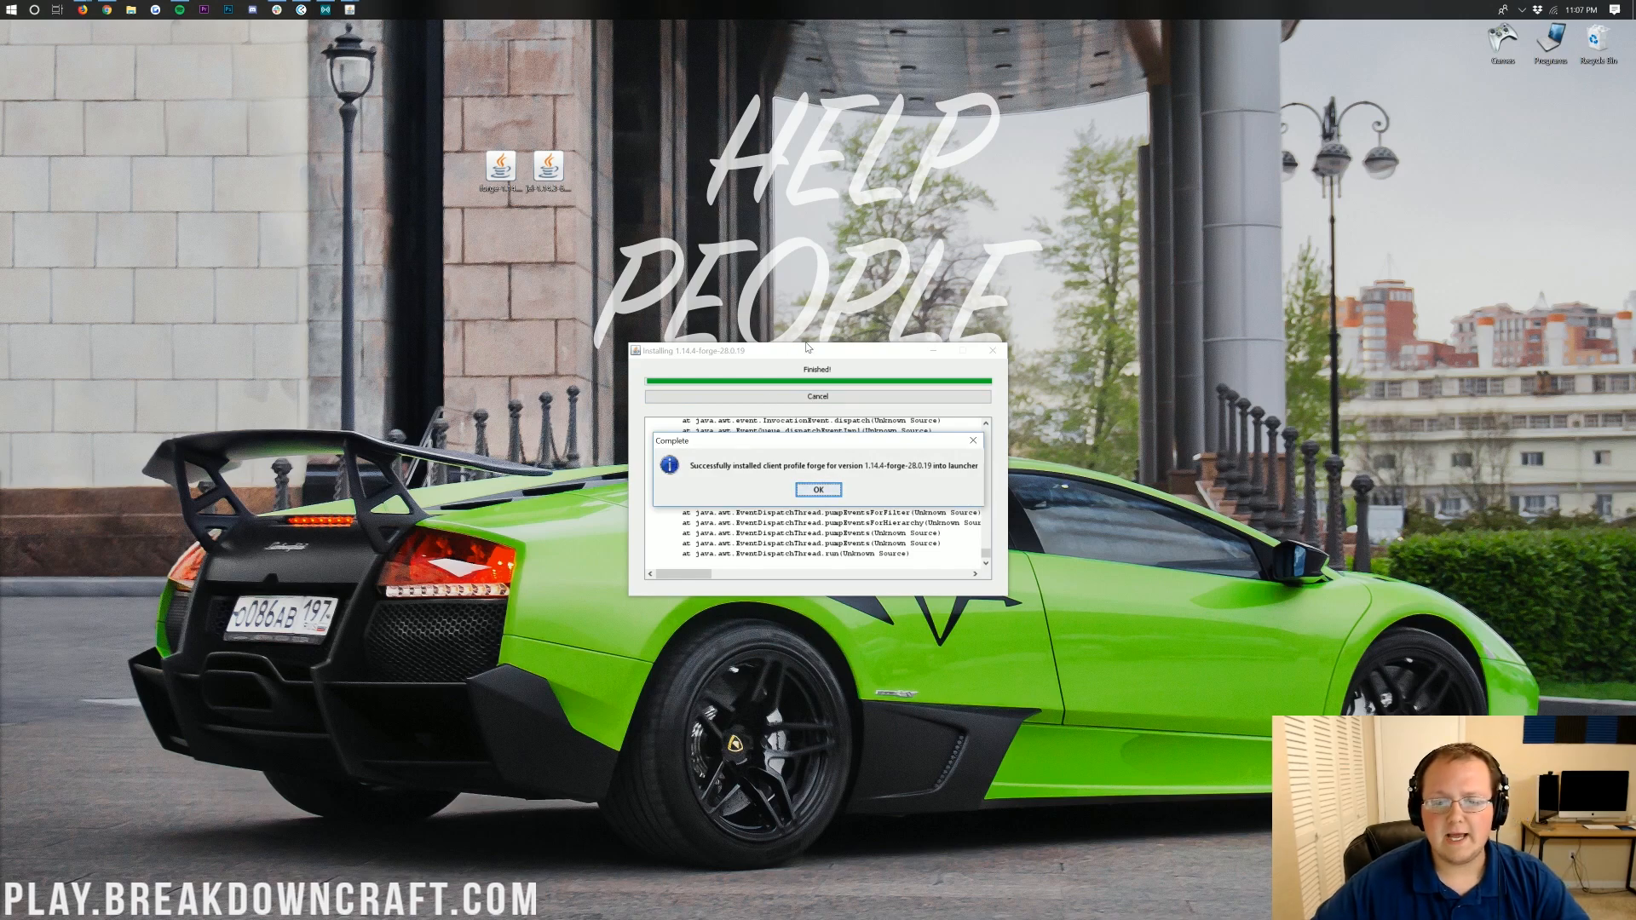
{"action": "mouse_move", "coordinate": [924, 477]}
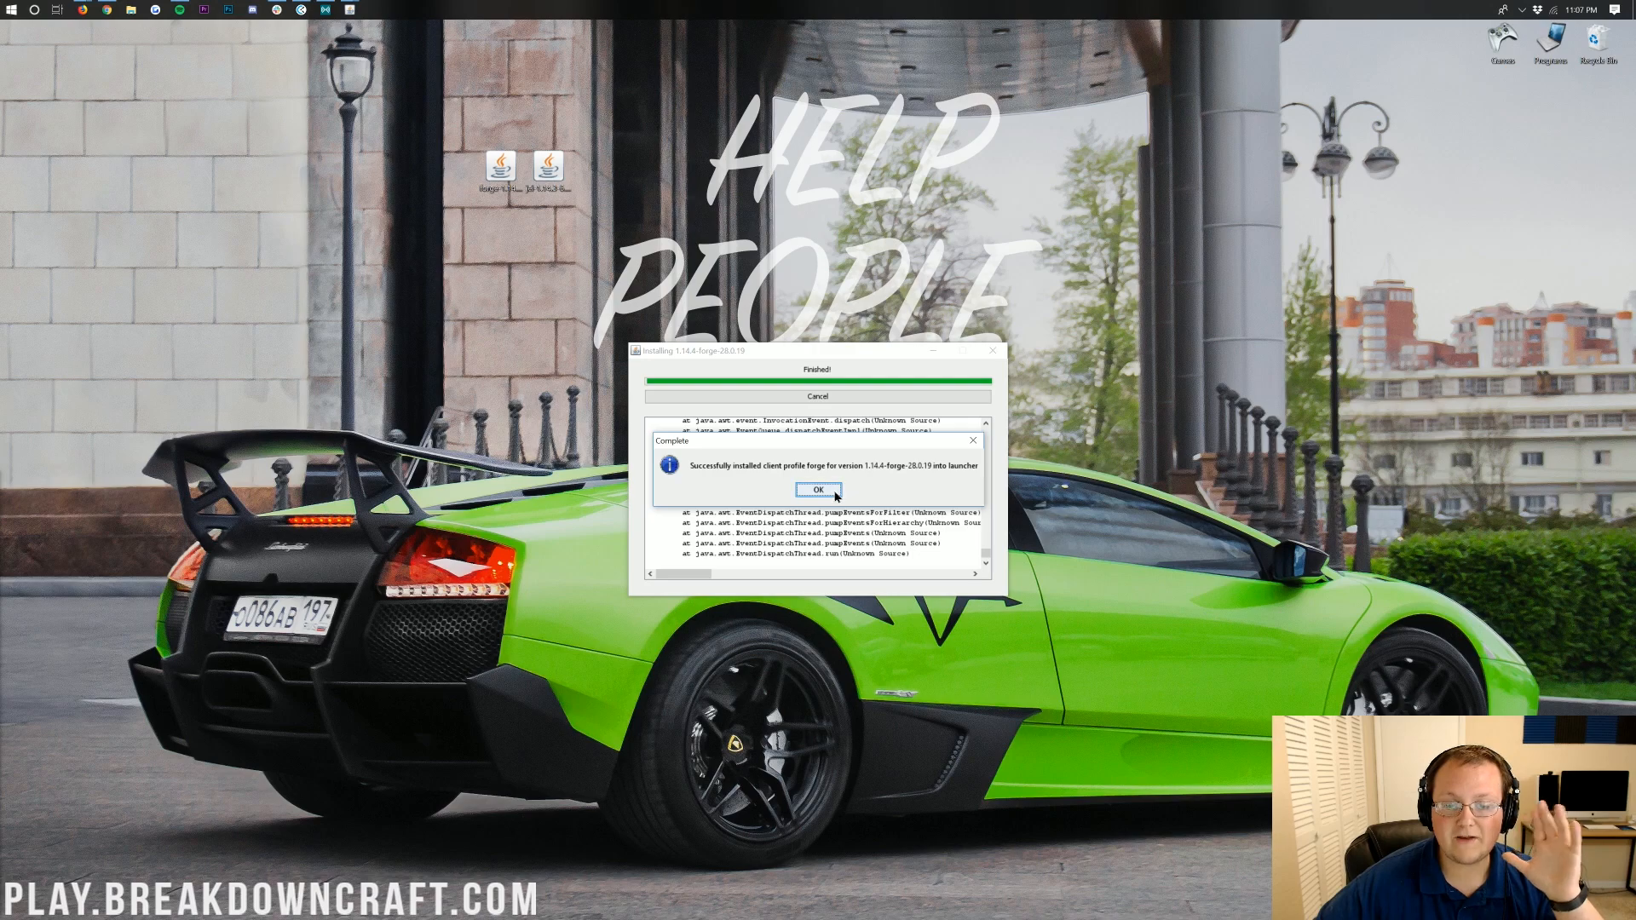
{"action": "left_click", "coordinate": [818, 489]}
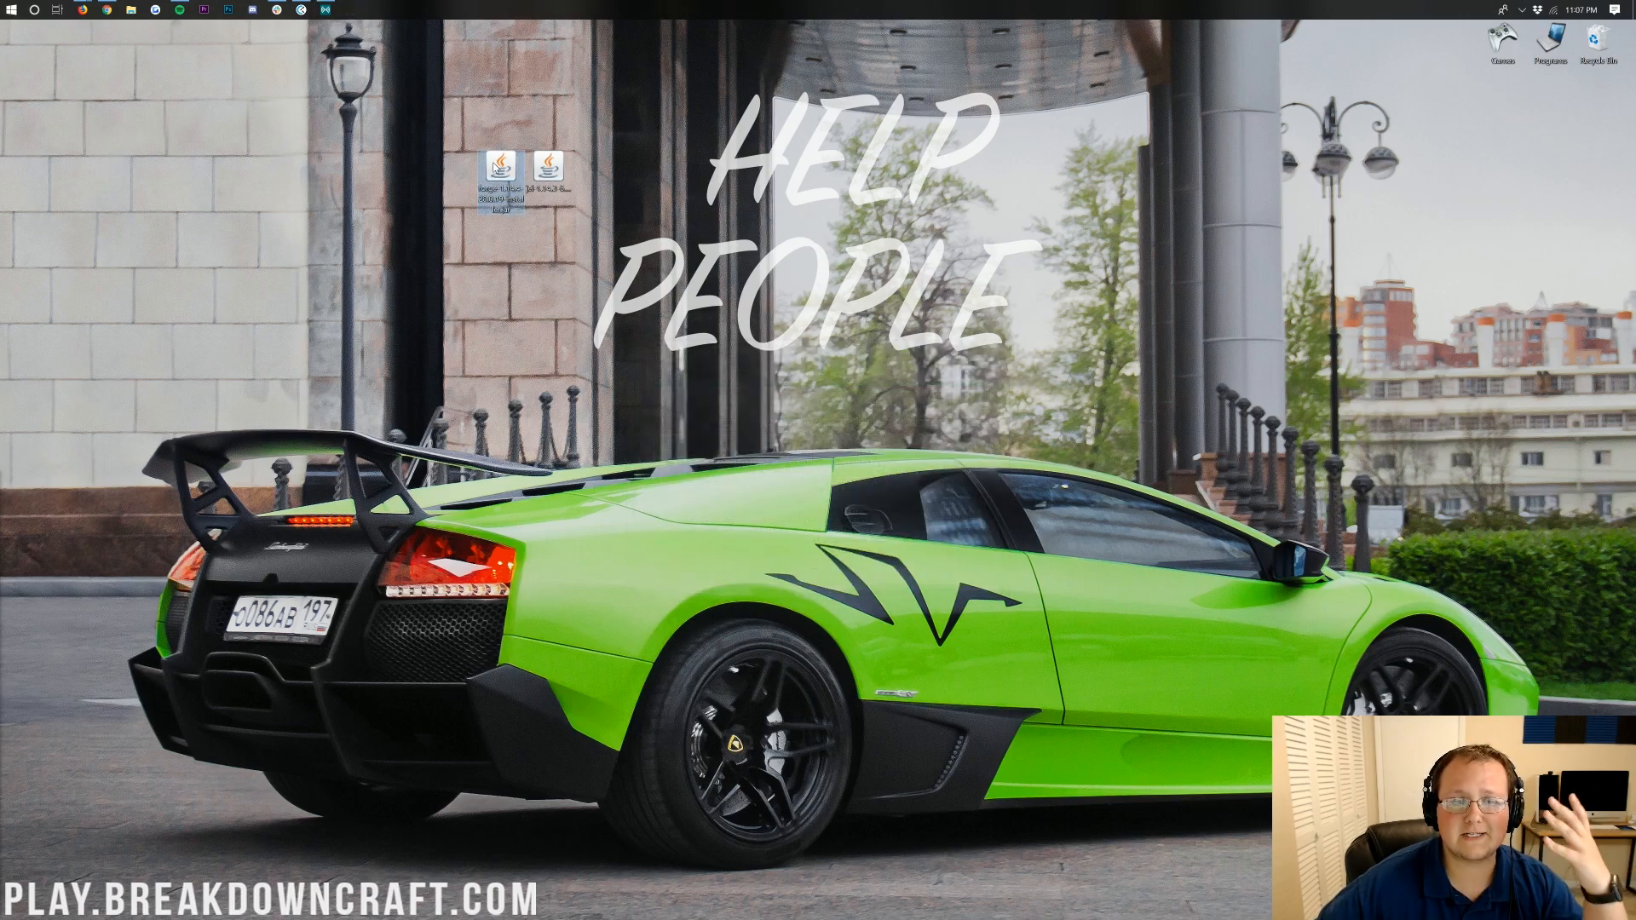
{"action": "right_click", "coordinate": [495, 167]}
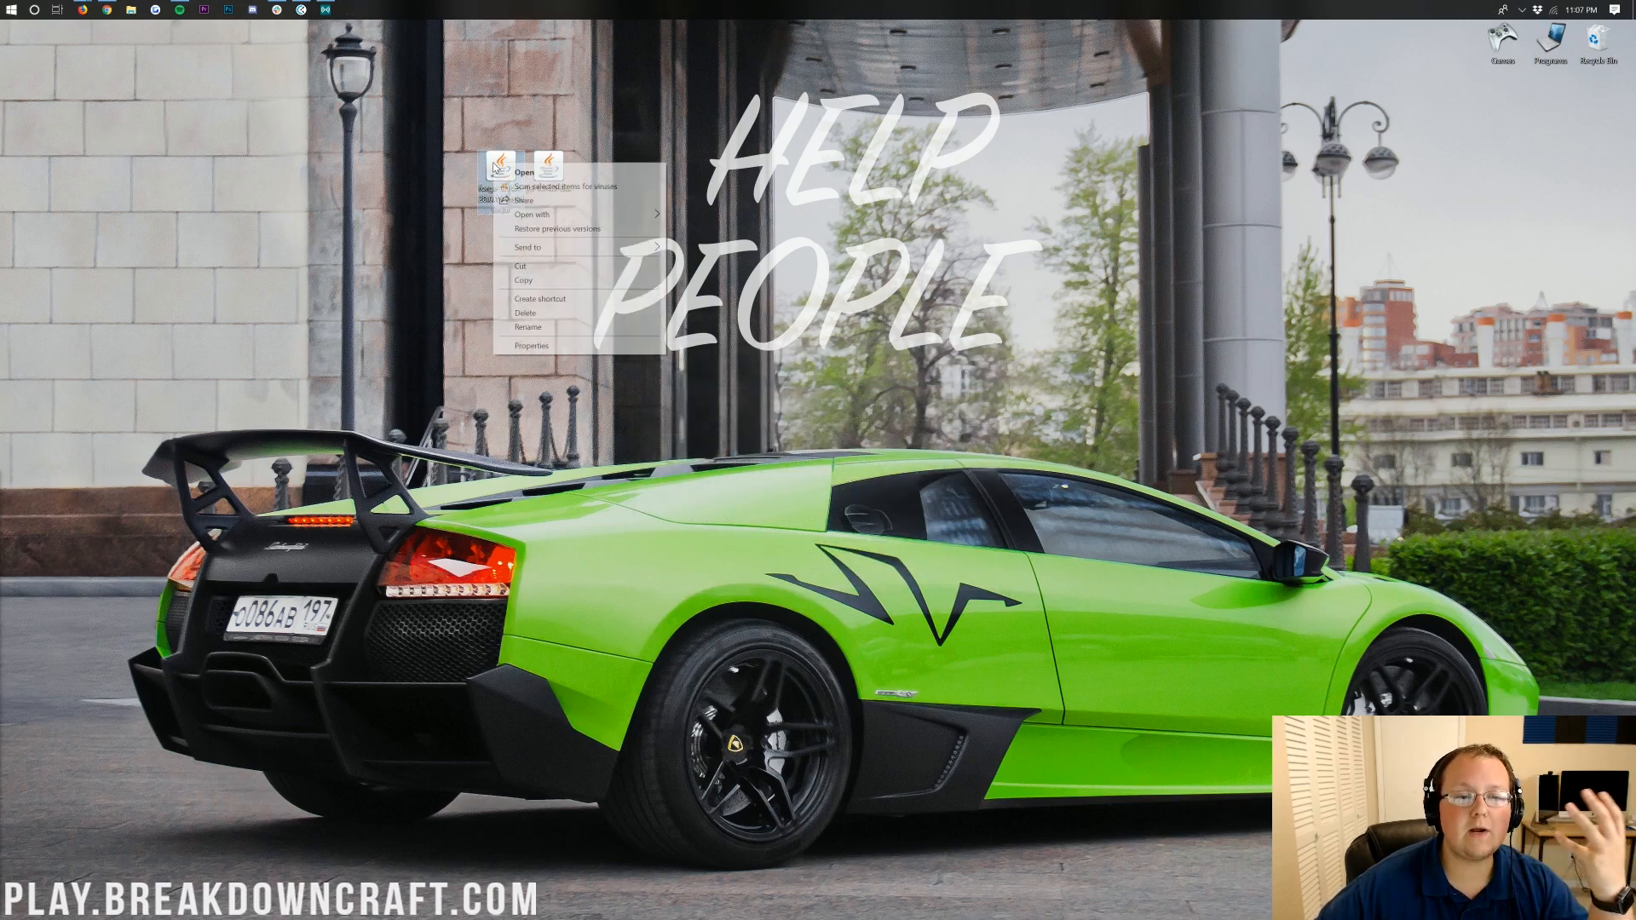
{"action": "mouse_move", "coordinate": [557, 228]}
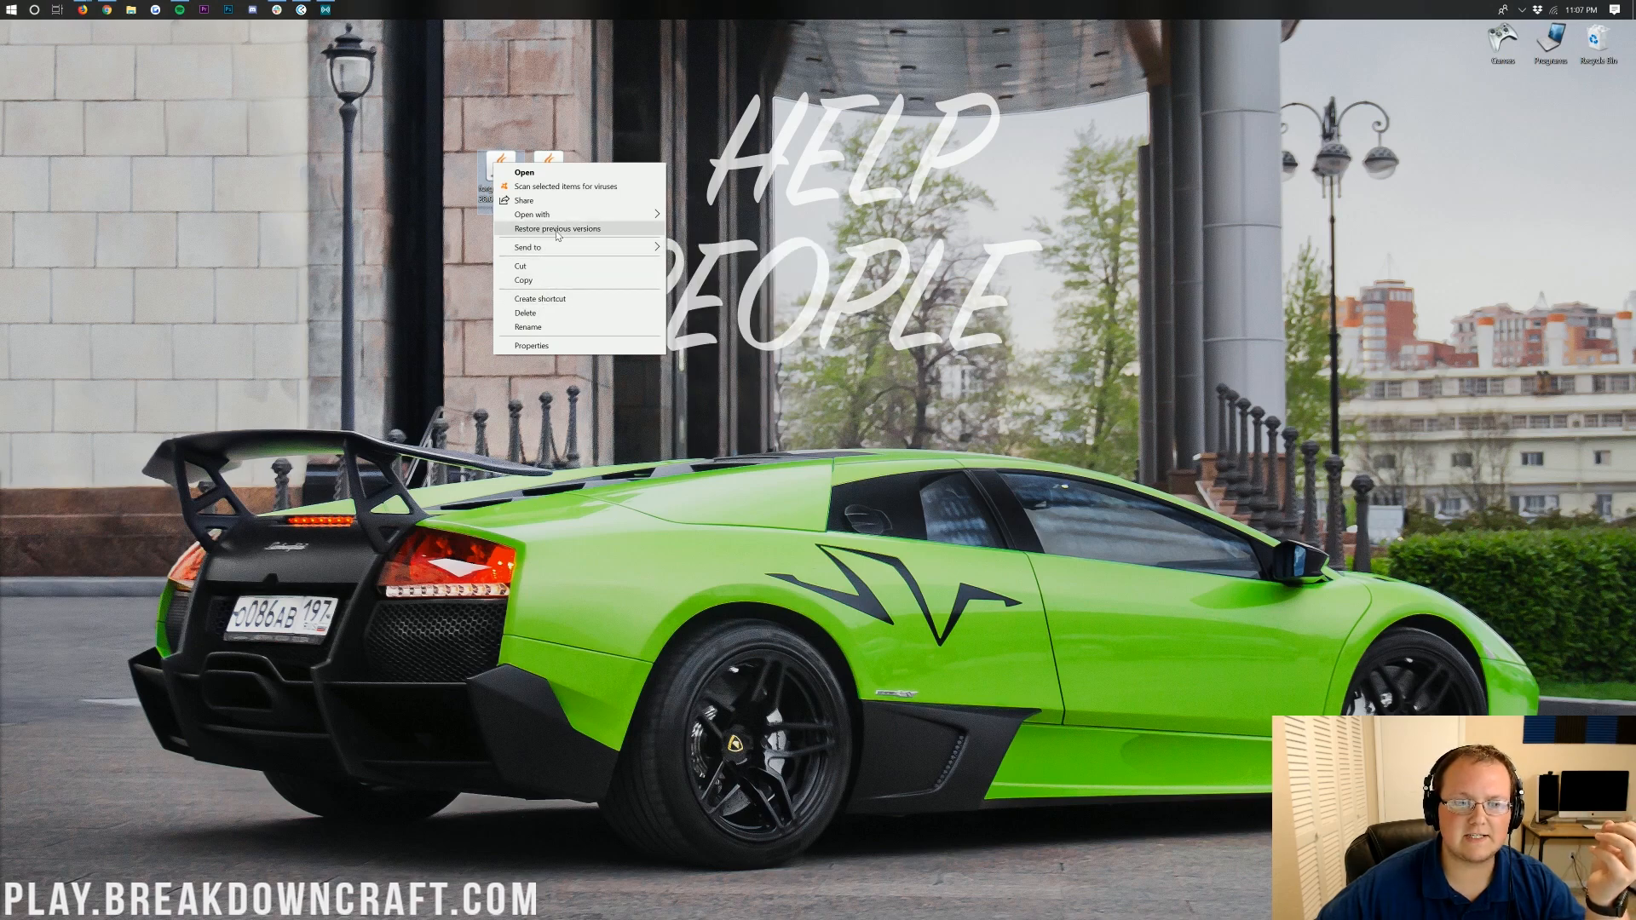
{"action": "left_click", "coordinate": [759, 356]}
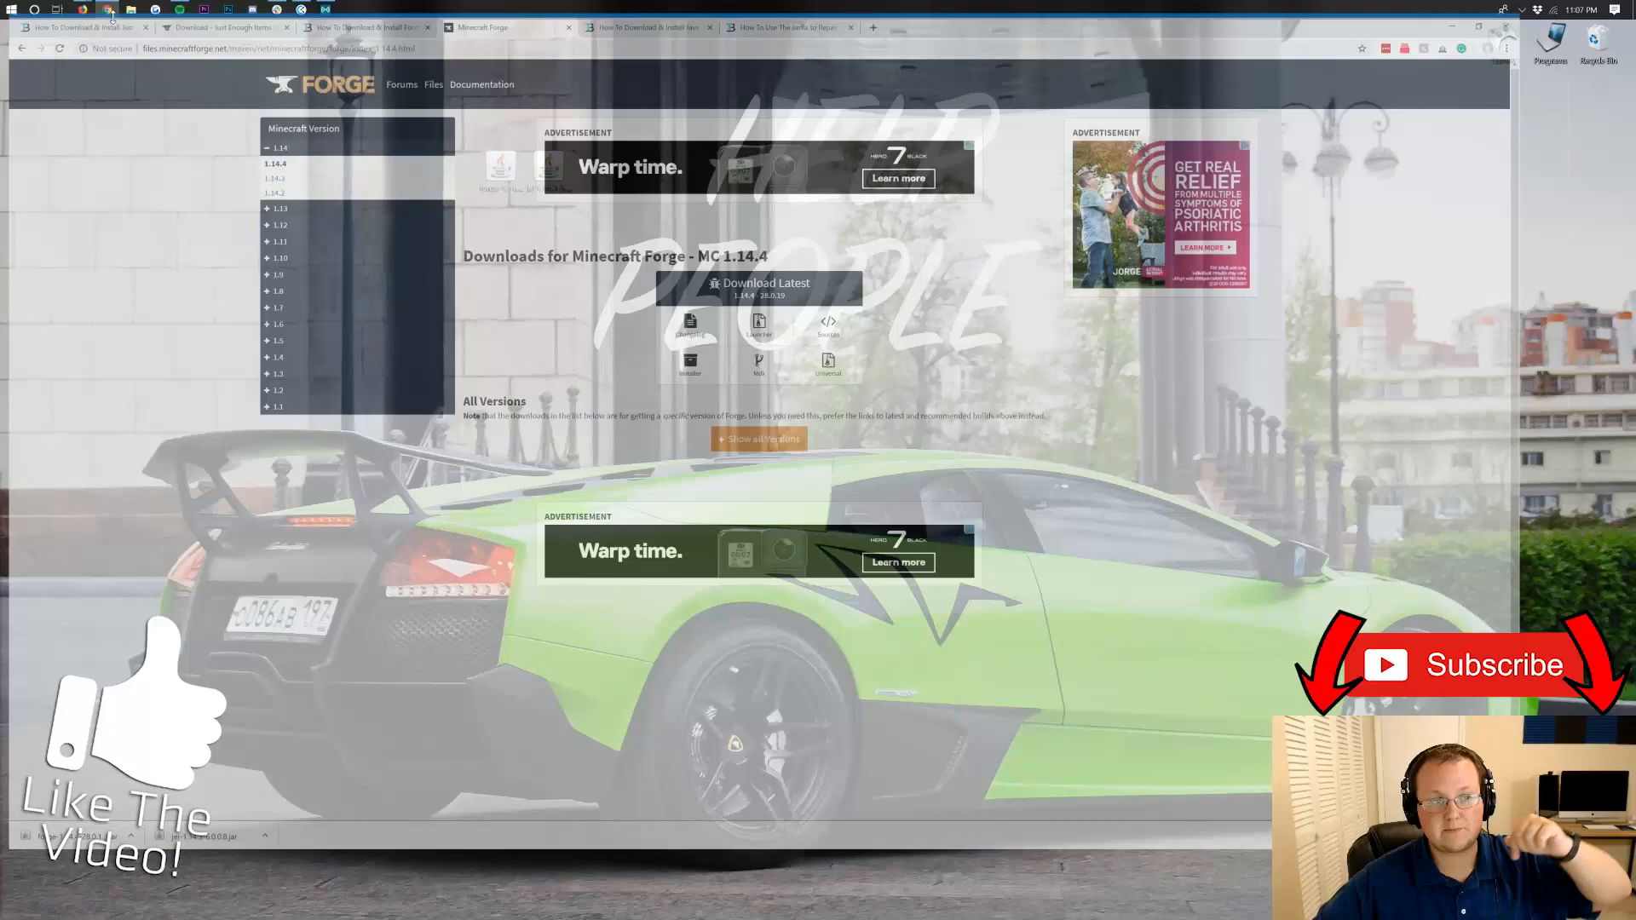
Restore Chrome and skim TheBreakDown.xyz's Java install guide
{"action": "left_click", "coordinate": [692, 29]}
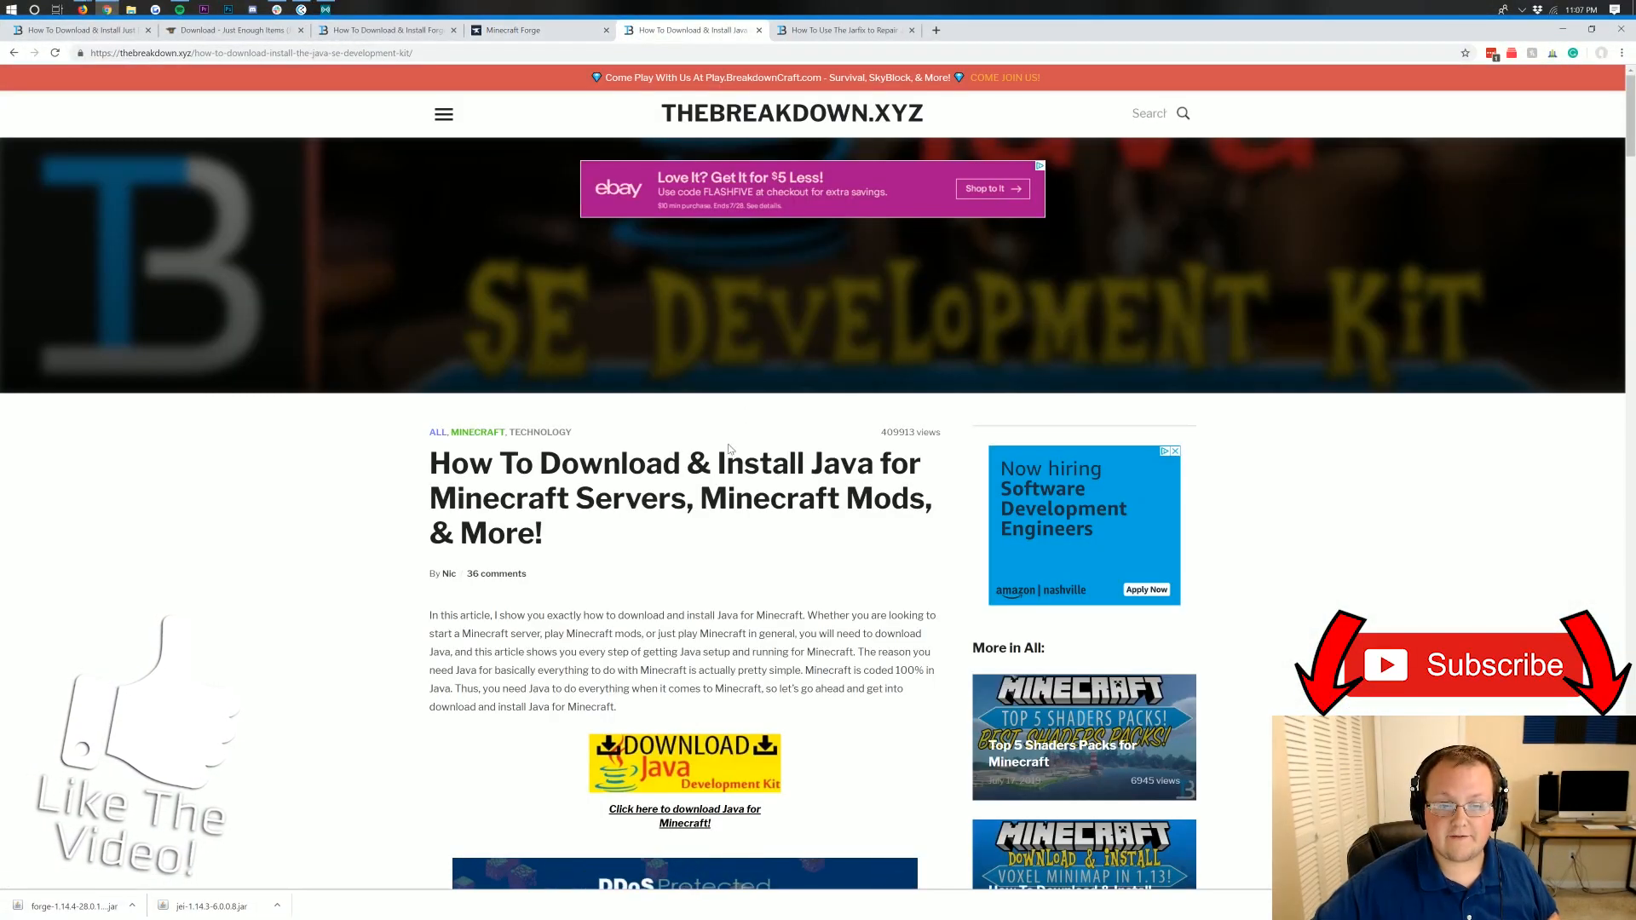
{"action": "double_click", "coordinate": [724, 497]}
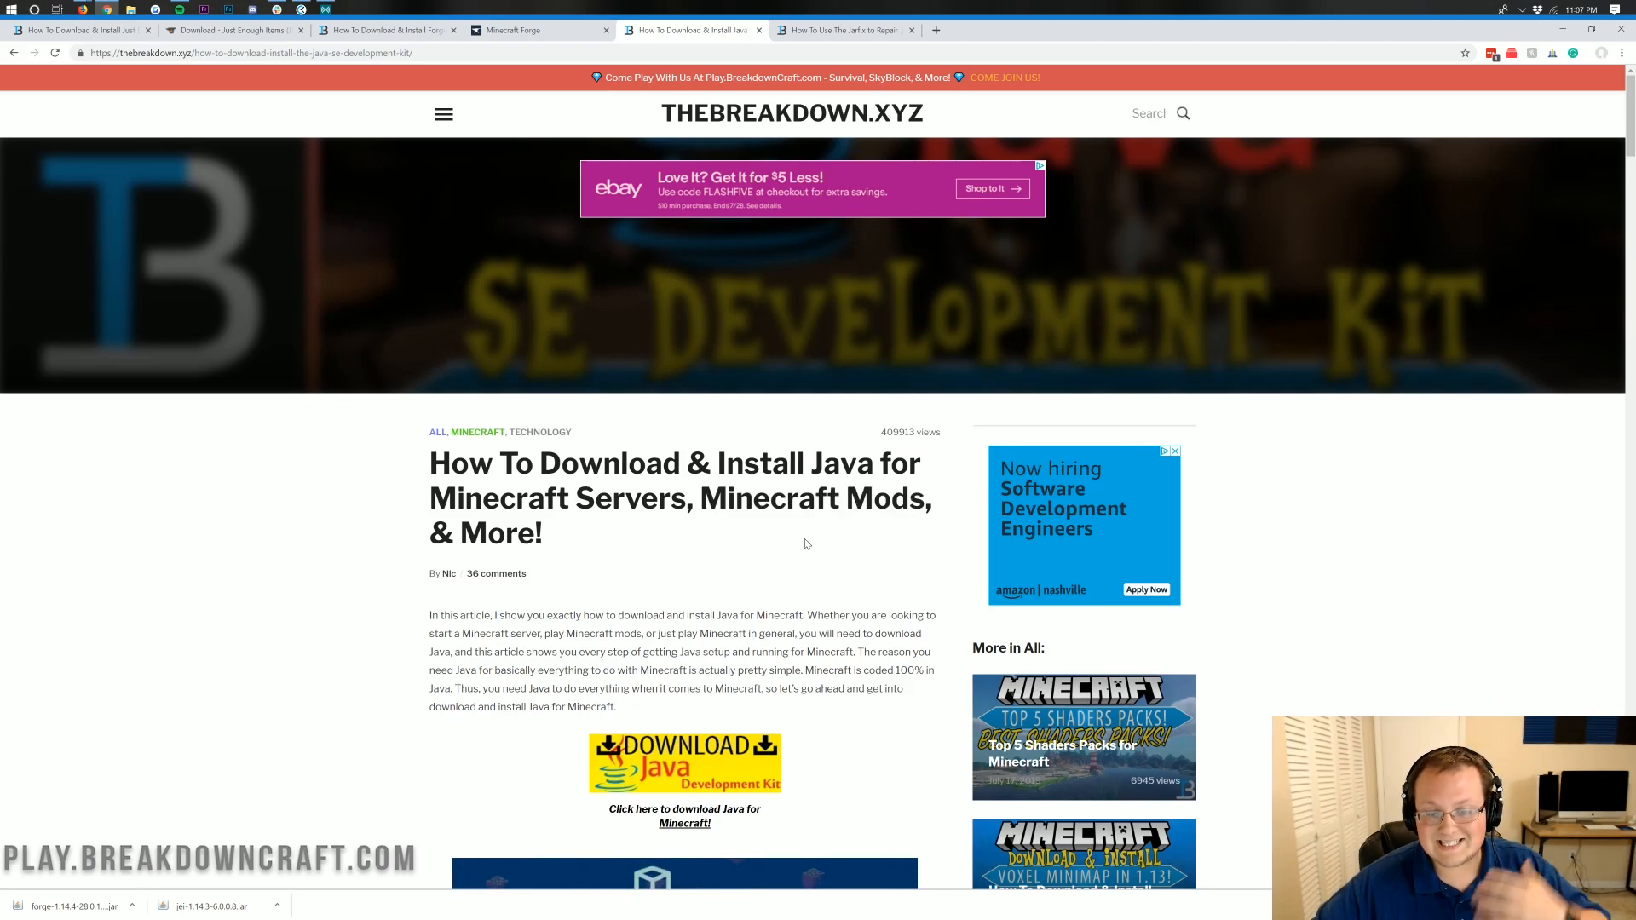
{"action": "scroll", "scroll_direction": "down", "scroll_amount": 3}
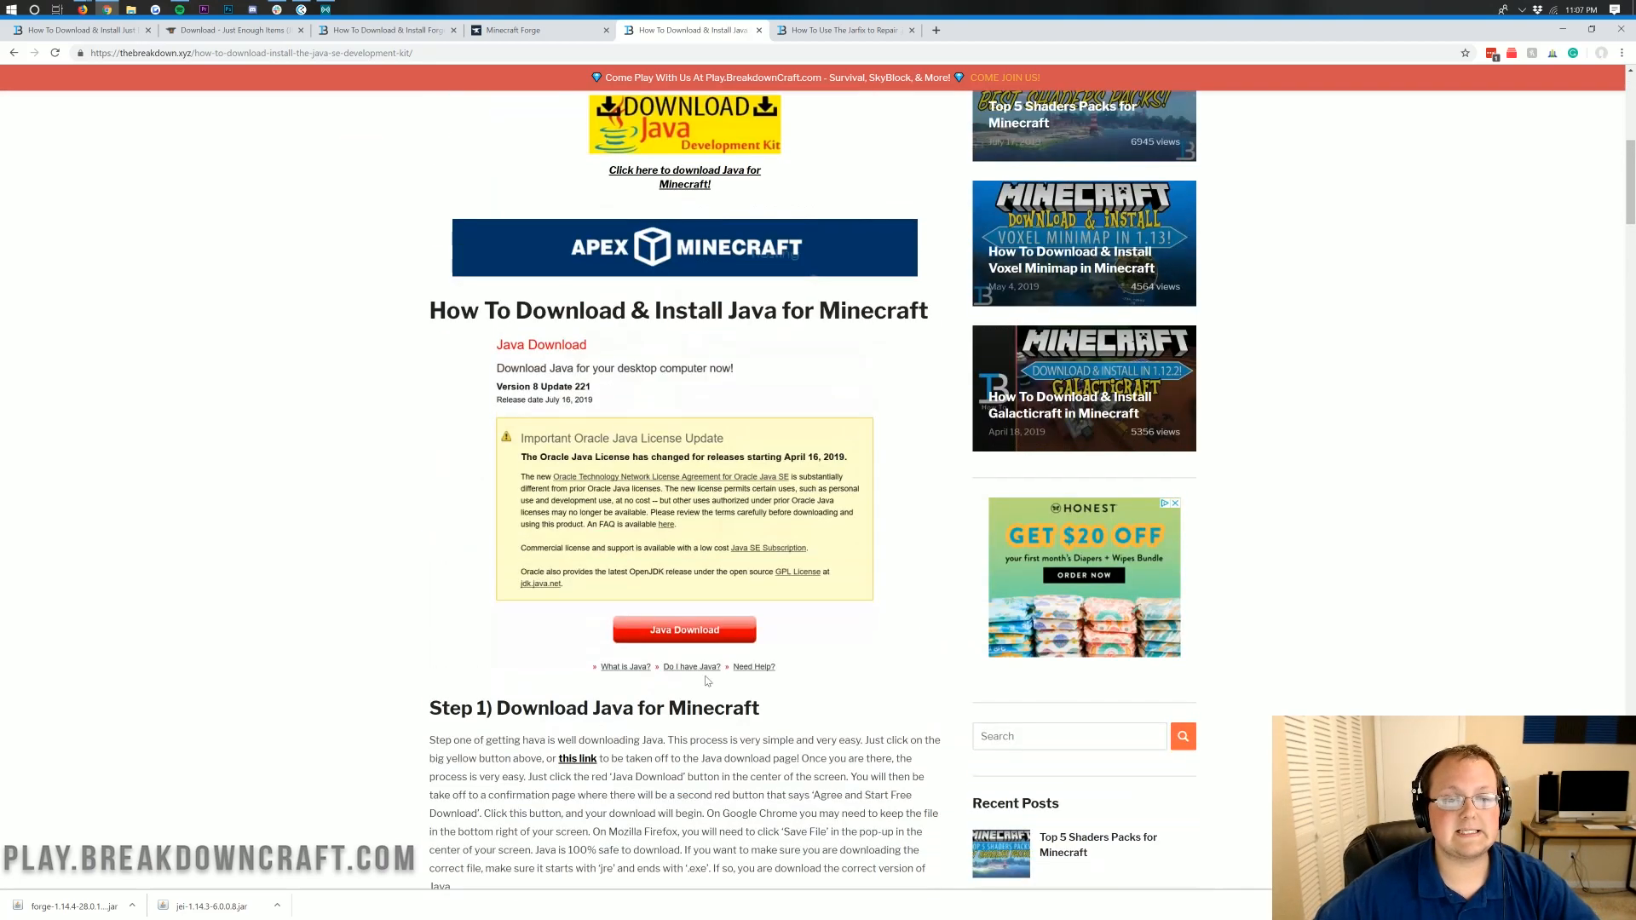
{"action": "scroll", "scroll_direction": "up", "scroll_amount": 3}
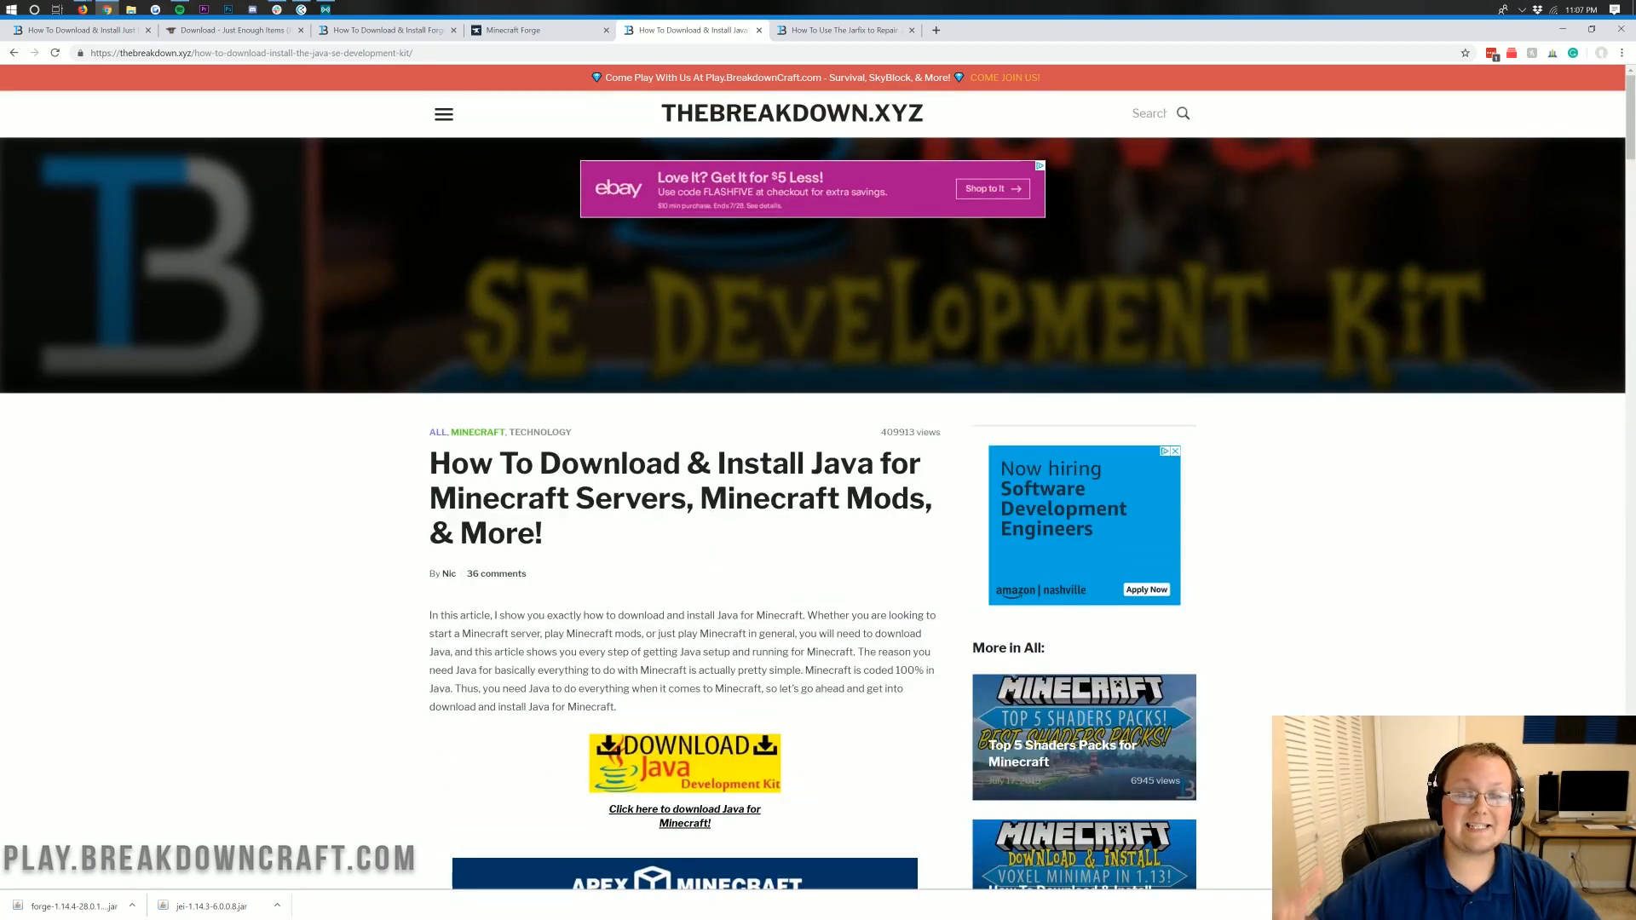
Switch to the Jarfix article on repairing .jar files and scroll through its steps
{"action": "left_click", "coordinate": [840, 29]}
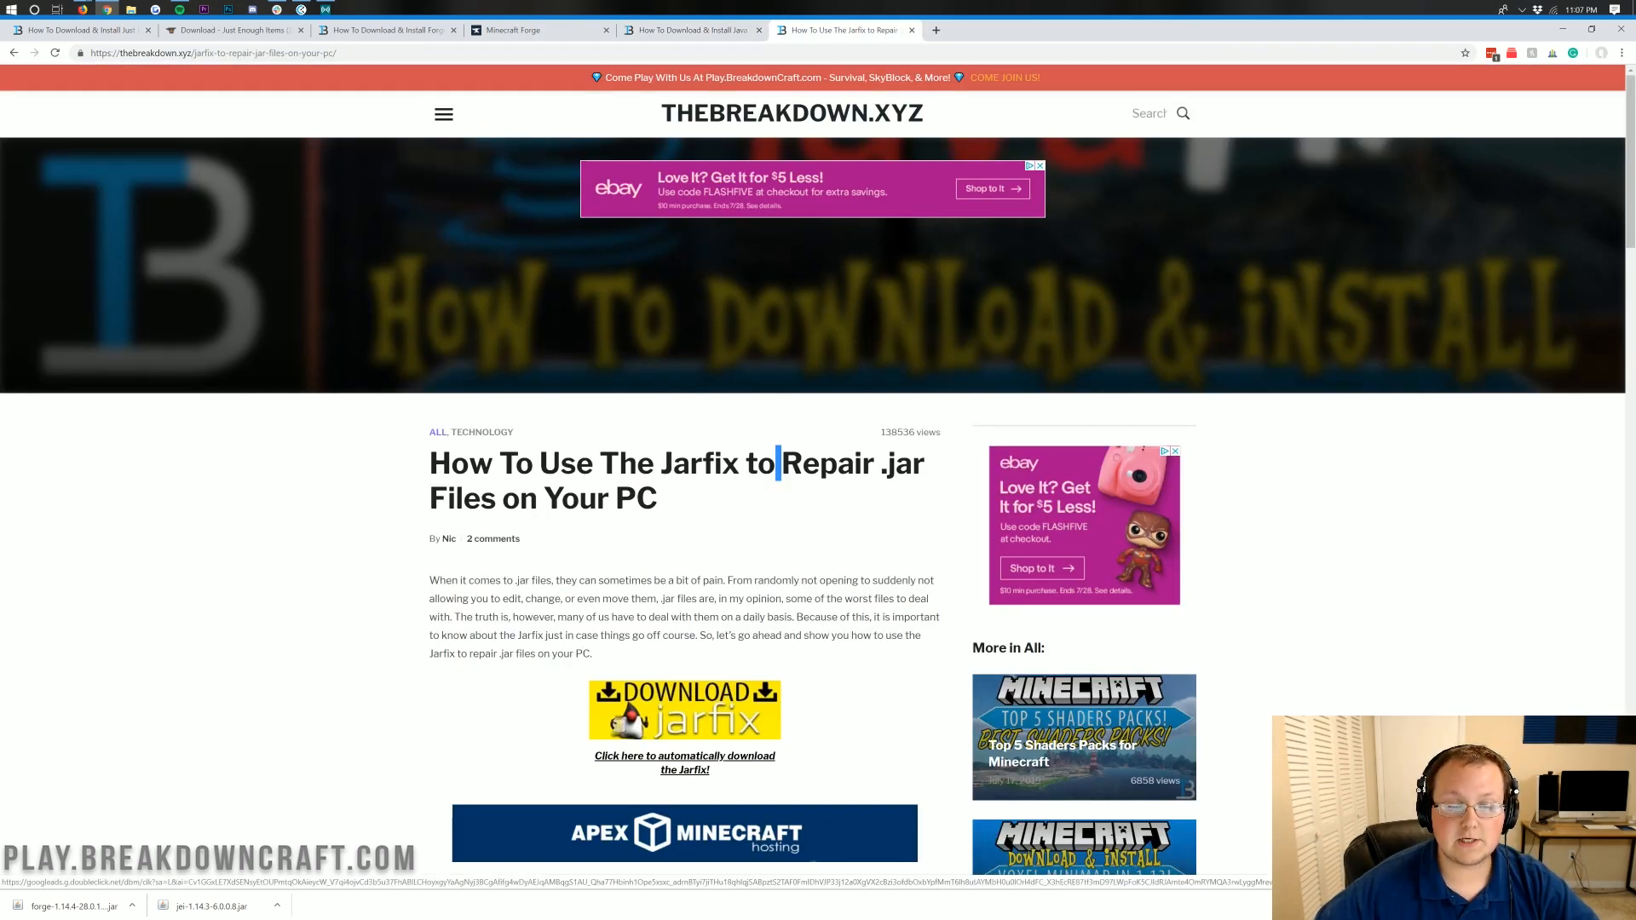
{"action": "scroll", "scroll_direction": "down", "scroll_amount": 3}
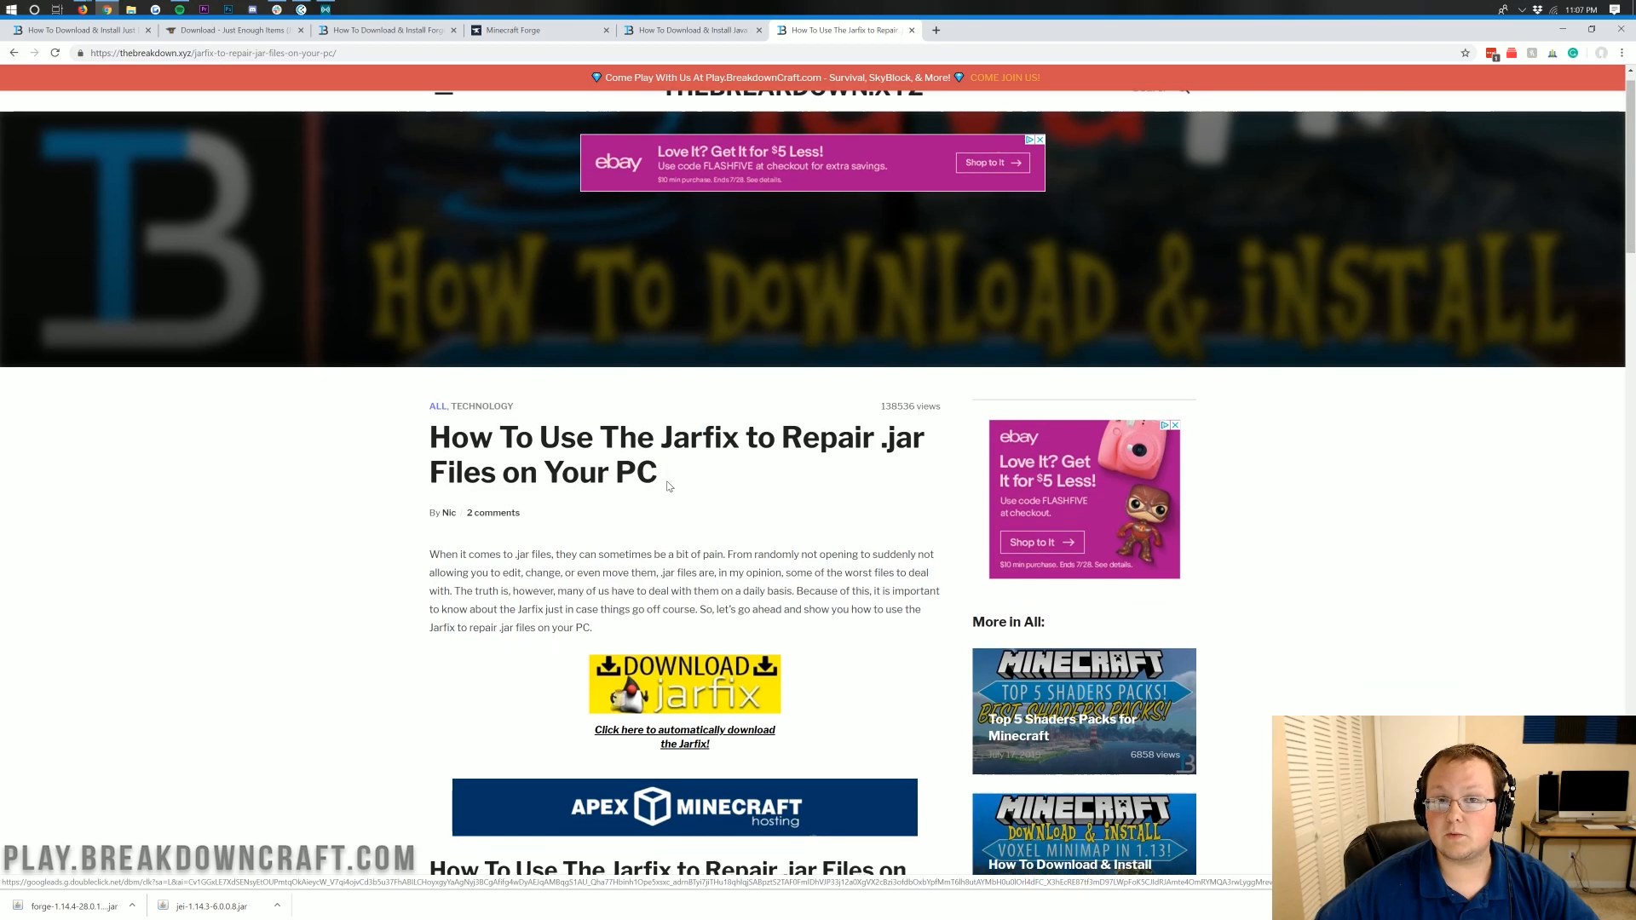
{"action": "scroll", "scroll_direction": "down", "scroll_amount": 3}
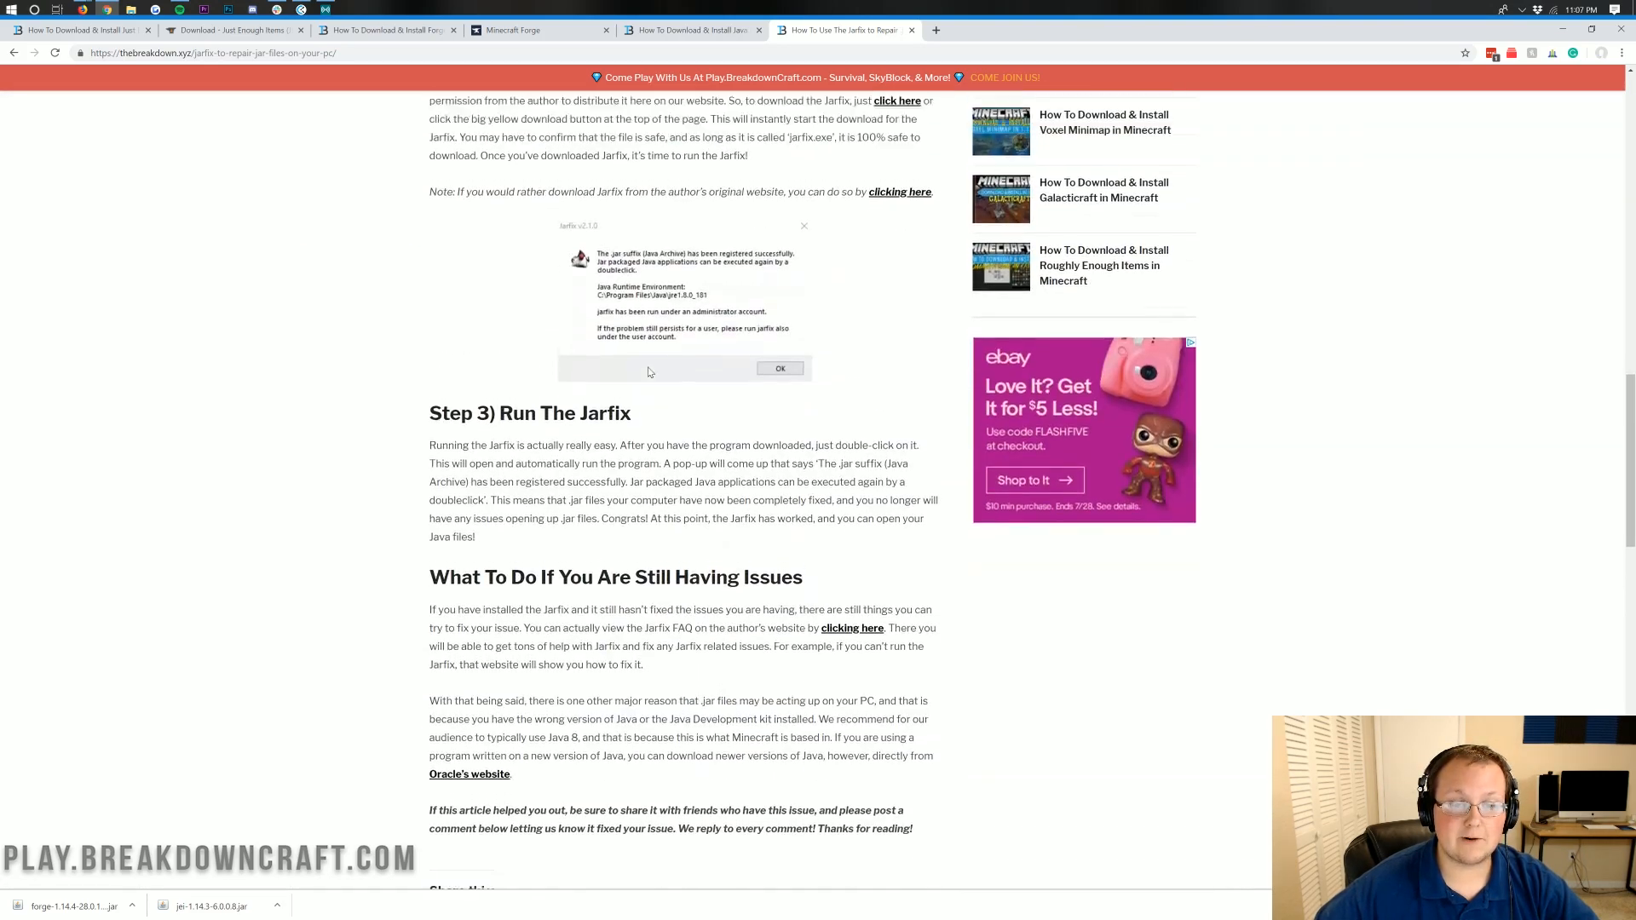
{"action": "scroll", "scroll_direction": "up", "scroll_amount": 3}
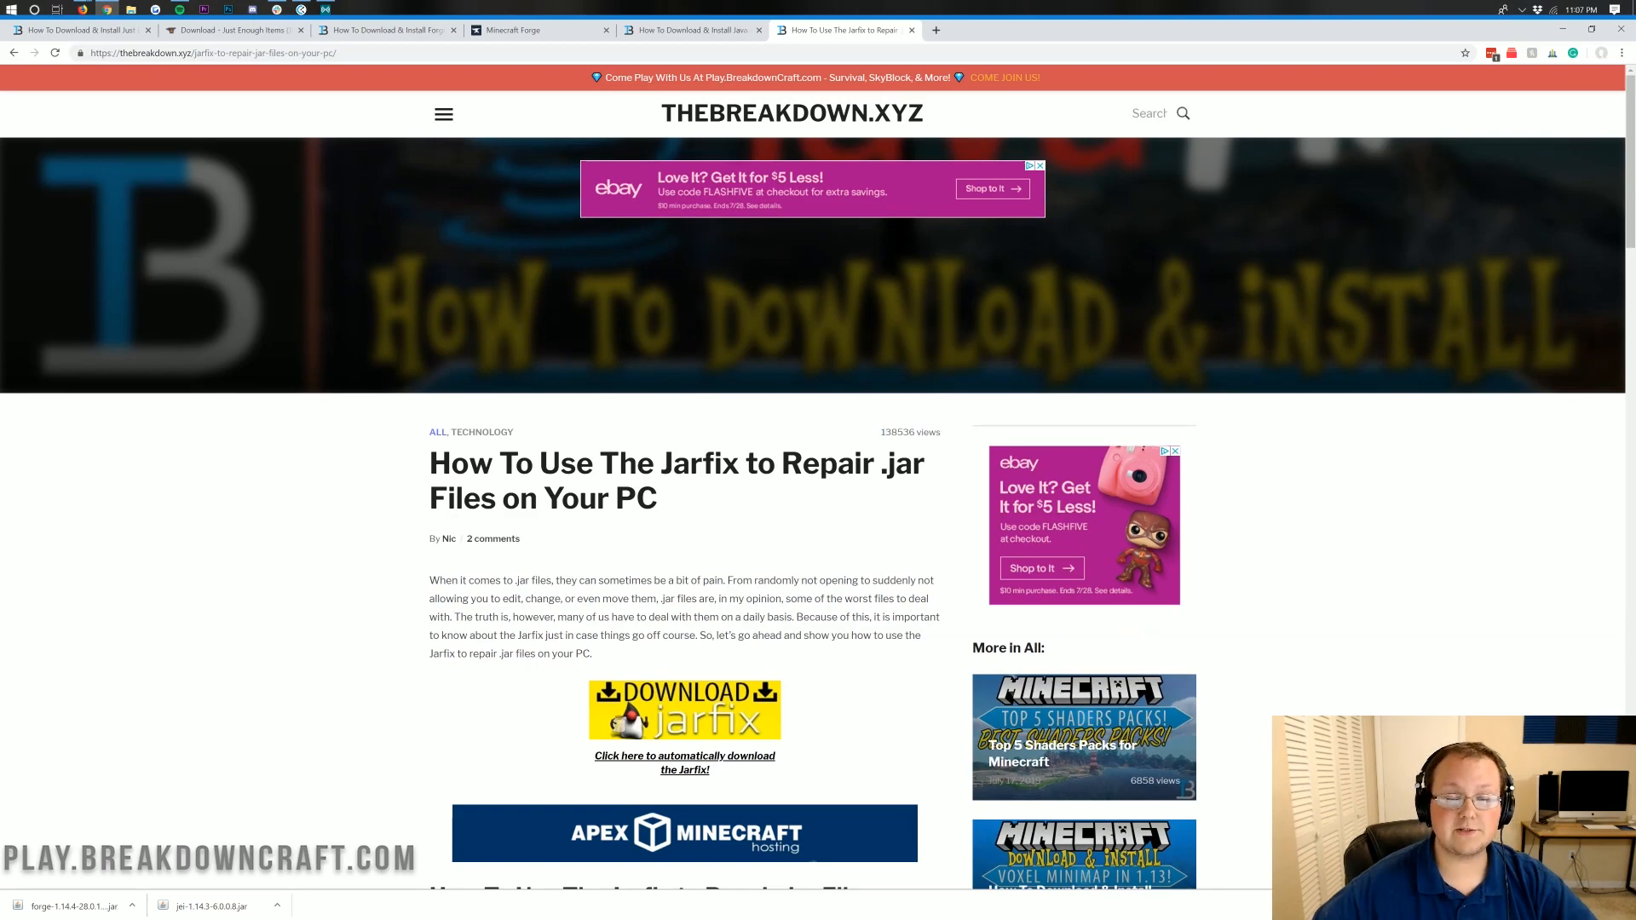
{"action": "mouse_move", "coordinate": [1521, 85]}
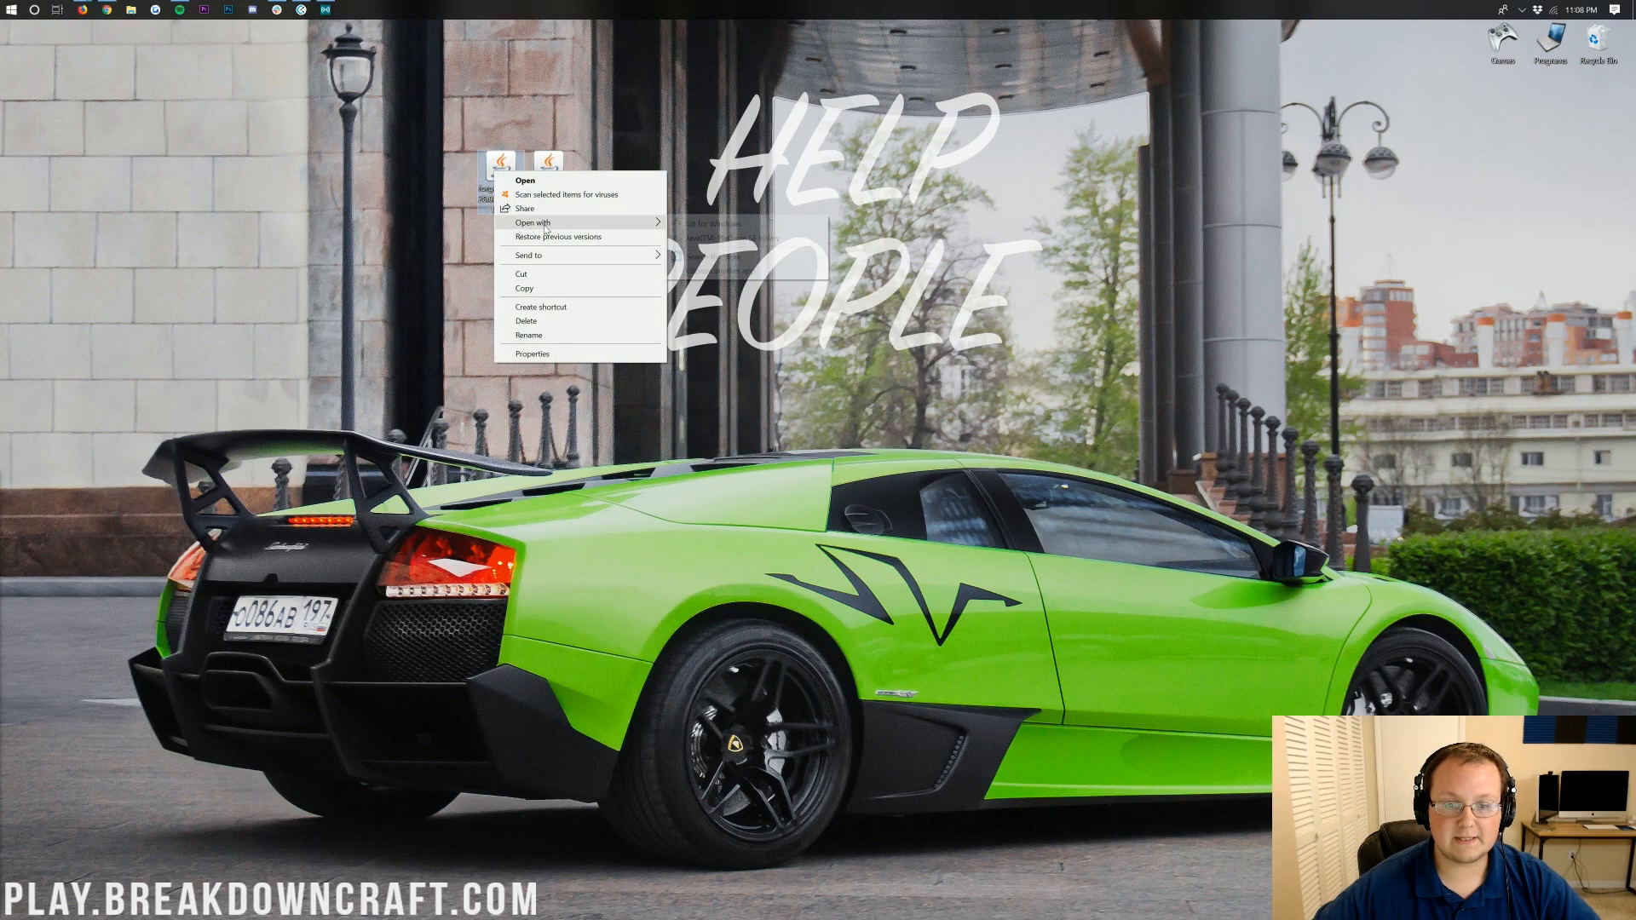
{"action": "left_click", "coordinate": [855, 399]}
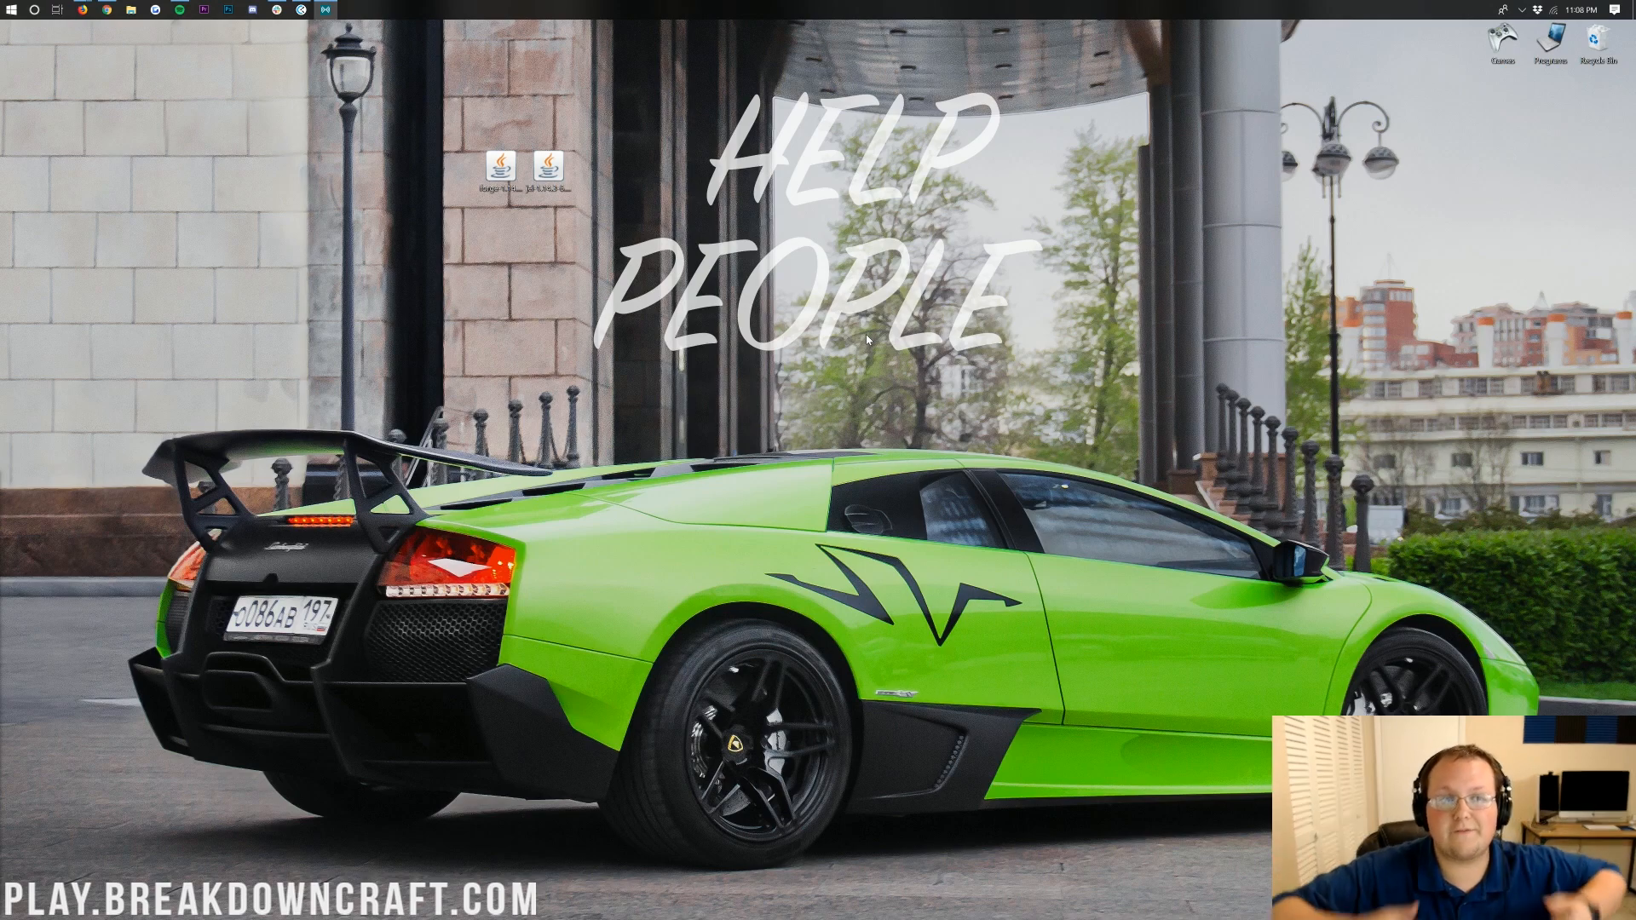
{"action": "mouse_move", "coordinate": [163, 278]}
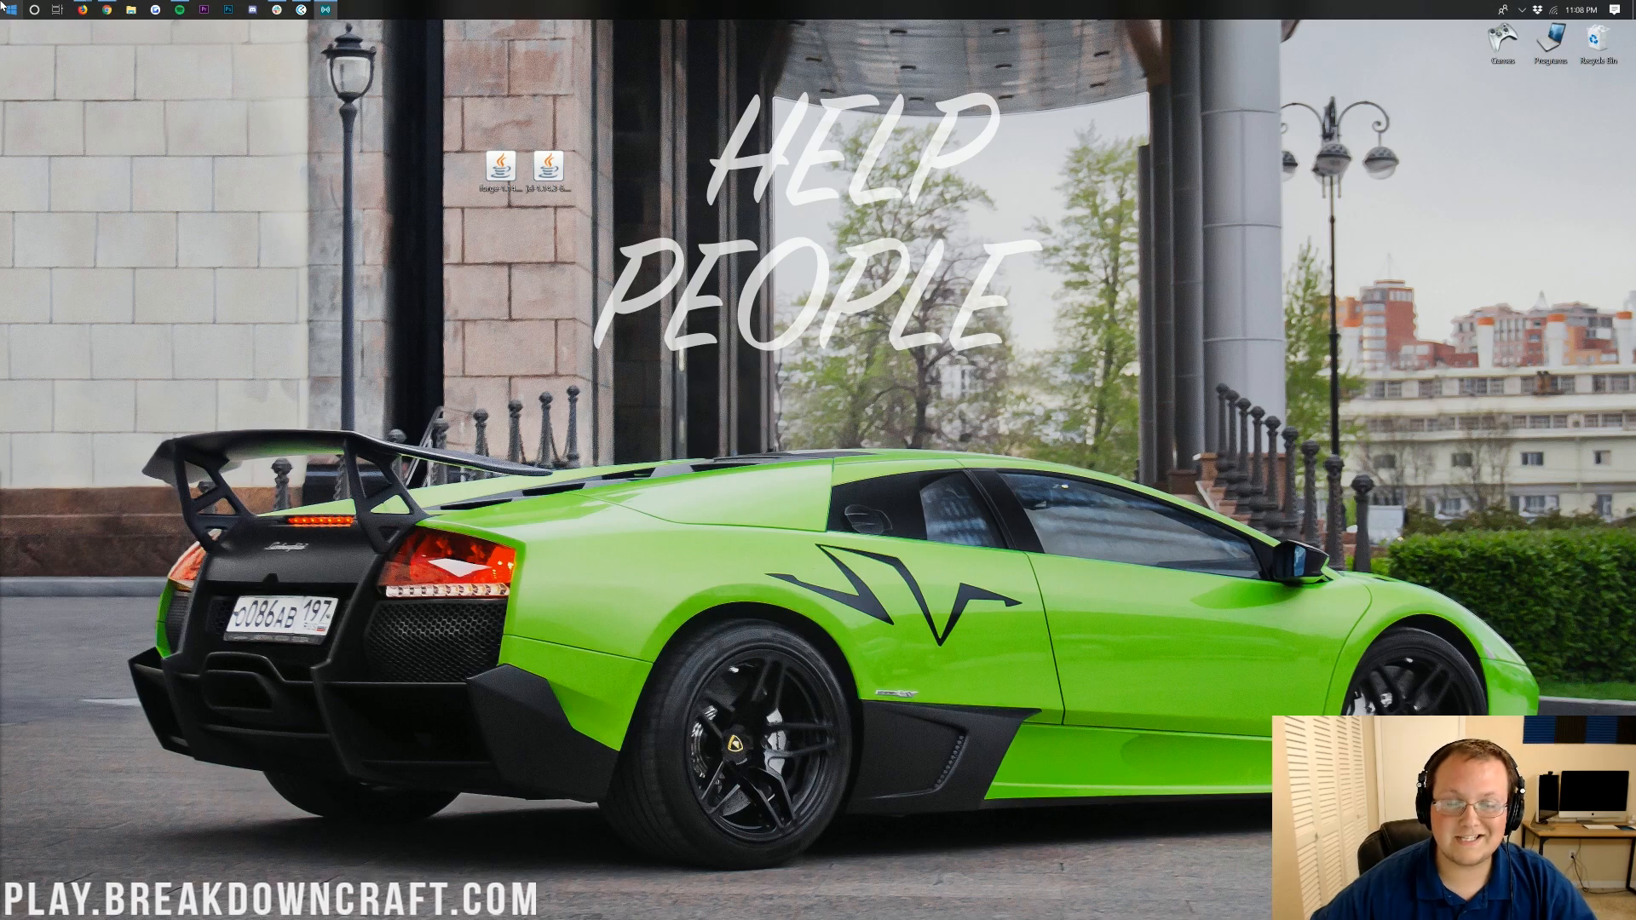
Launch Run from Start search and go to %appdata% to reach the AppData Roaming folder
{"action": "left_click", "coordinate": [11, 14]}
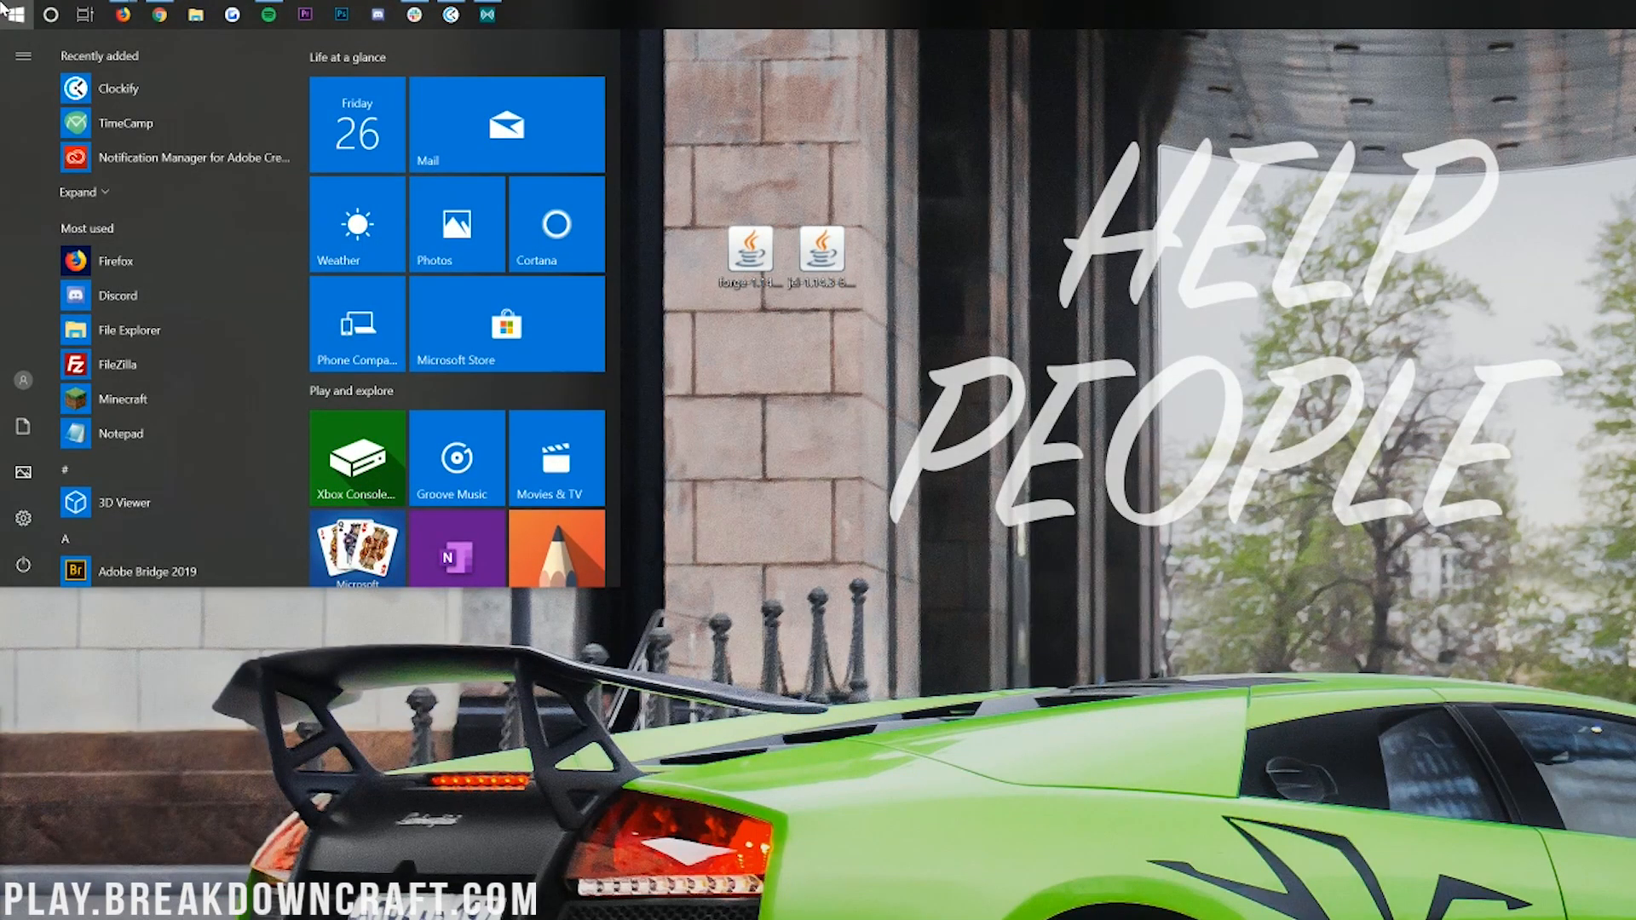
{"action": "type", "text": "run"}
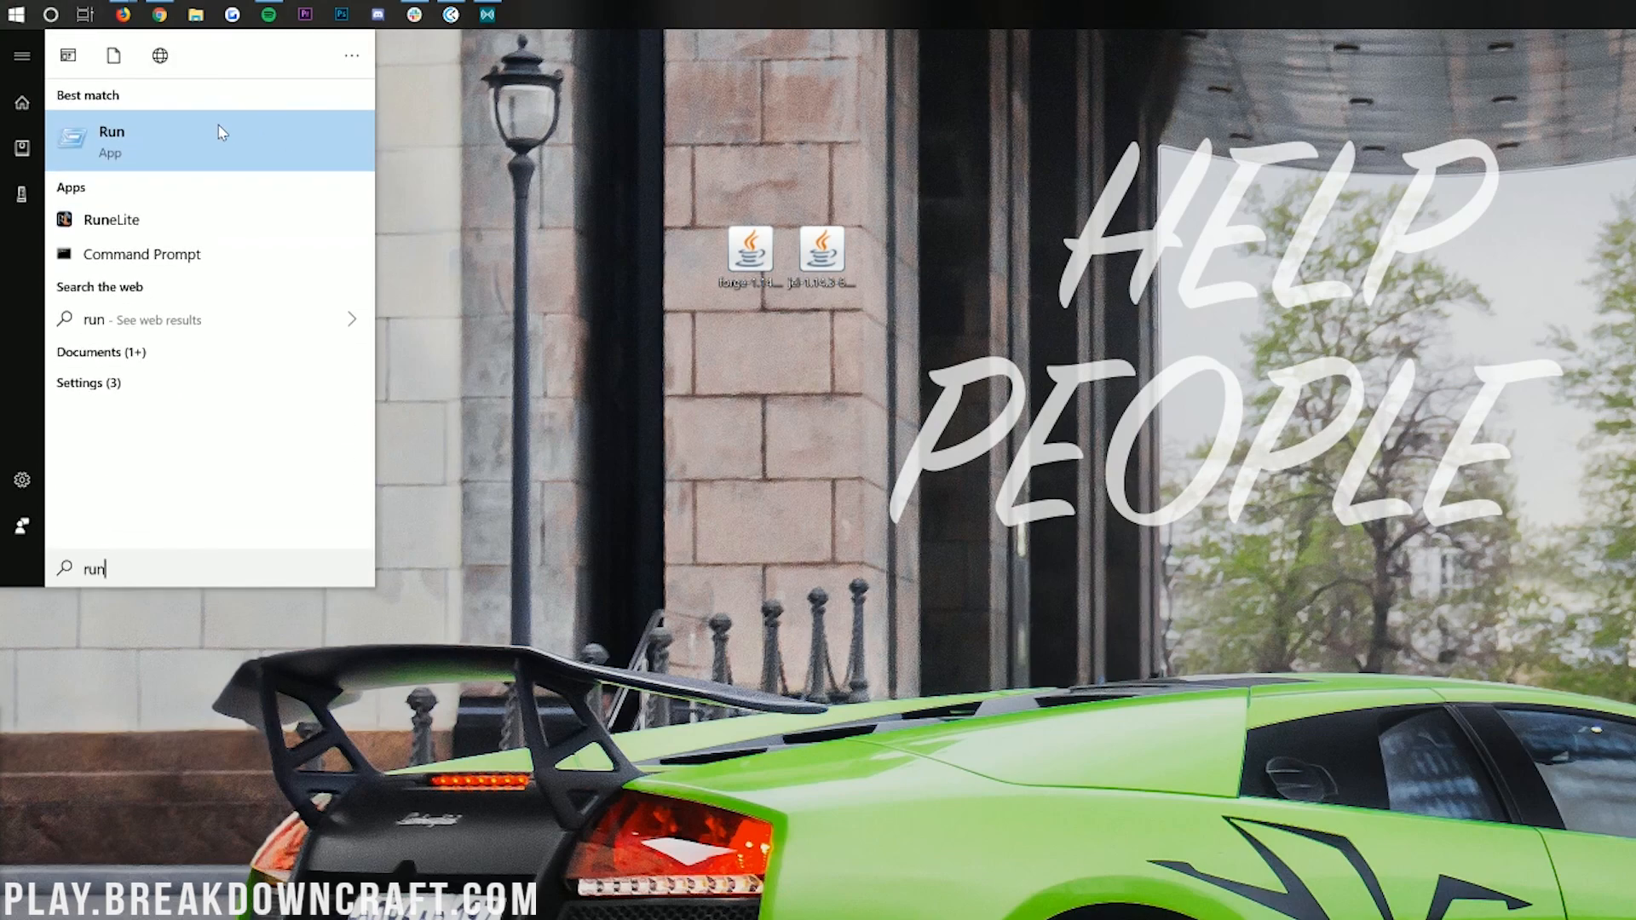
{"action": "left_click", "coordinate": [112, 141]}
{"action": "type", "text": "%"}
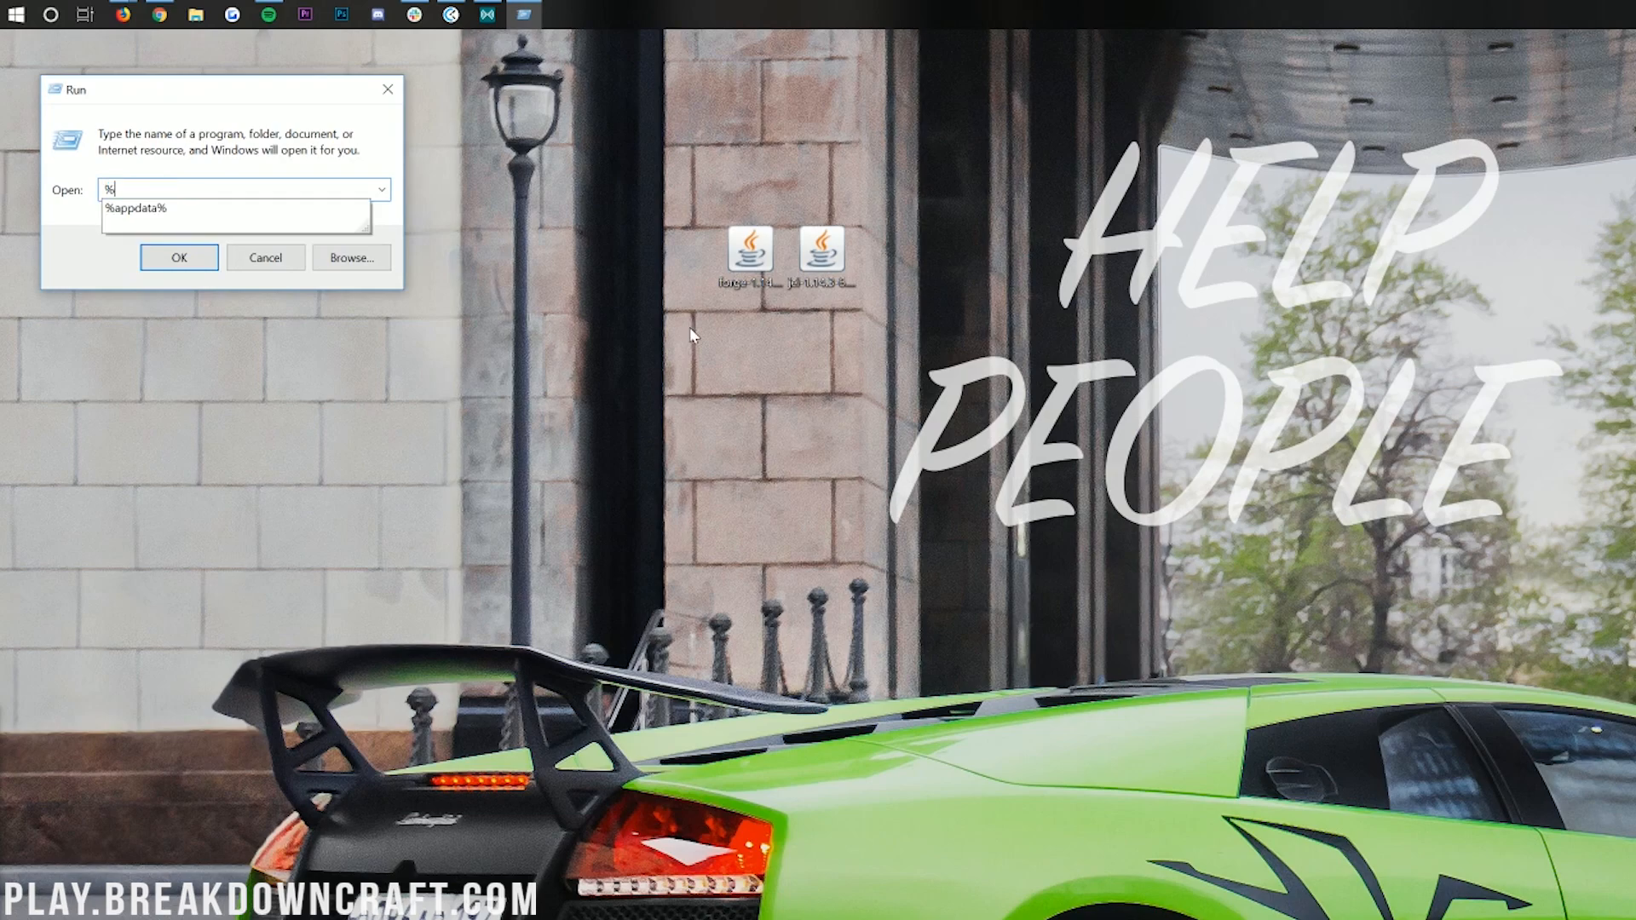
{"action": "type", "text": "appdata%"}
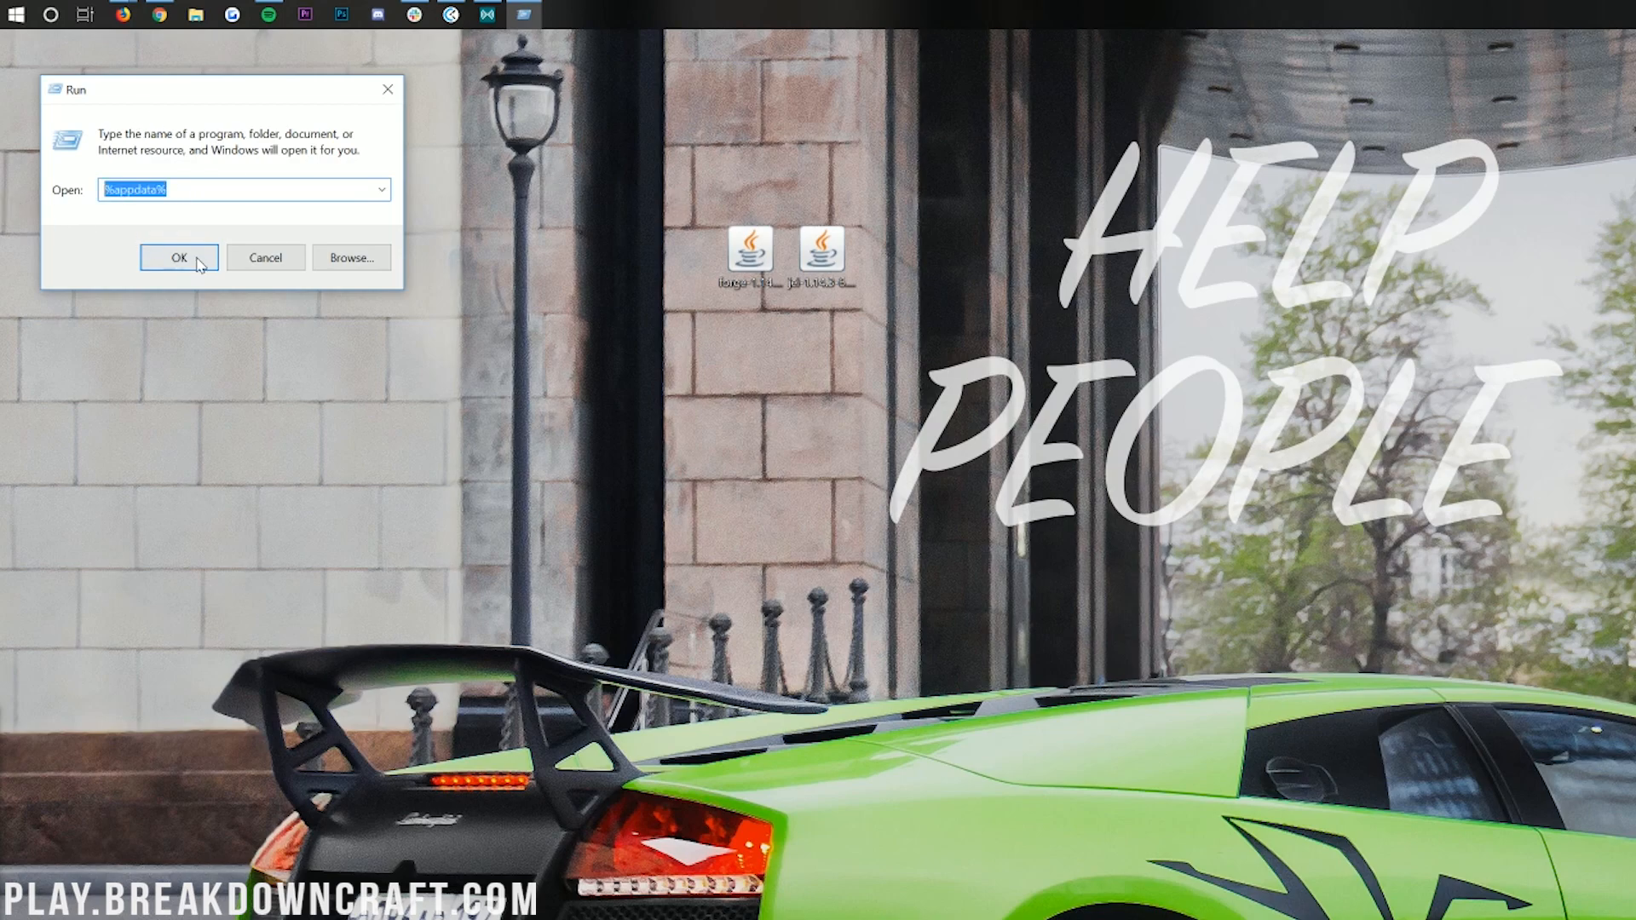
{"action": "left_click", "coordinate": [177, 257]}
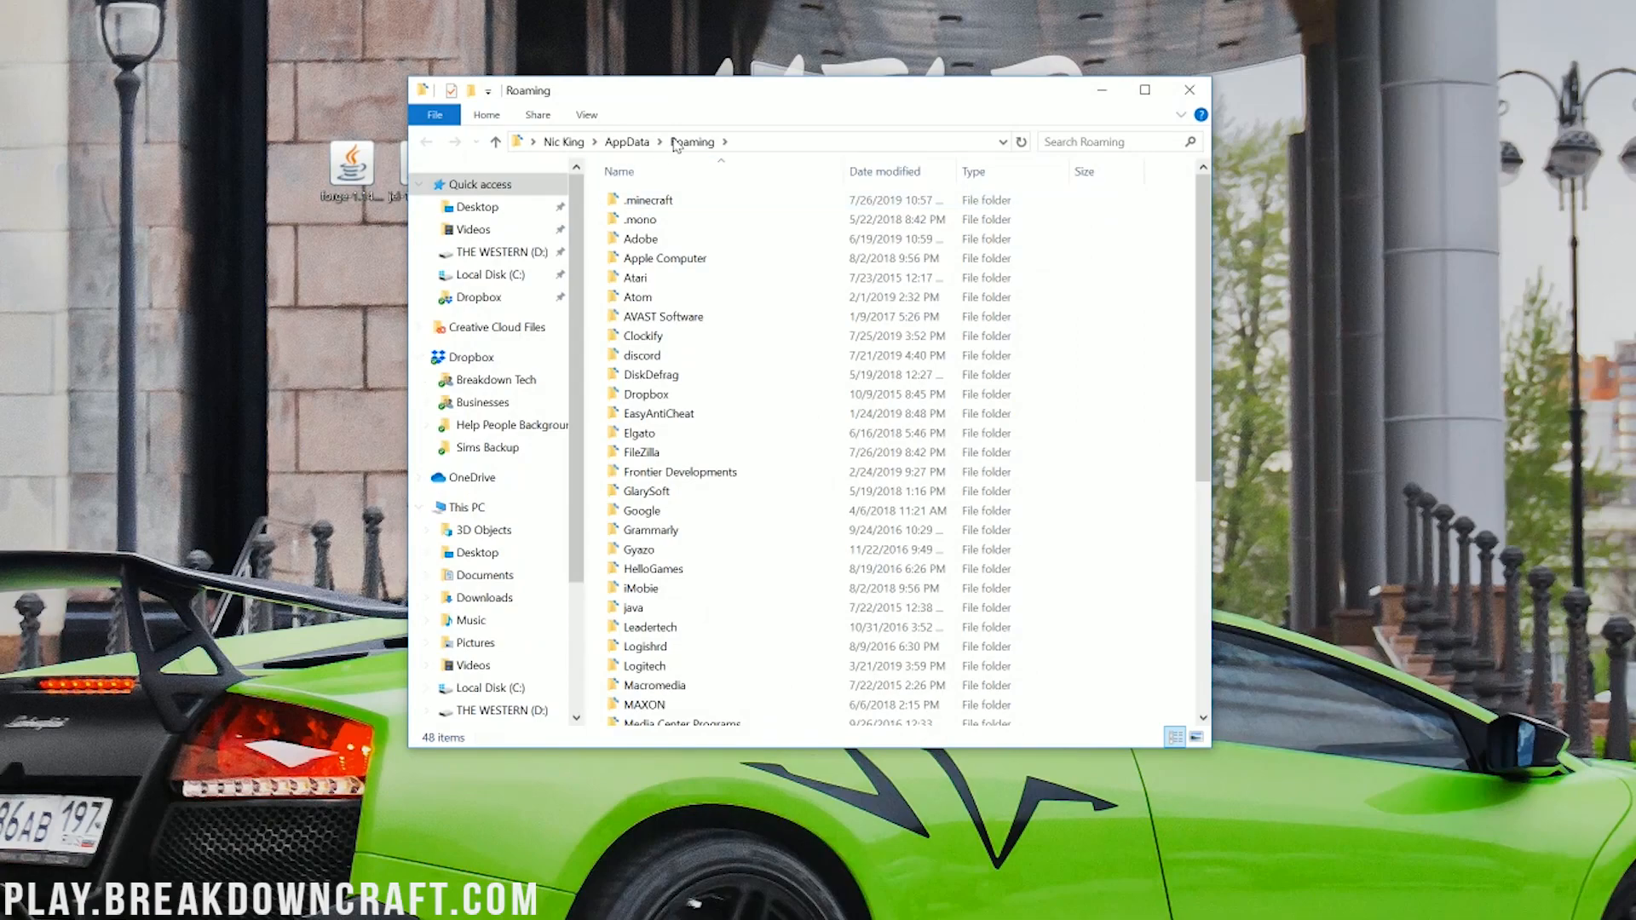
Go into .minecraft's mods folder, where the jei-1.14.3-6.0.0.8 jar is placed
{"action": "left_click", "coordinate": [648, 200]}
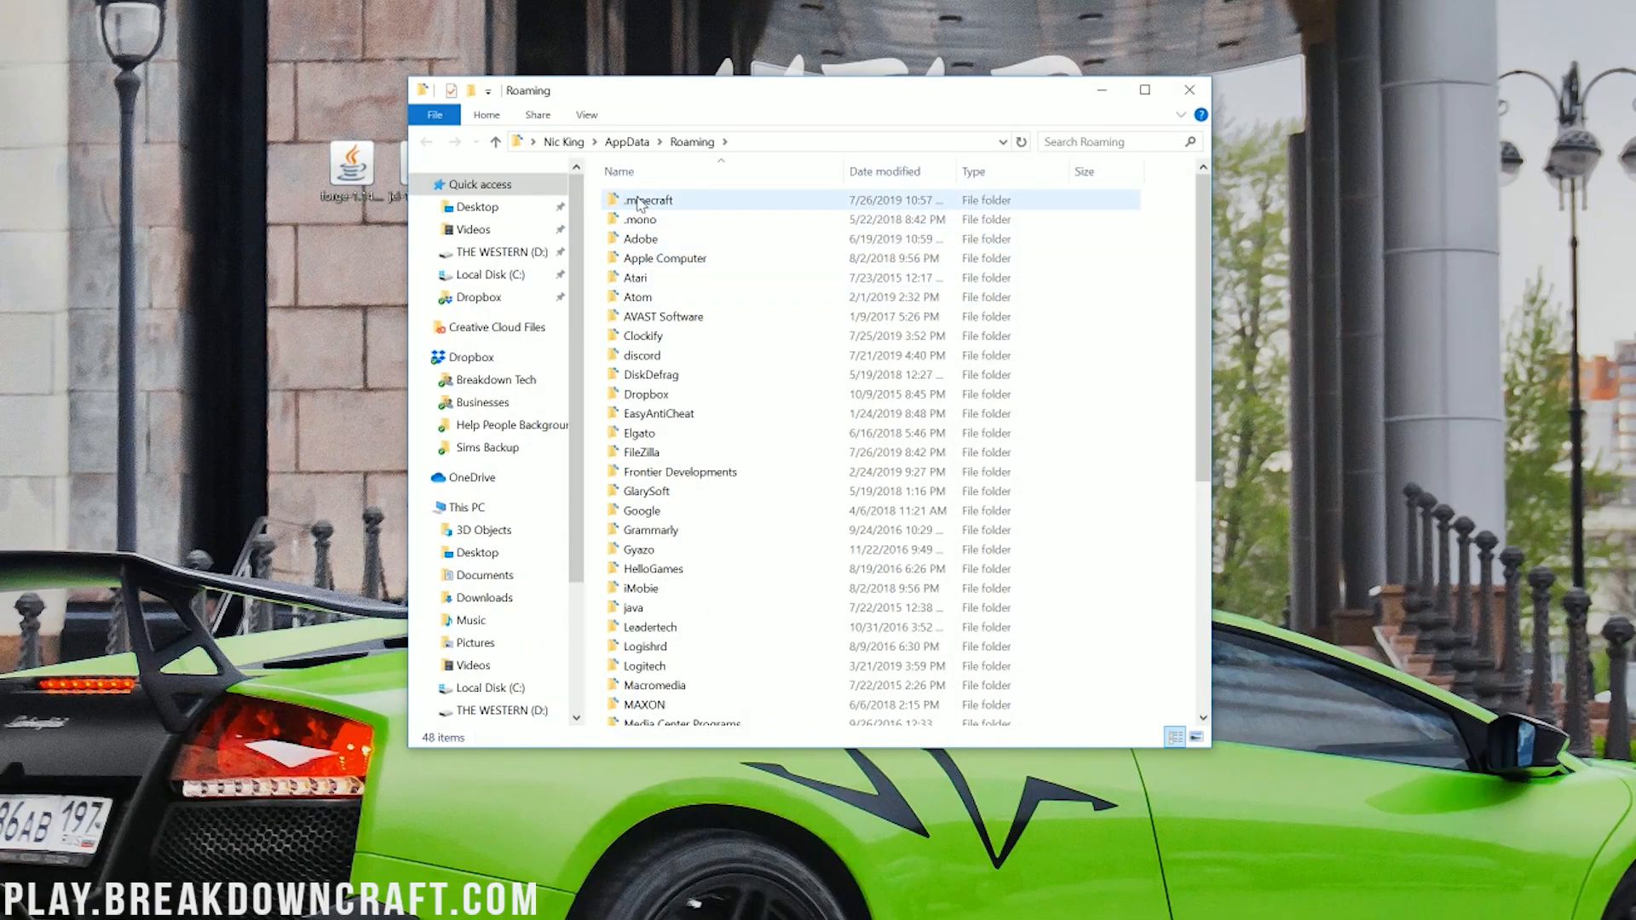
{"action": "double_click", "coordinate": [649, 199]}
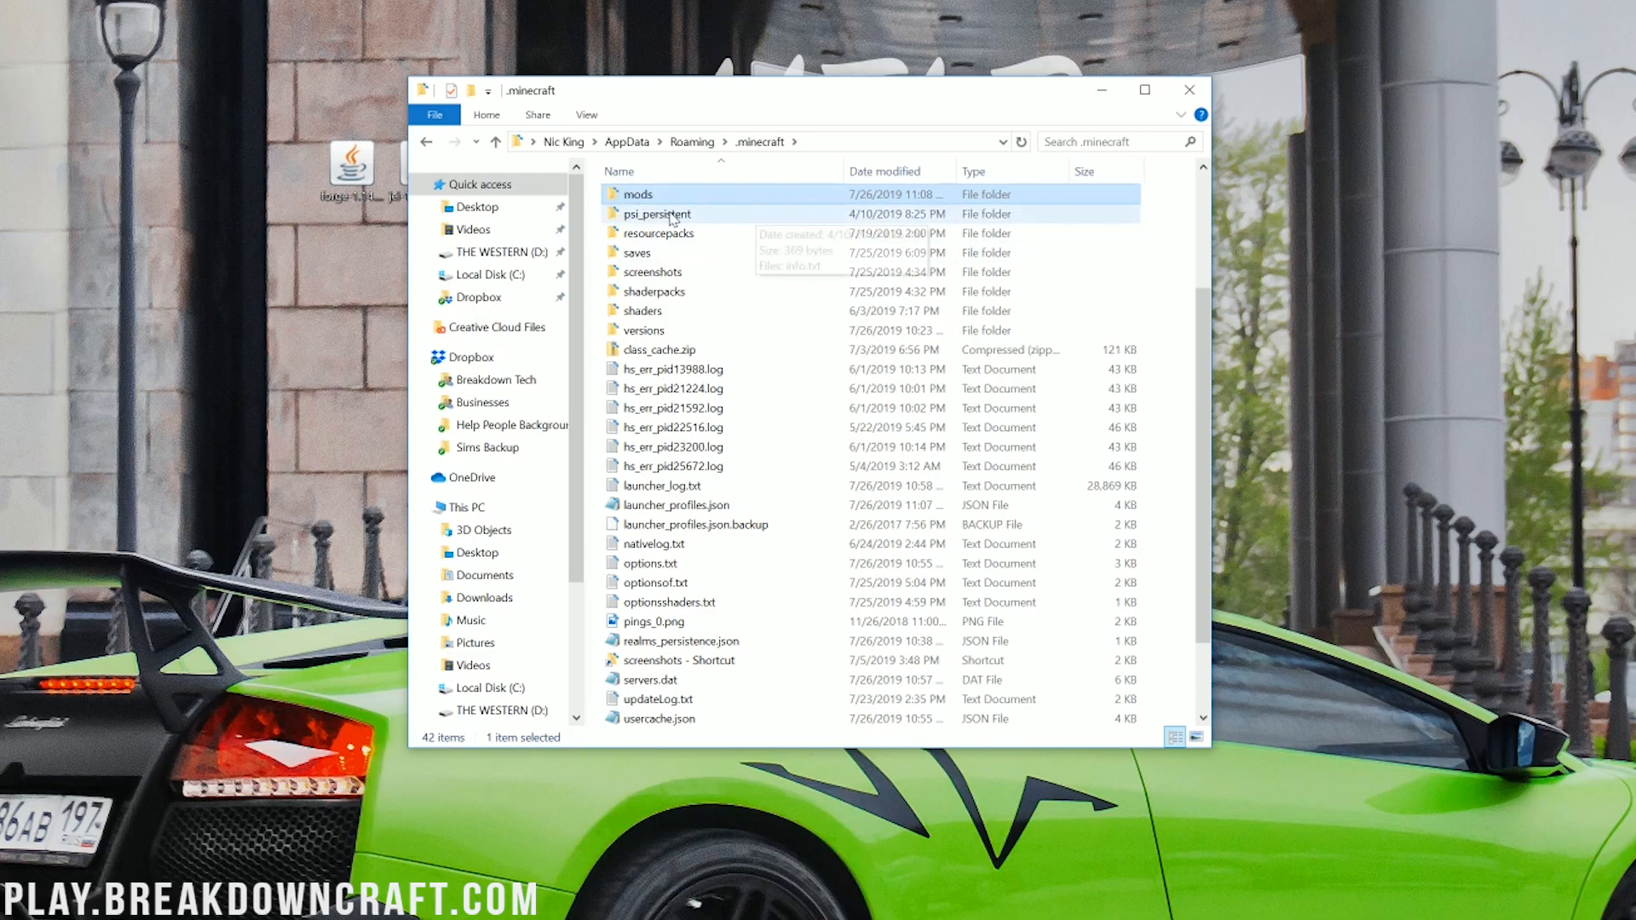
{"action": "double_click", "coordinate": [637, 195]}
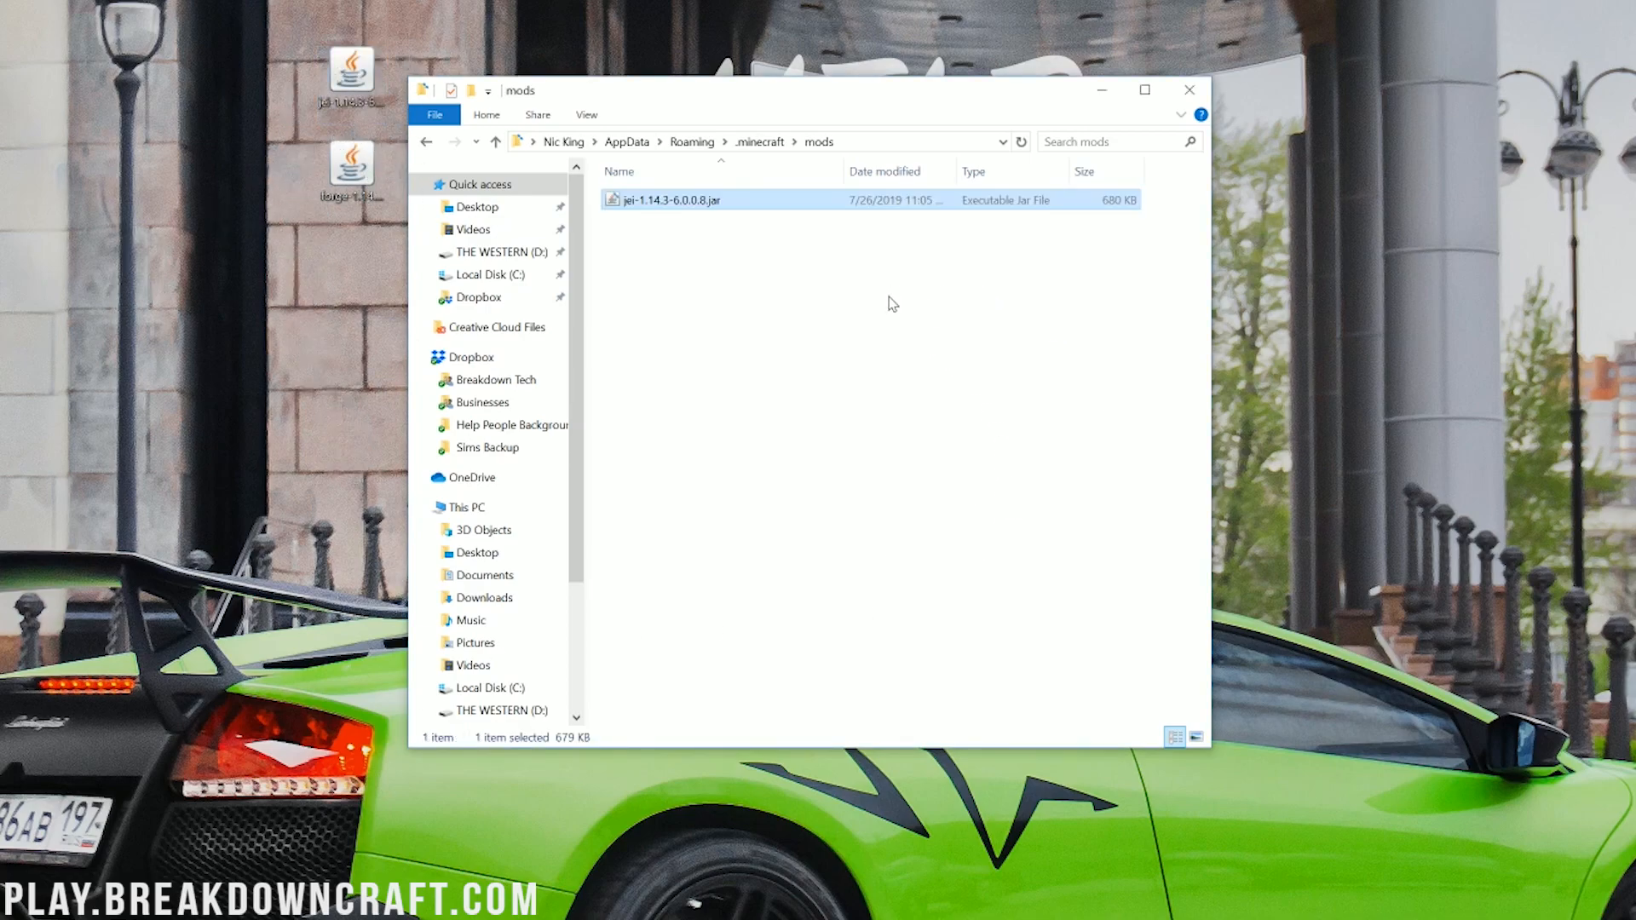
{"action": "mouse_move", "coordinate": [637, 215]}
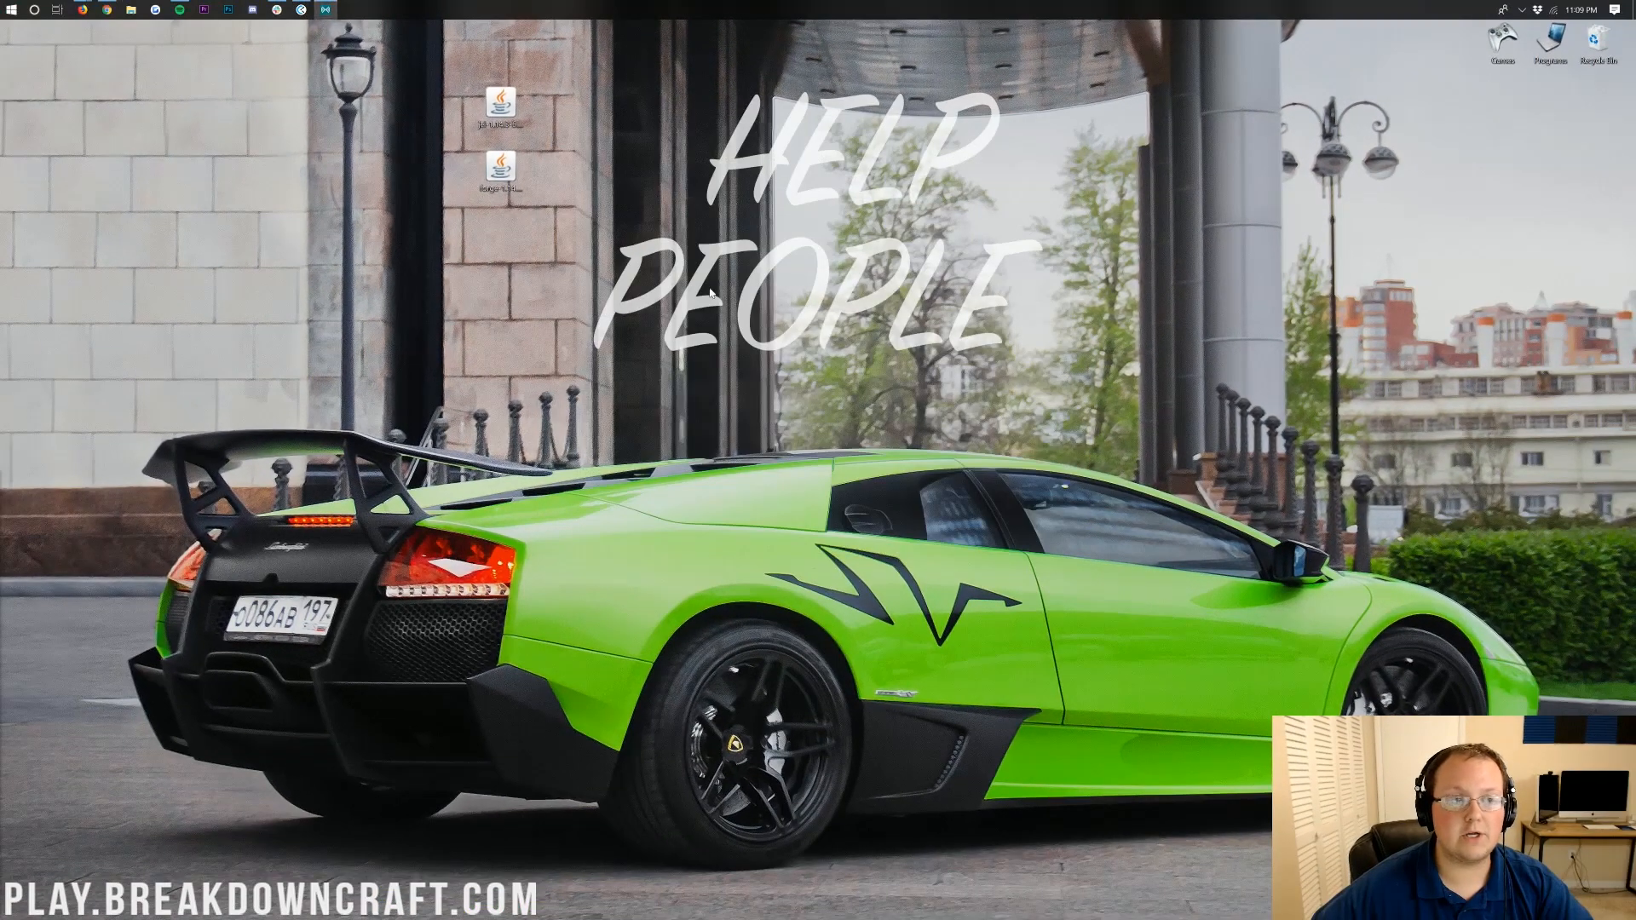
Launch the Minecraft launcher from Start and choose the forge 1.14.4-forge-28.0.19 installation beside PLAY
{"action": "type", "text": "minecraft"}
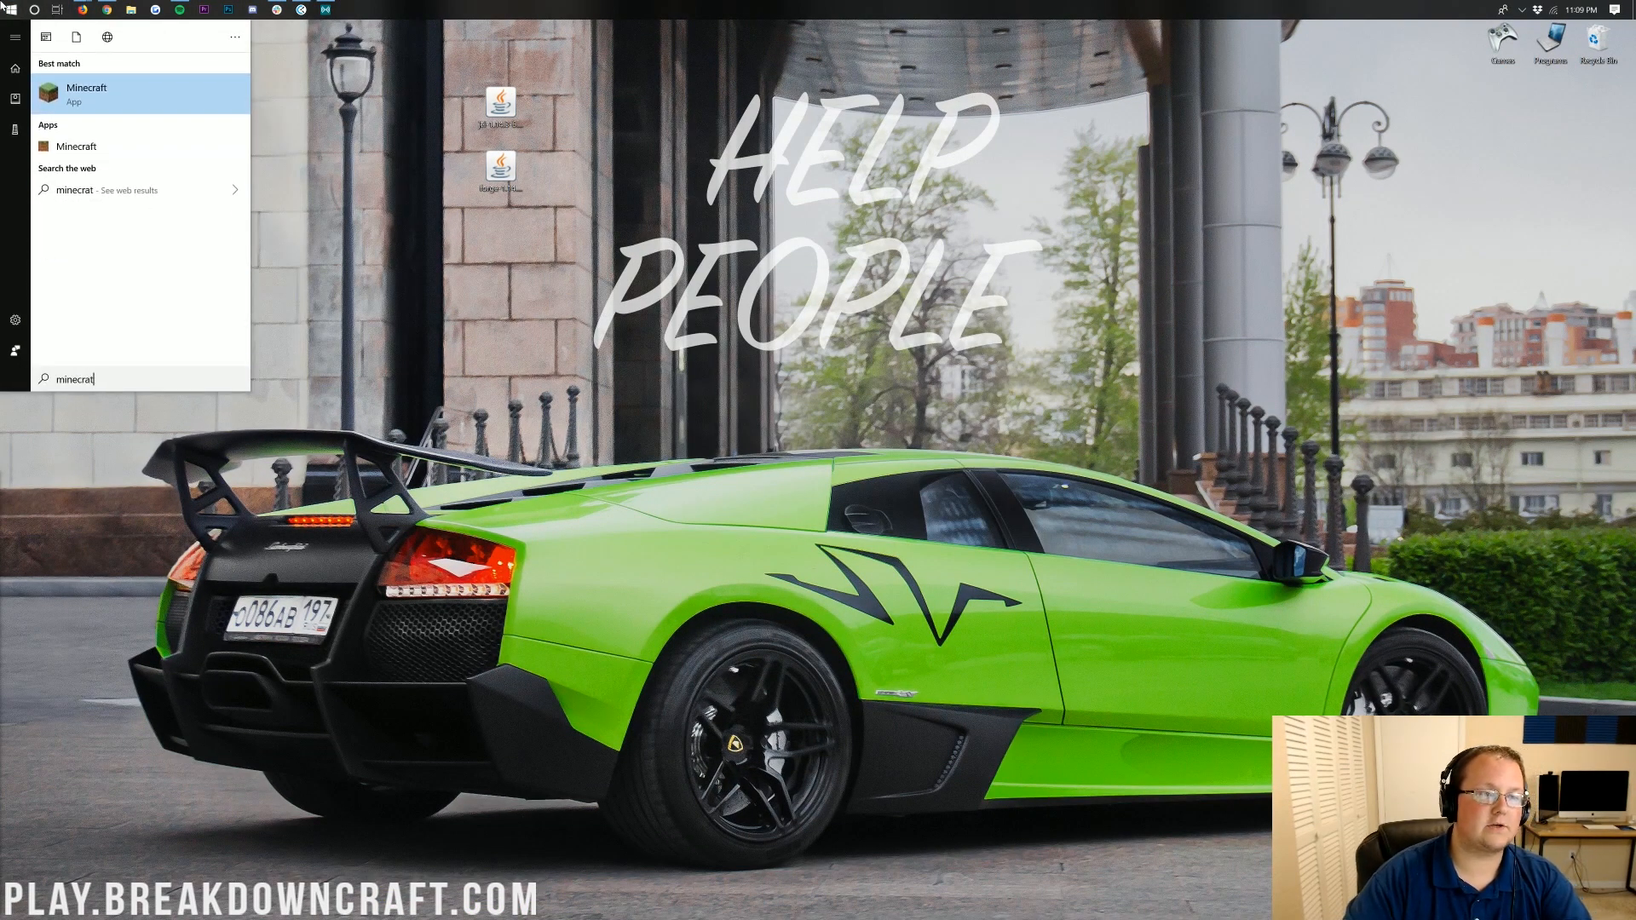
{"action": "left_click", "coordinate": [87, 94]}
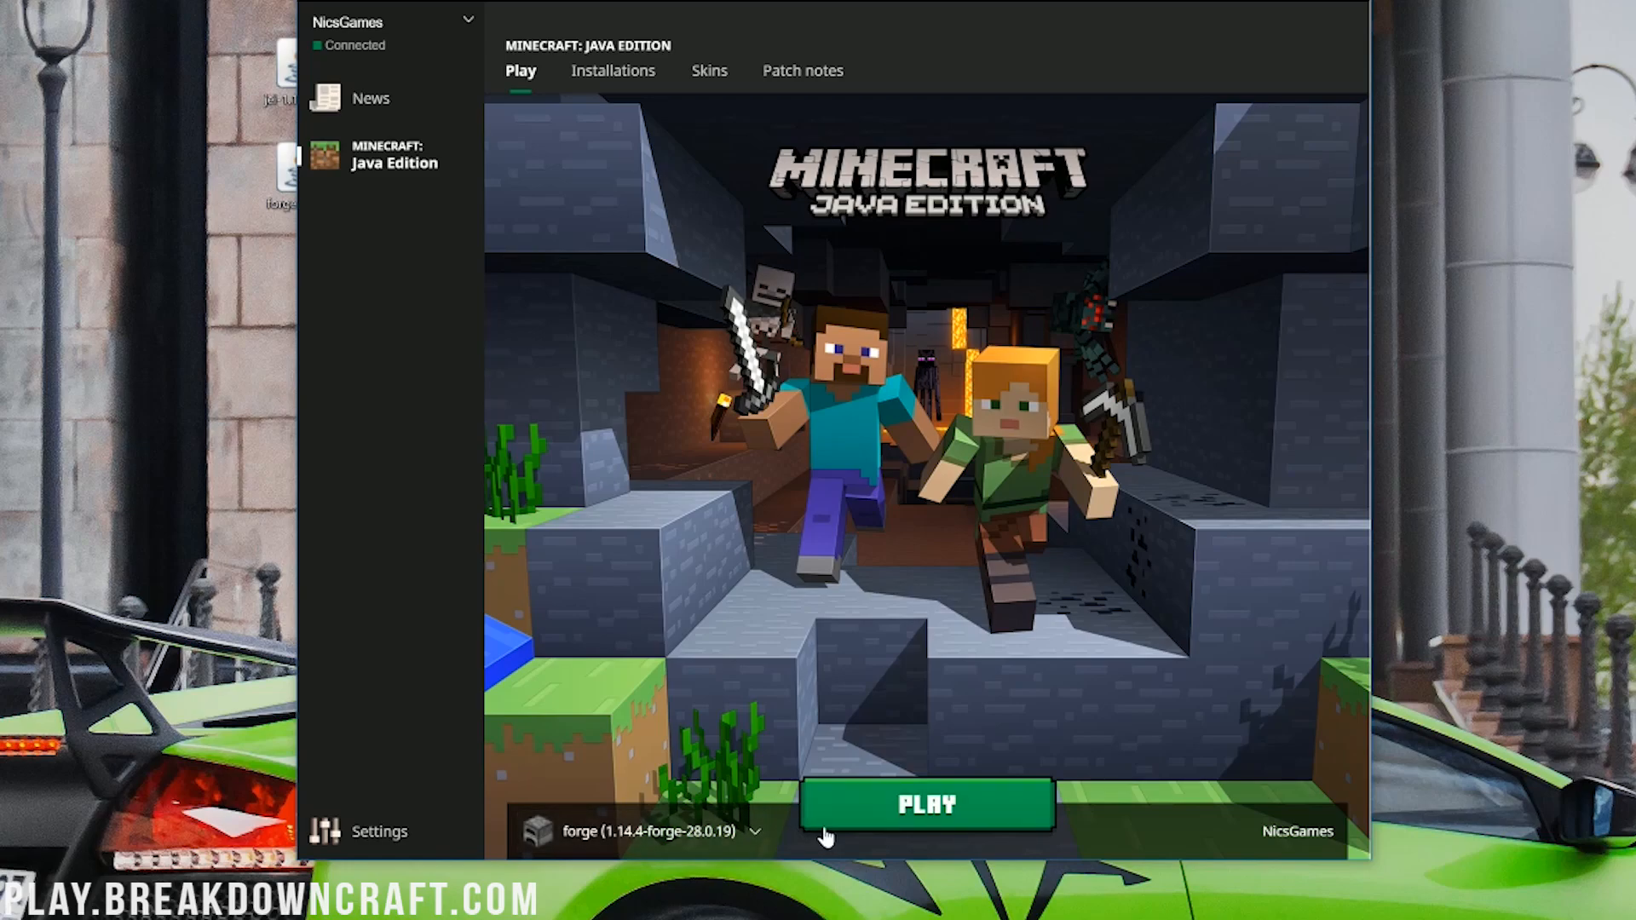
{"action": "left_click", "coordinate": [752, 830]}
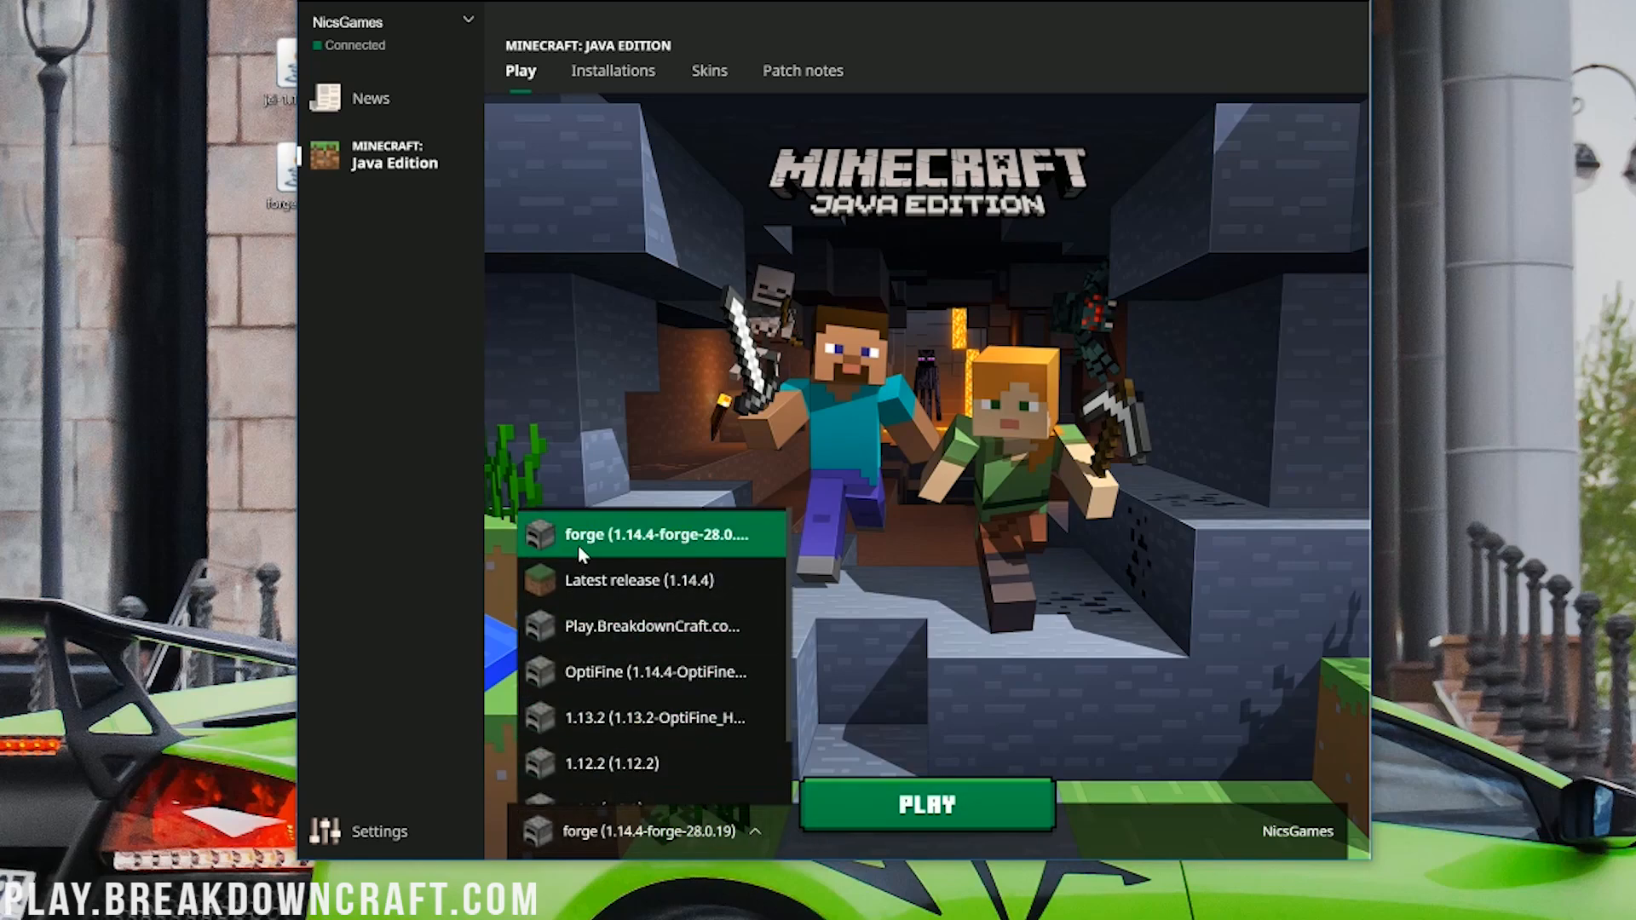
{"action": "left_click", "coordinate": [654, 533]}
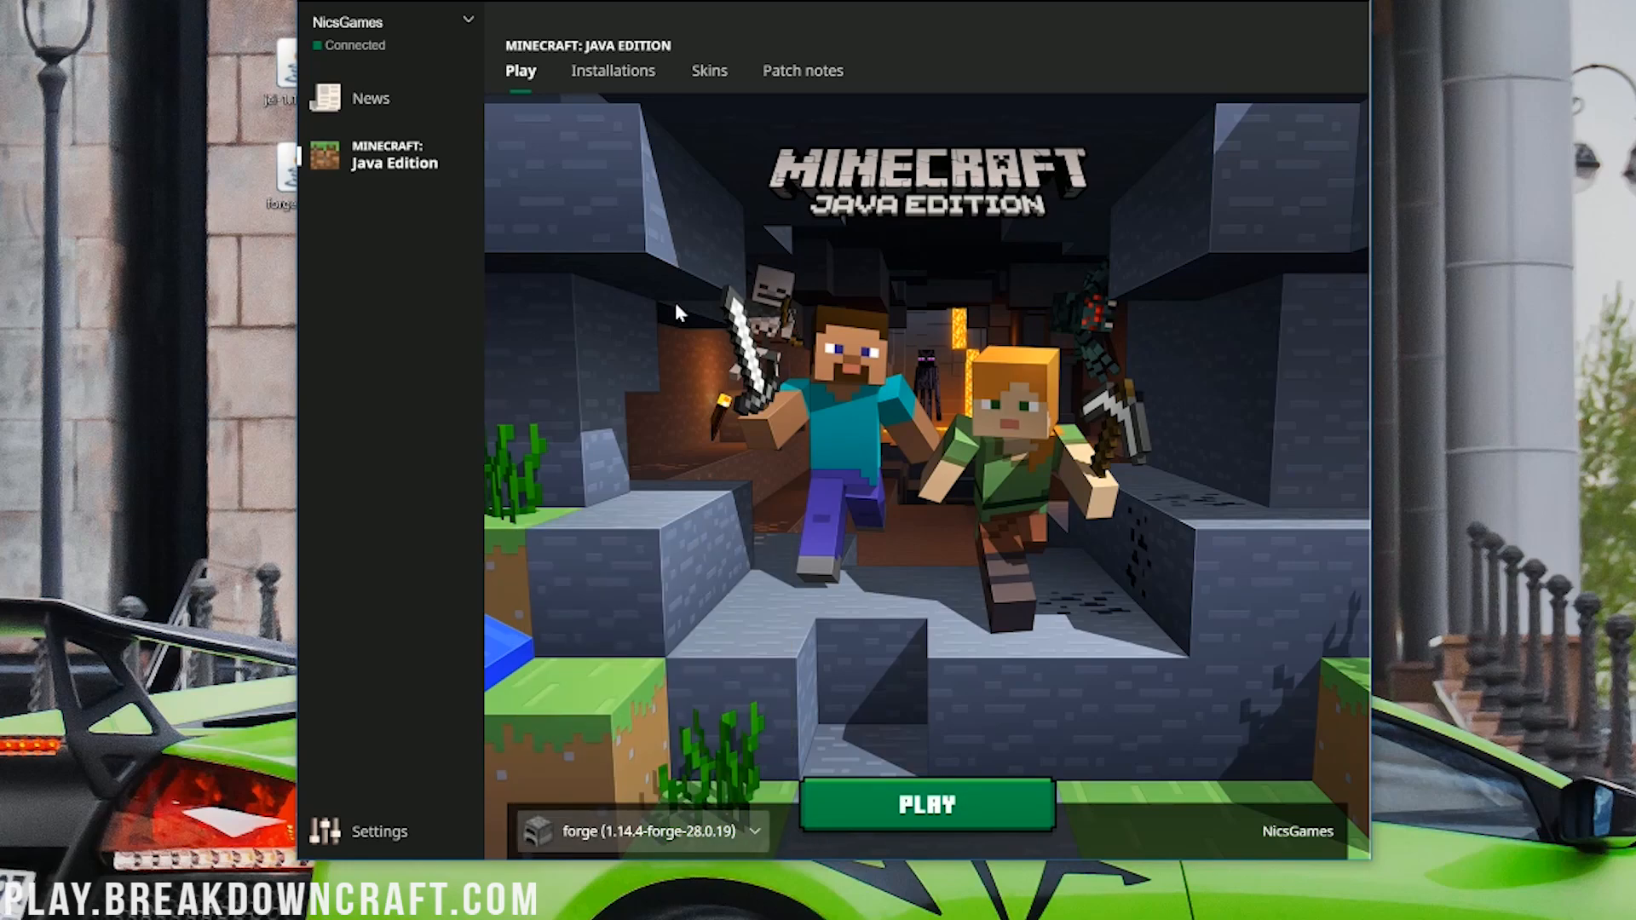
{"action": "mouse_move", "coordinate": [668, 182]}
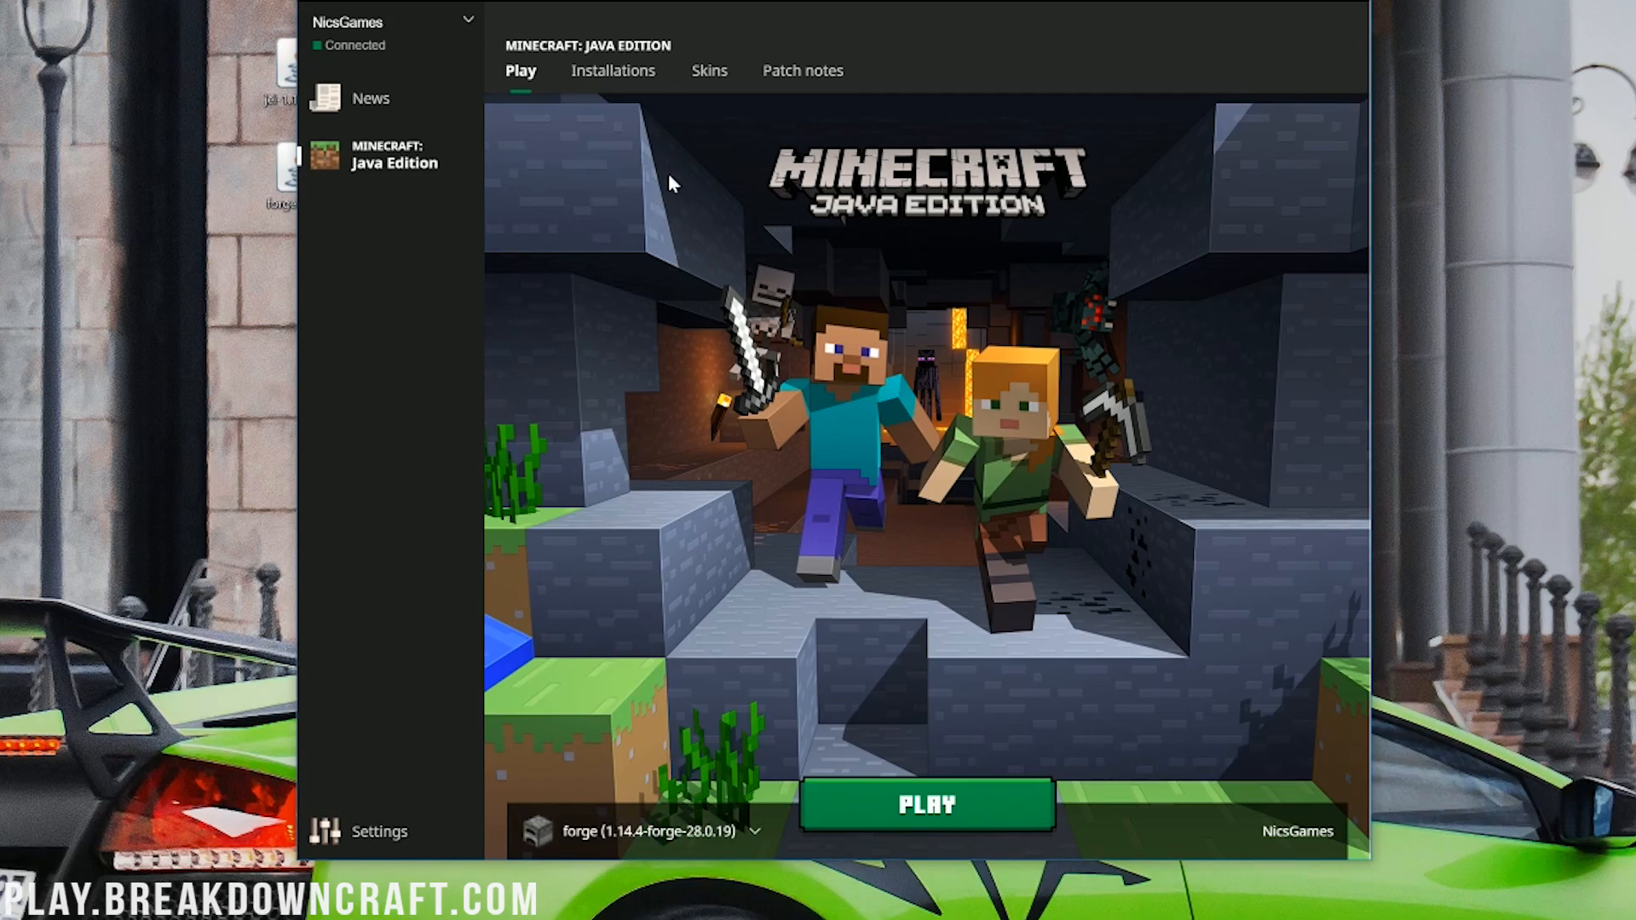
{"action": "mouse_move", "coordinate": [613, 70]}
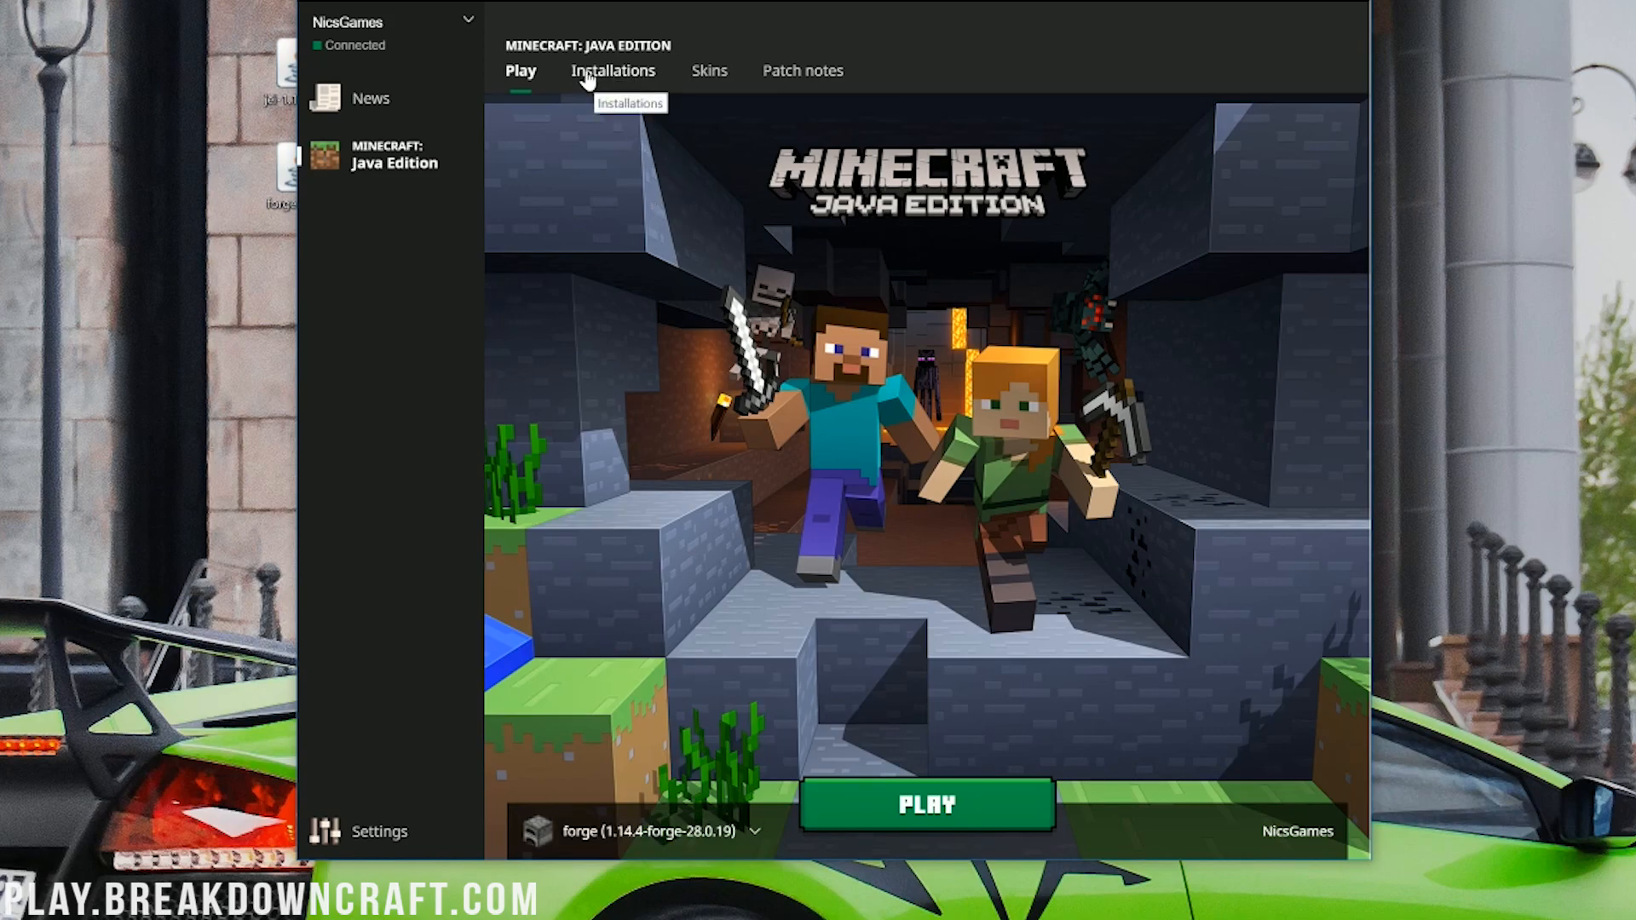
From the Installations list, begin a new installation named Play.BreakdownCraft.com
{"action": "left_click", "coordinate": [613, 70]}
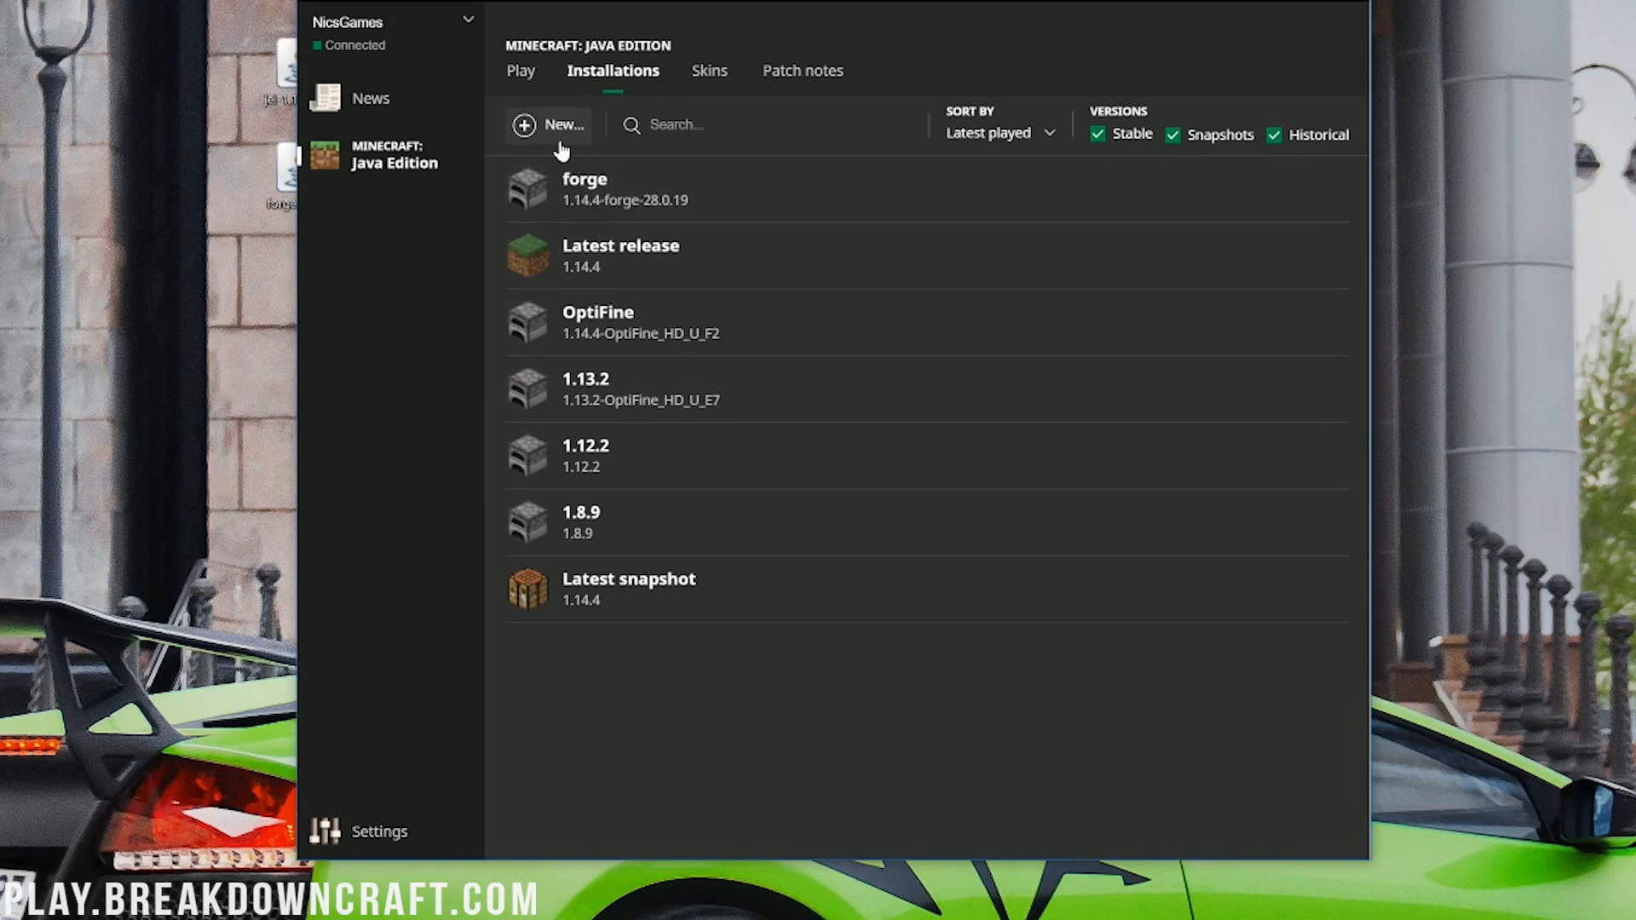
{"action": "mouse_move", "coordinate": [530, 140]}
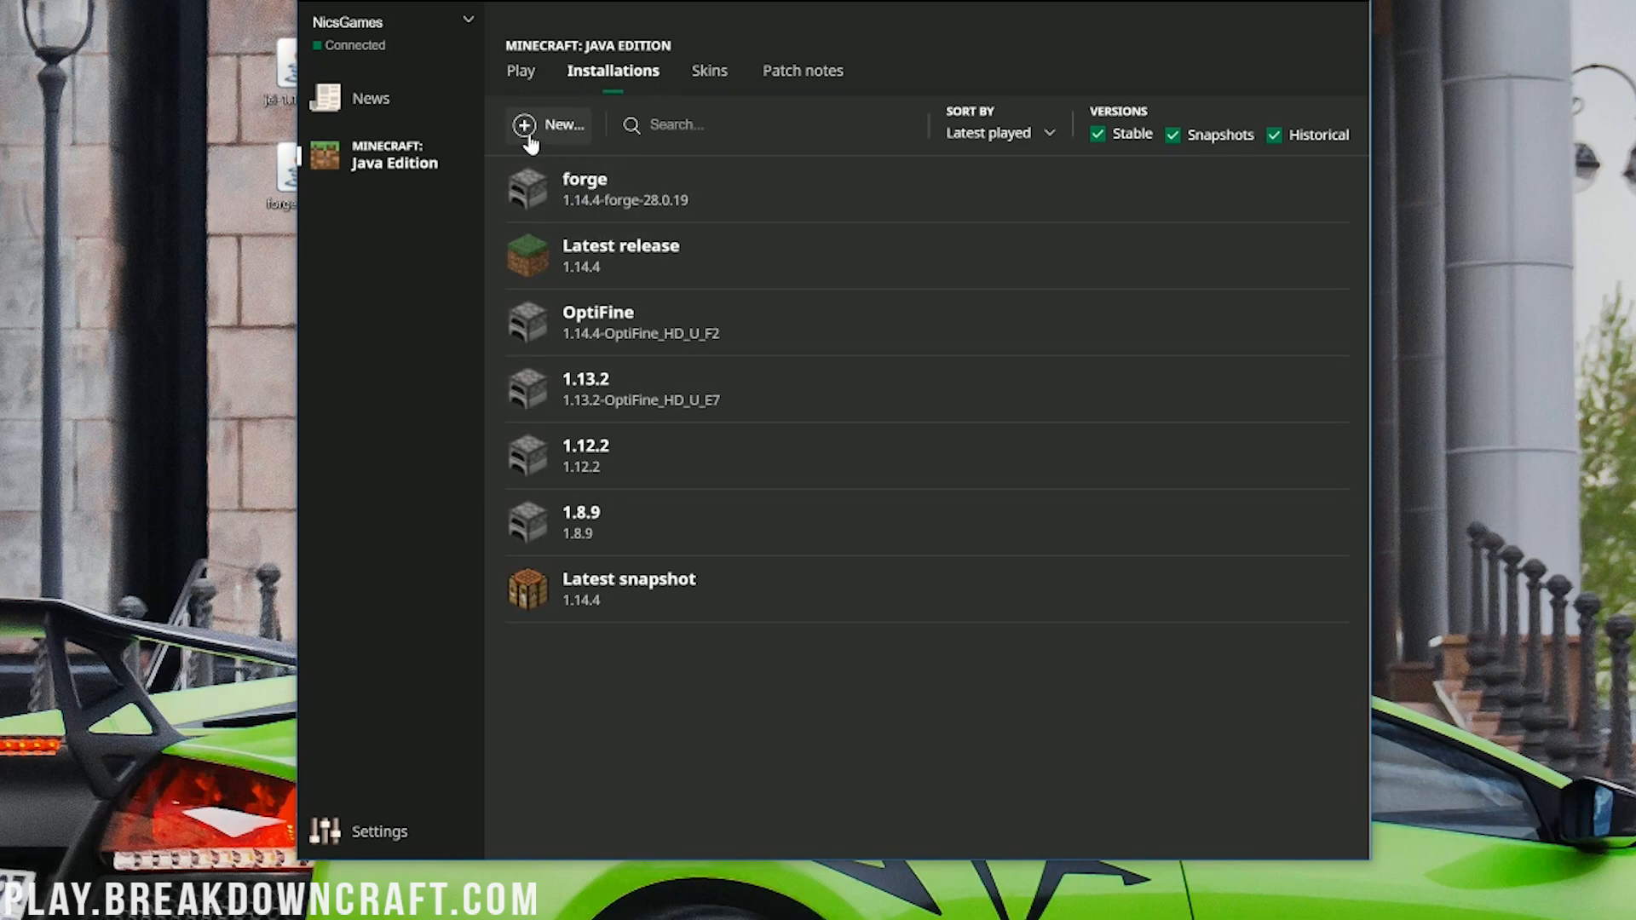
{"action": "left_click", "coordinate": [548, 124]}
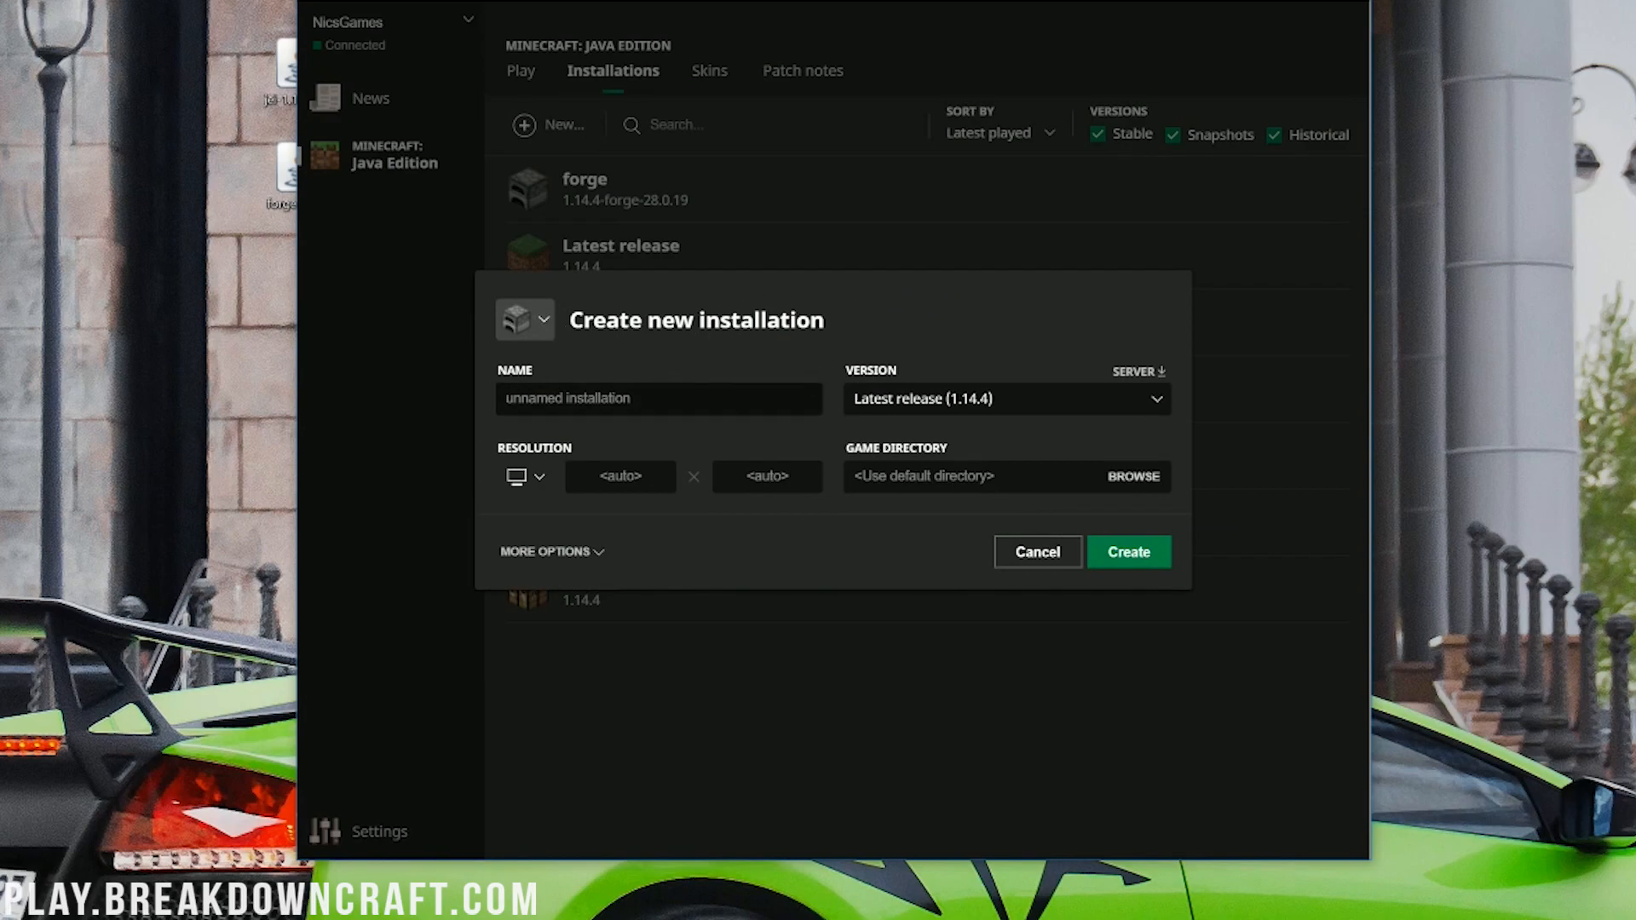
{"action": "type", "text": "Play"}
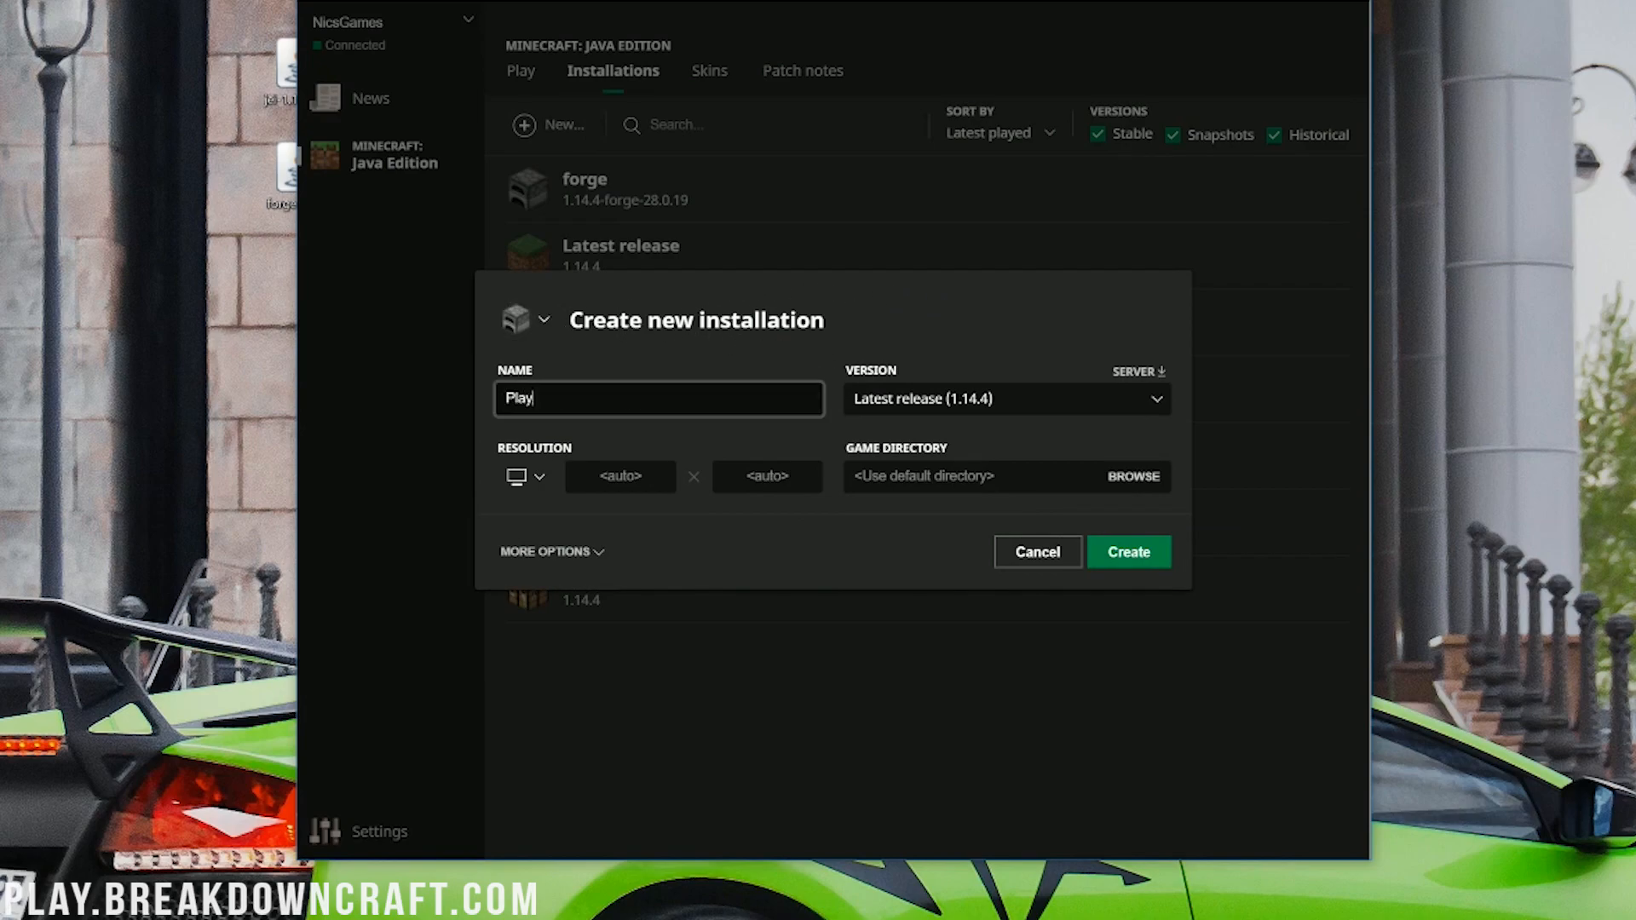
{"action": "type", "text": ".BreakdownCraft."}
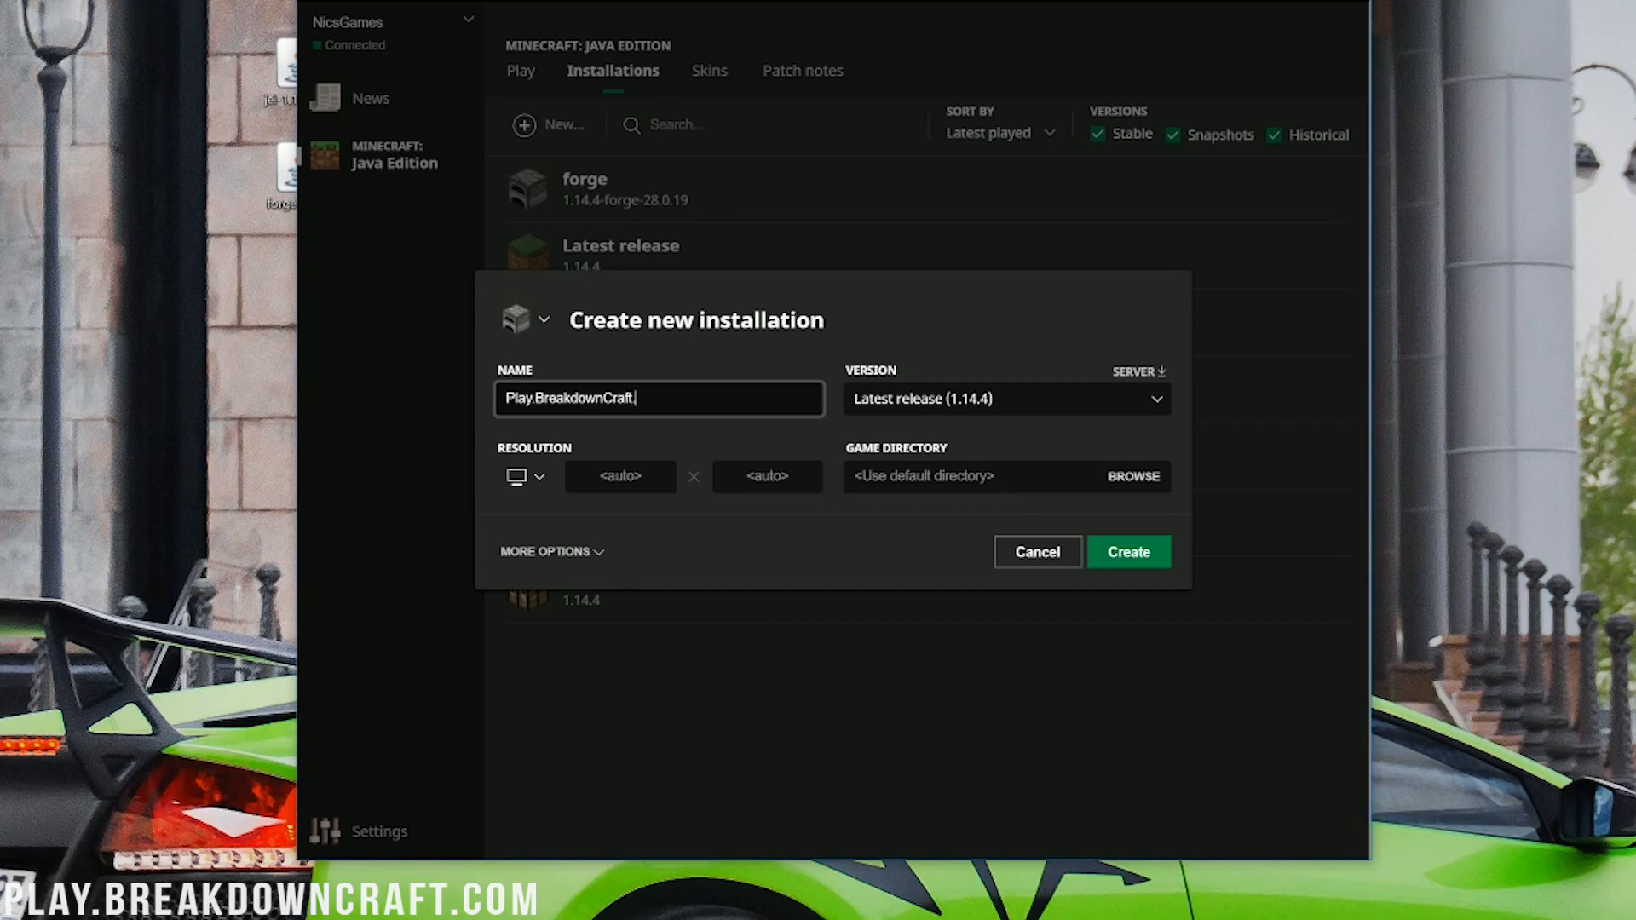
{"action": "type", "text": ".com"}
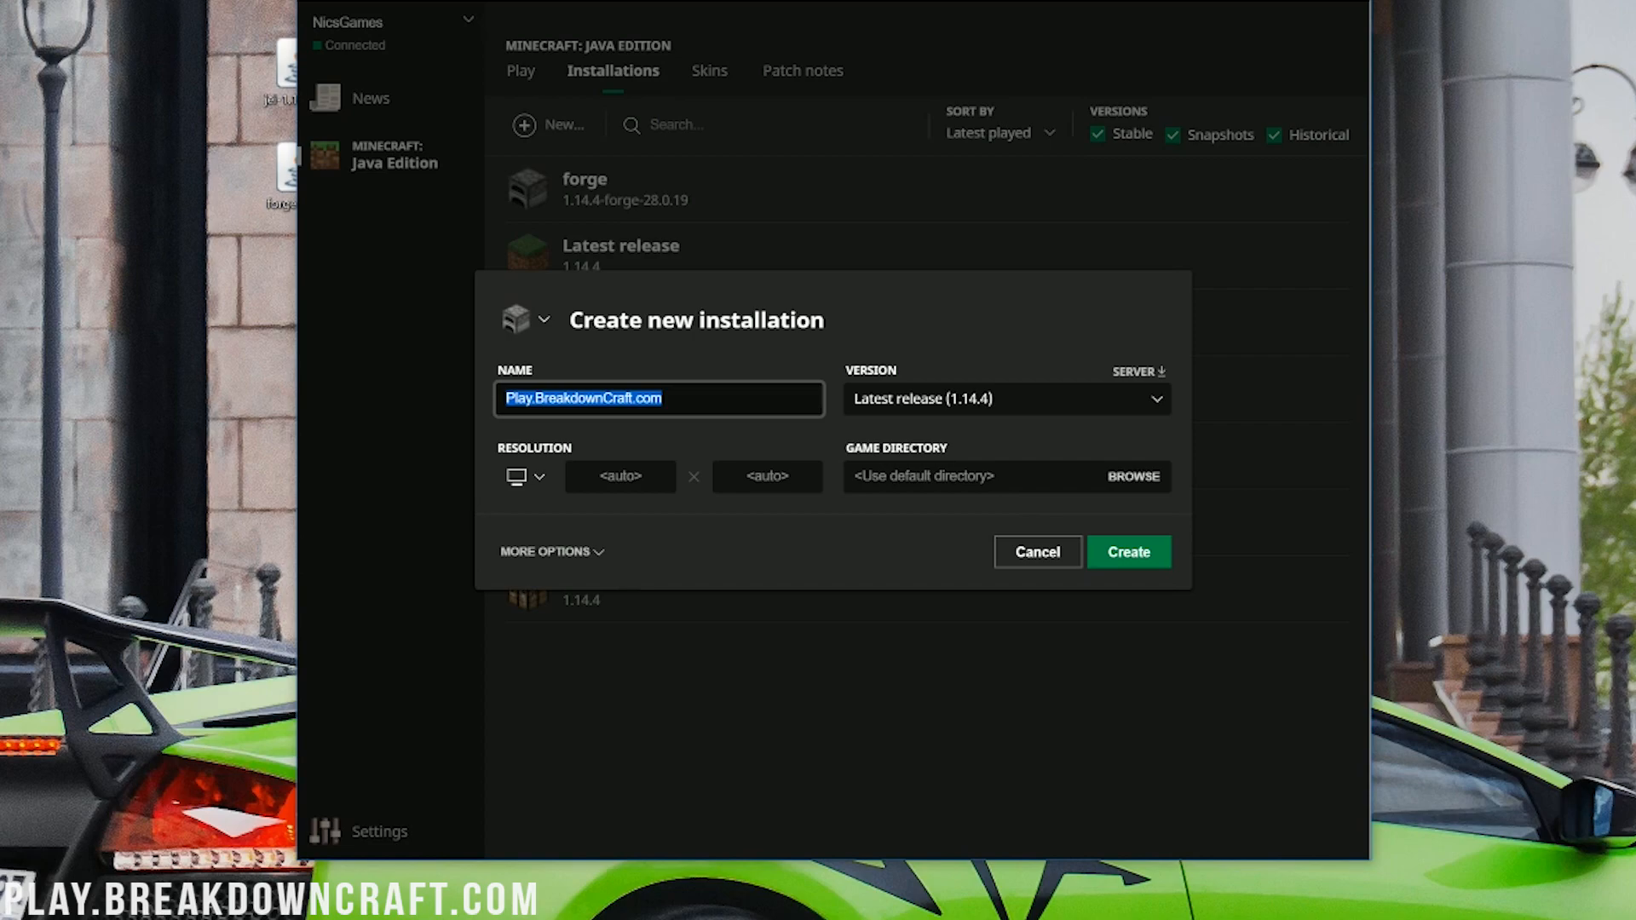
{"action": "left_click", "coordinate": [658, 399]}
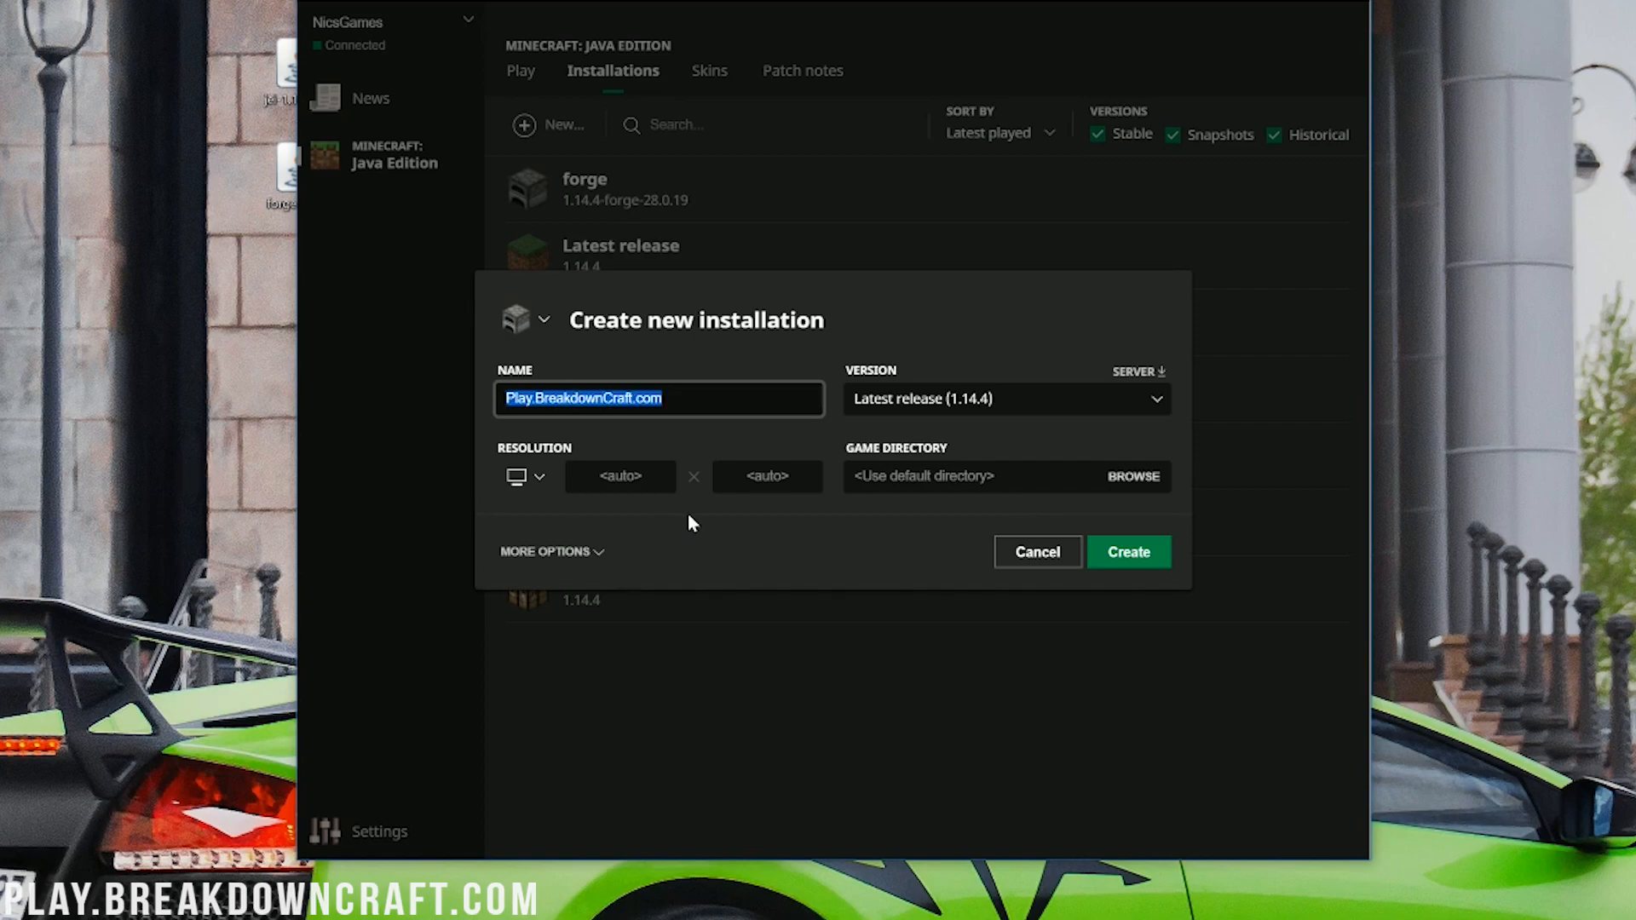
Create the installation with version release 1.14.4-forge-28.0.19 and 1920x1080 resolution
{"action": "left_click", "coordinate": [1004, 399]}
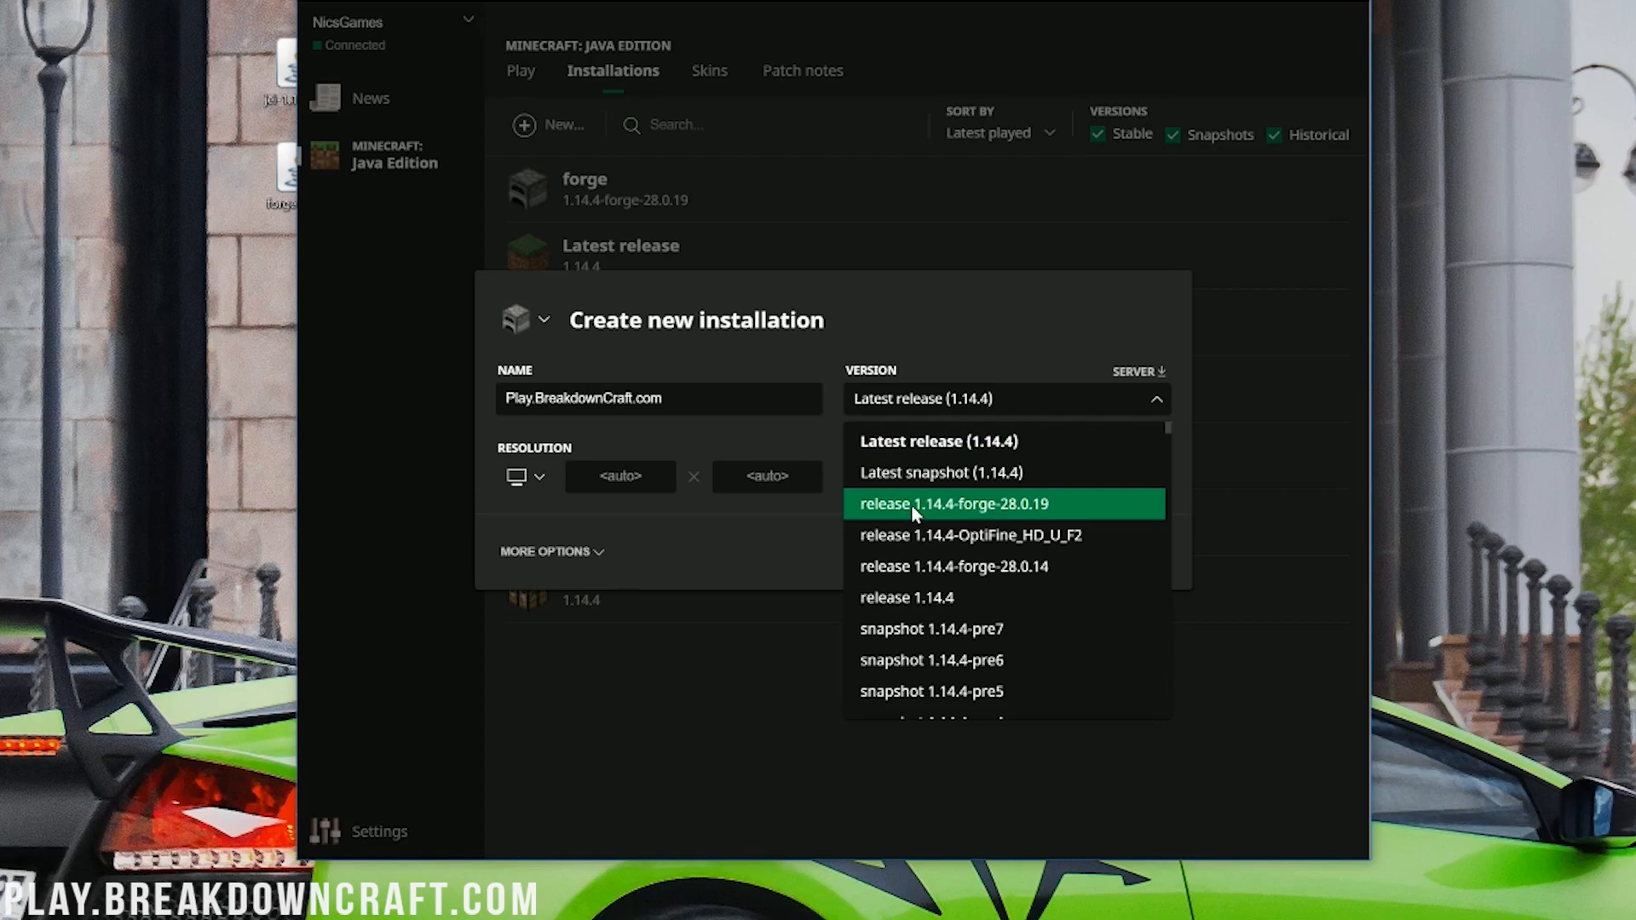
{"action": "mouse_move", "coordinate": [1063, 522]}
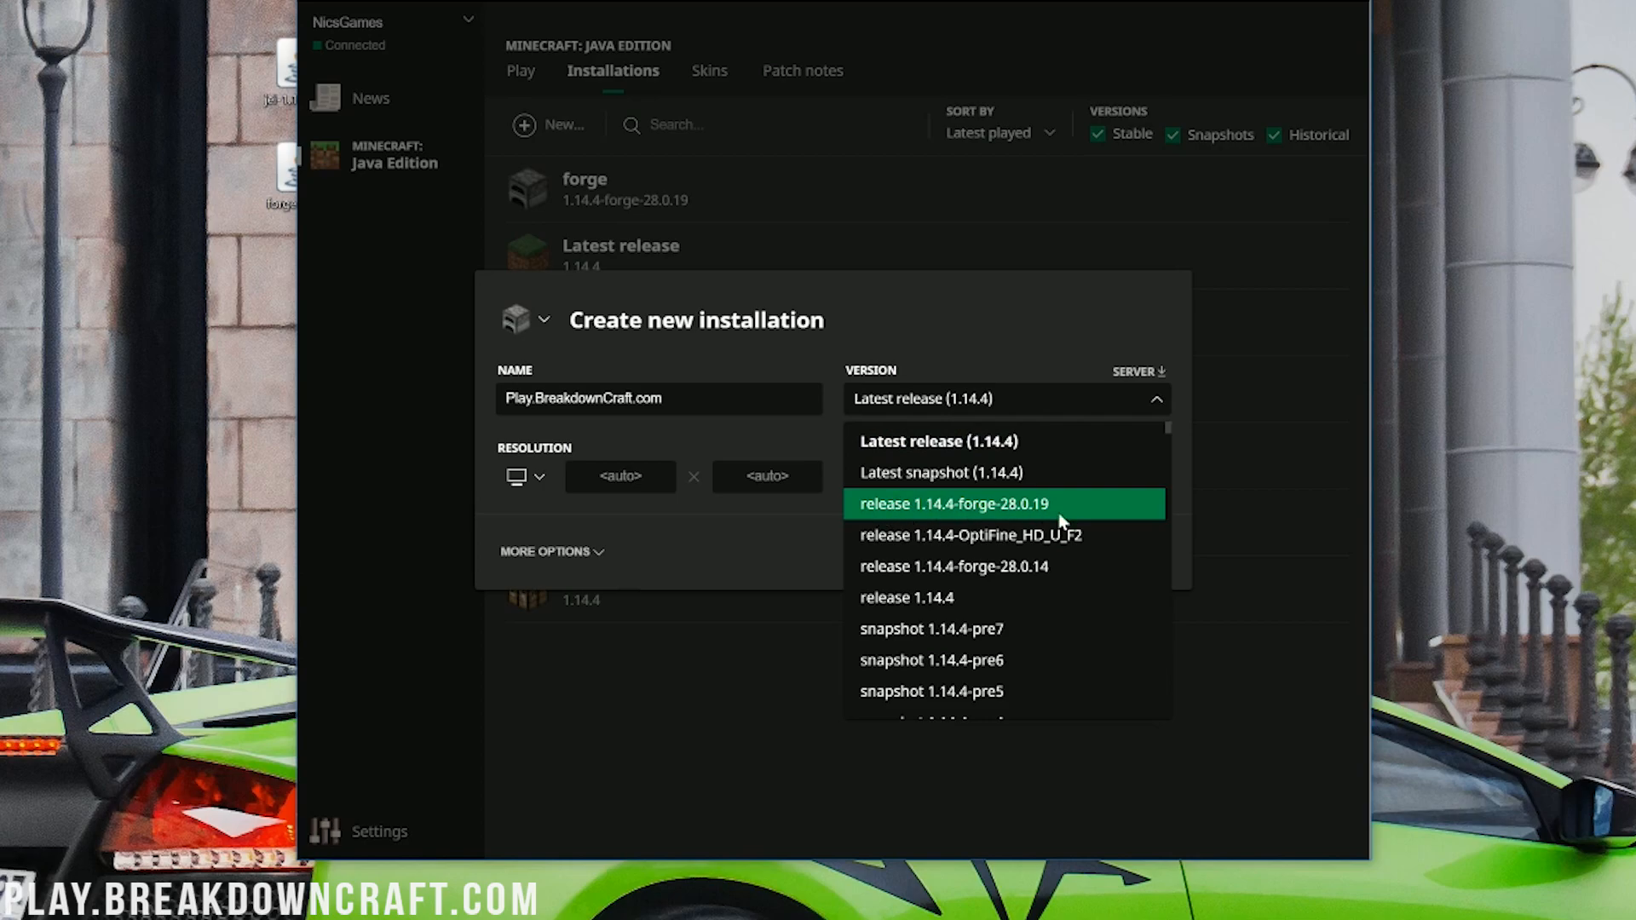
{"action": "mouse_move", "coordinate": [1102, 577]}
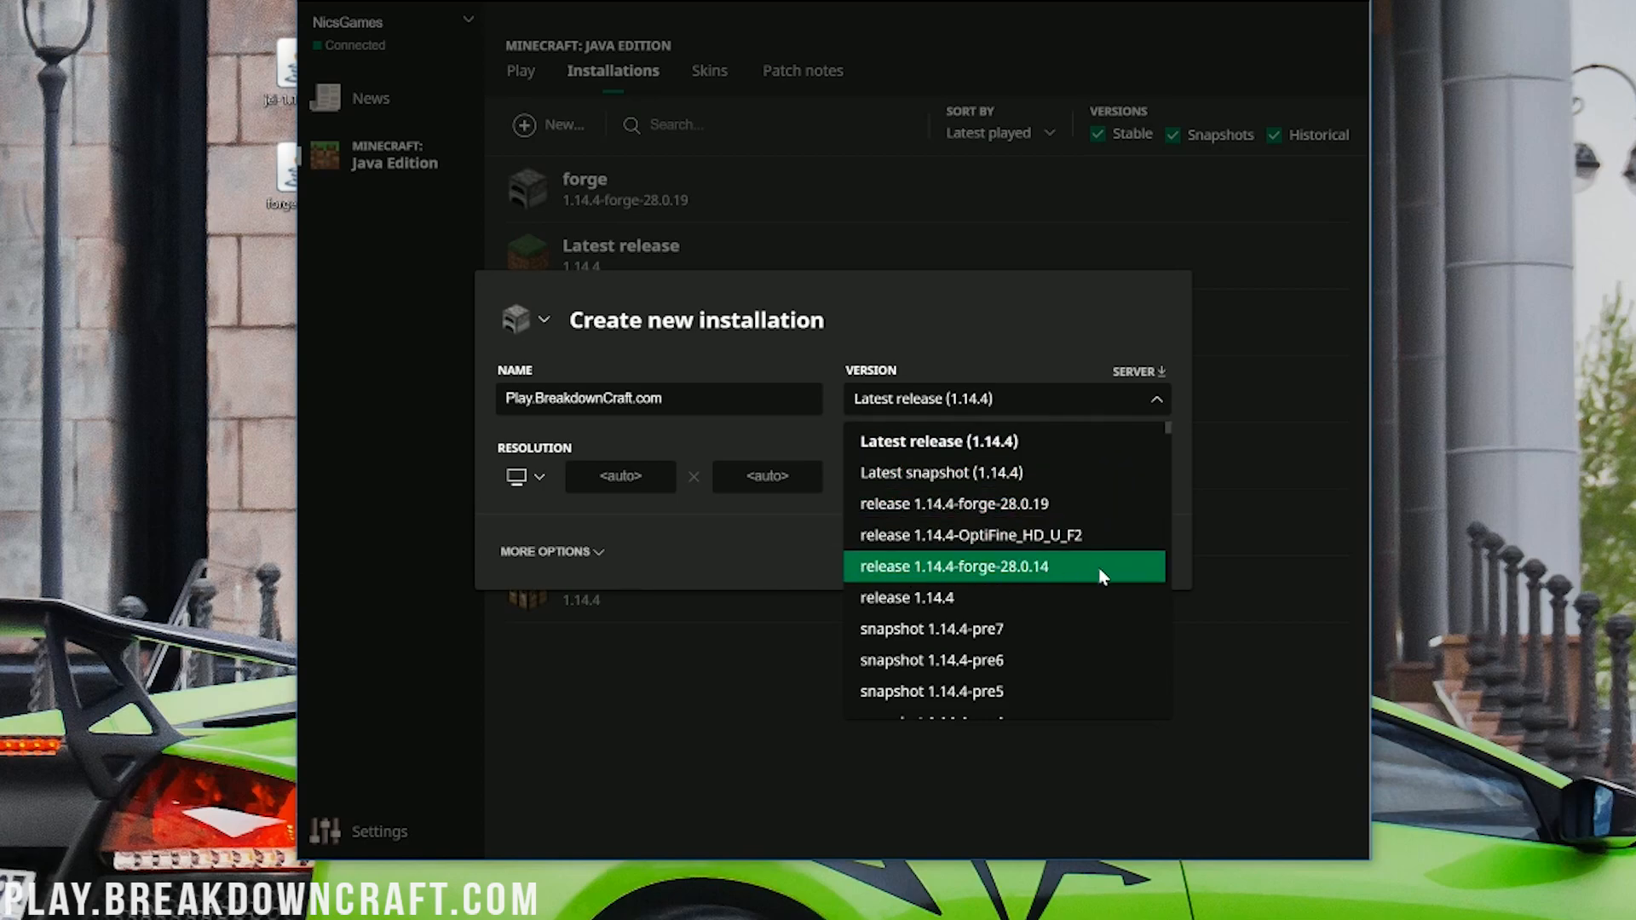
{"action": "mouse_move", "coordinate": [1046, 504]}
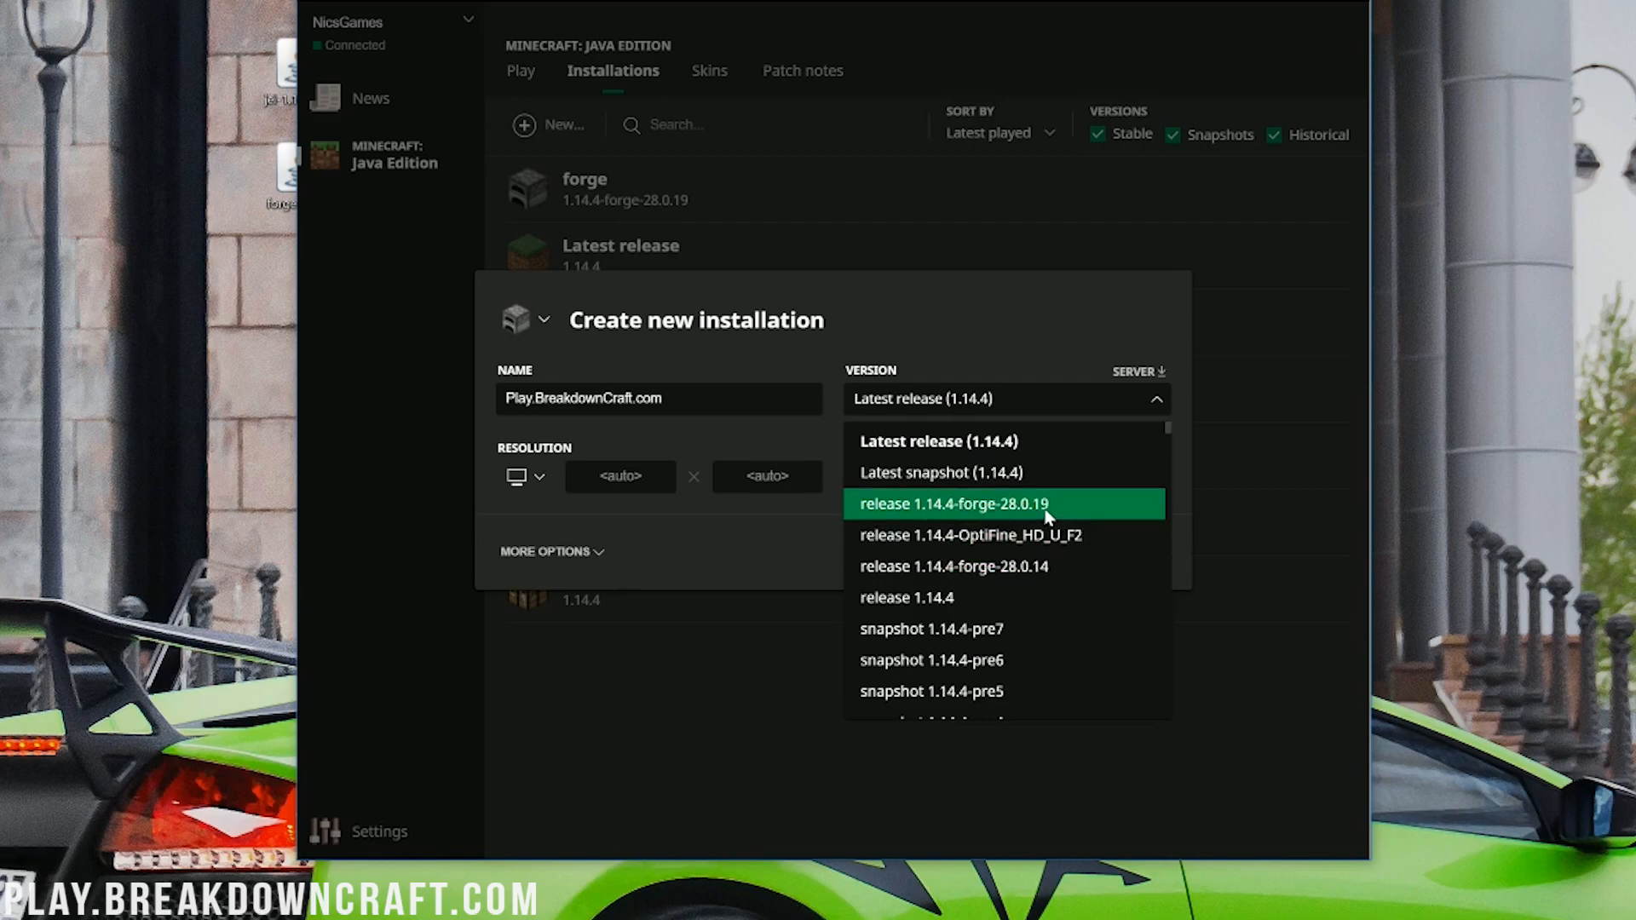
{"action": "mouse_move", "coordinate": [979, 510]}
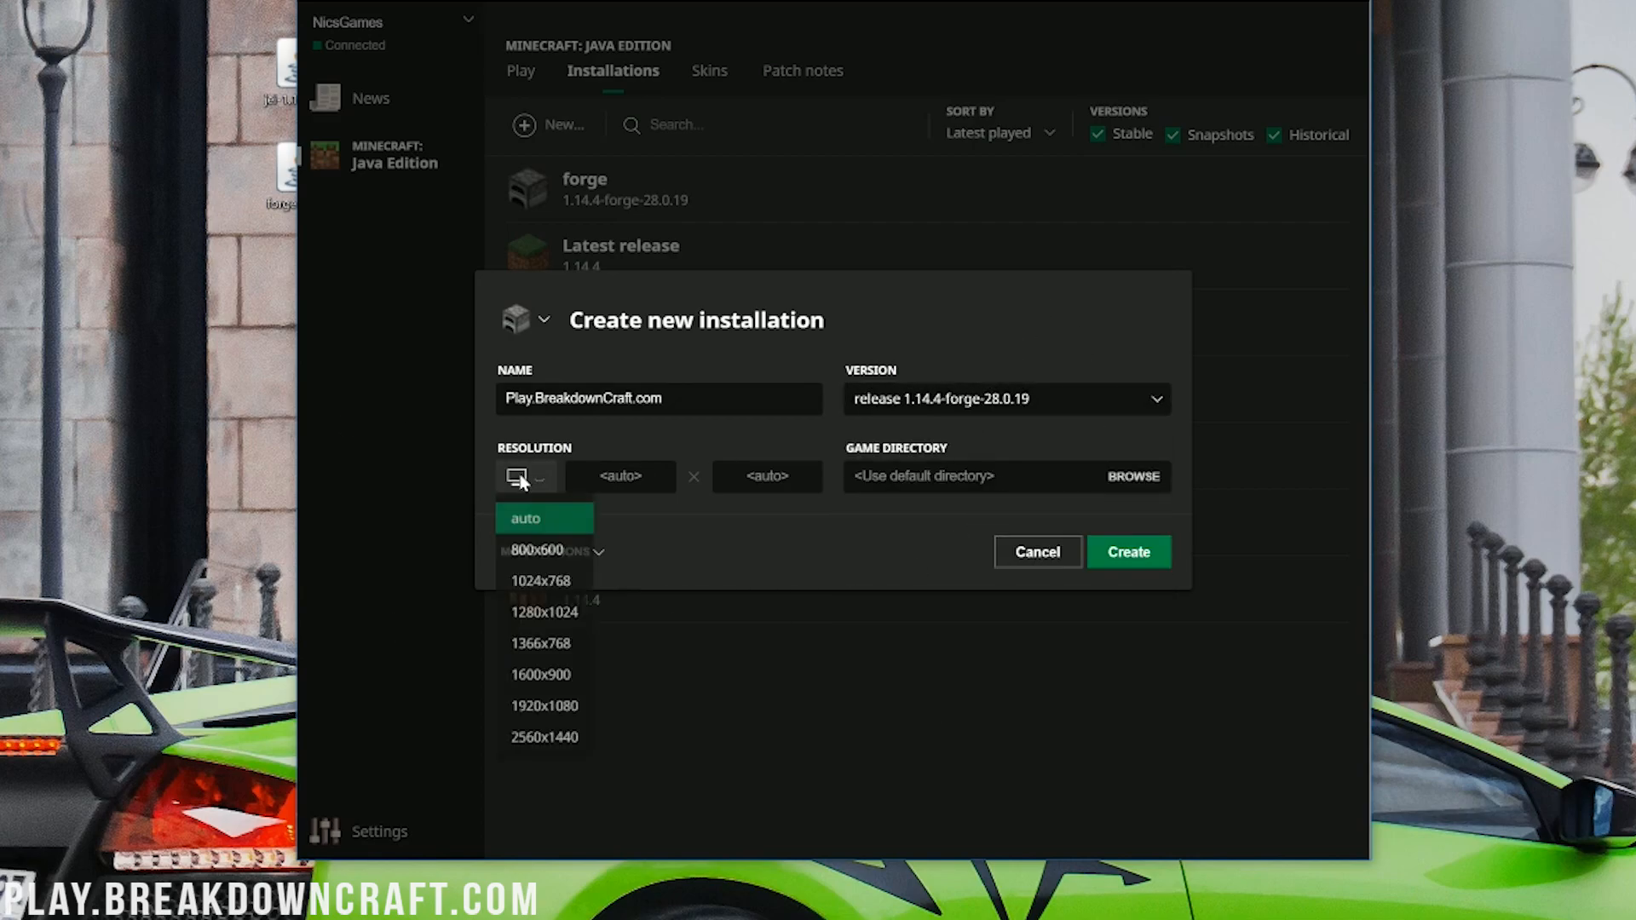
{"action": "left_click", "coordinate": [544, 705]}
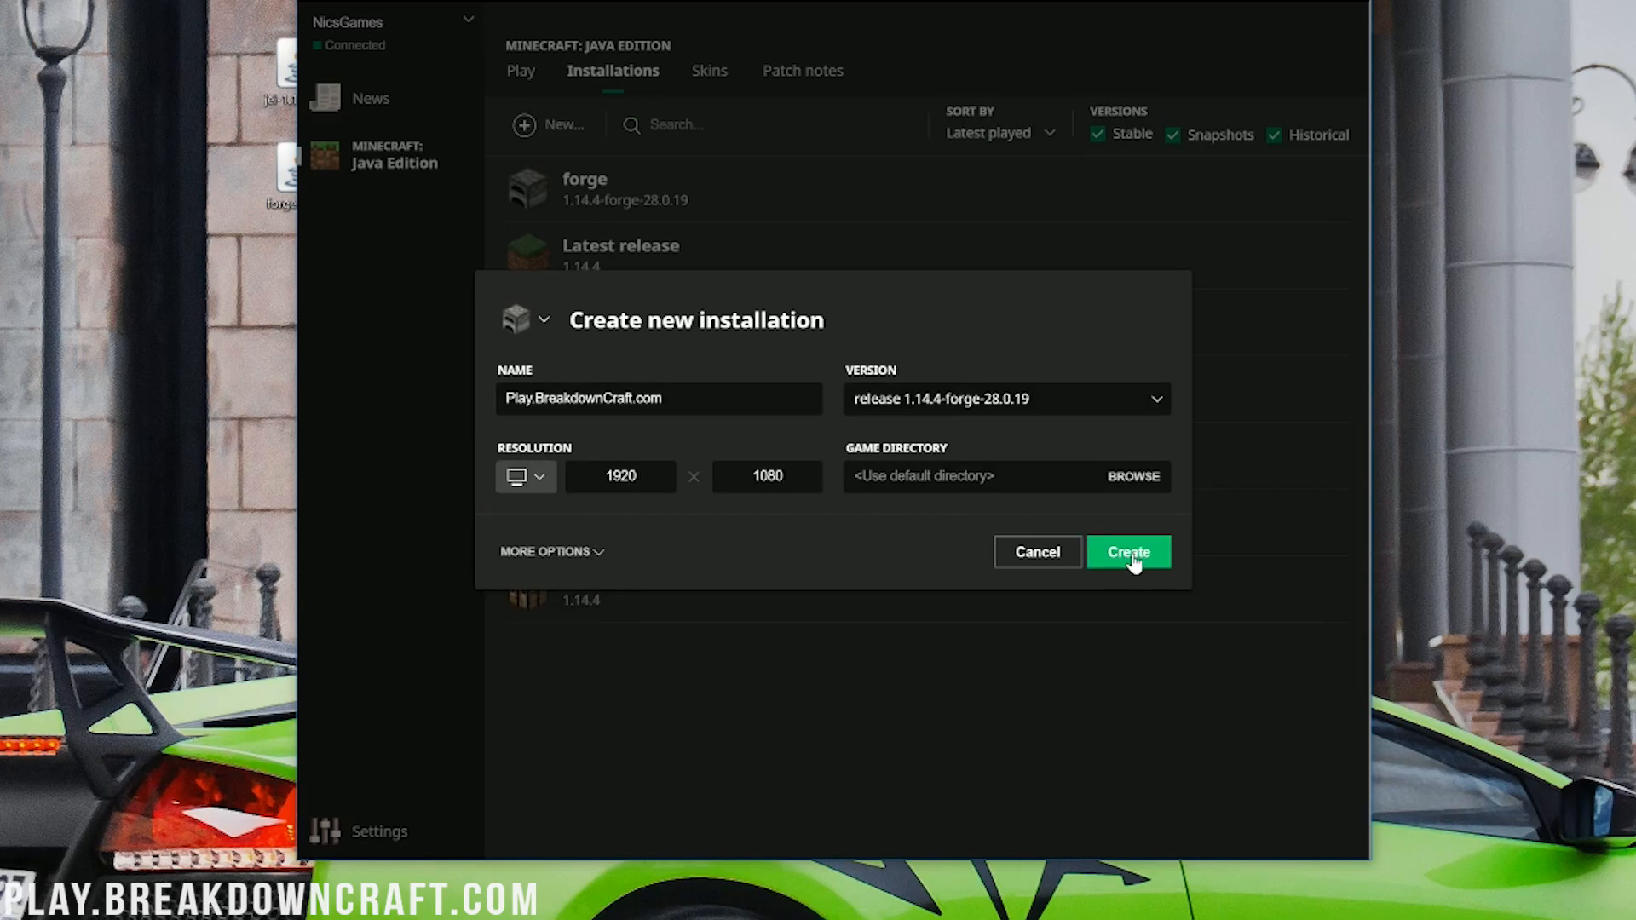
{"action": "left_click", "coordinate": [1128, 552]}
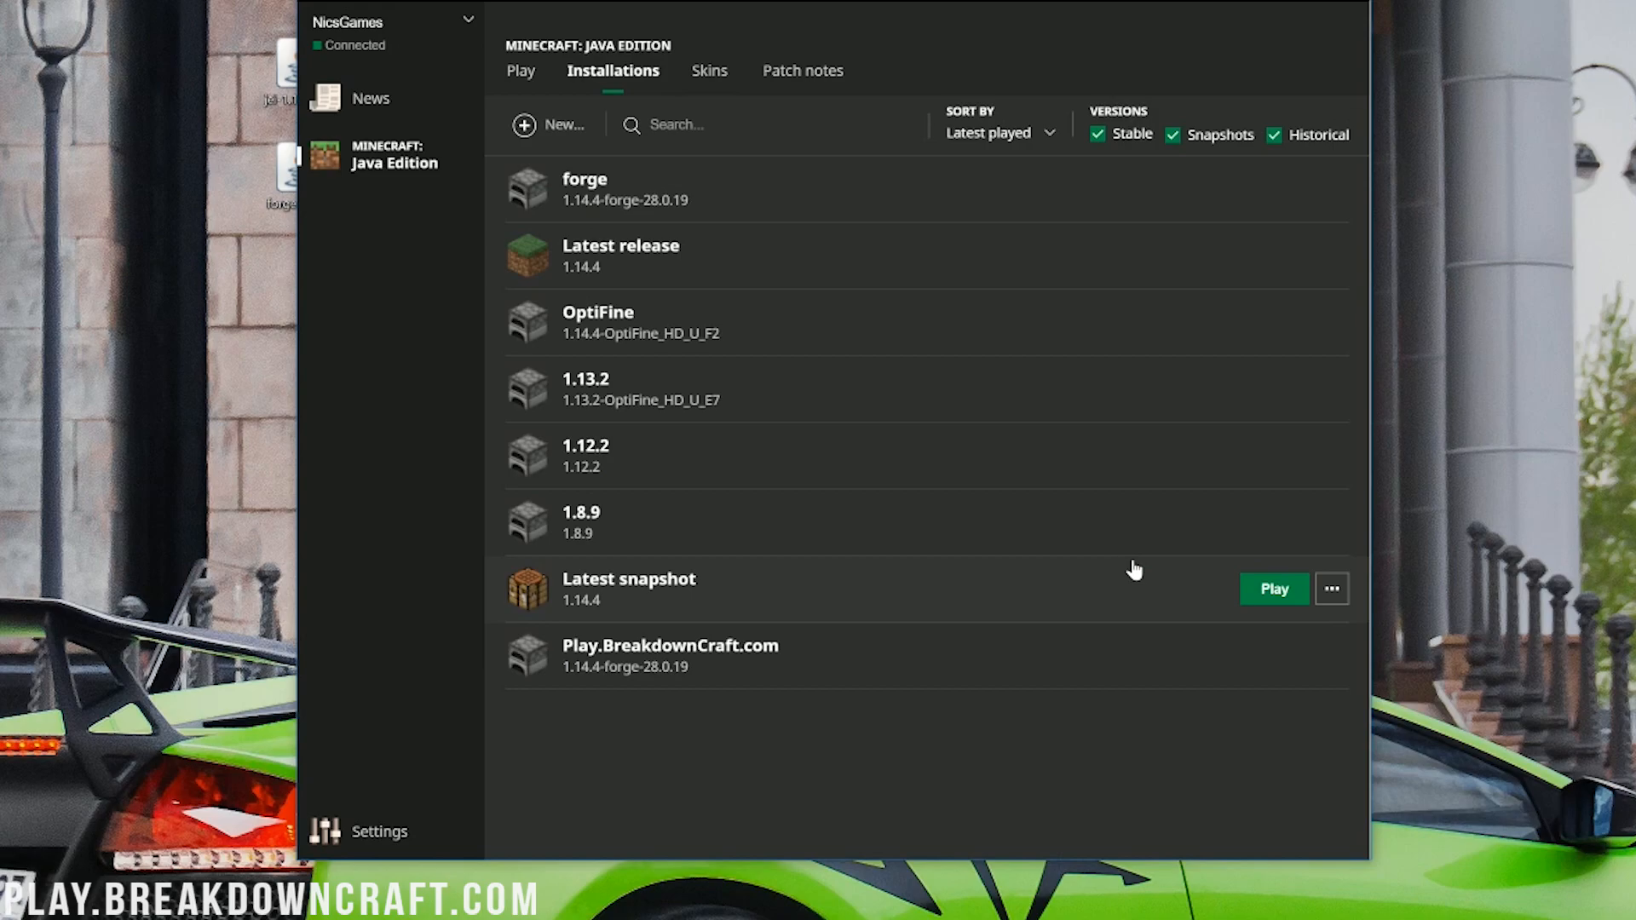
{"action": "mouse_move", "coordinate": [812, 668]}
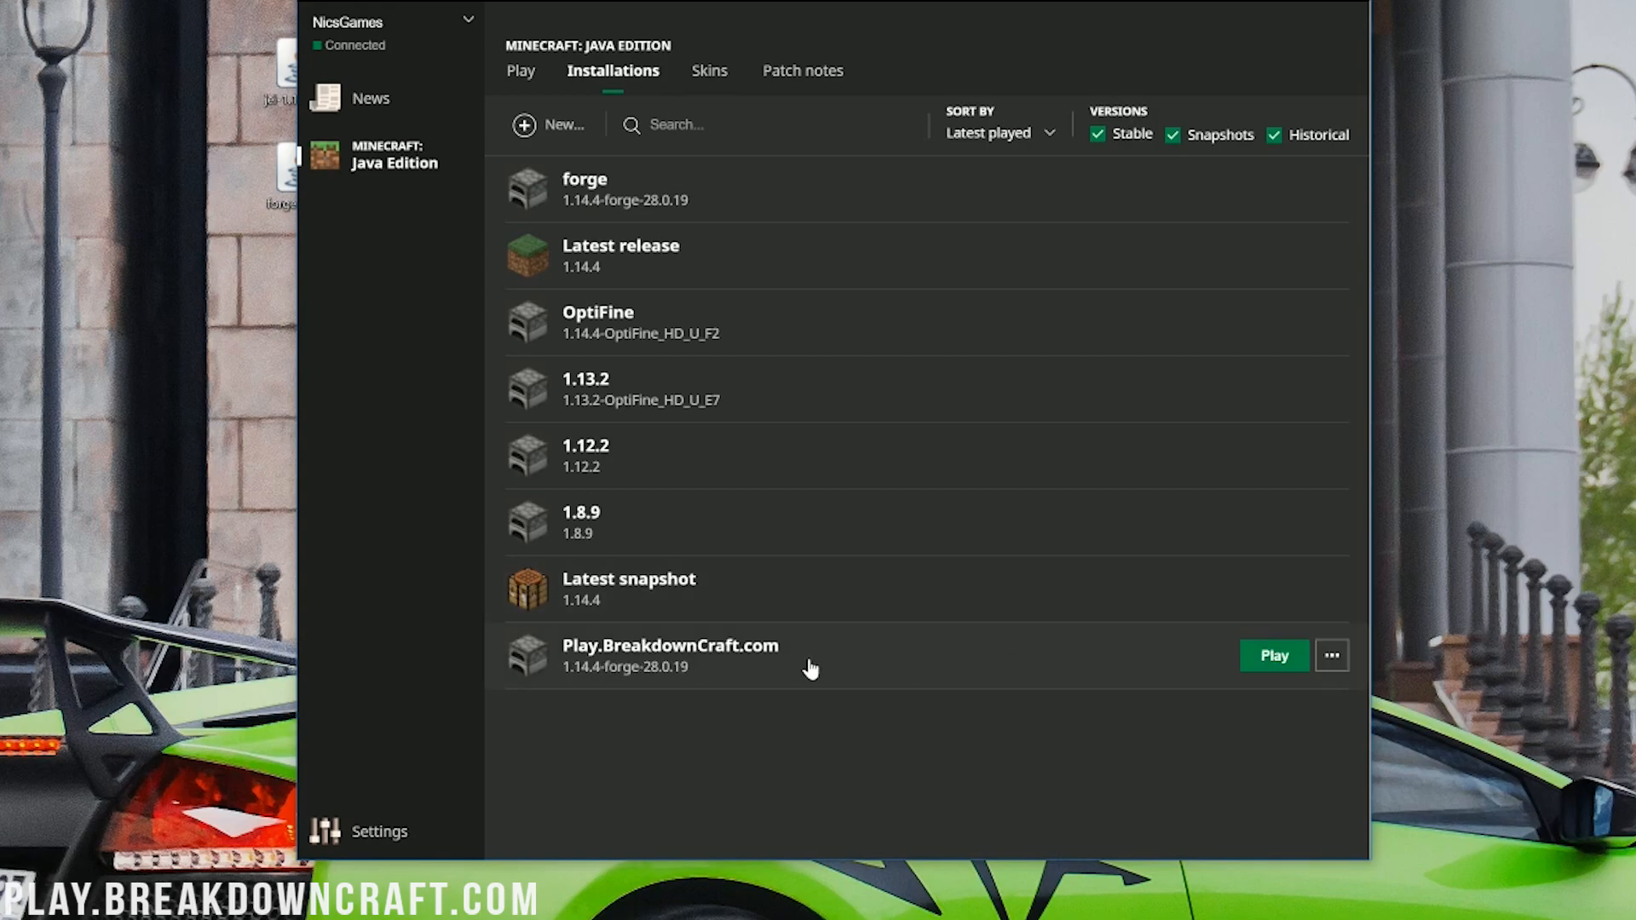
Play the Play.BreakdownCraft.com installation so Minecraft loads to its title screen
{"action": "left_click", "coordinate": [1273, 655]}
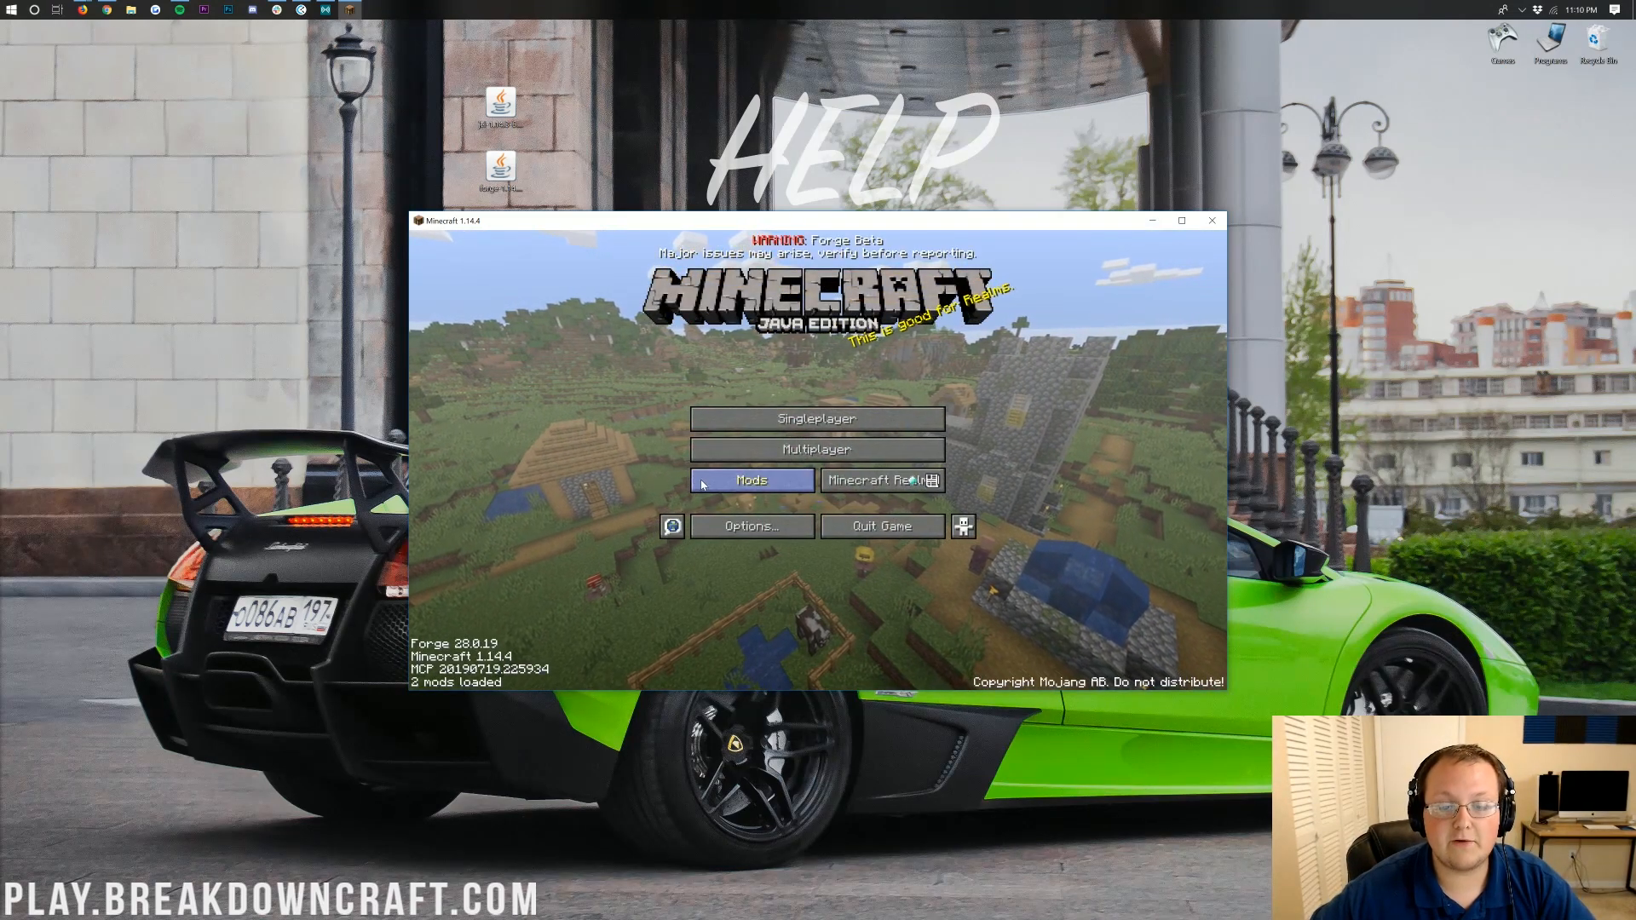
Check Just Enough Items in the Mods list, then enter a saved singleplayer world
{"action": "left_click", "coordinate": [749, 480]}
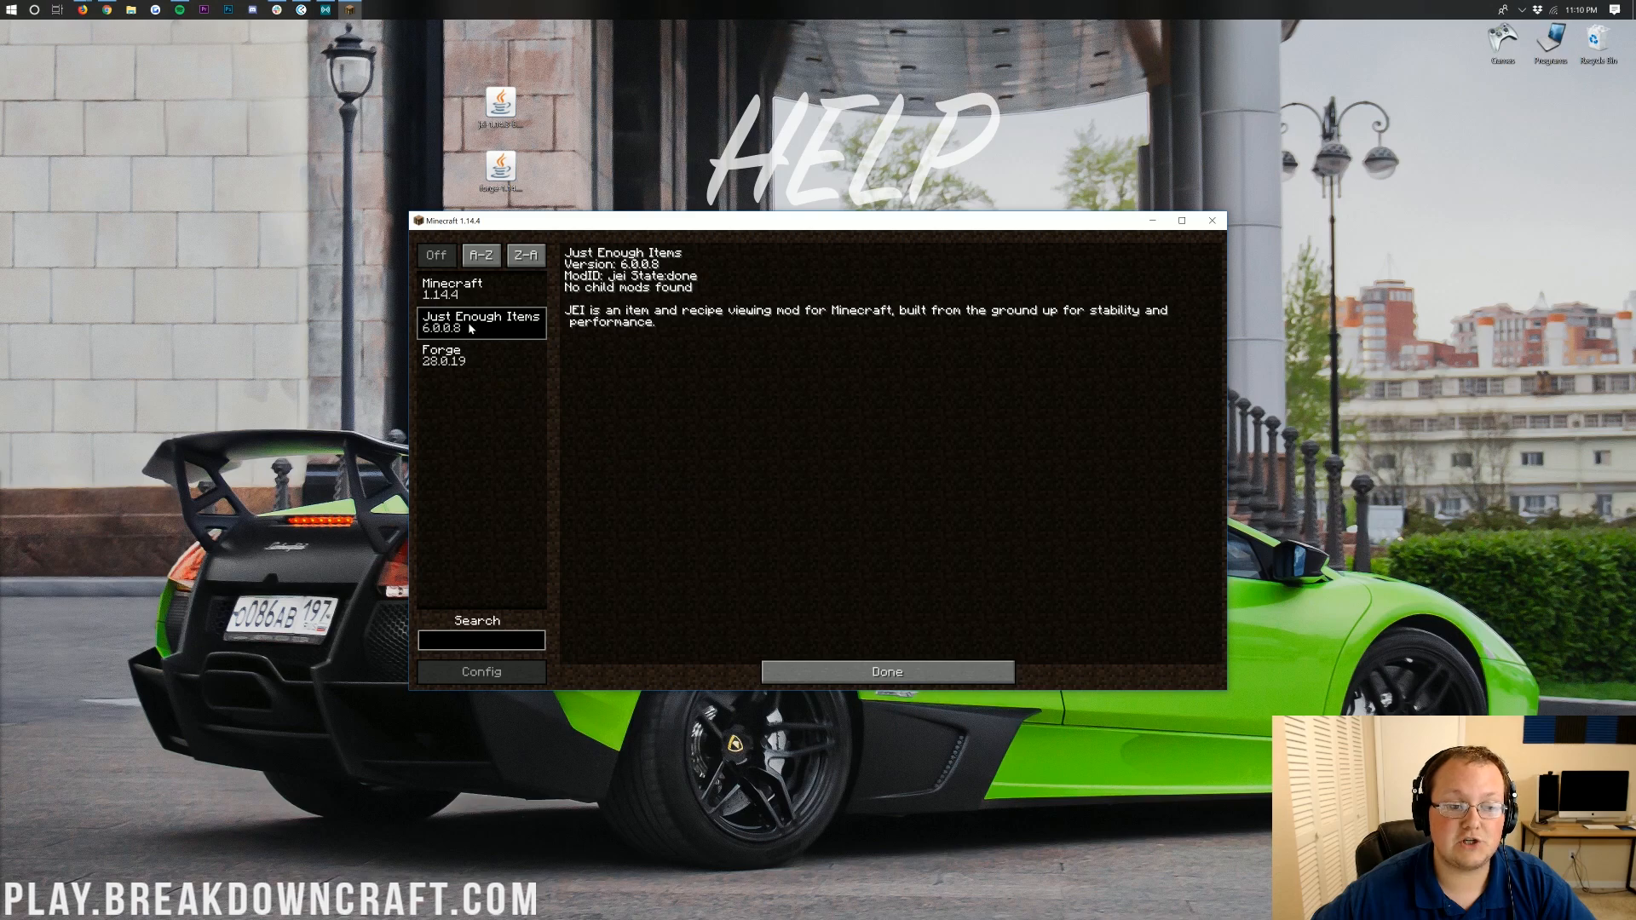
{"action": "left_click", "coordinate": [886, 670]}
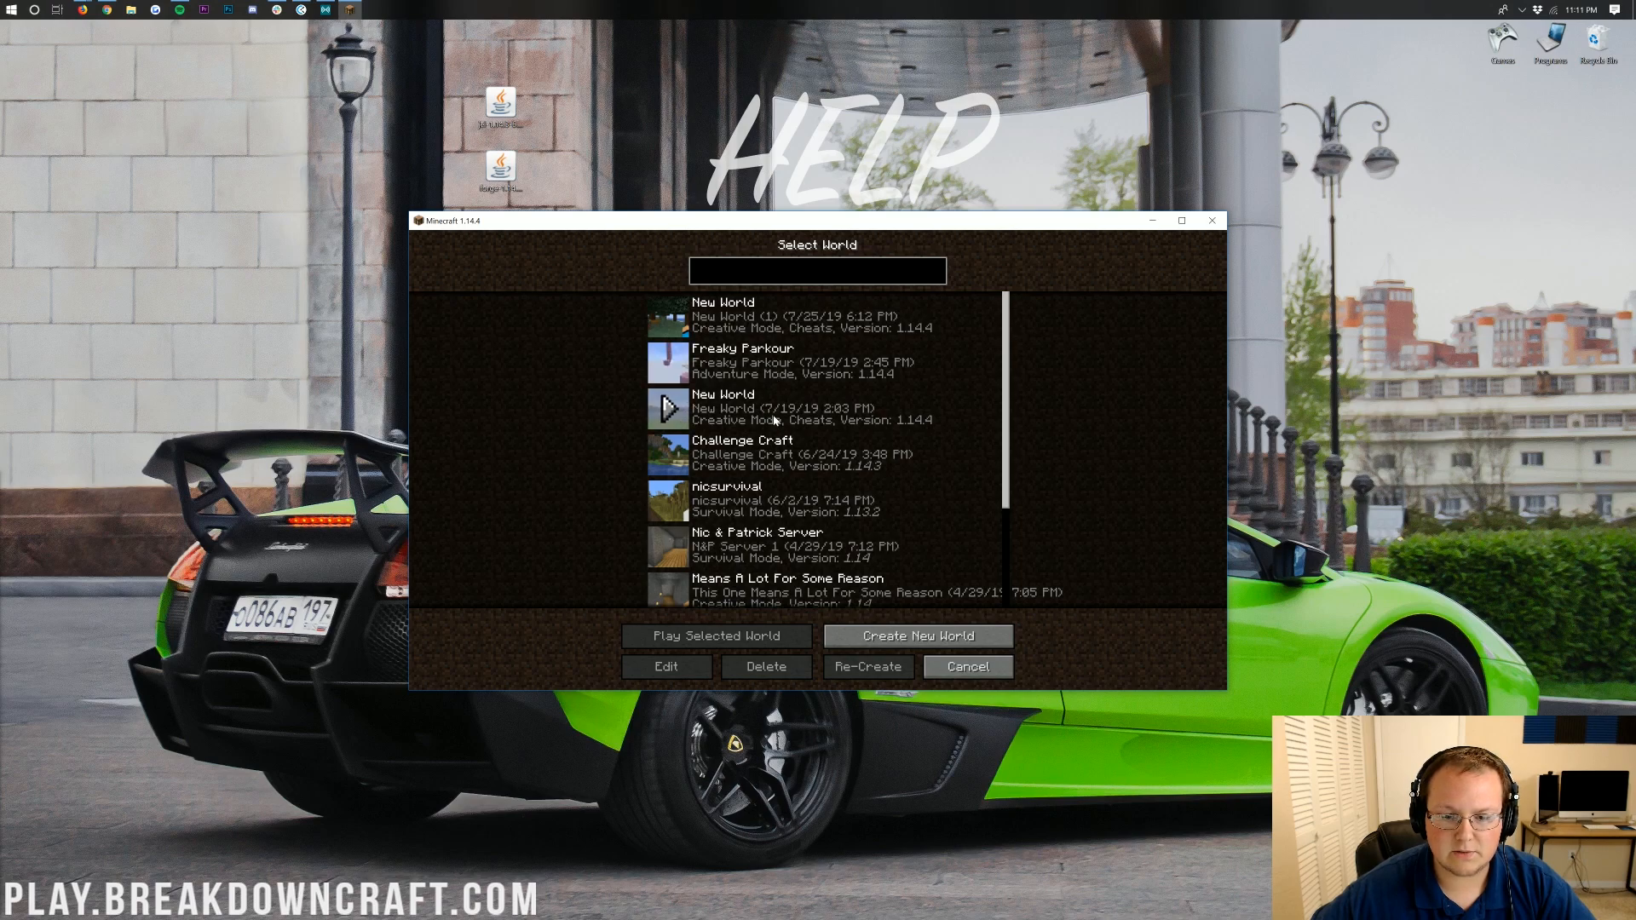
{"action": "left_click", "coordinate": [716, 636]}
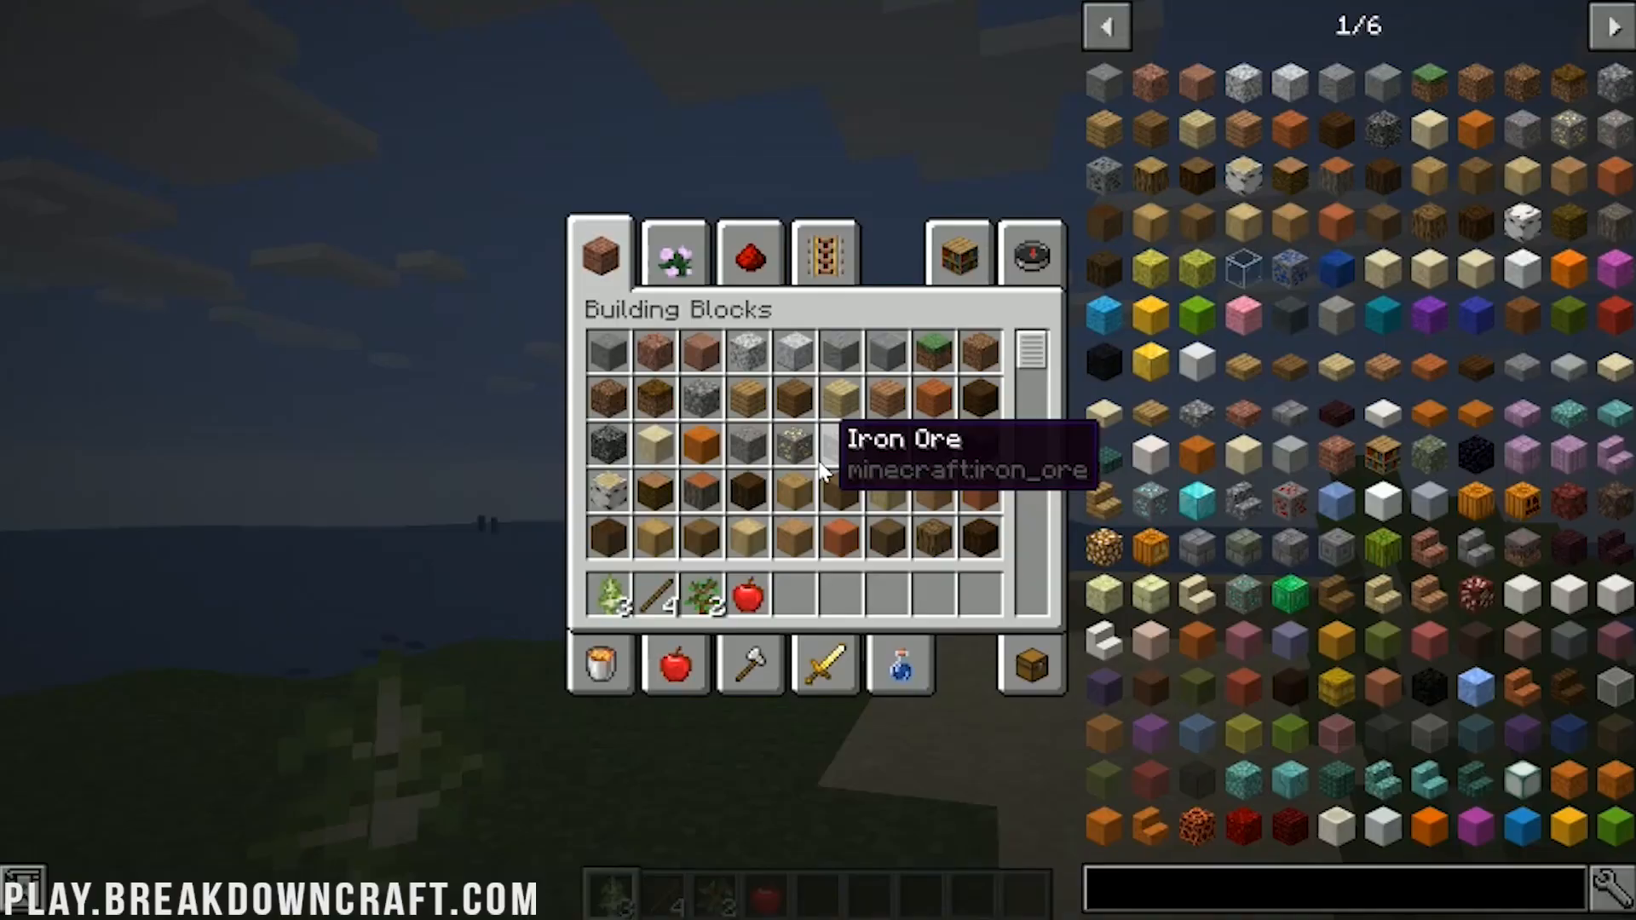
{"action": "mouse_move", "coordinate": [1245, 480]}
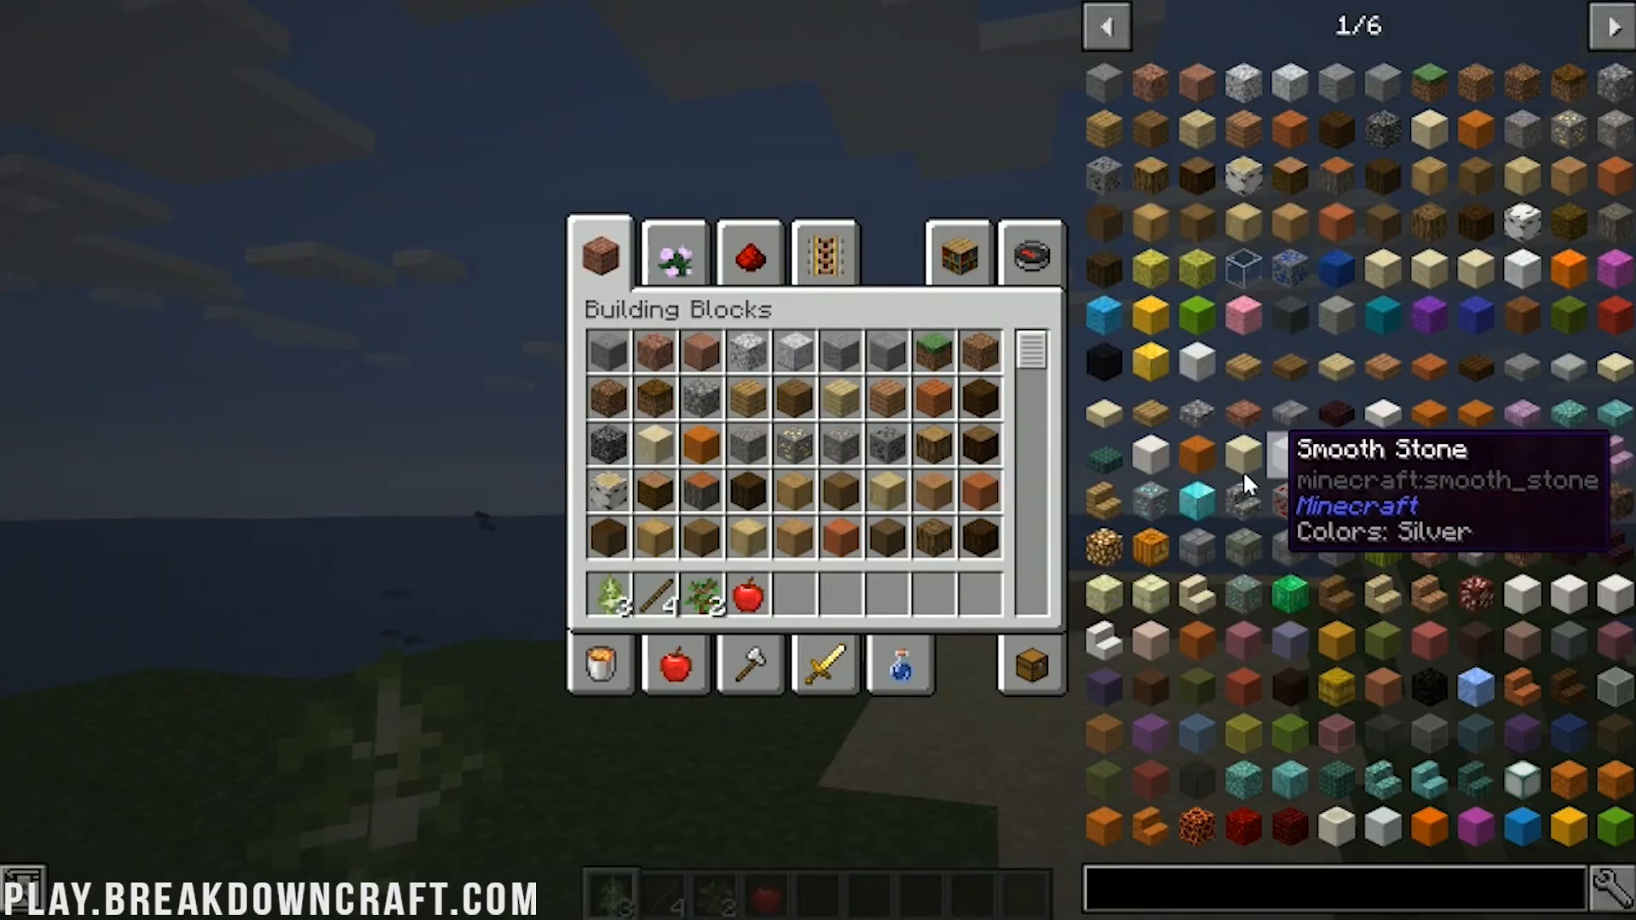
{"action": "mouse_move", "coordinate": [1156, 748]}
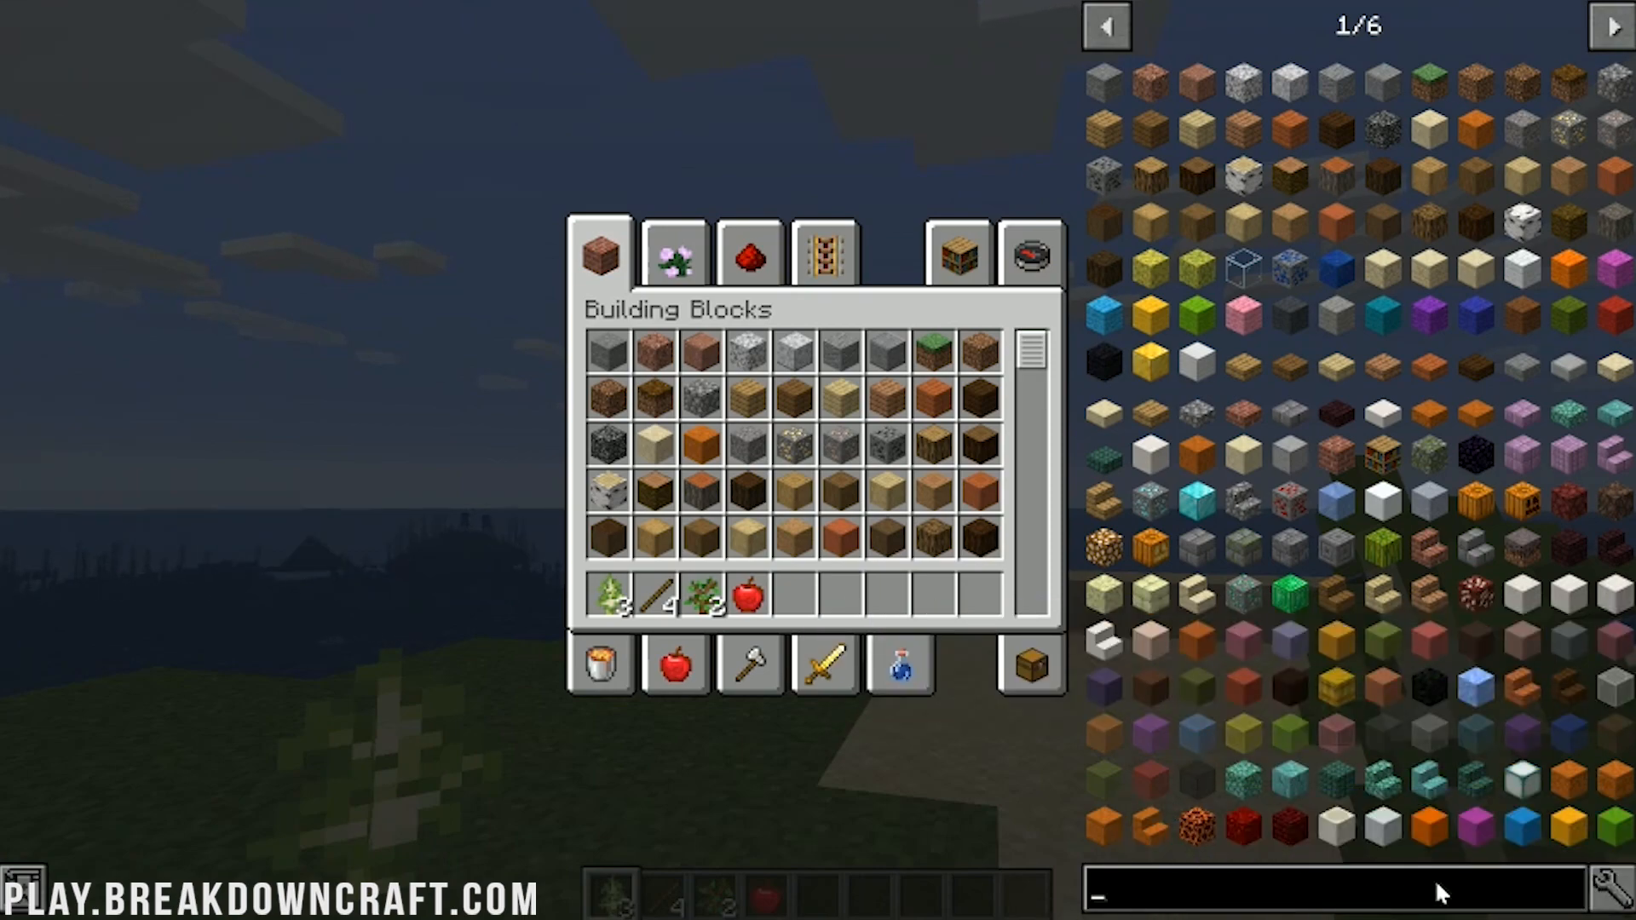
Search the JEI panel for oran, dirt and stone_, then browse an enchanted sword's anvil recipes
{"action": "type", "text": "oran"}
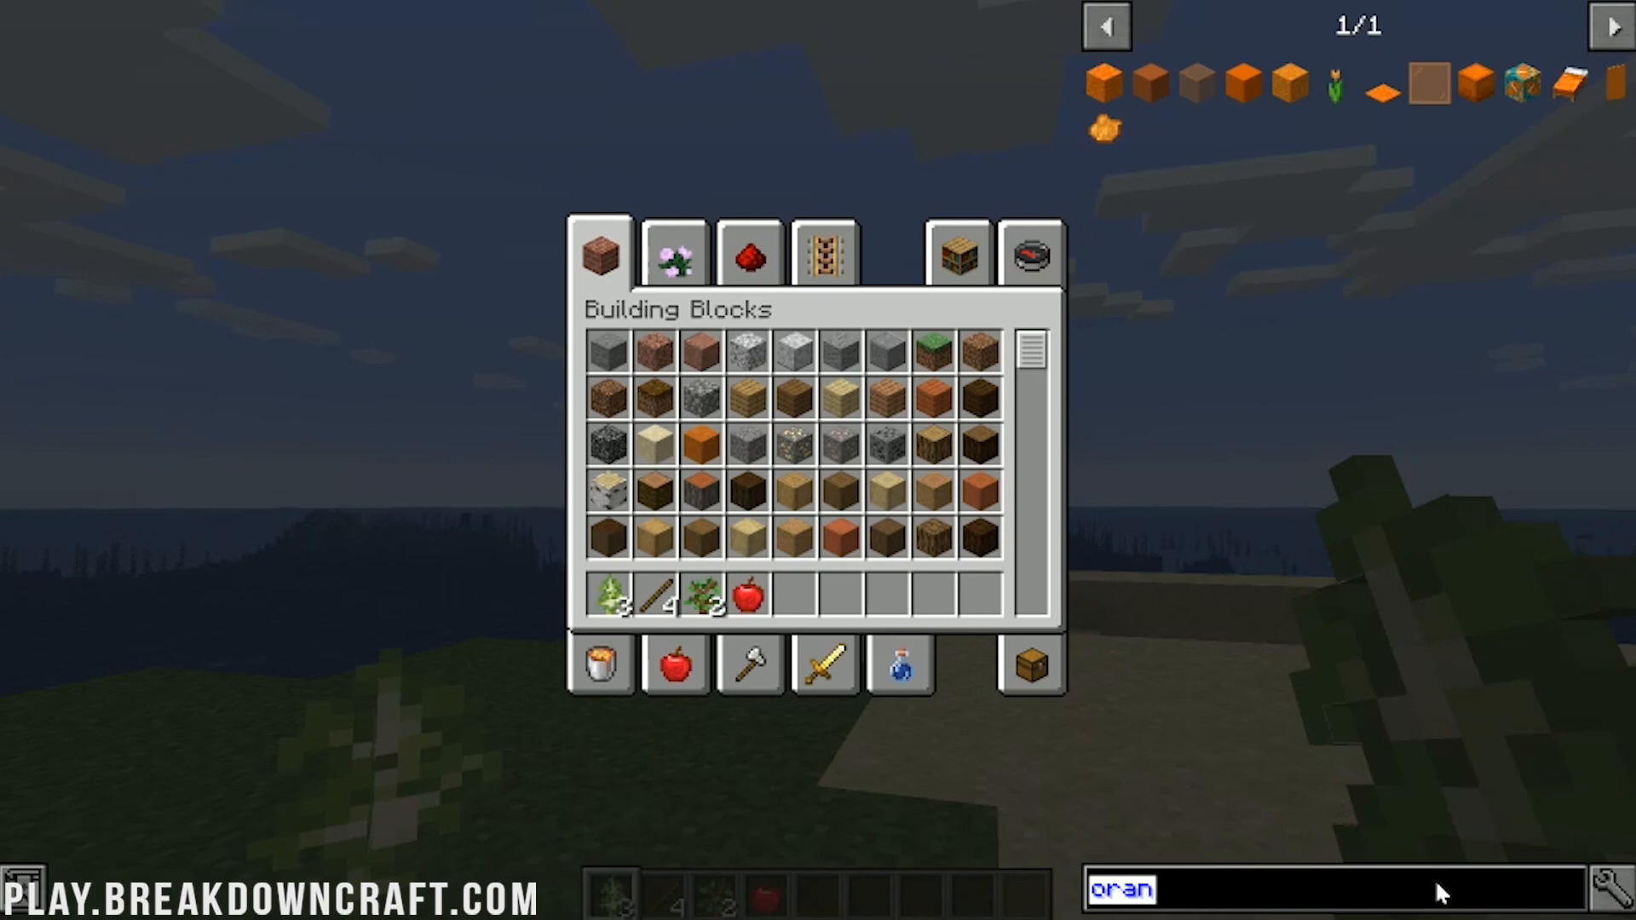
{"action": "type", "text": "dirt"}
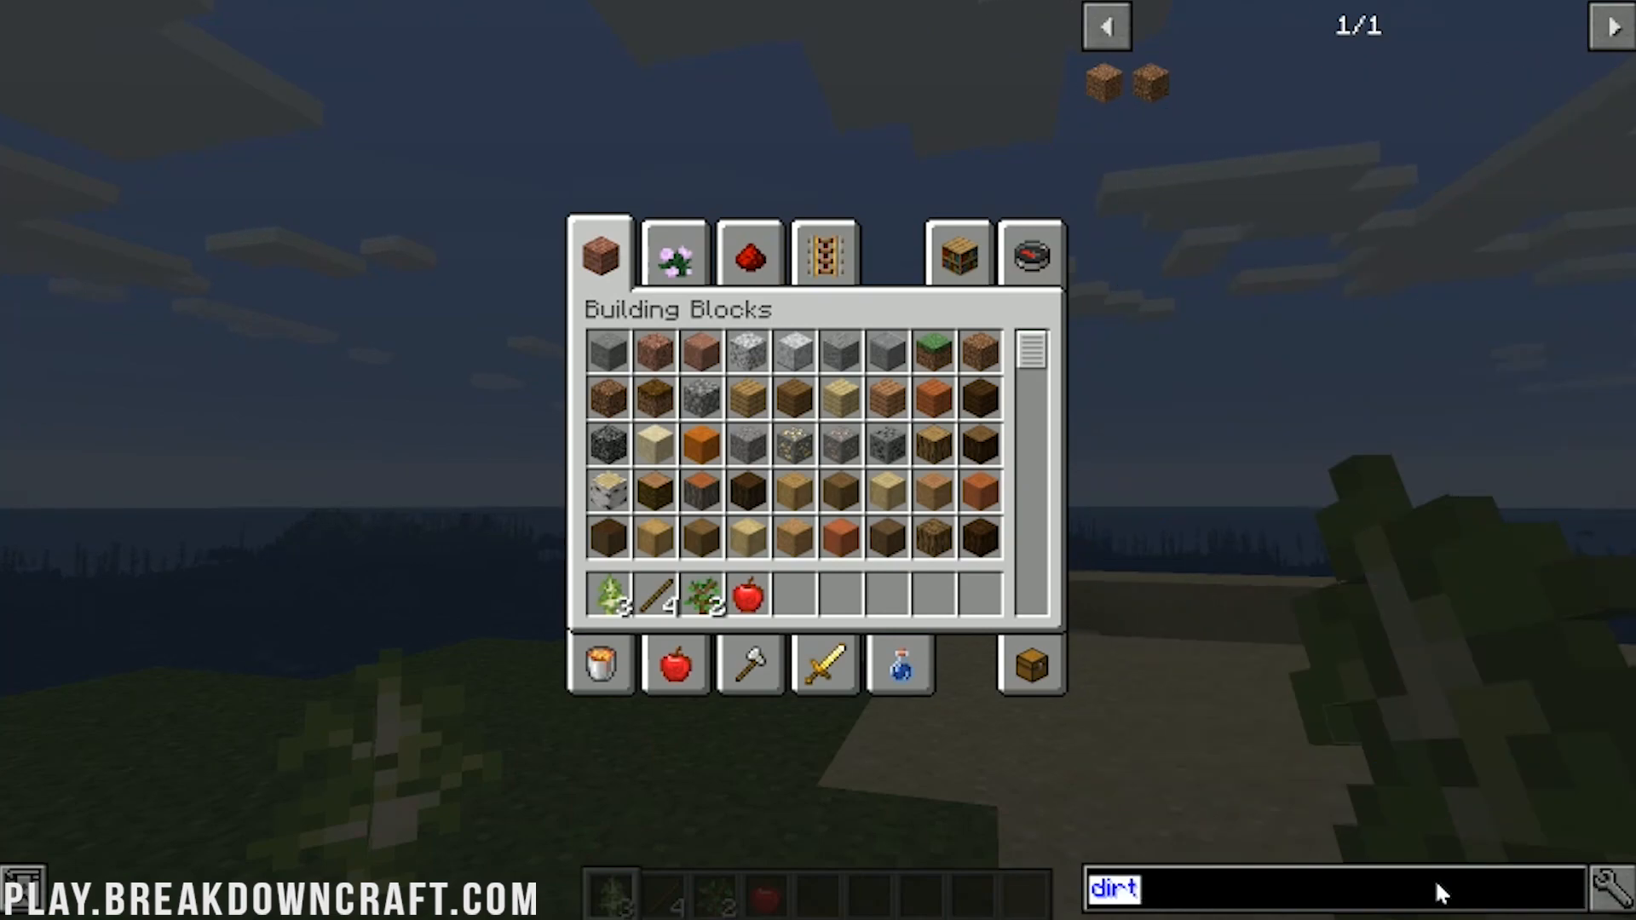
{"action": "type", "text": "stone_"}
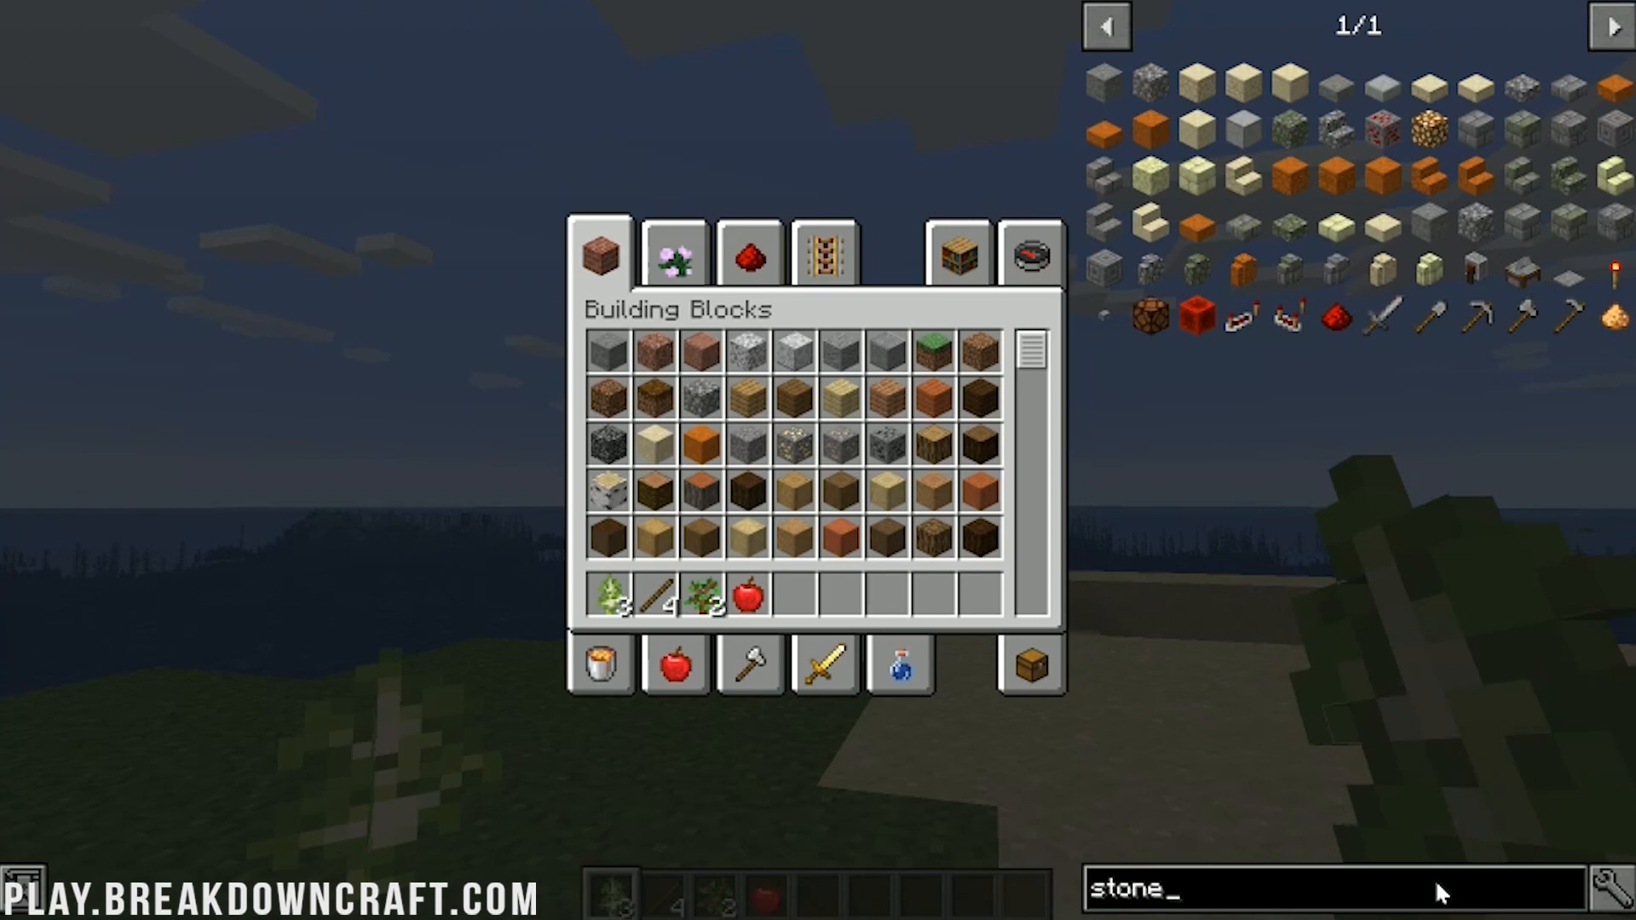
{"action": "mouse_move", "coordinate": [1145, 84]}
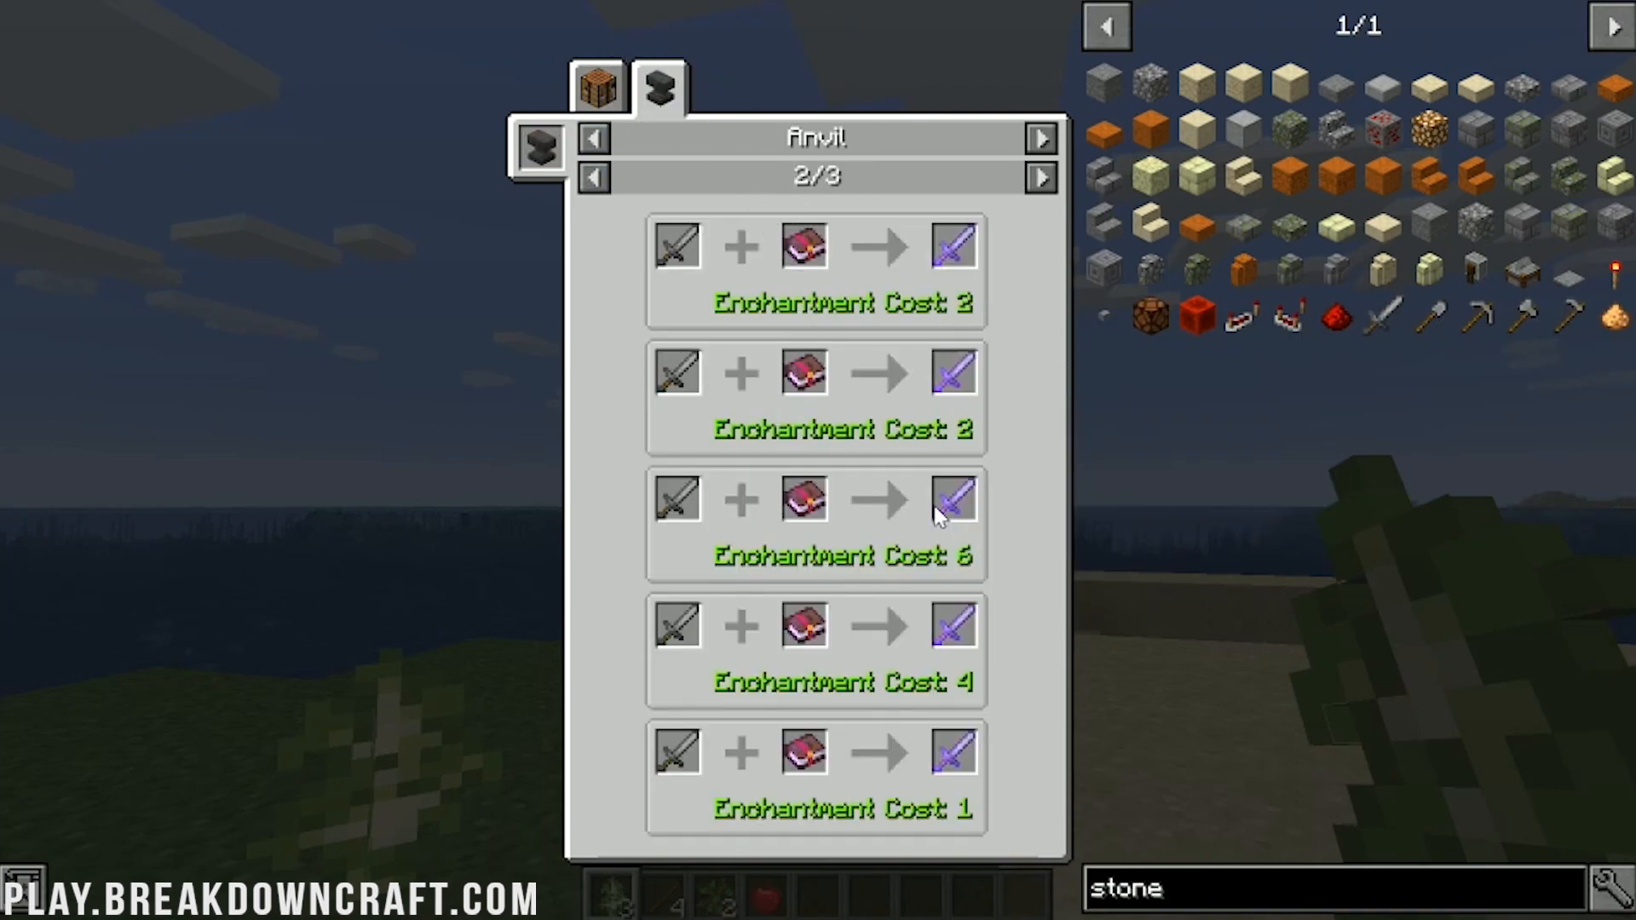
{"action": "left_click", "coordinate": [594, 176]}
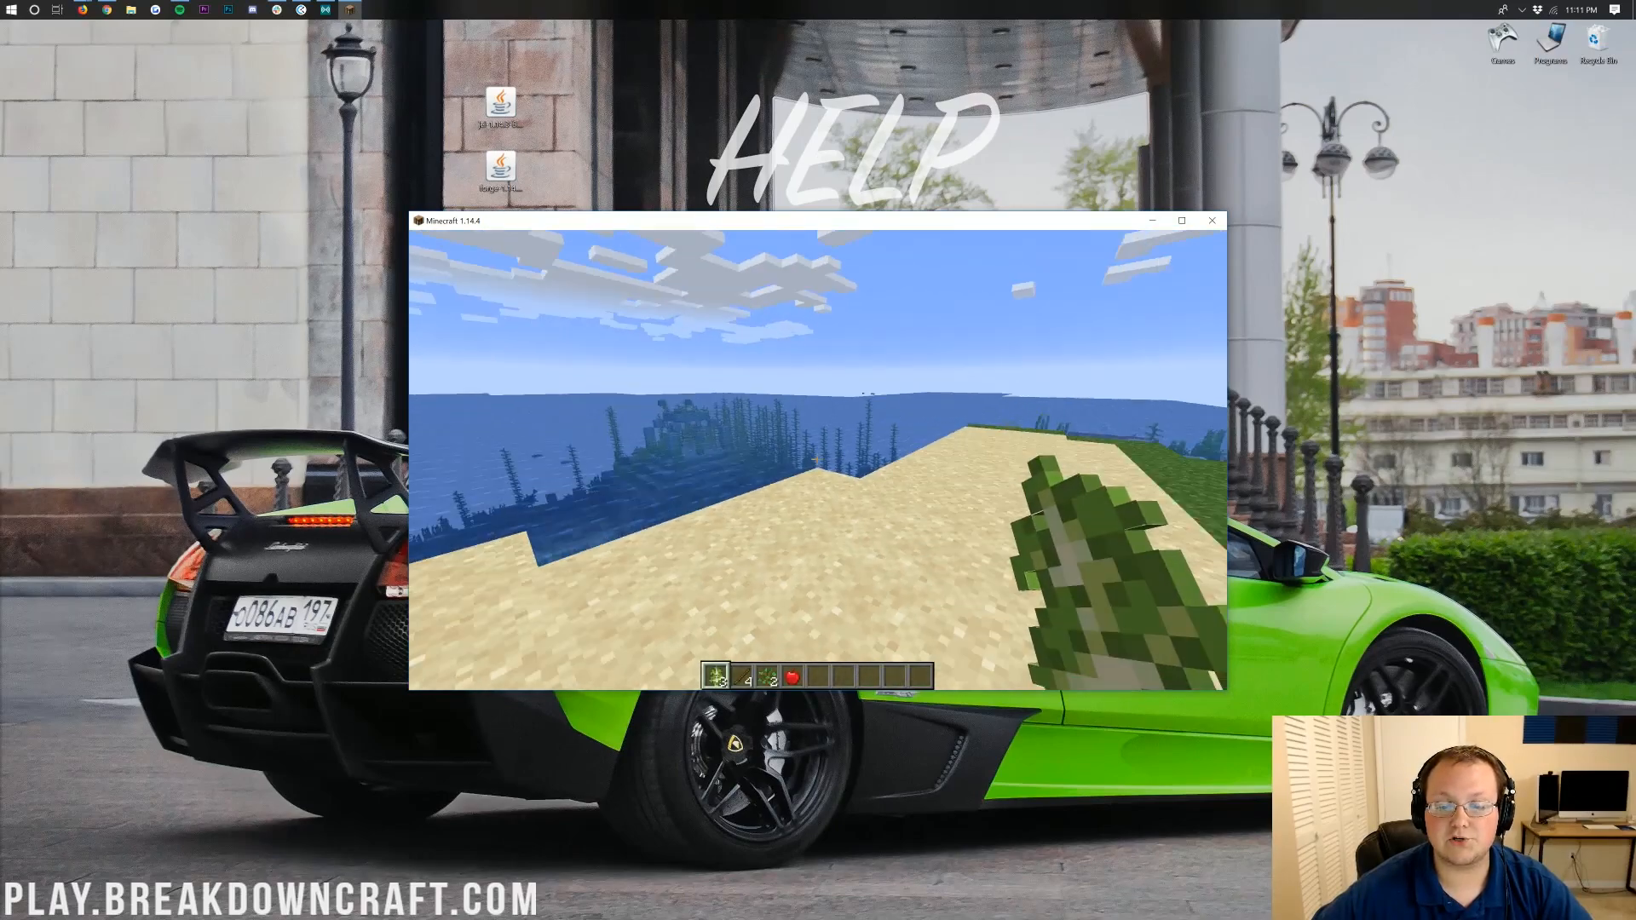
Bring up the game menu with Esc to save and quit the world
{"action": "key", "text": "Escape"}
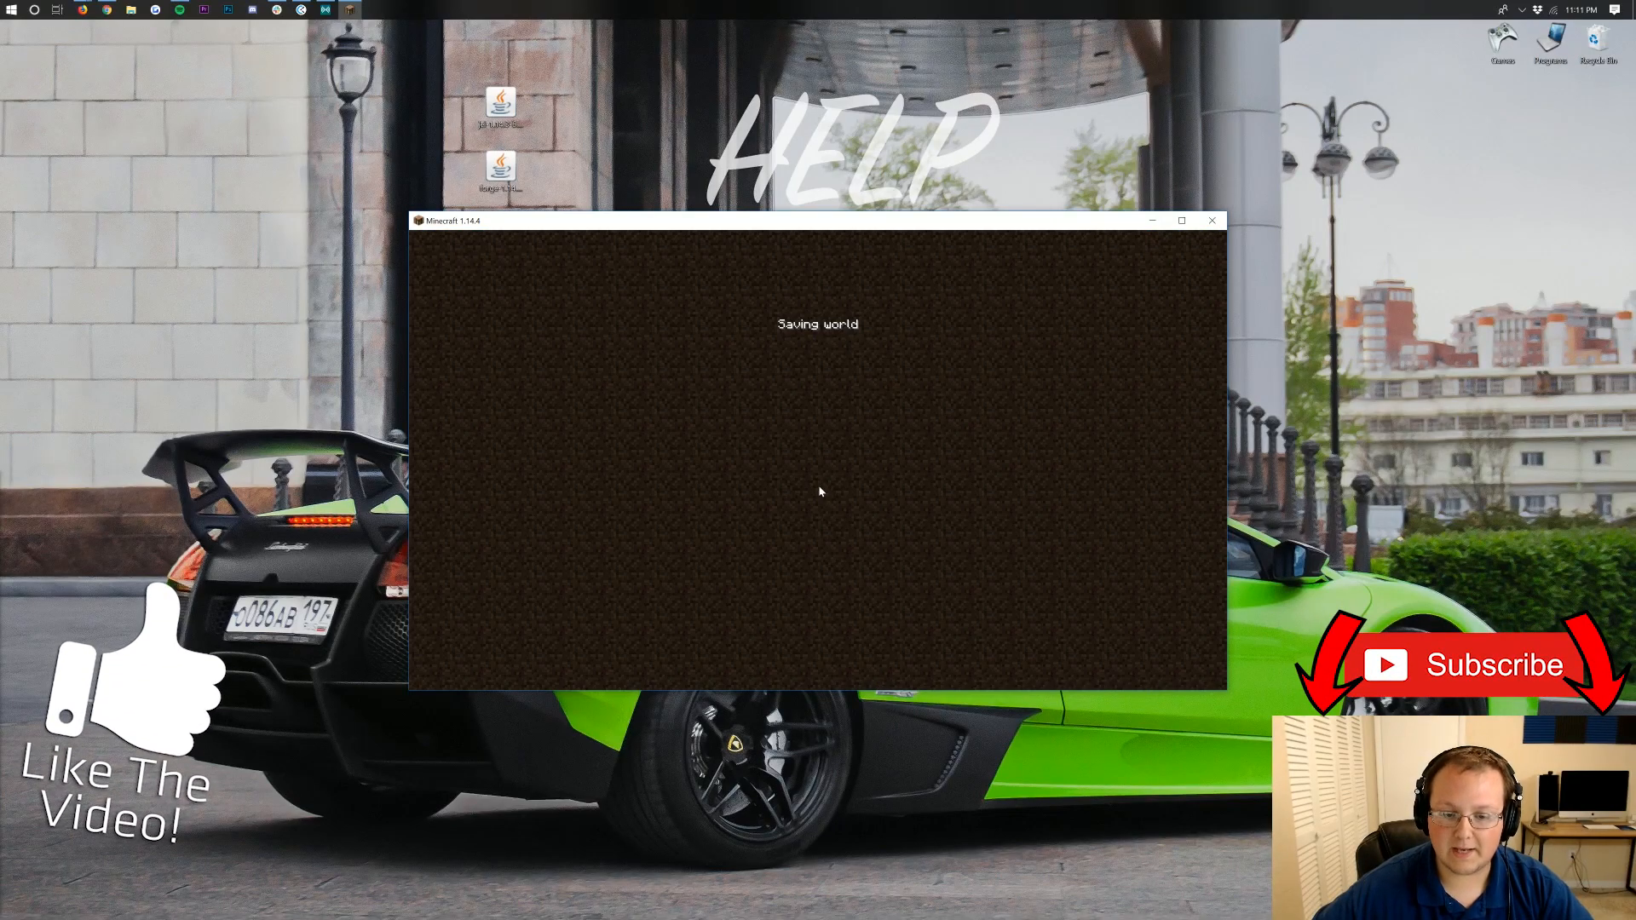
{"action": "mouse_move", "coordinate": [781, 479]}
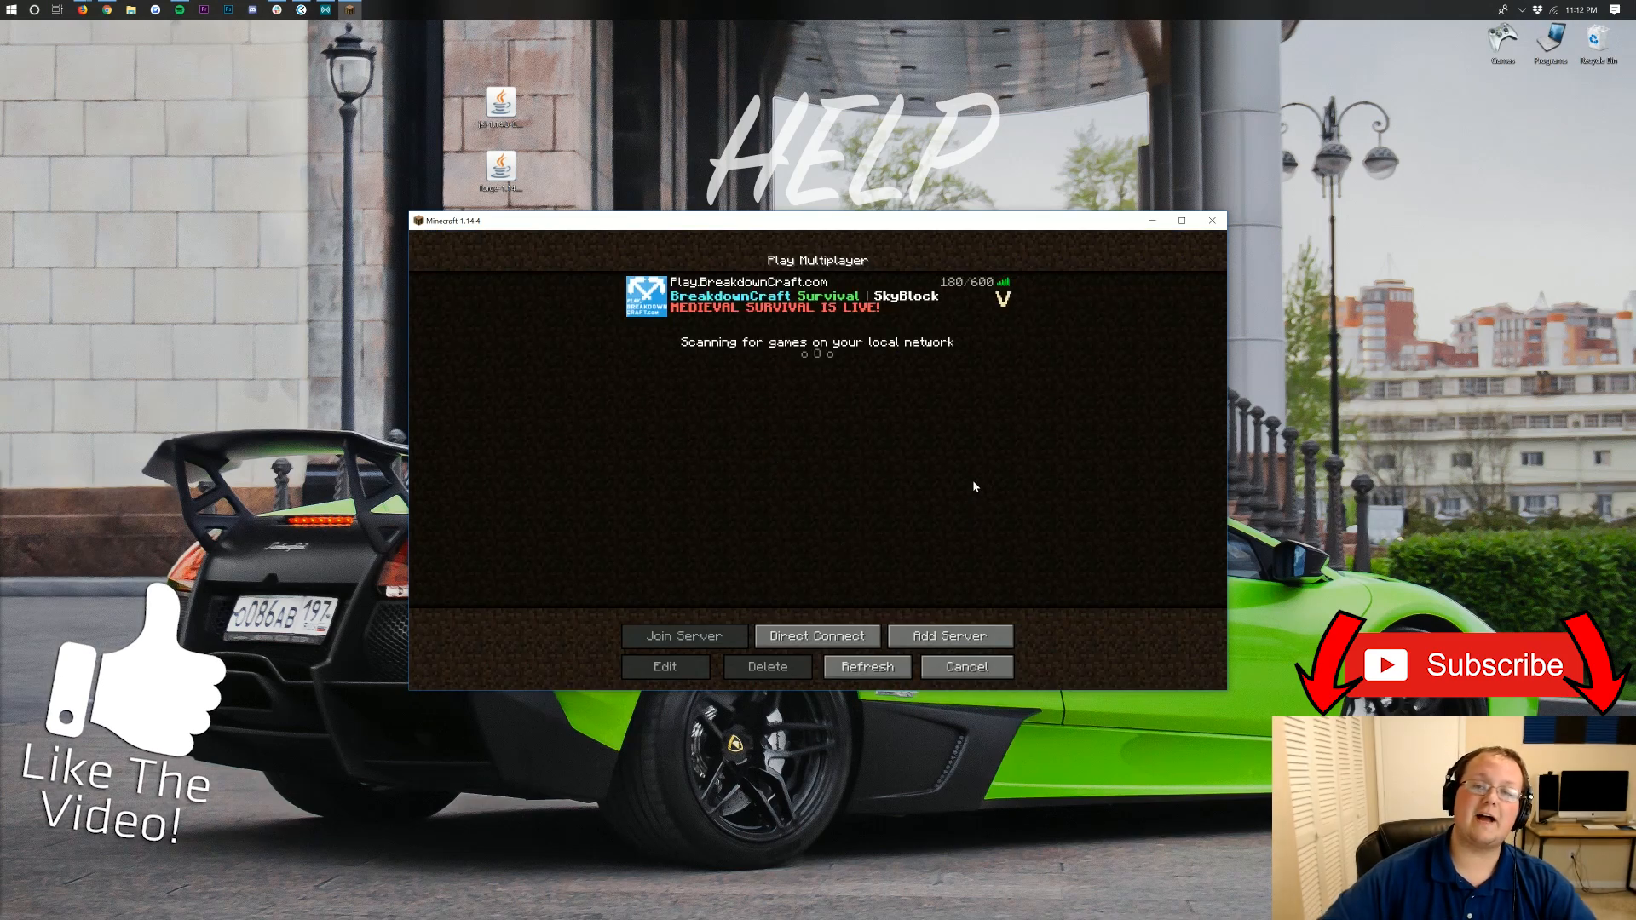
{"action": "mouse_move", "coordinate": [742, 258]}
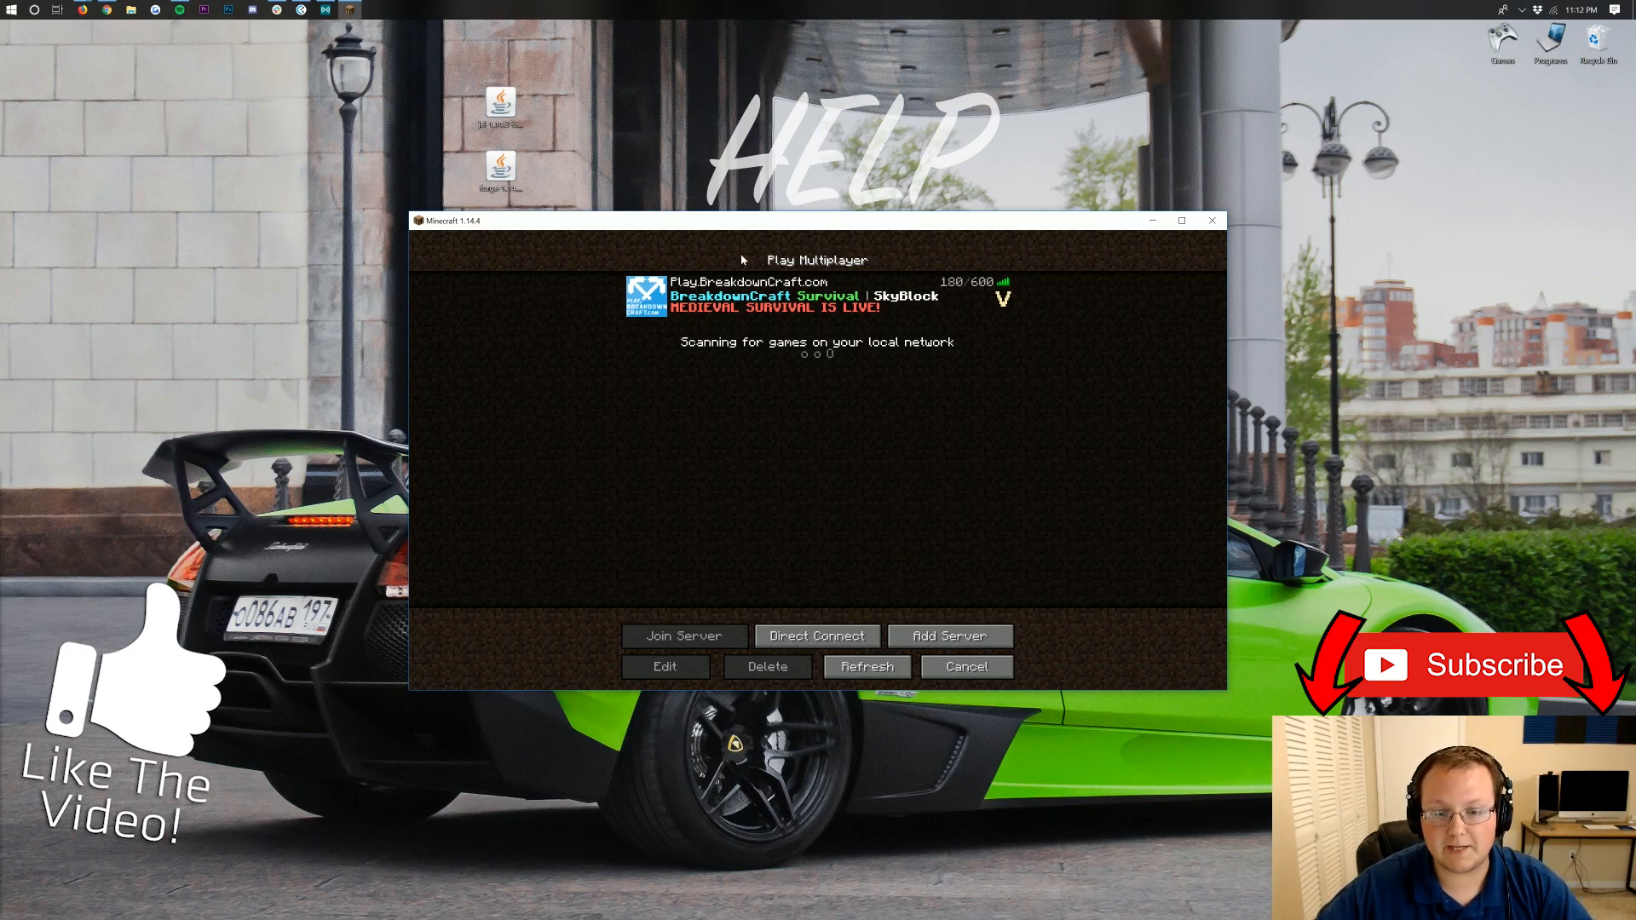